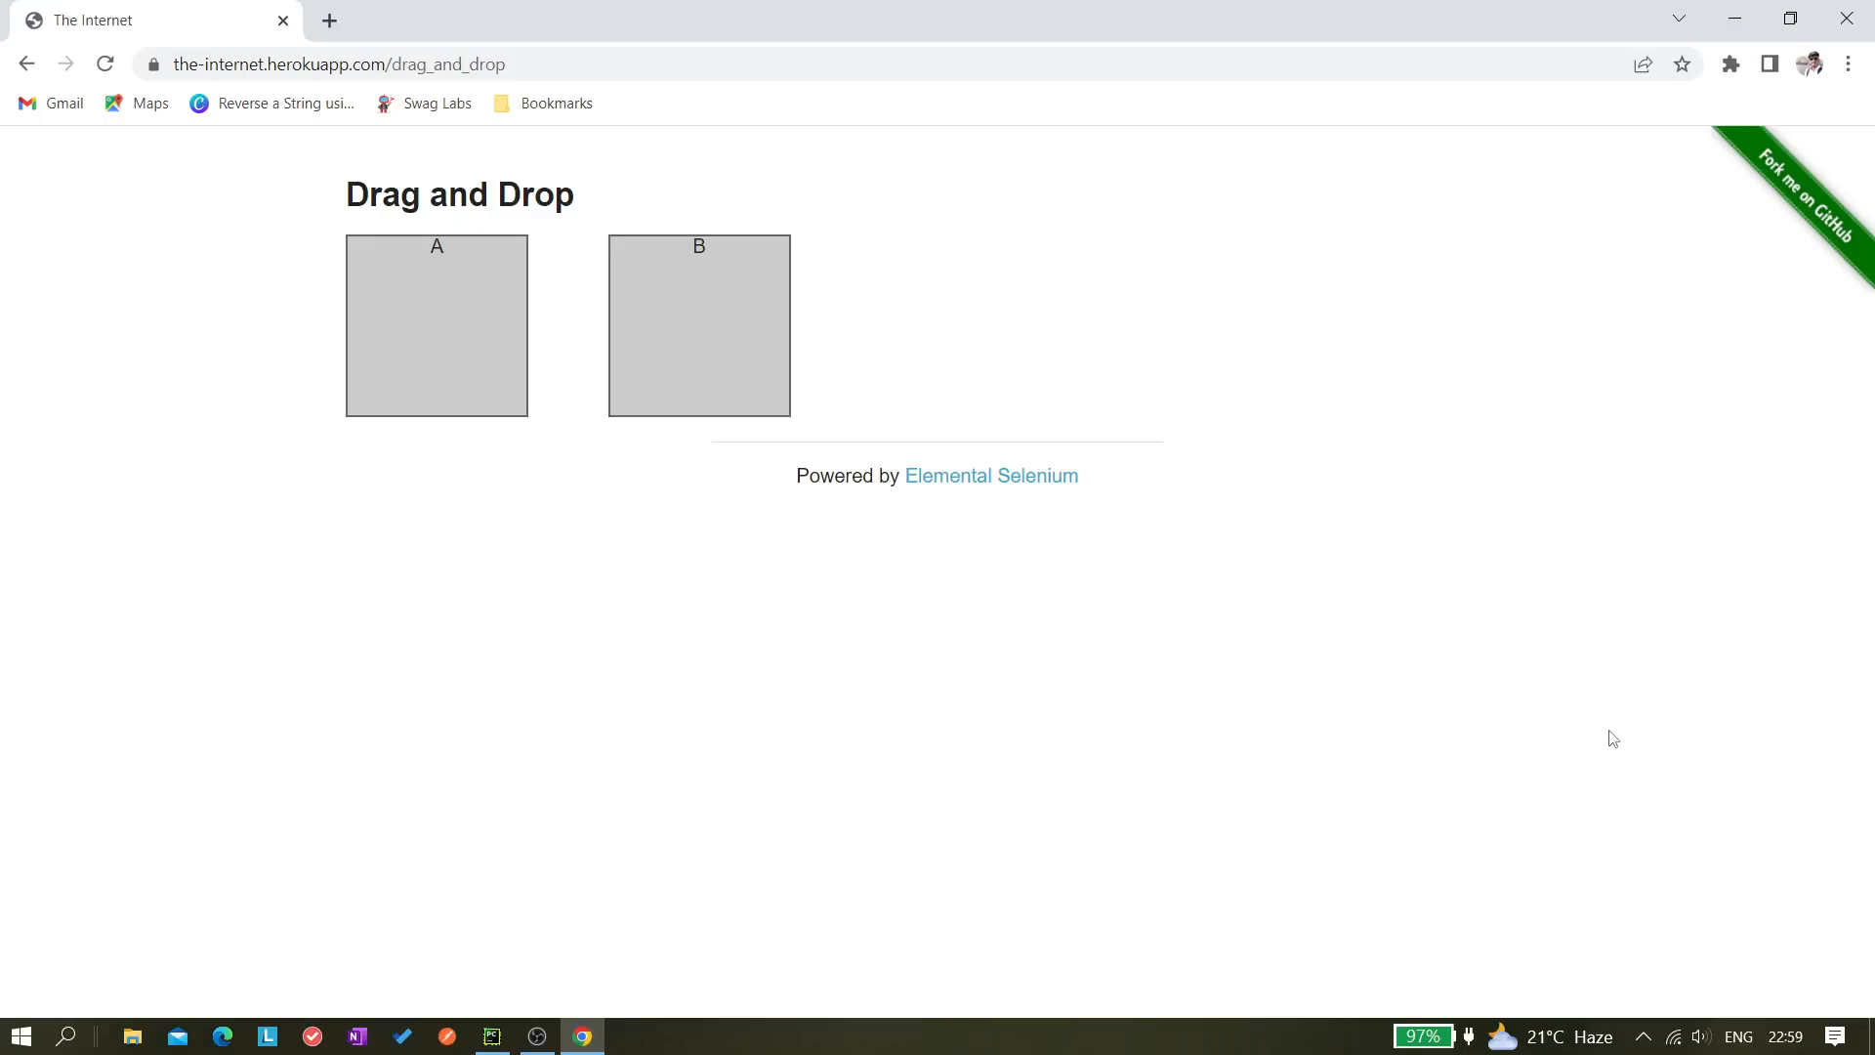
mouse_move(588, 455)
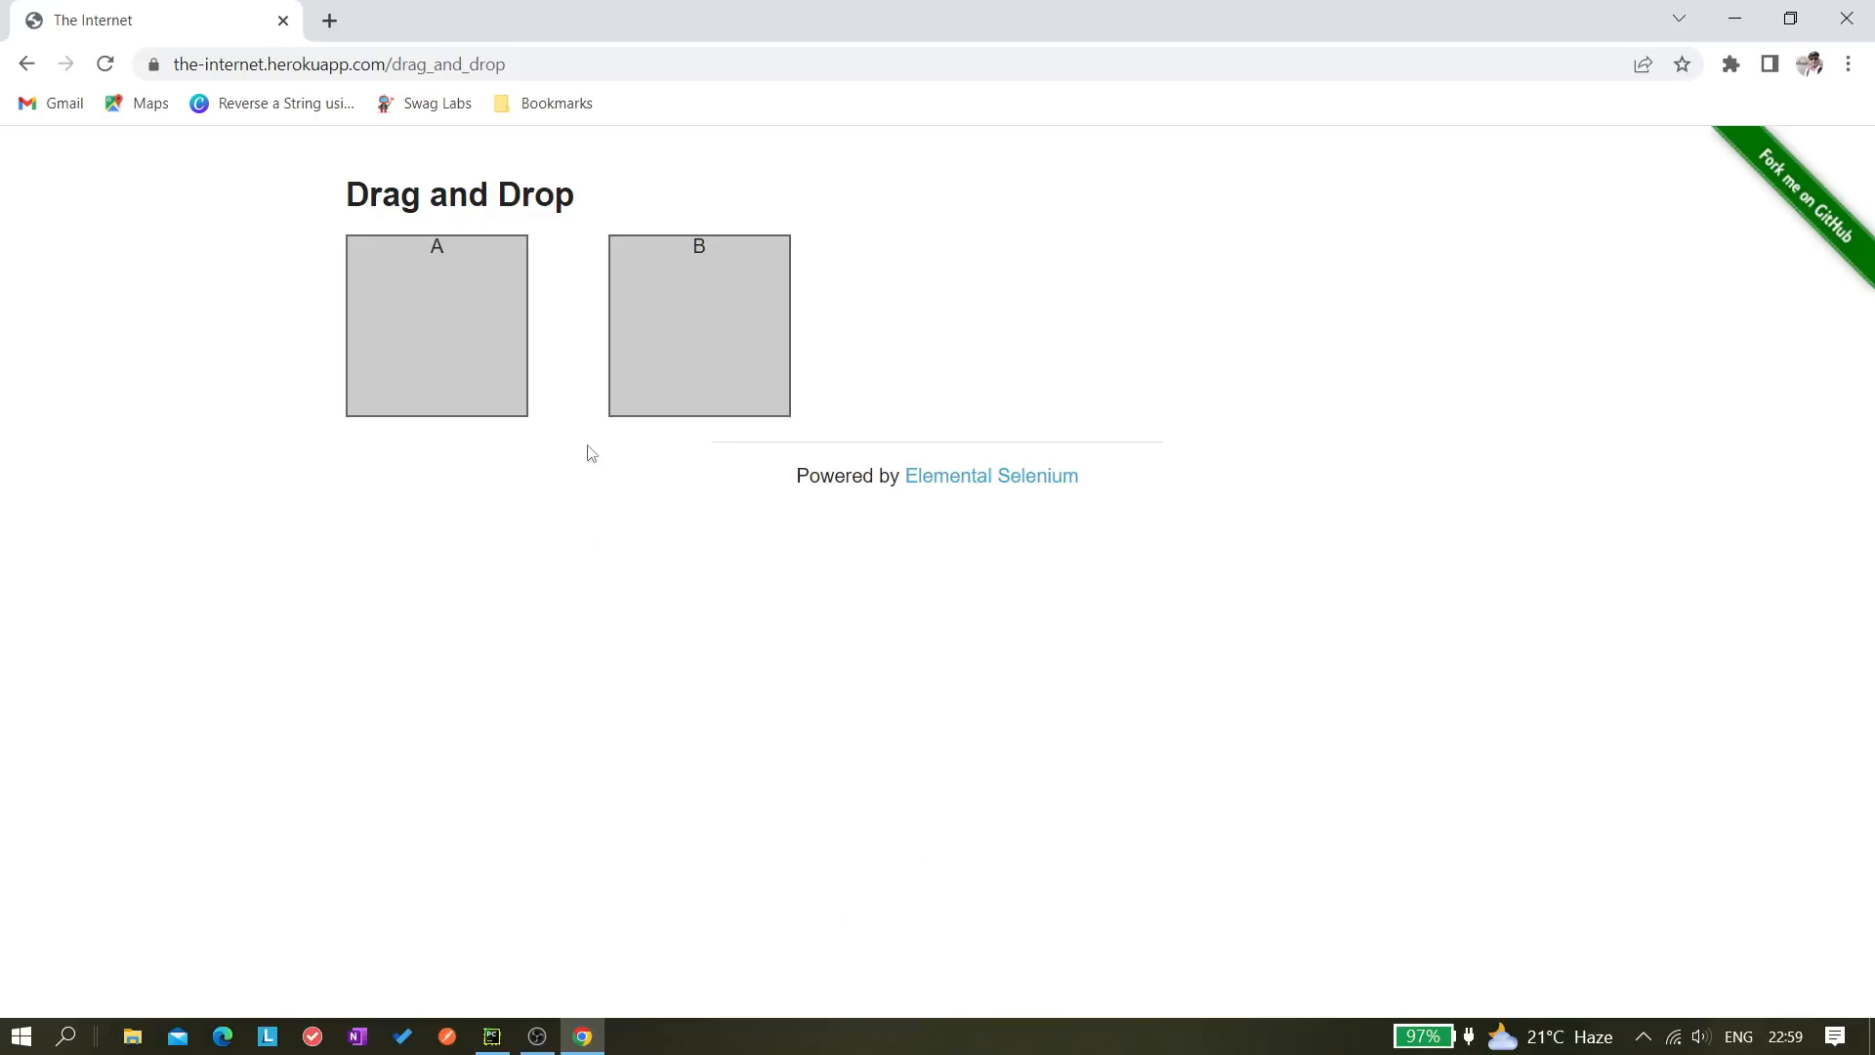
mouse_move(364, 483)
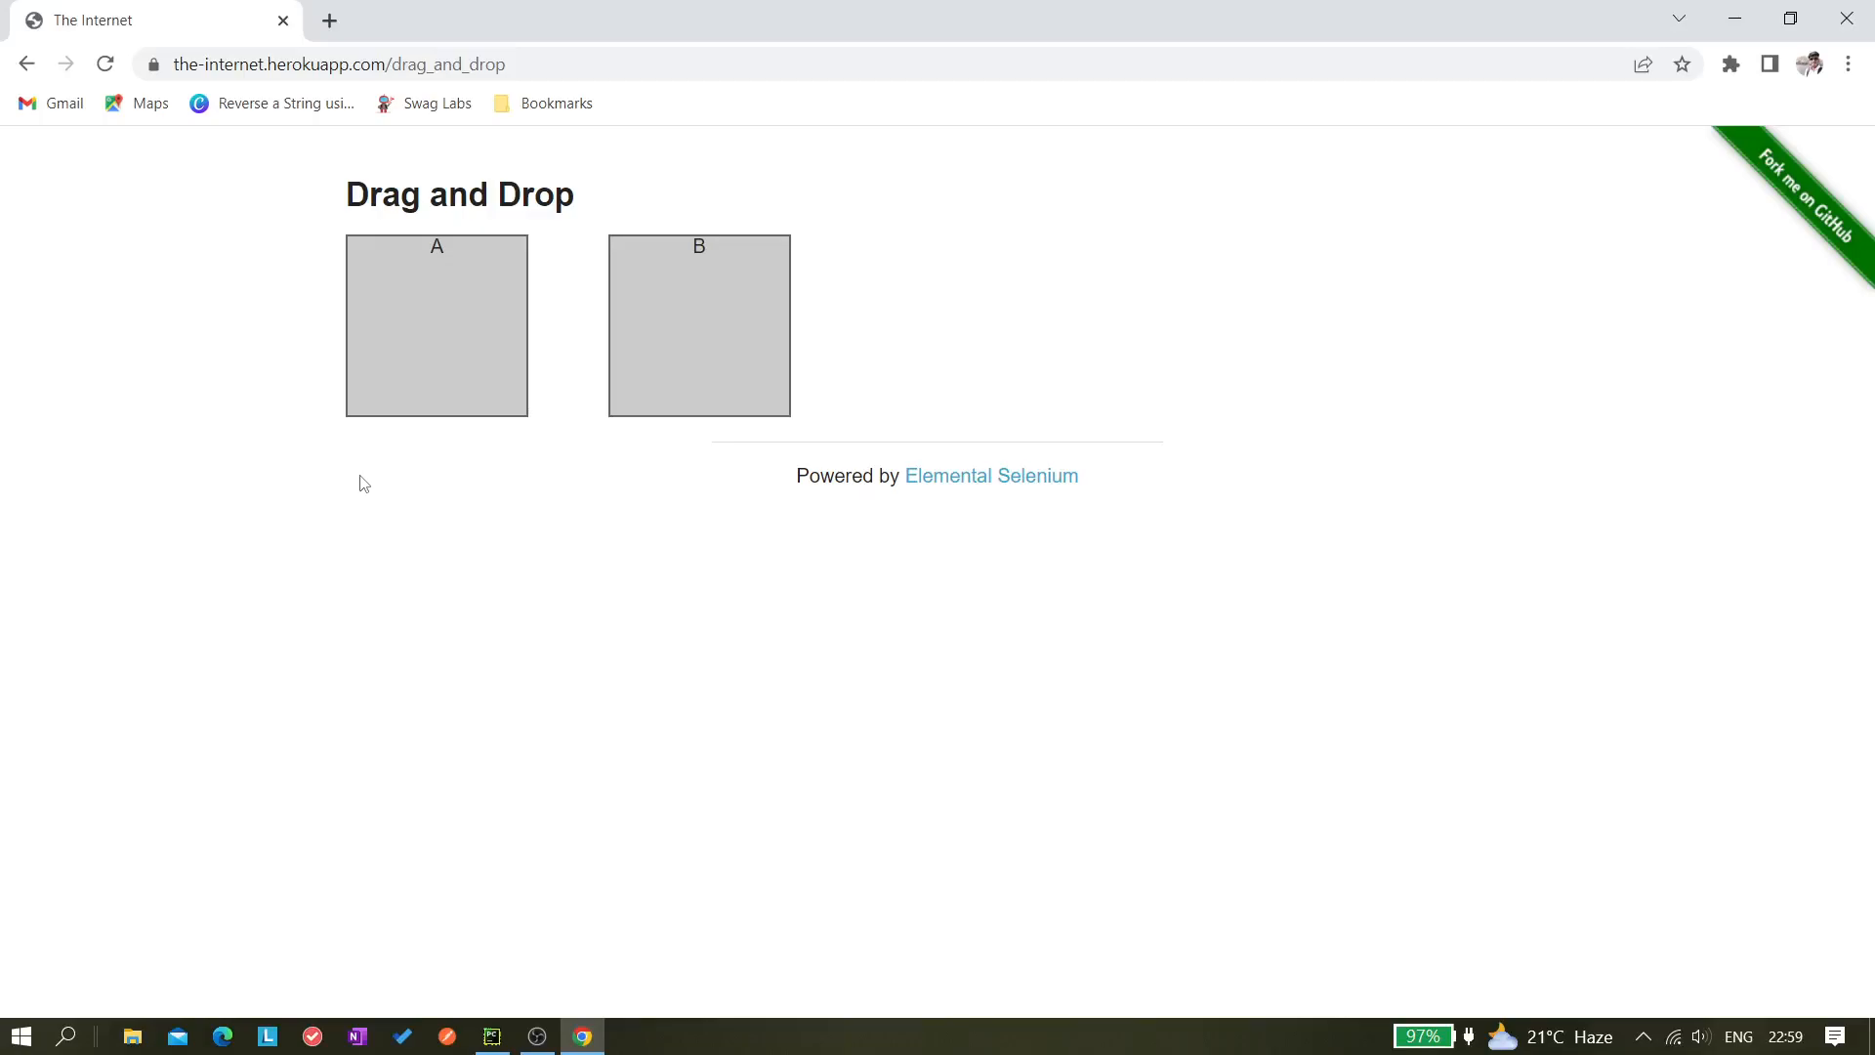
mouse_move(502, 455)
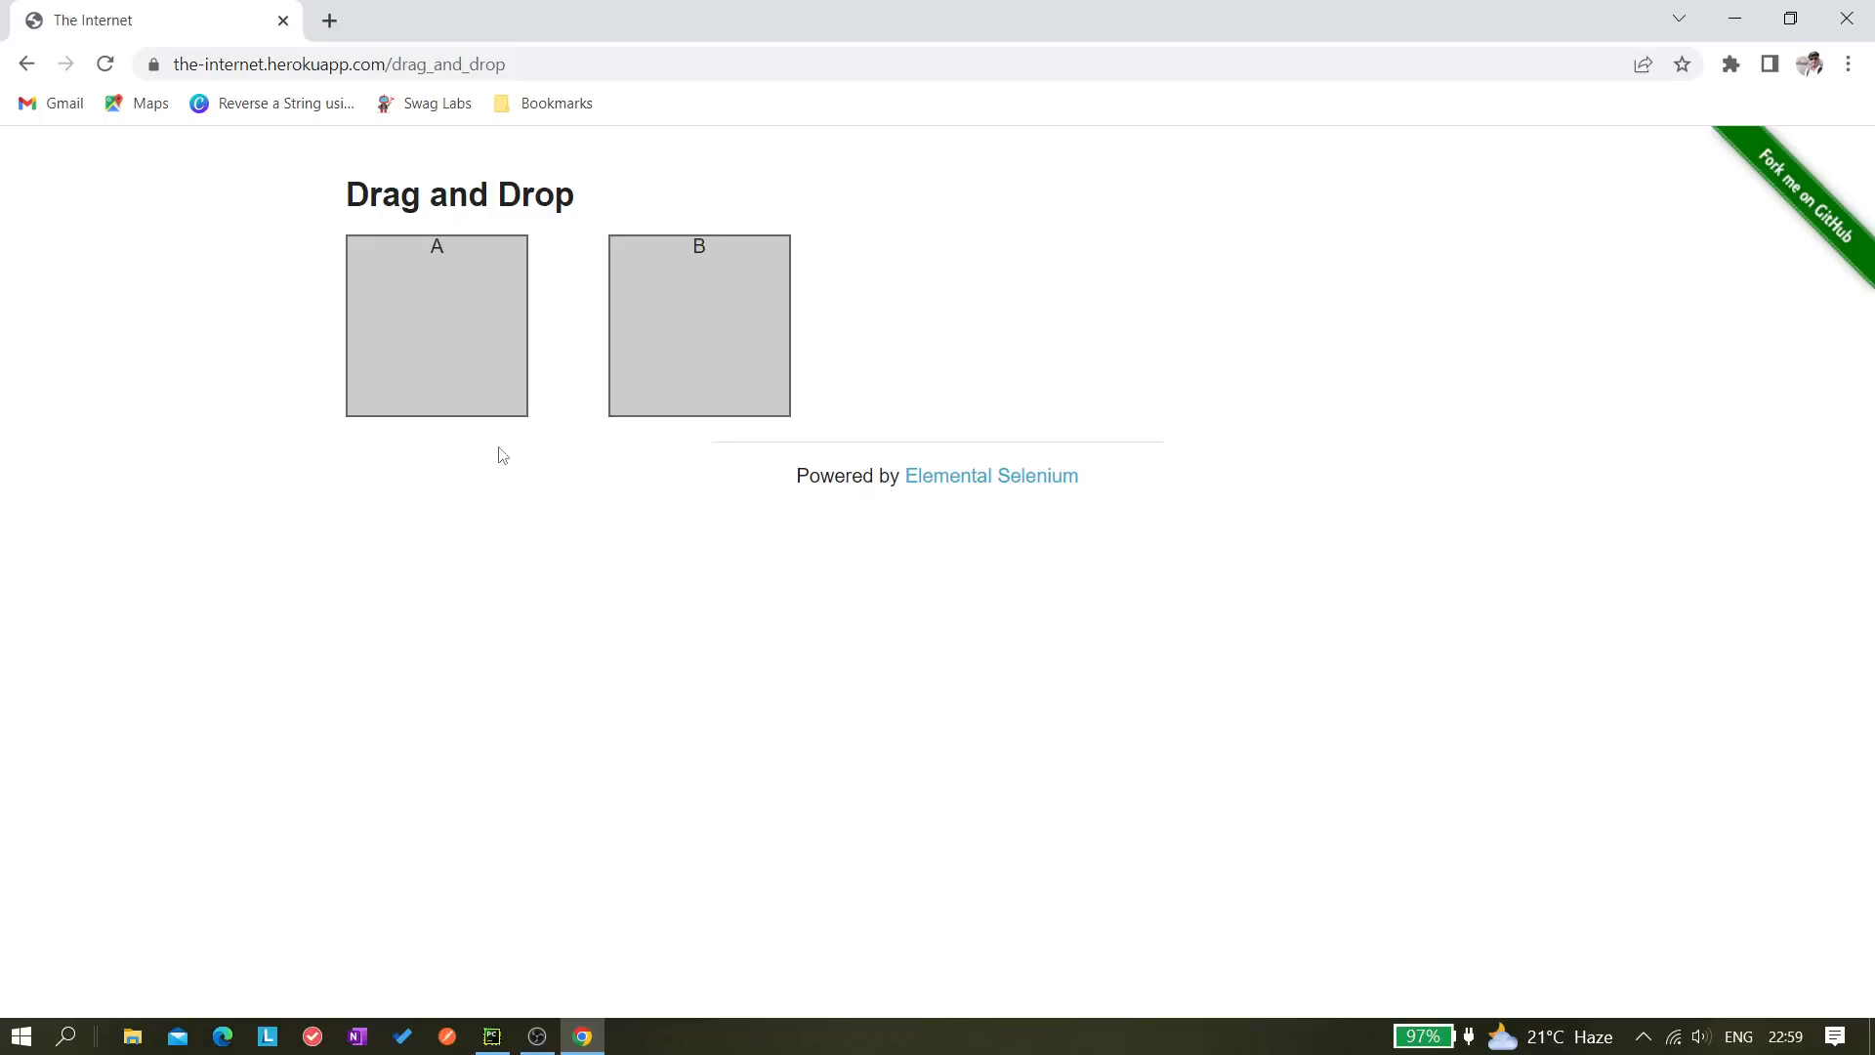
mouse_move(518, 683)
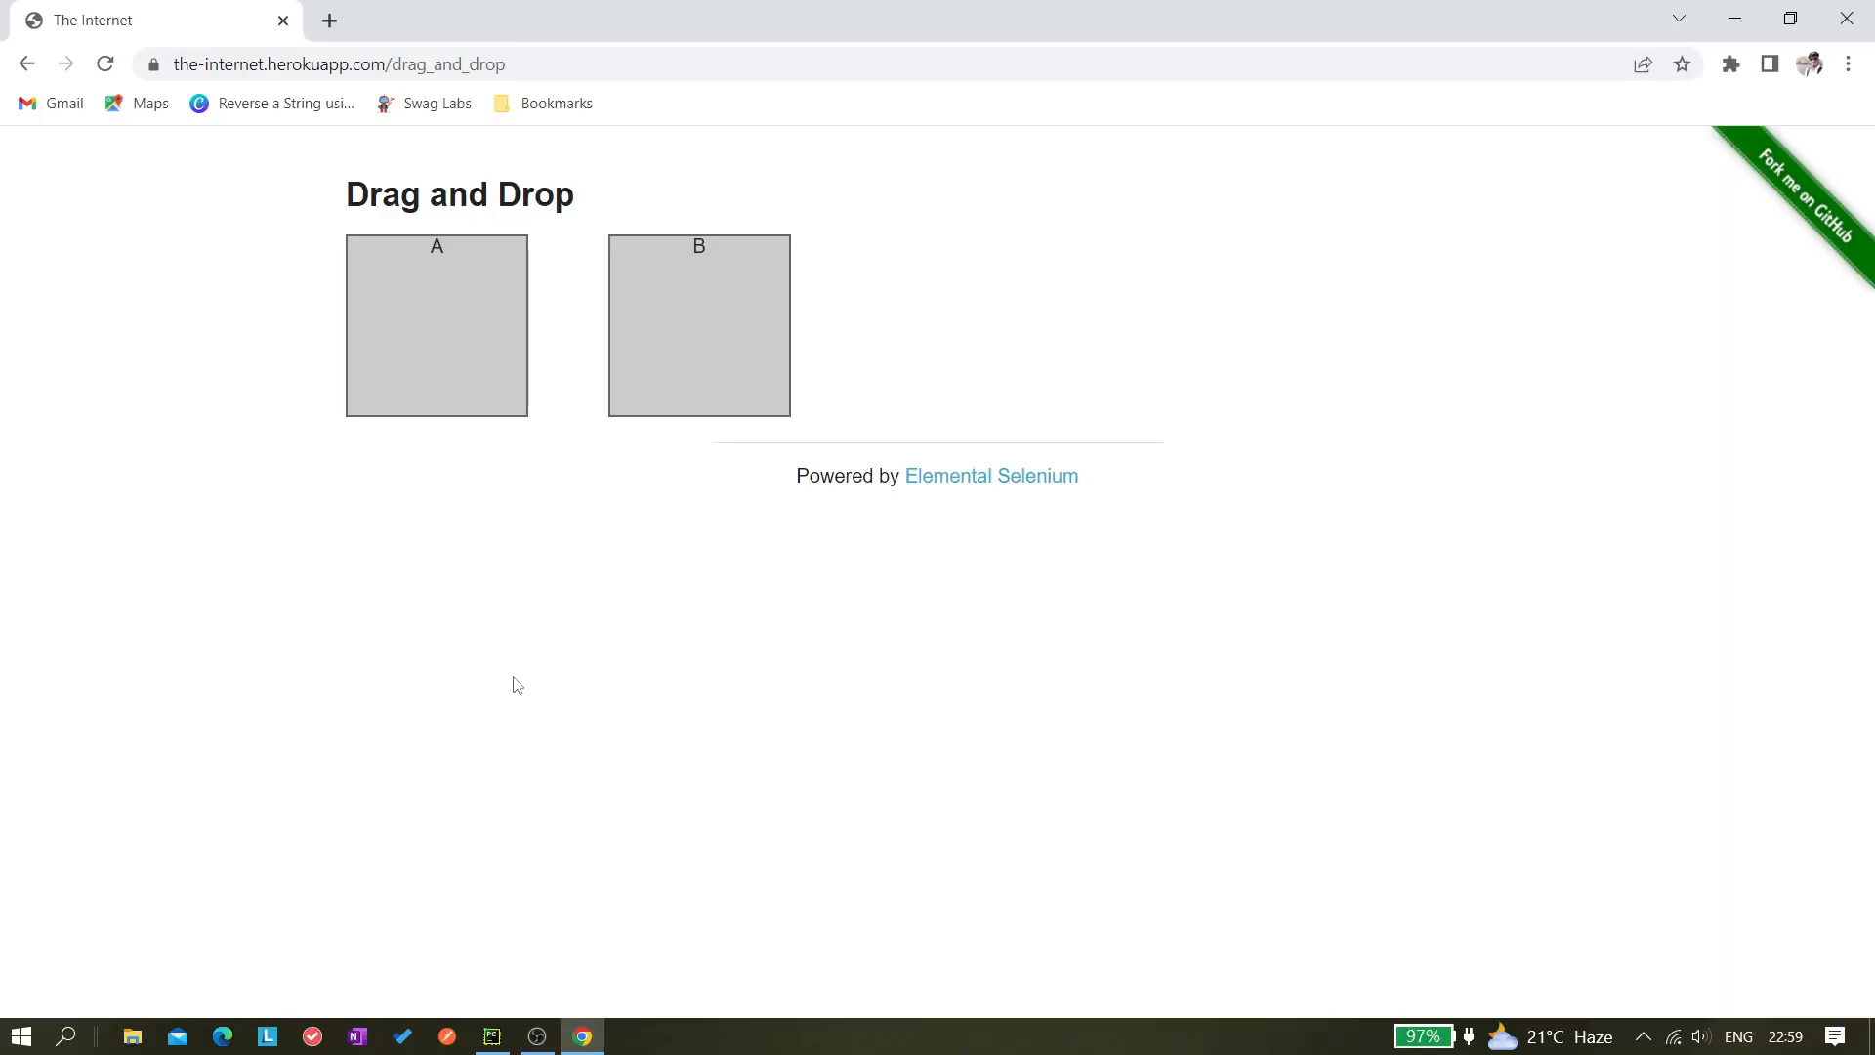
mouse_move(419, 295)
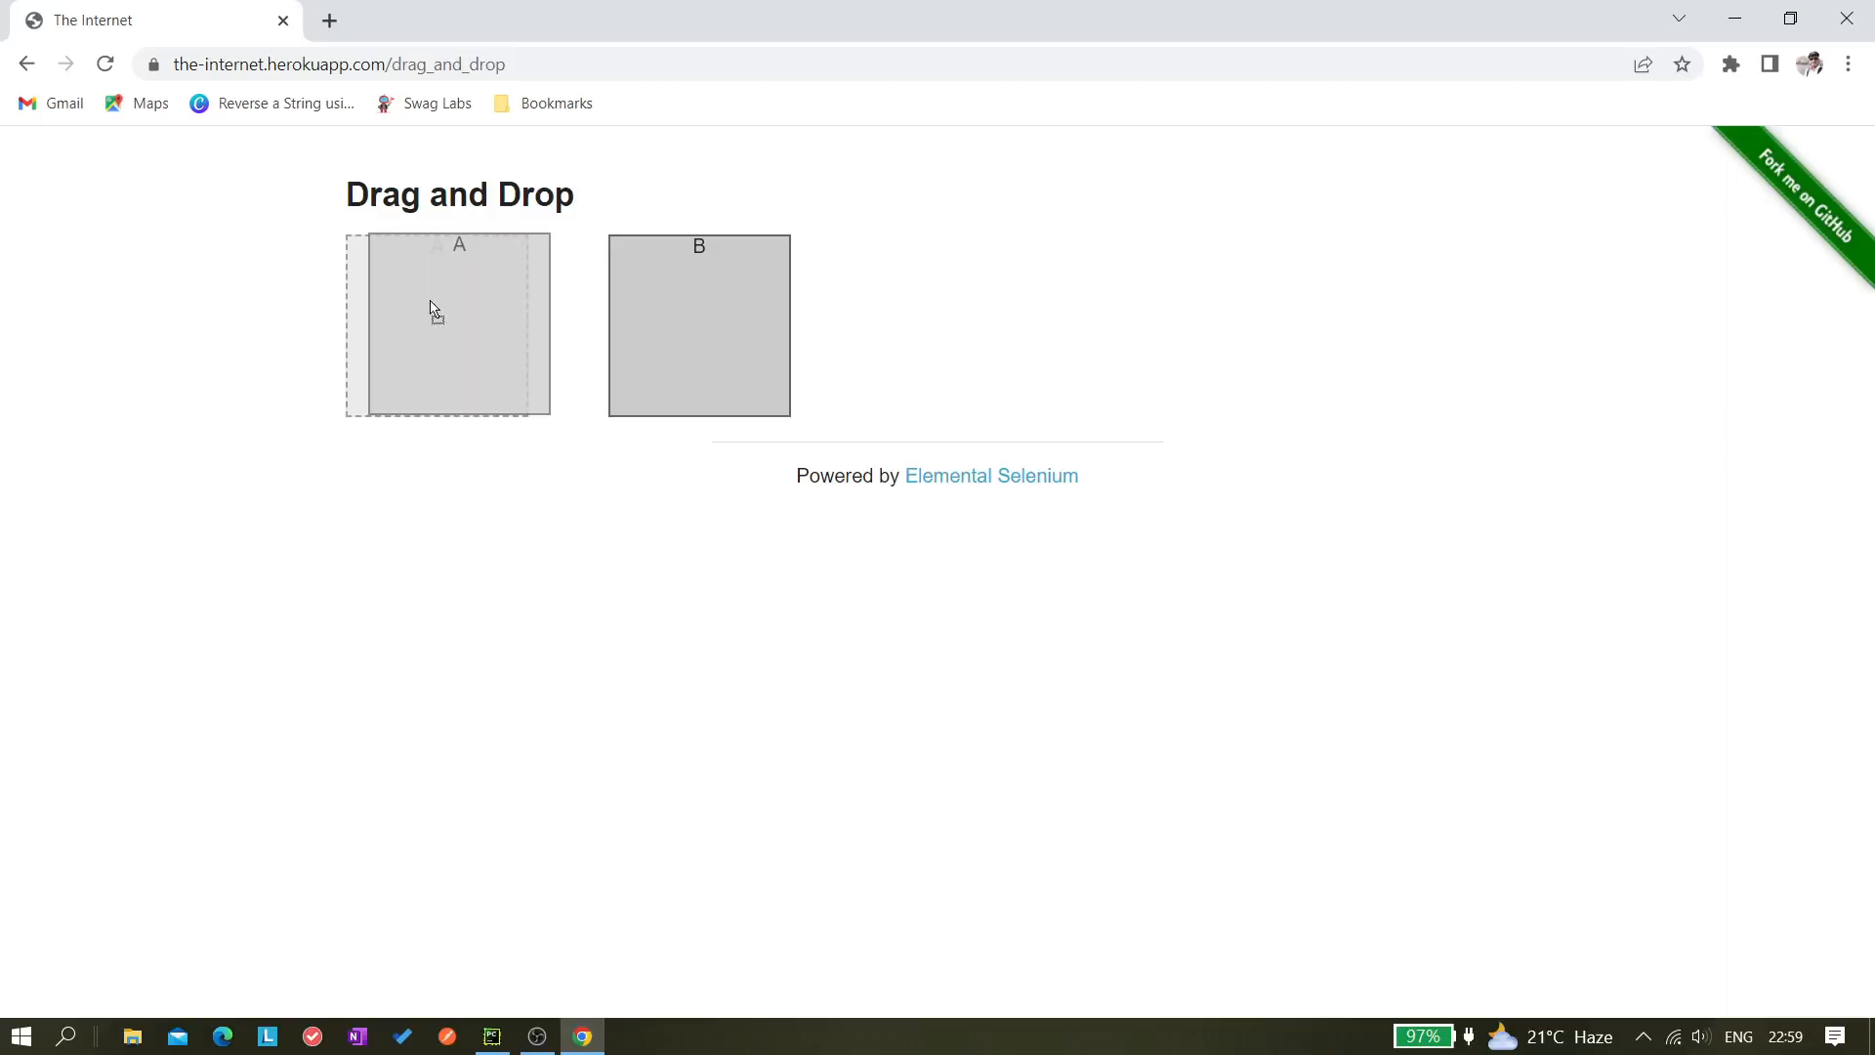
Drag box A onto box B by hand so the order becomes B, A
drag(448, 324, 699, 324)
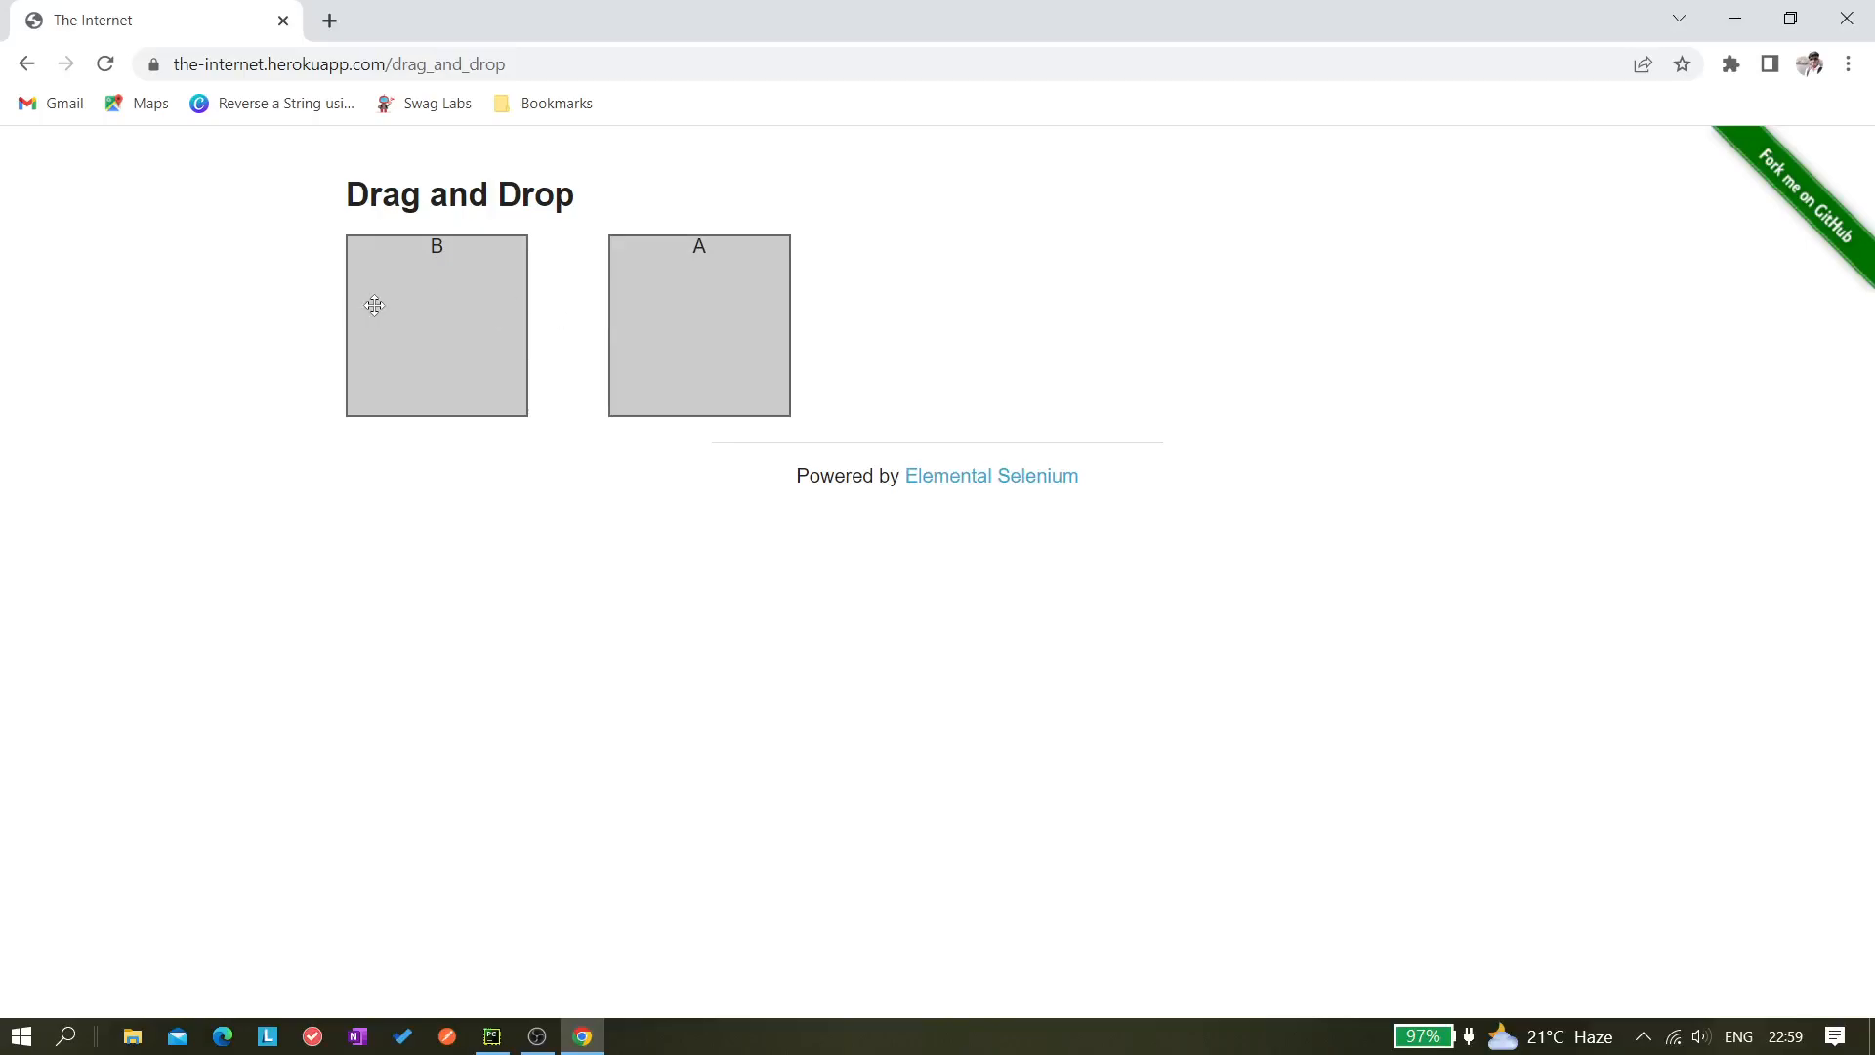
drag(375, 305, 672, 275)
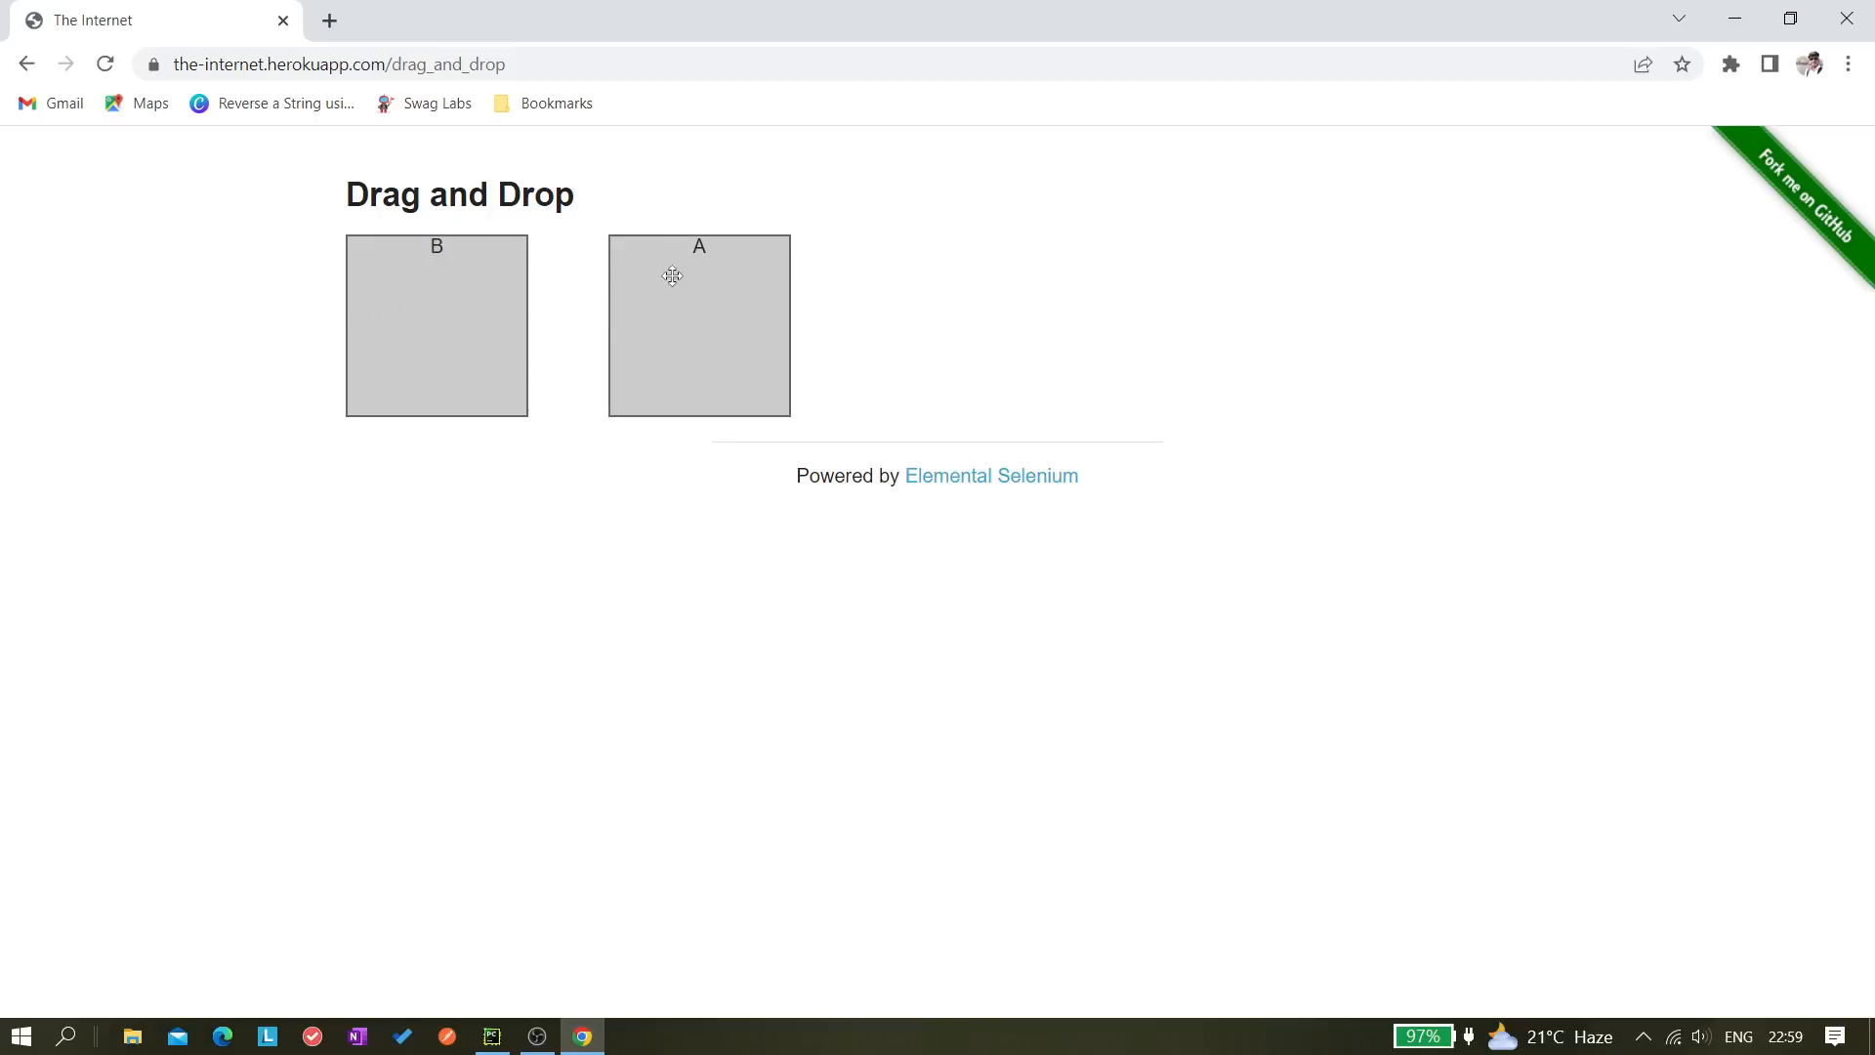
mouse_move(654, 344)
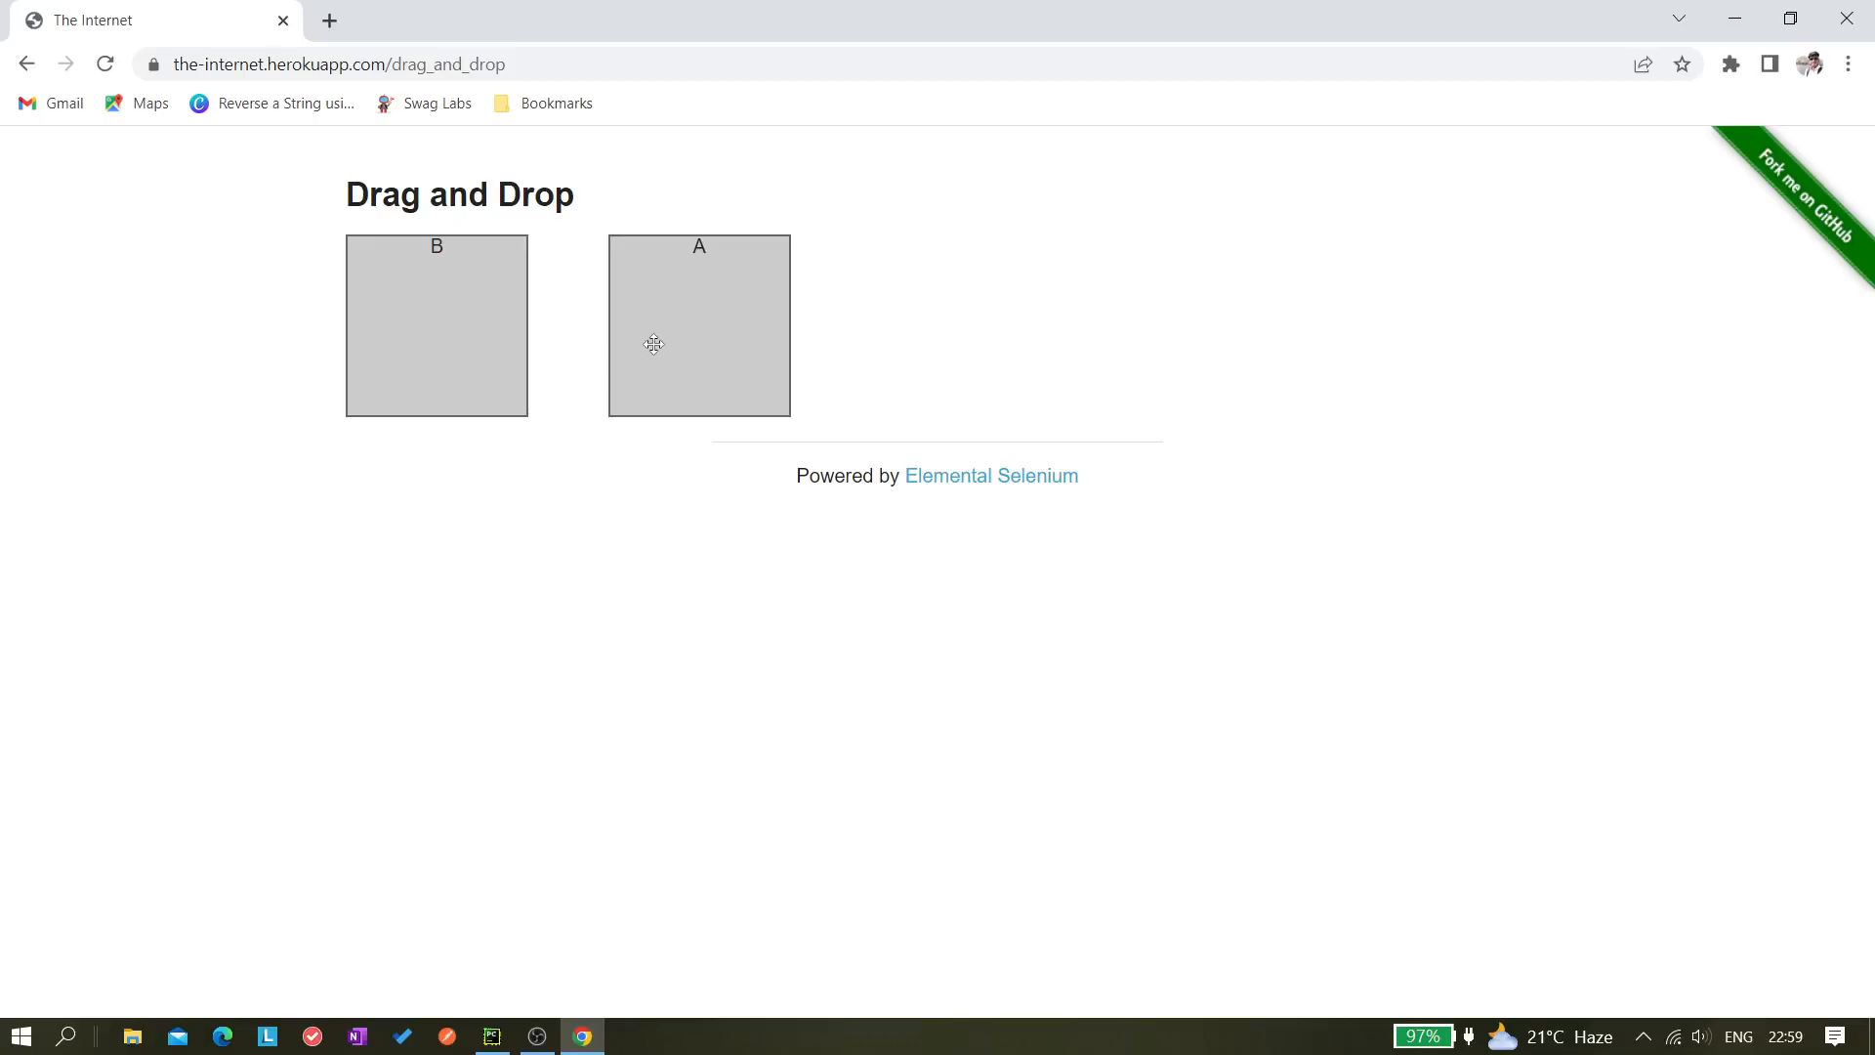
mouse_move(614, 286)
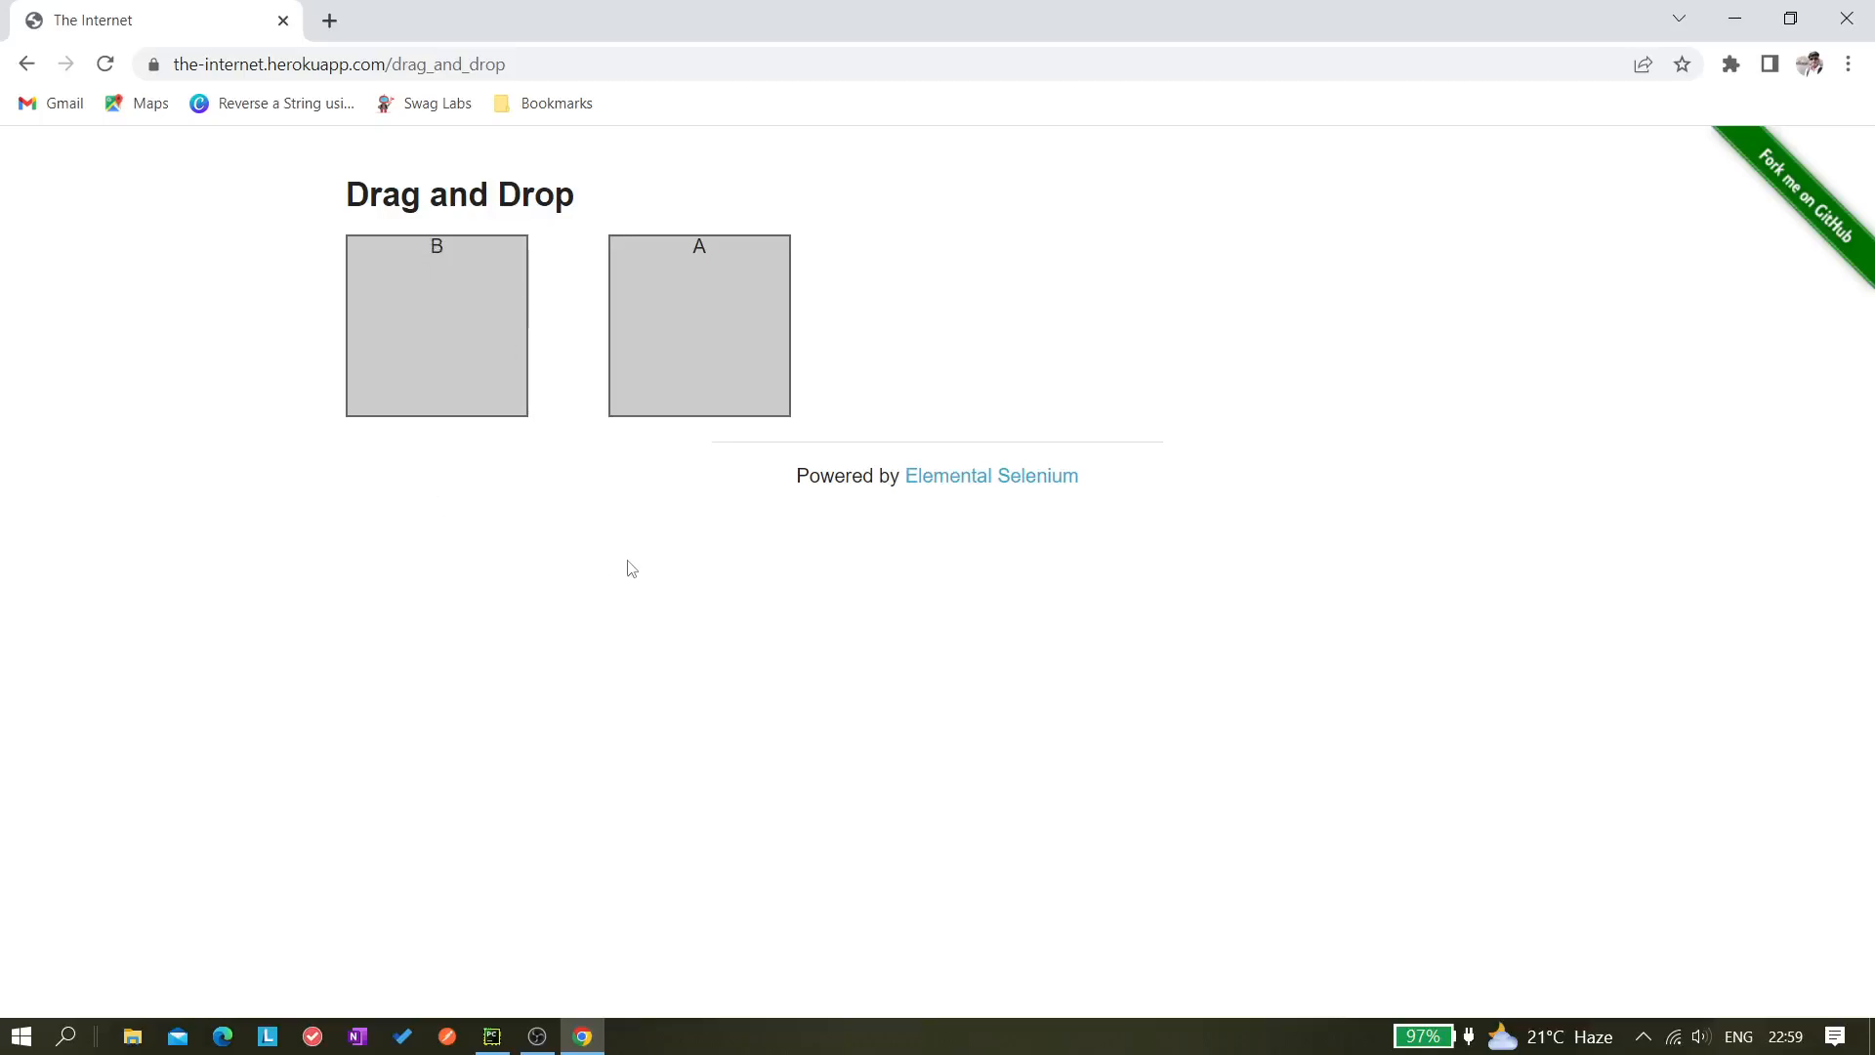
mouse_move(384, 176)
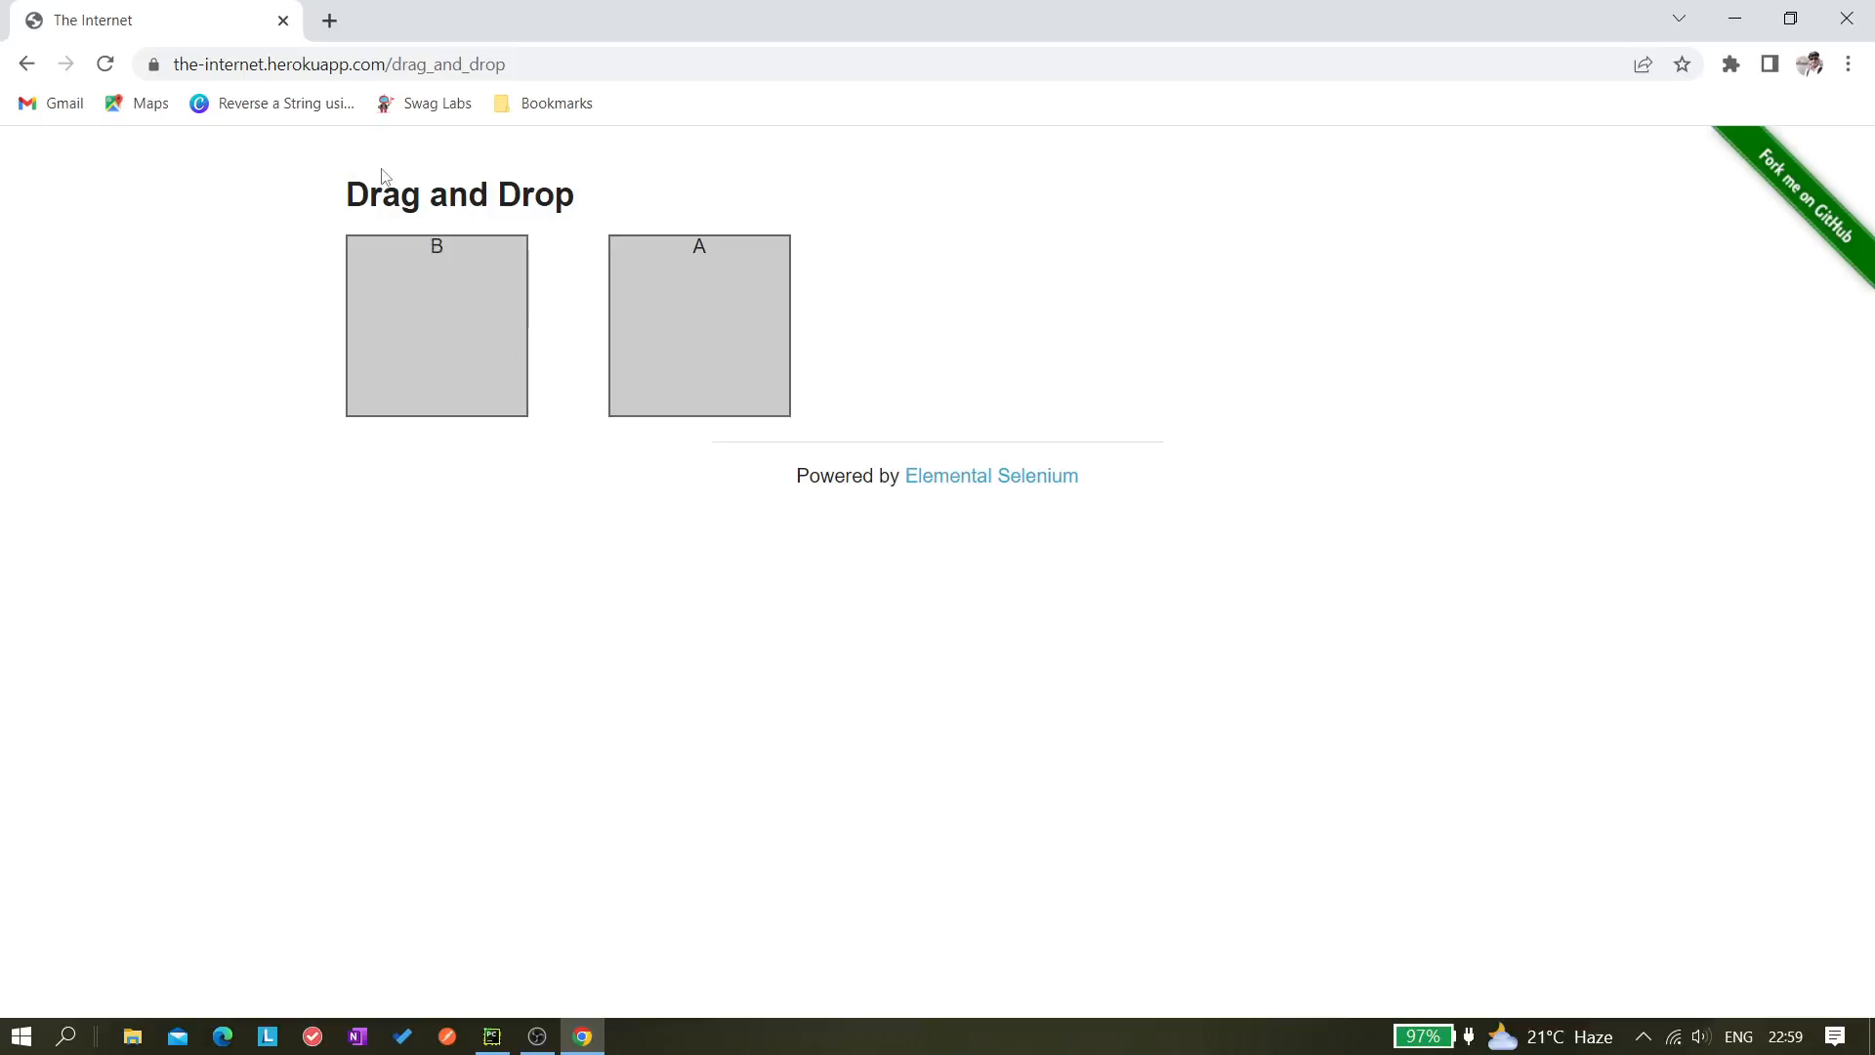
click(493, 1035)
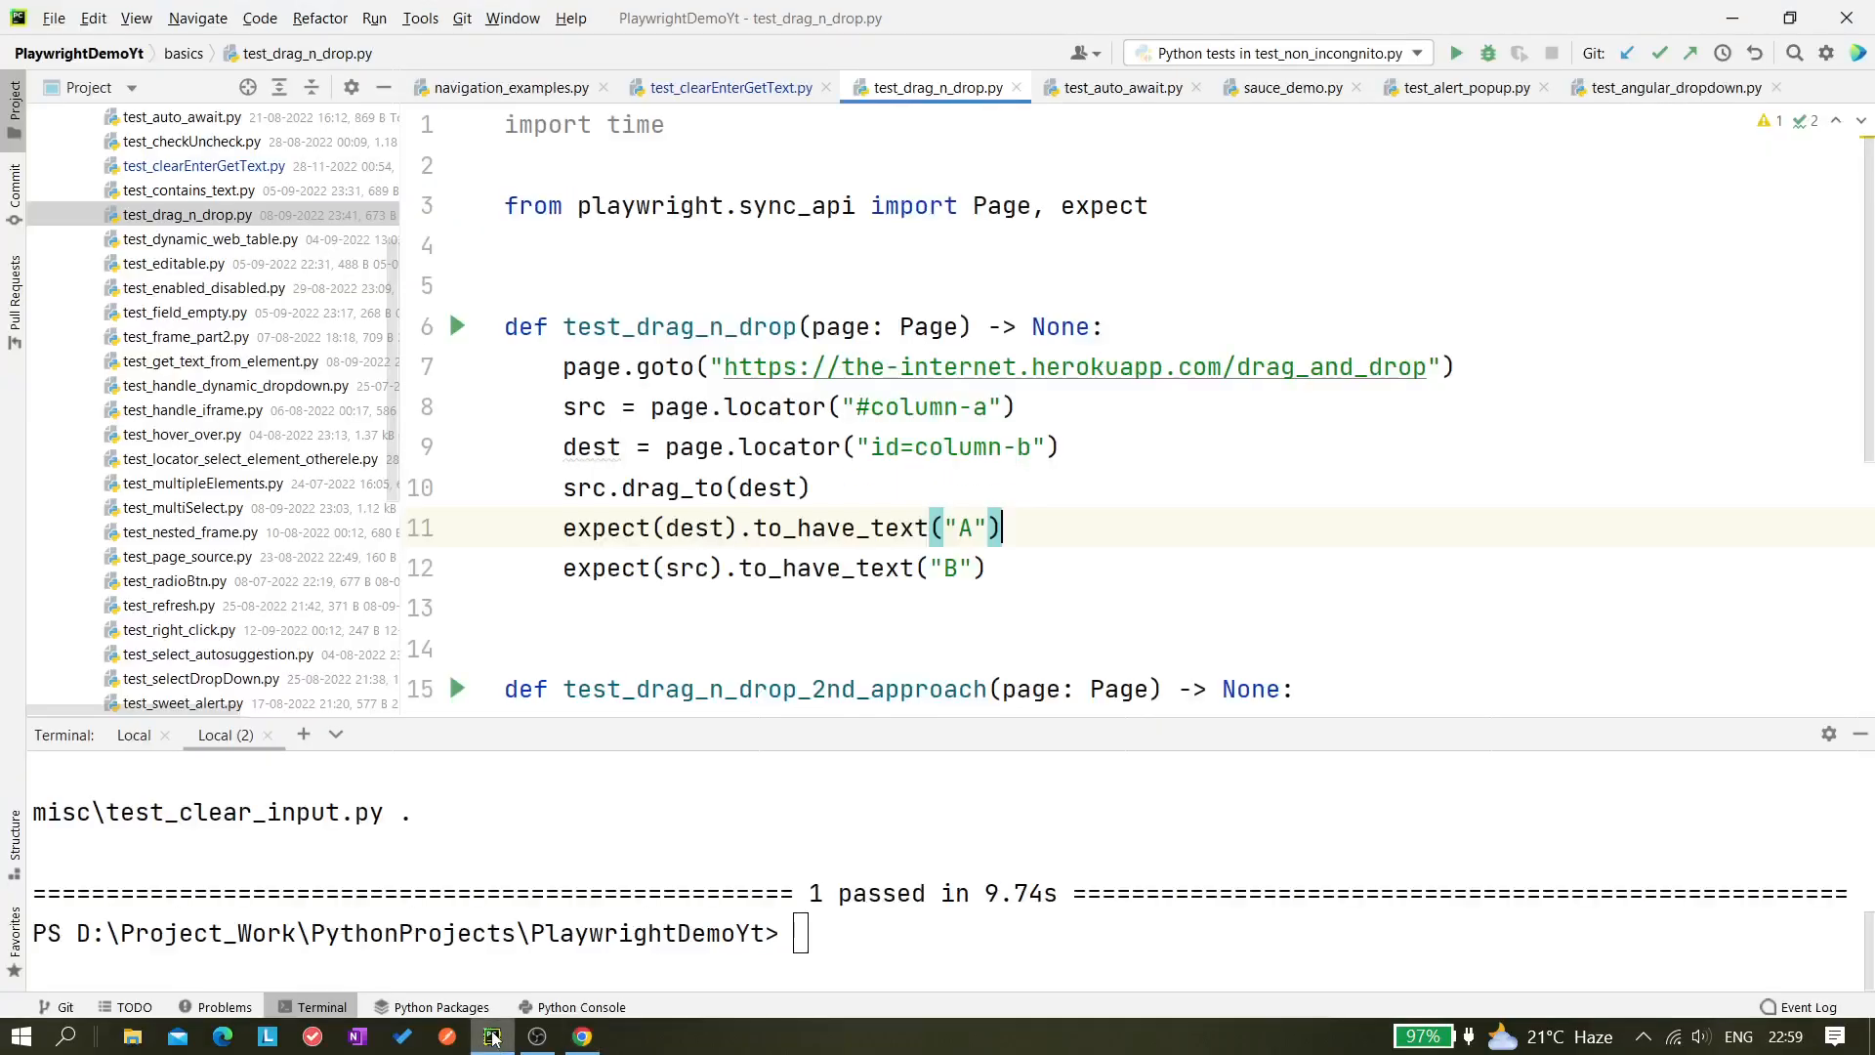
scroll(down, 3)
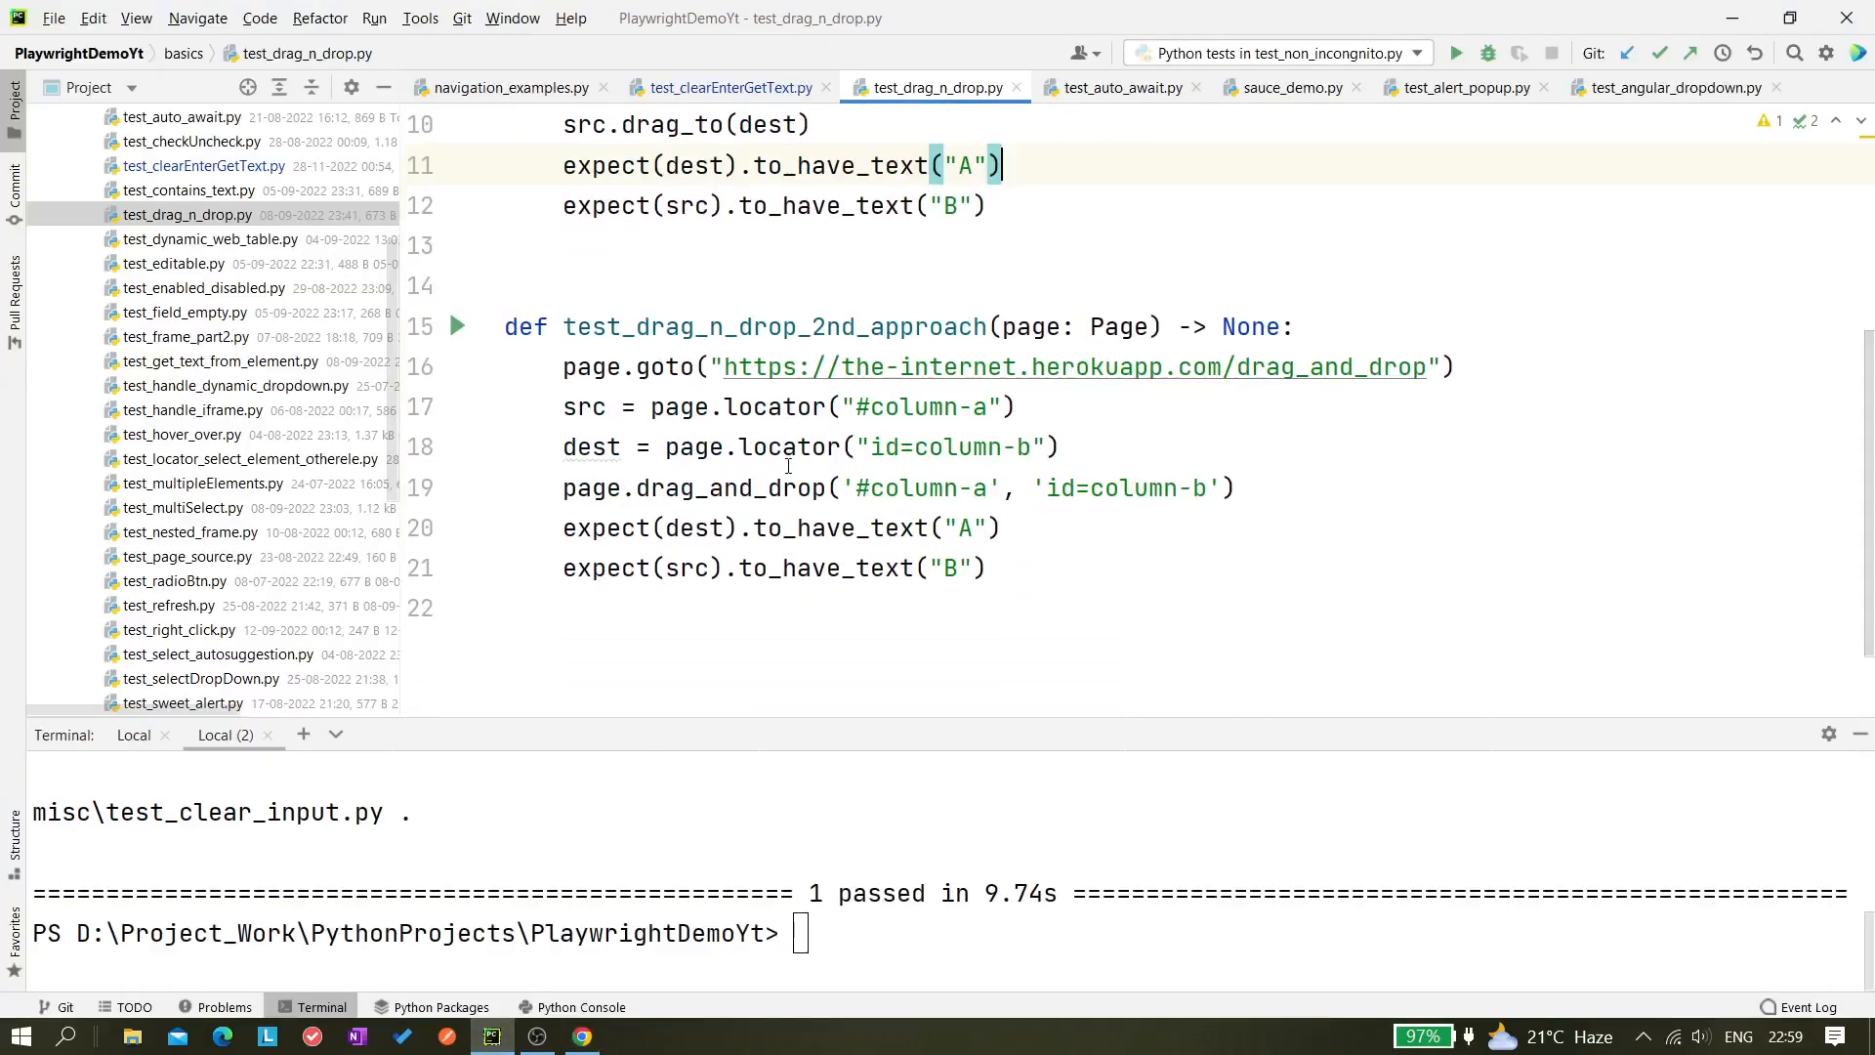
scroll(up, 3)
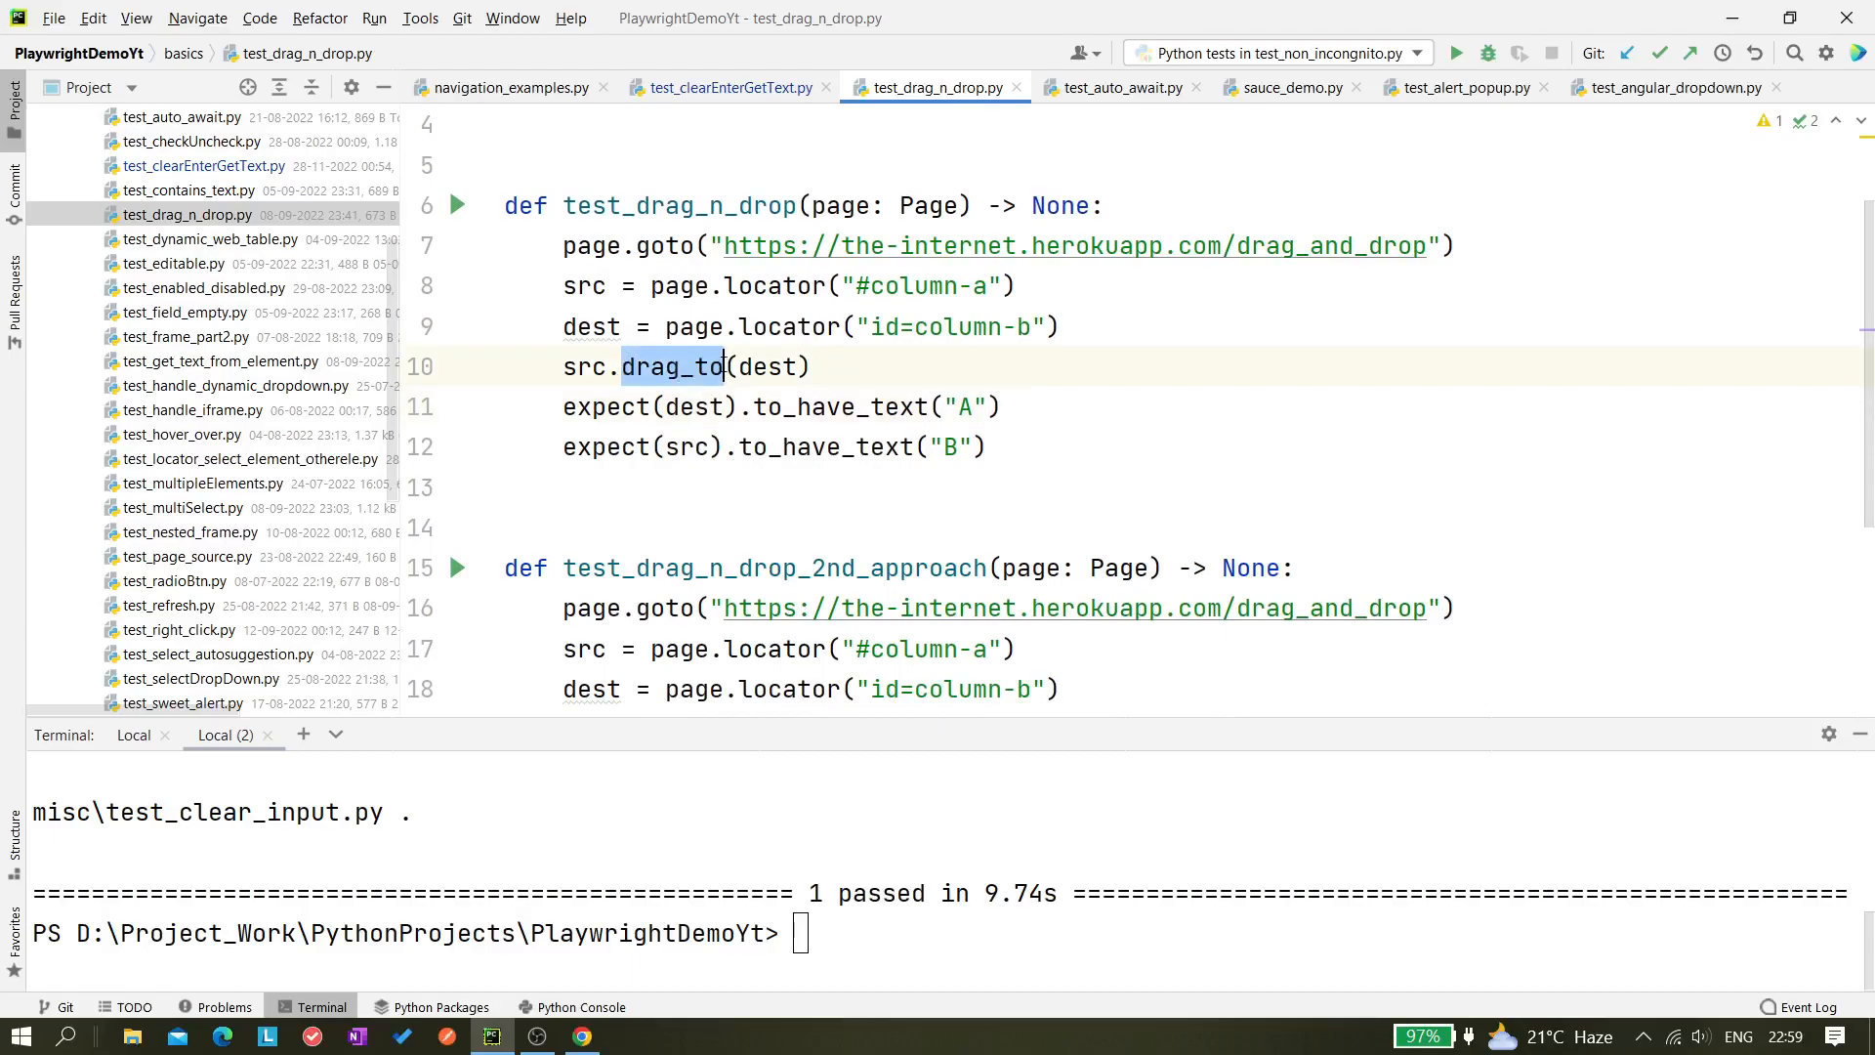
scroll(down, 3)
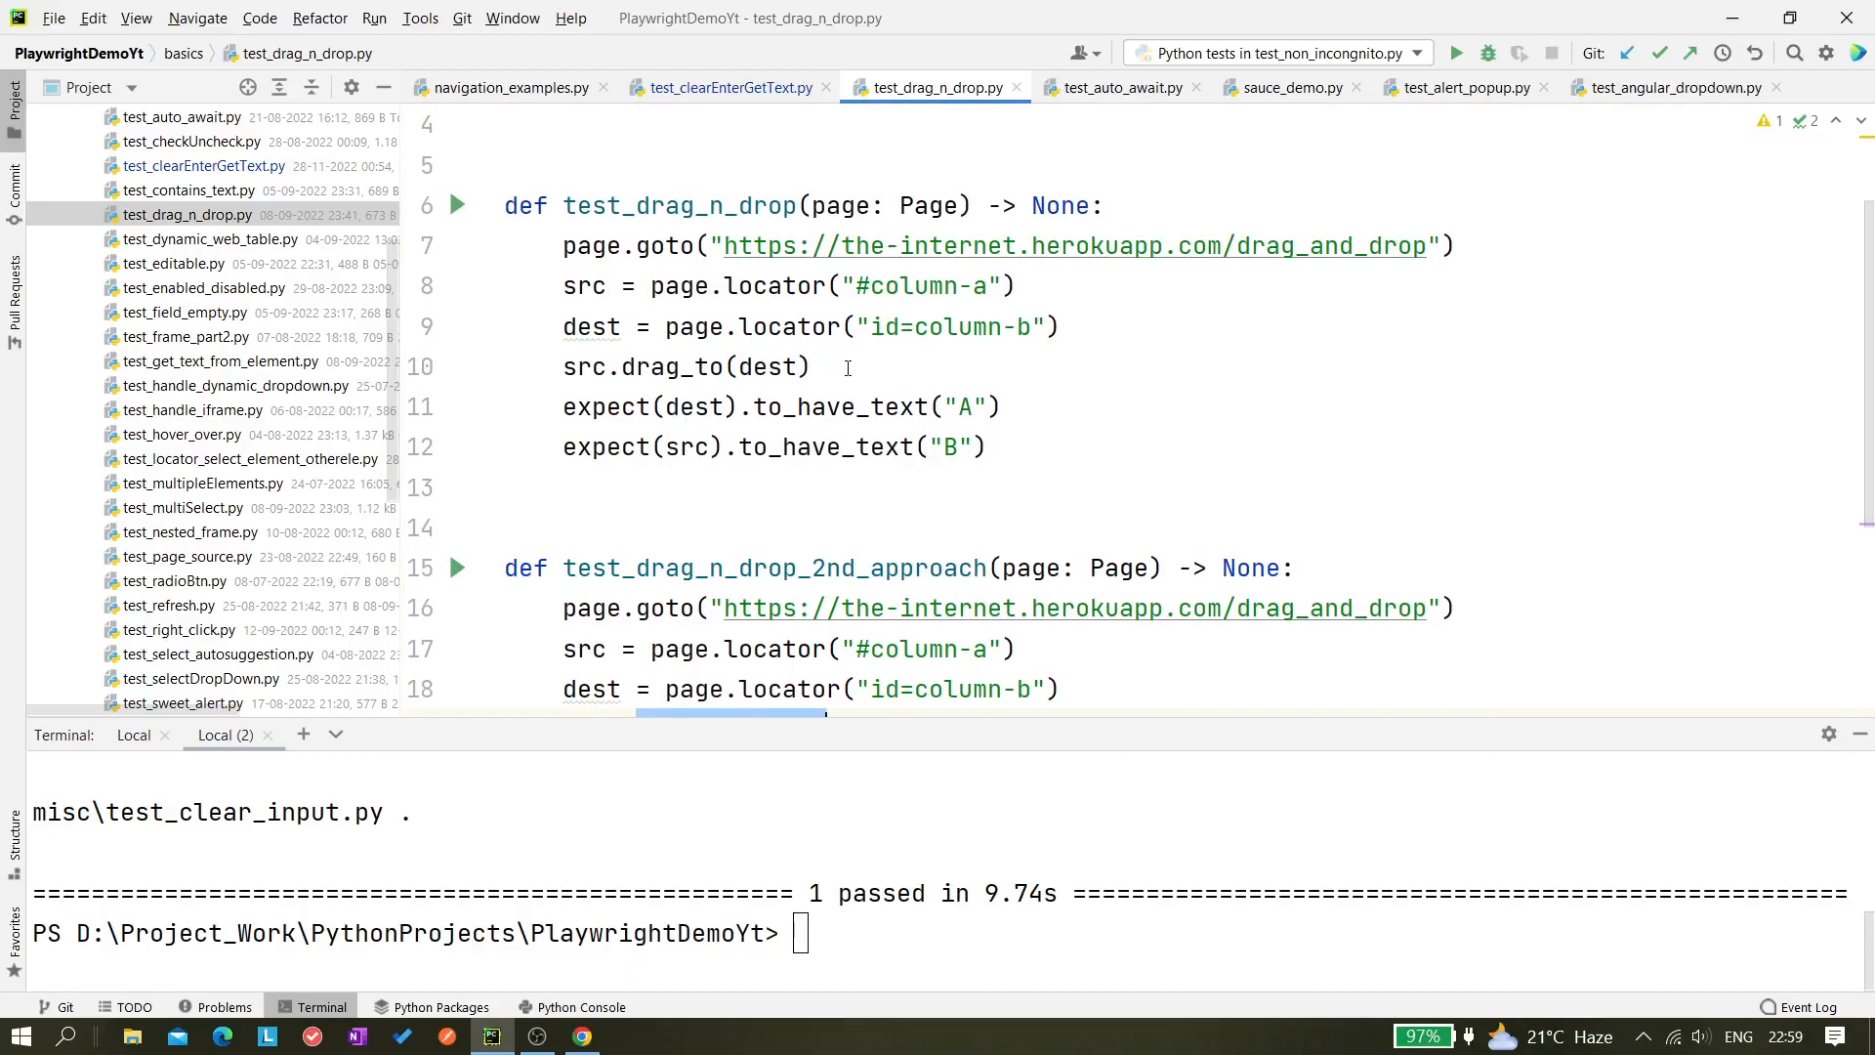
mouse_move(821, 394)
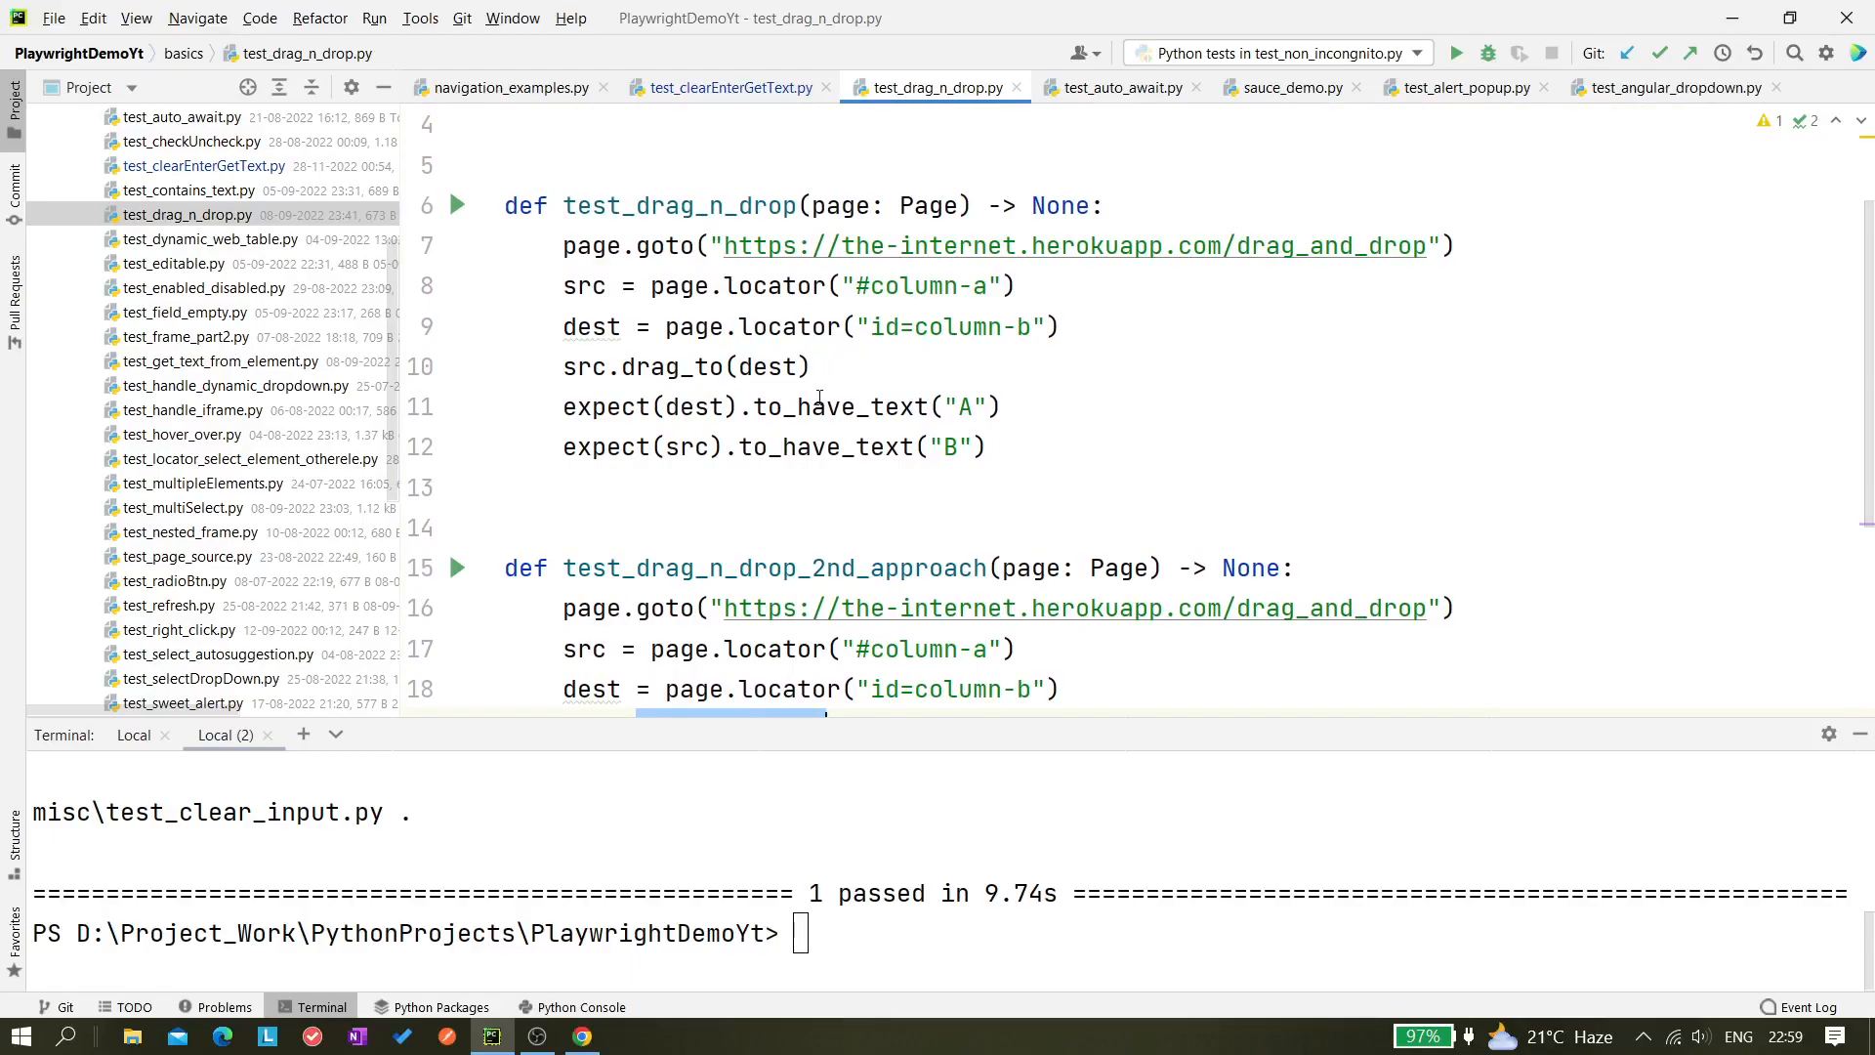
mouse_move(830, 407)
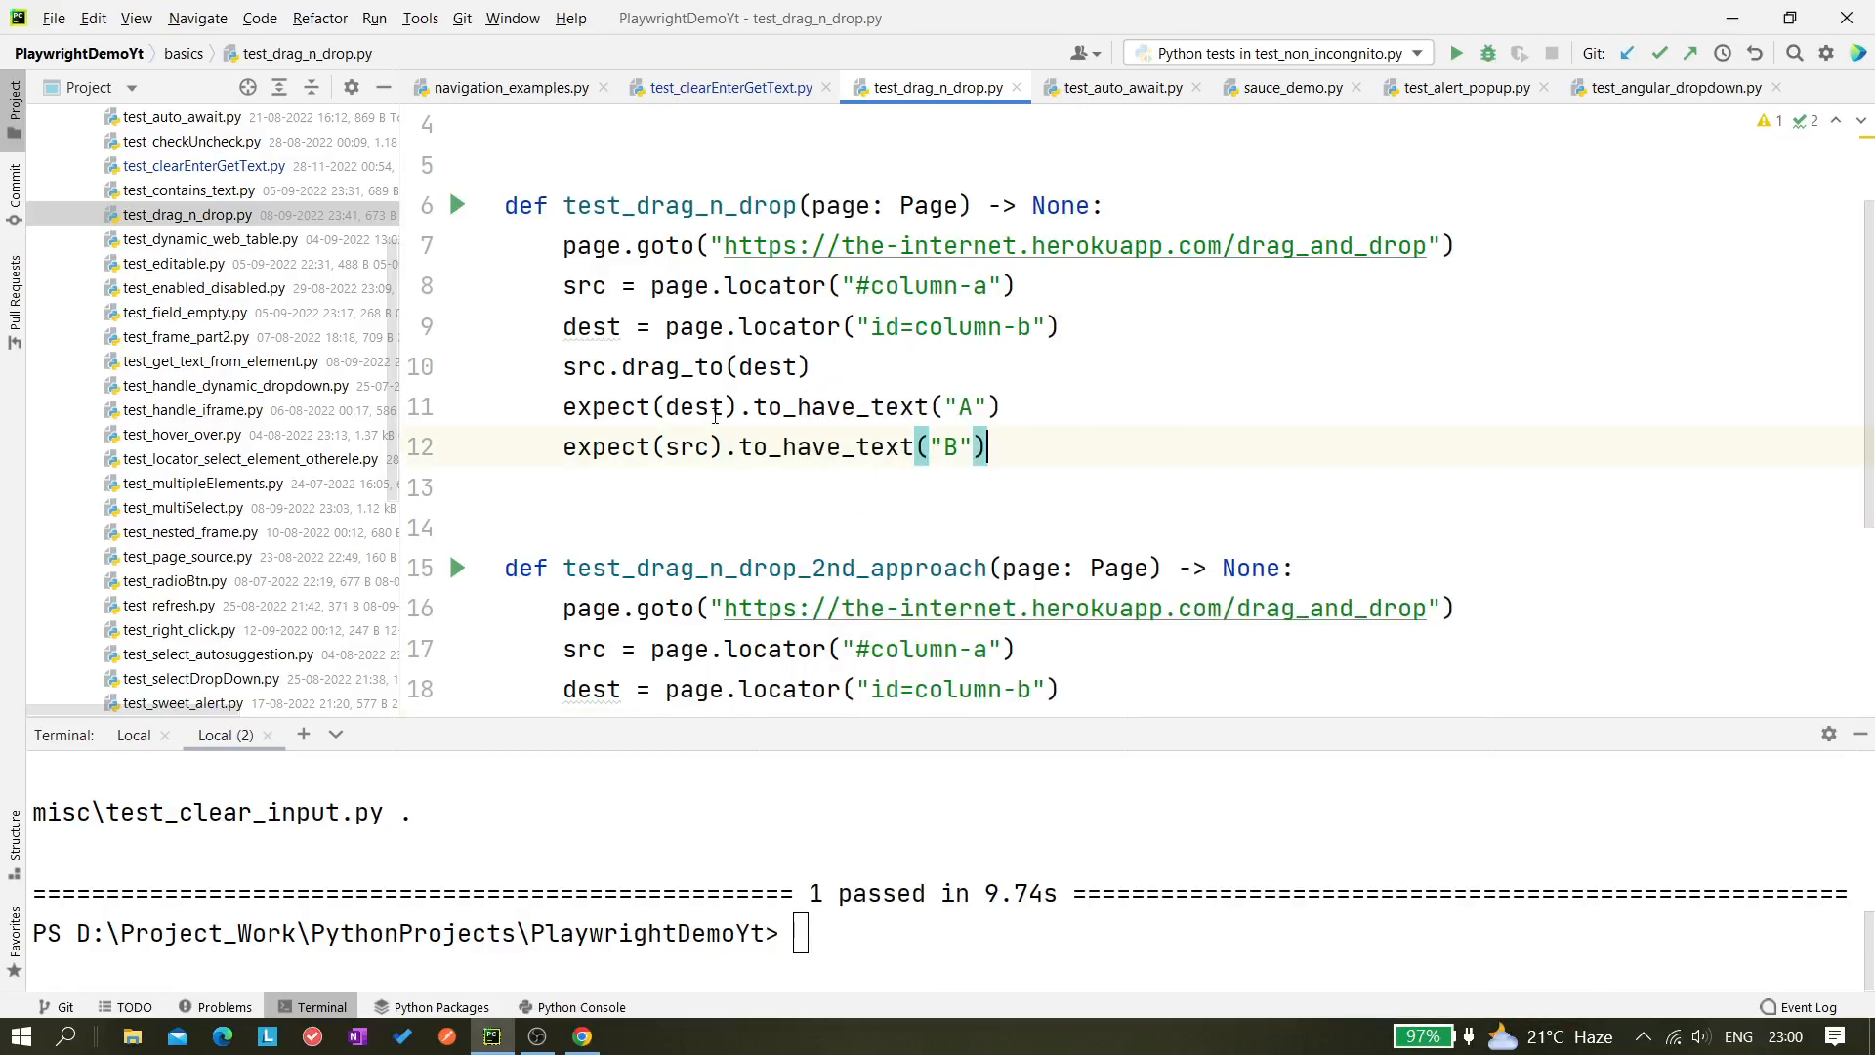
mouse_move(686, 445)
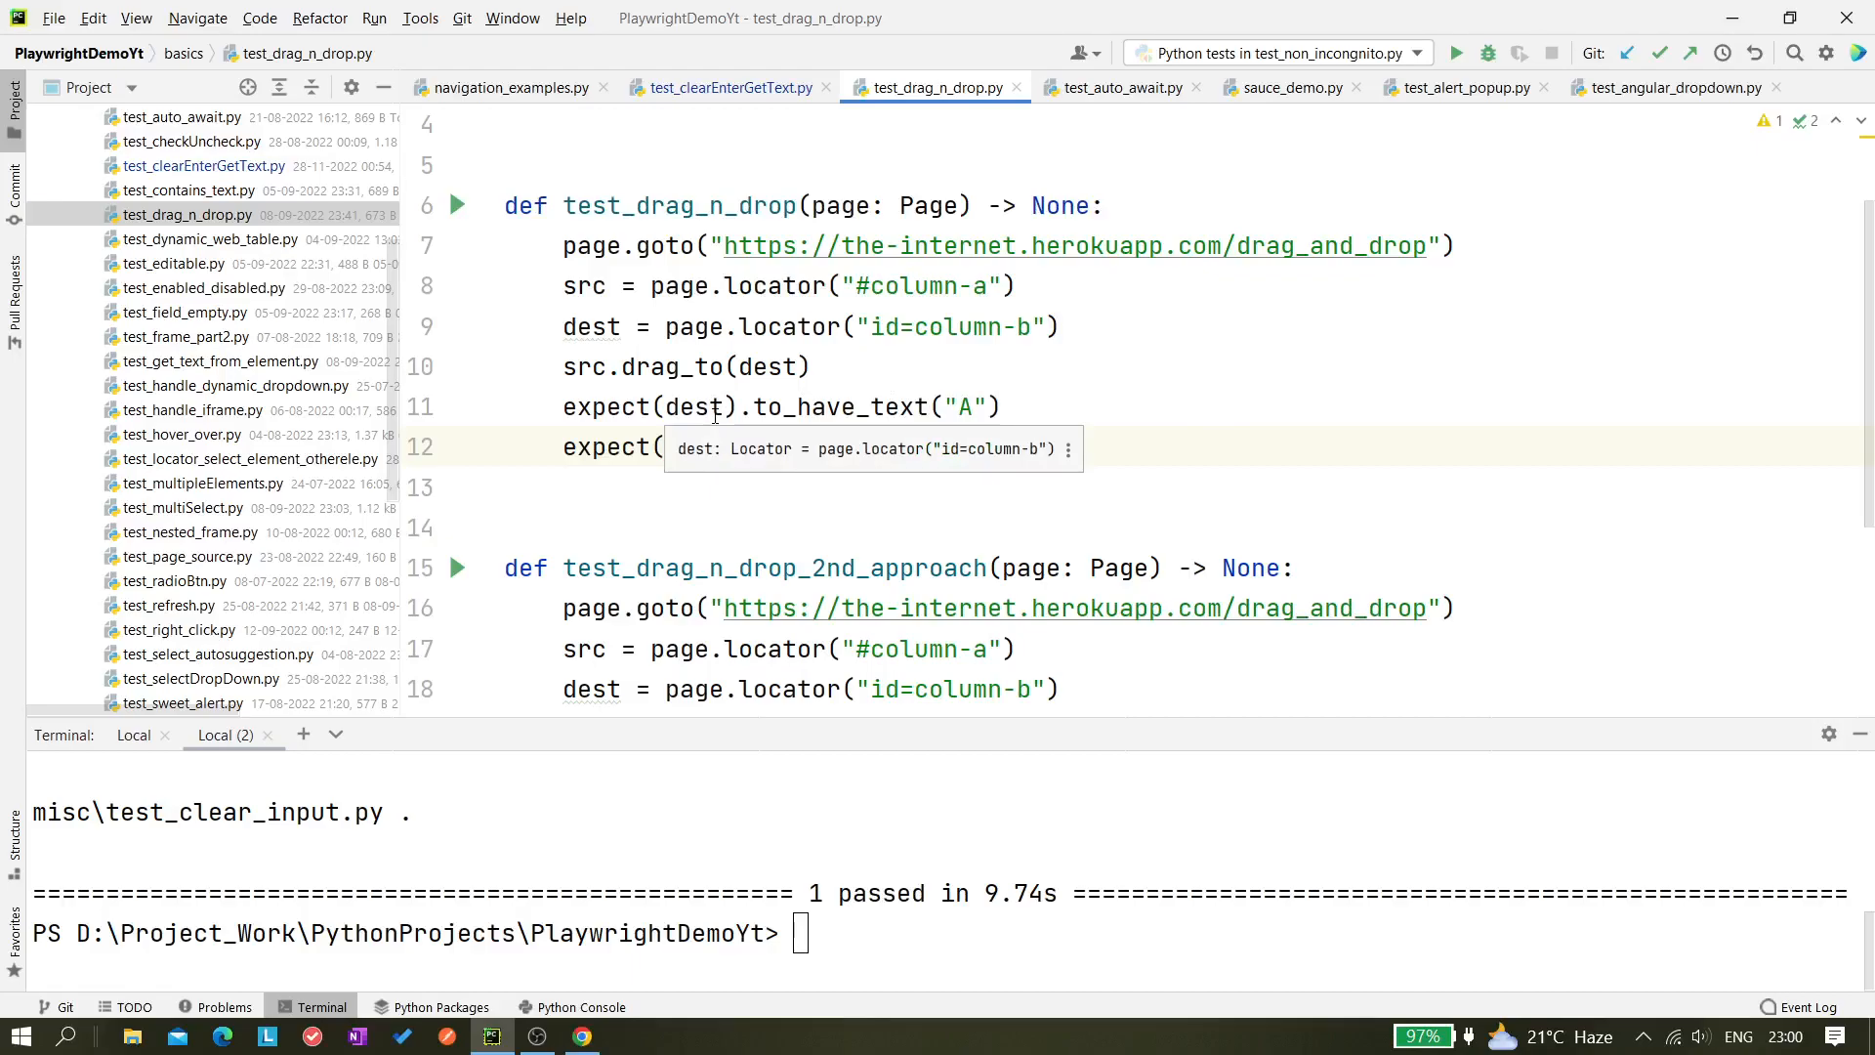
text(src).to_have_text("B"))
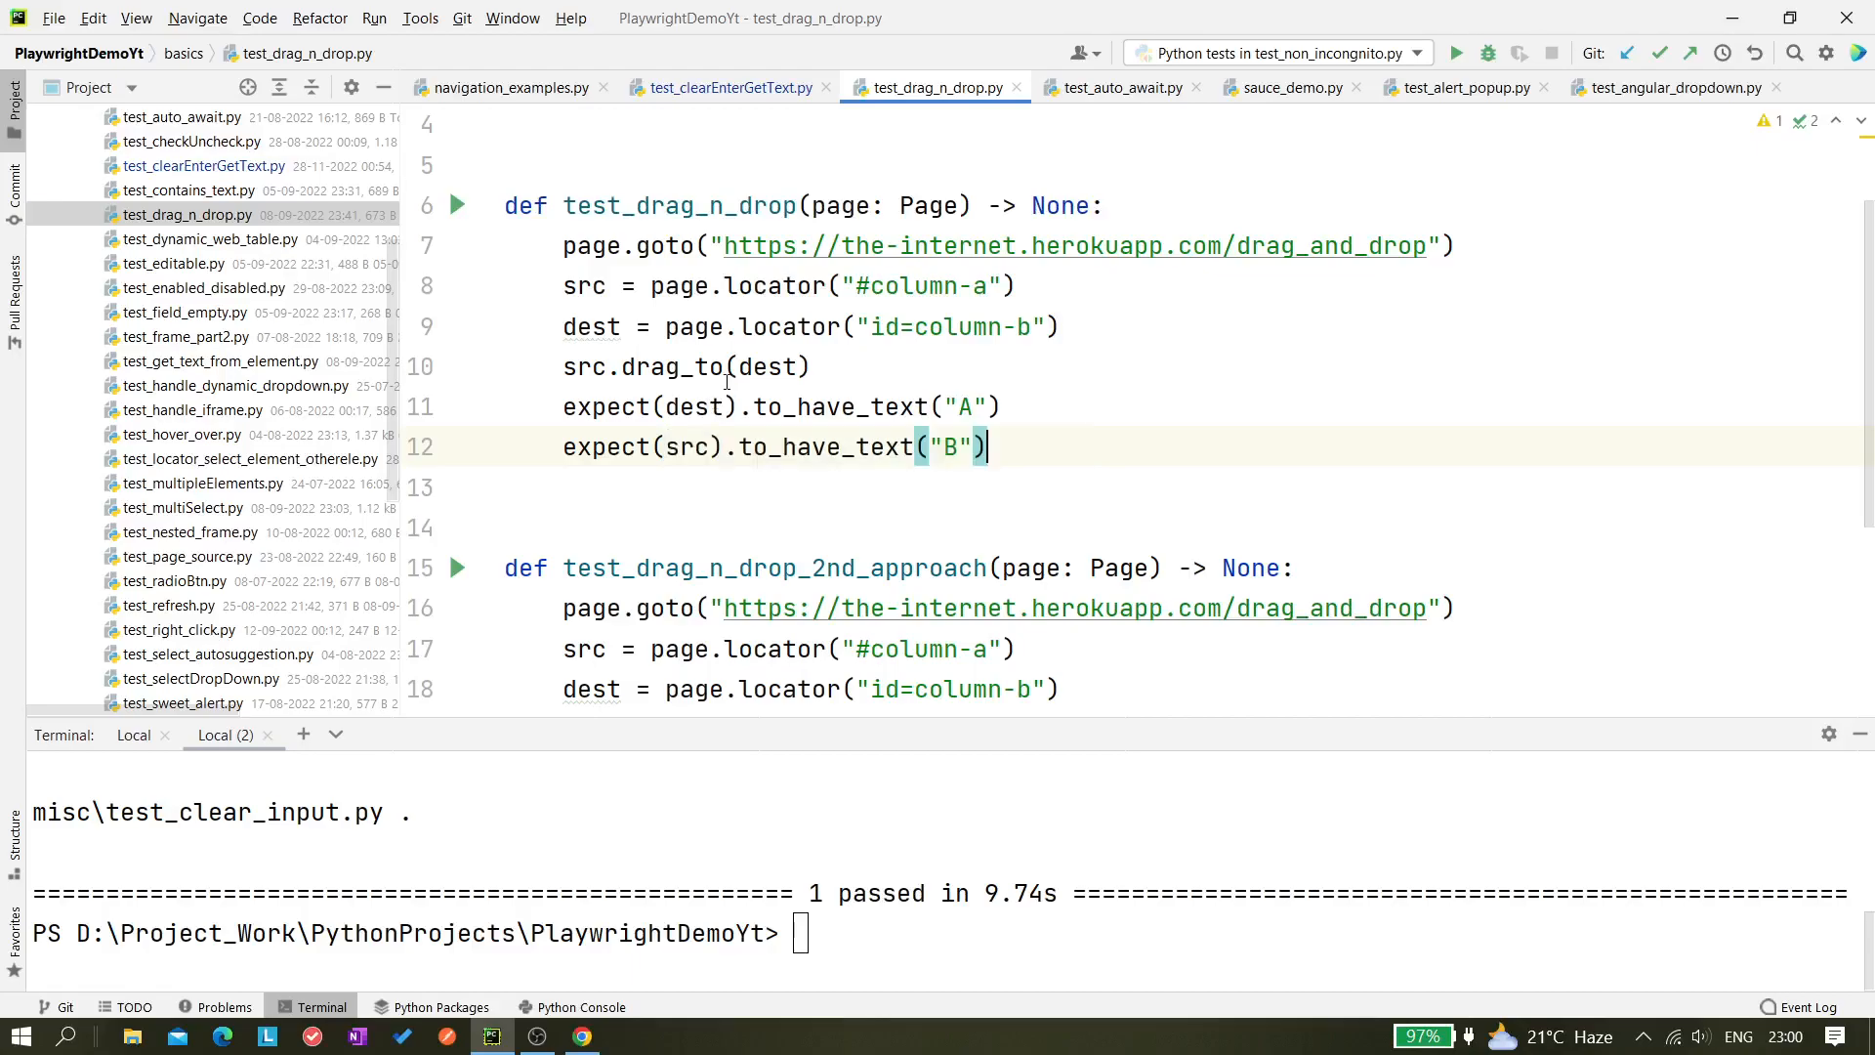
mouse_move(1732, 18)
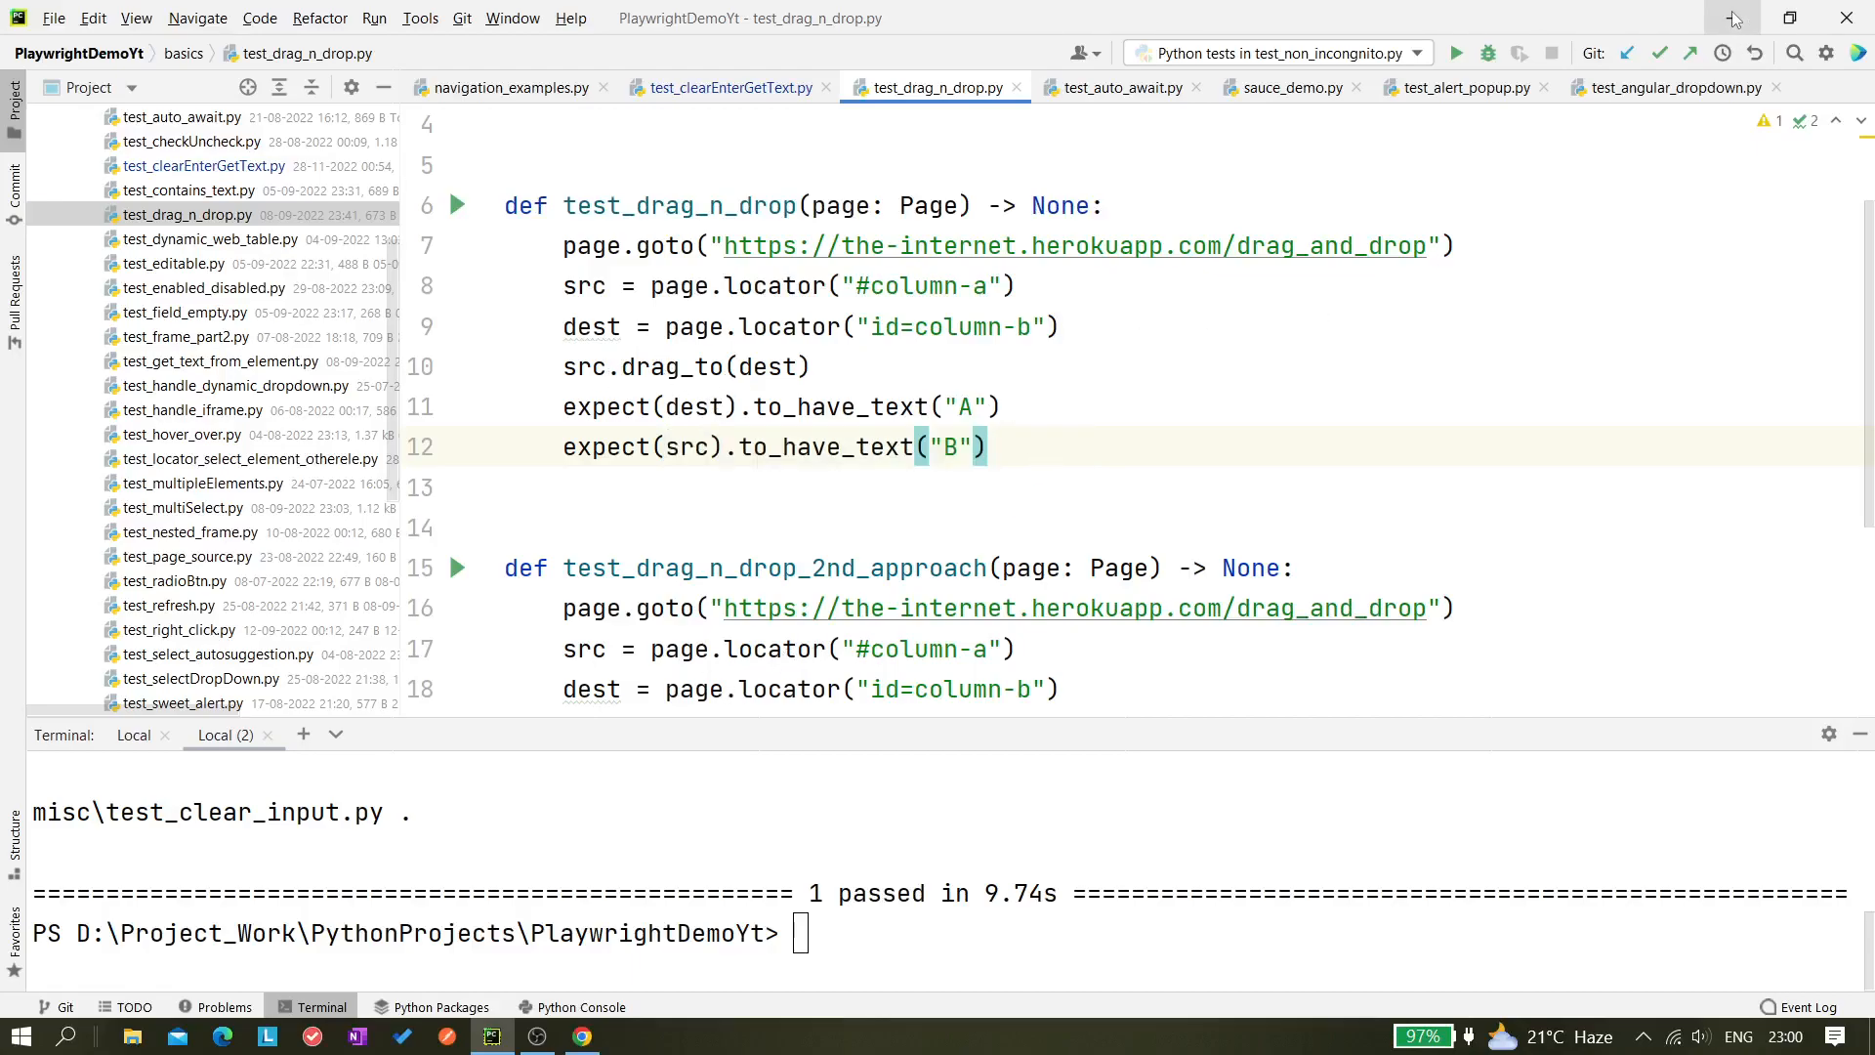
Reload the Drag and Drop page to A, B and drag box A onto box B again
click(583, 1036)
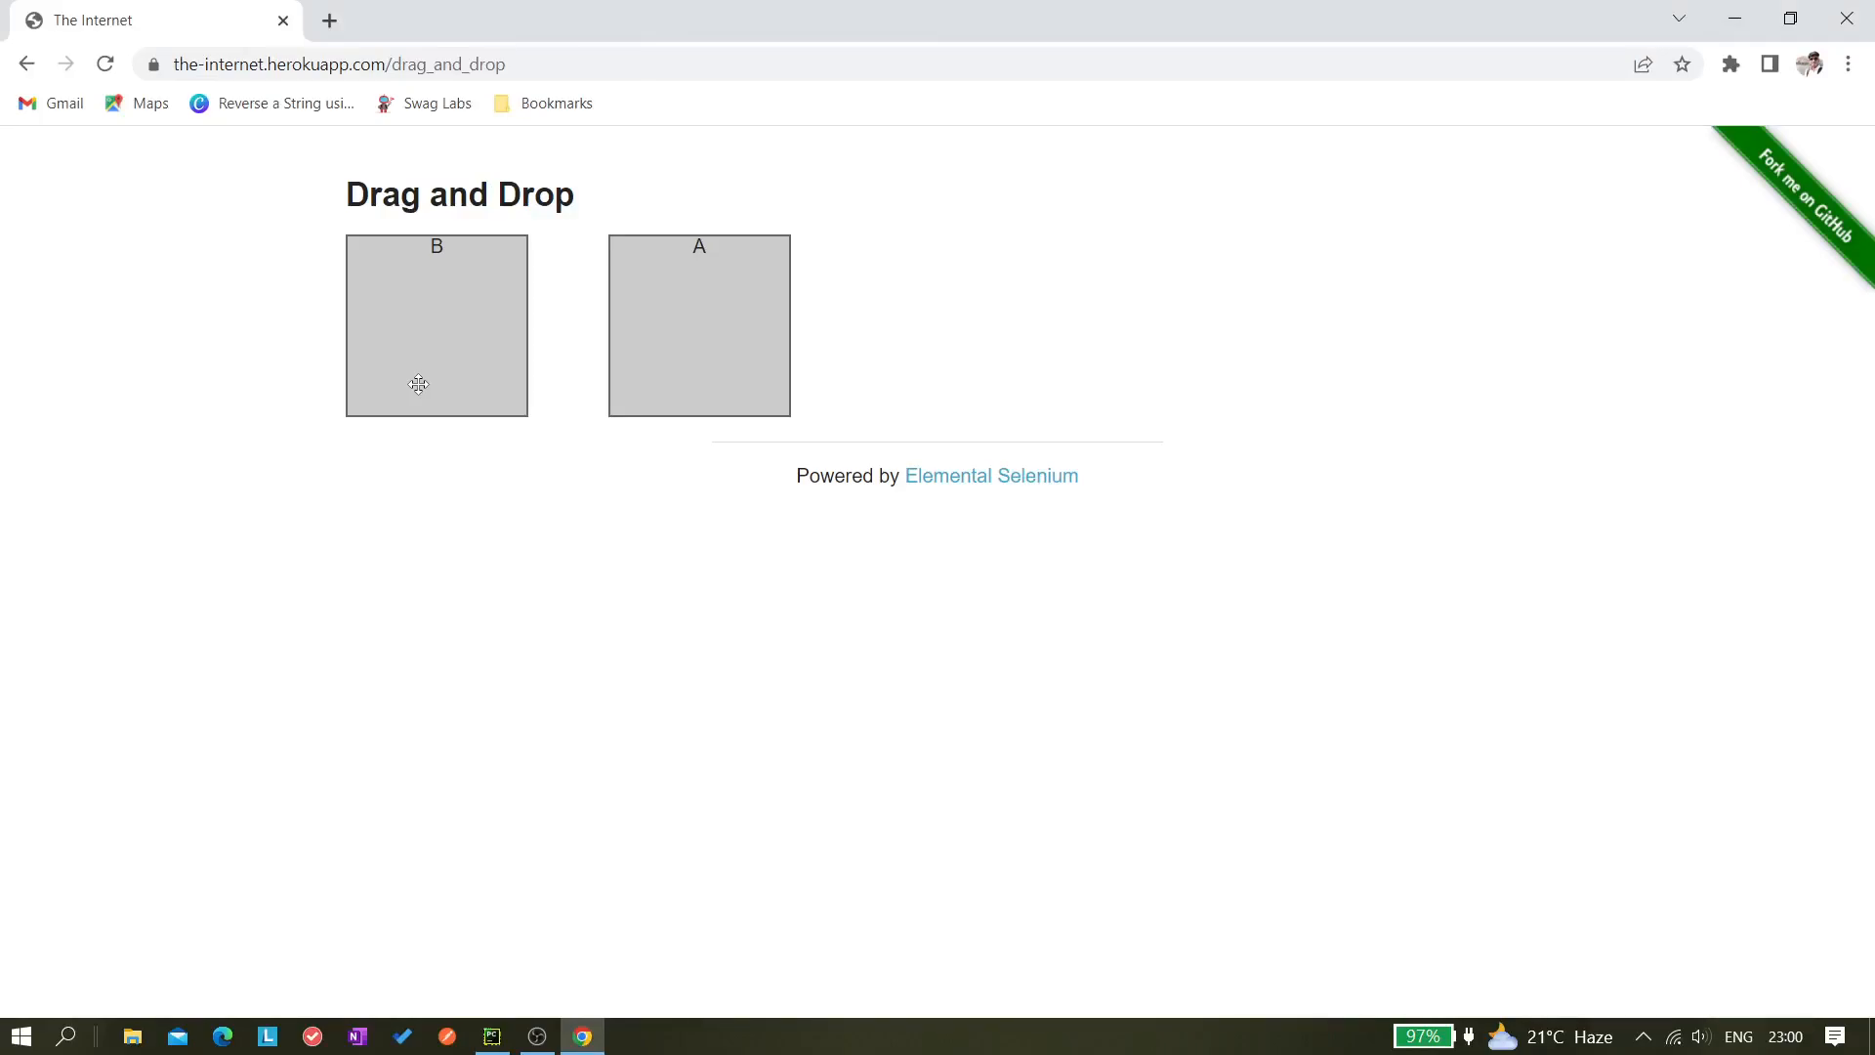
mouse_move(451, 338)
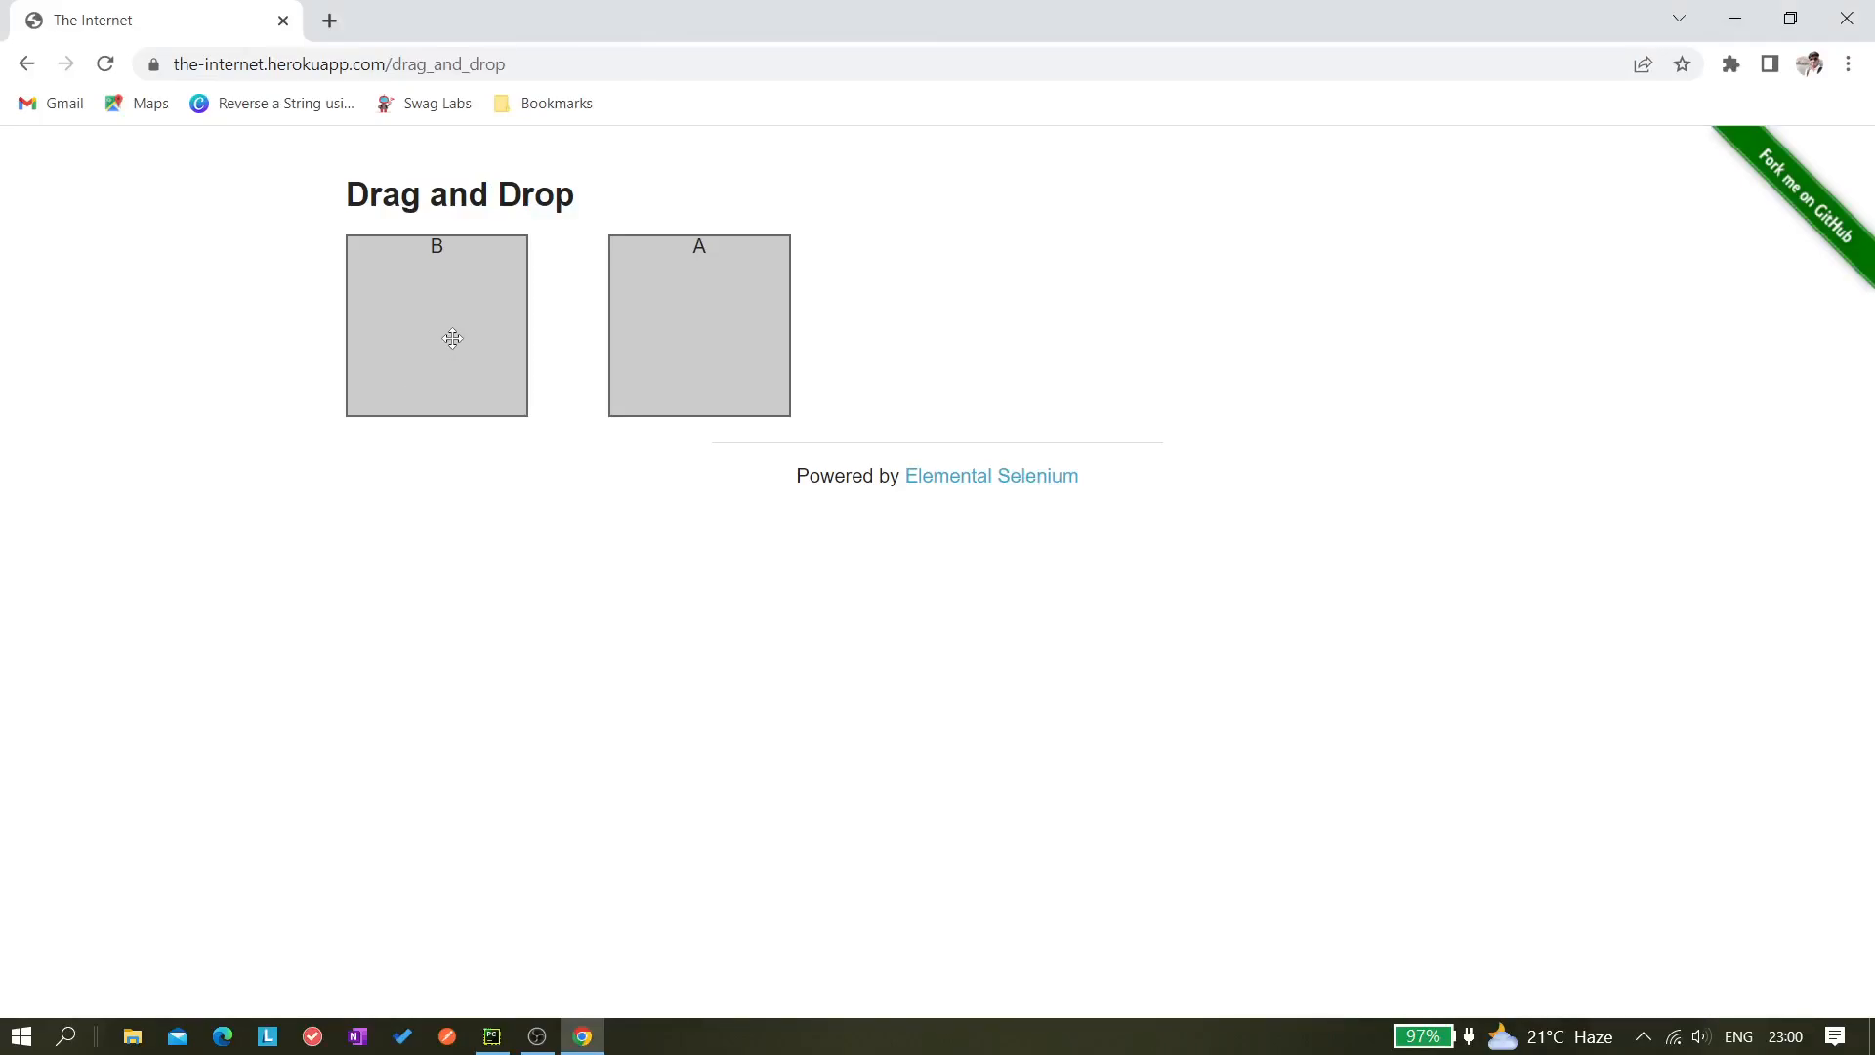
mouse_move(406, 297)
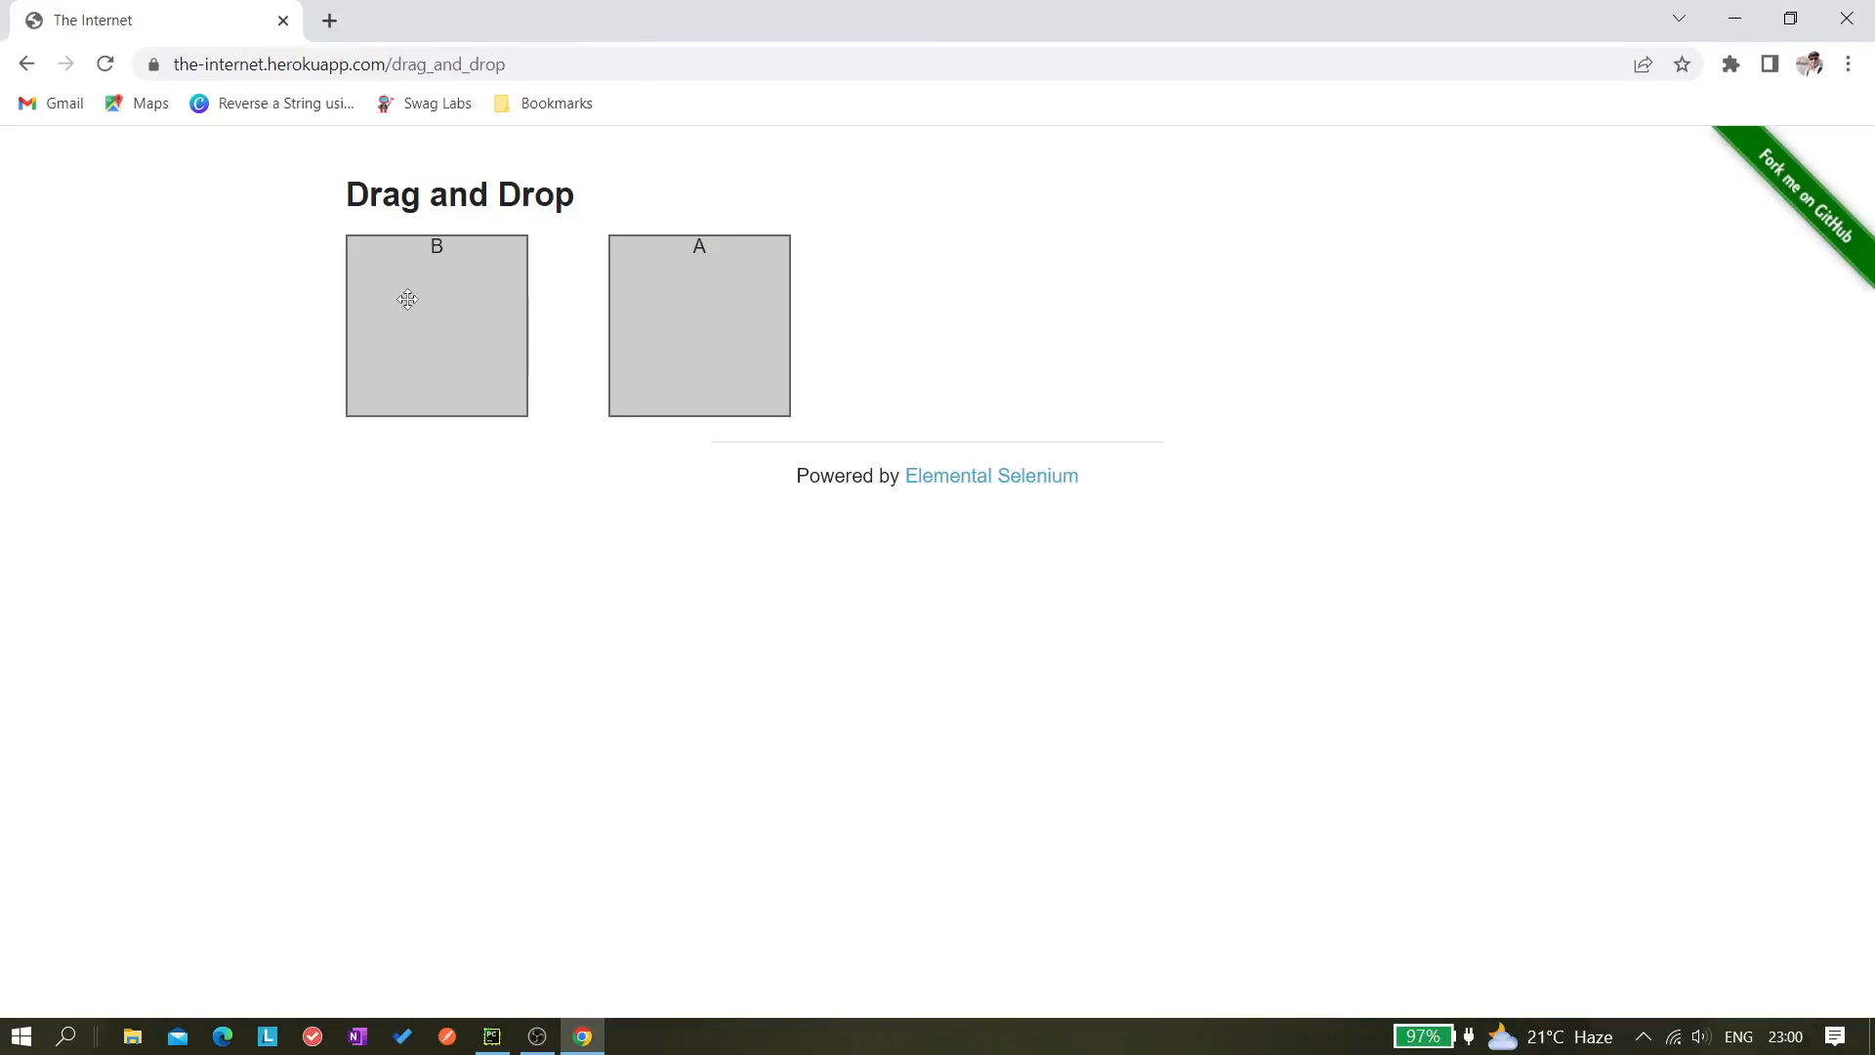
mouse_move(86, 68)
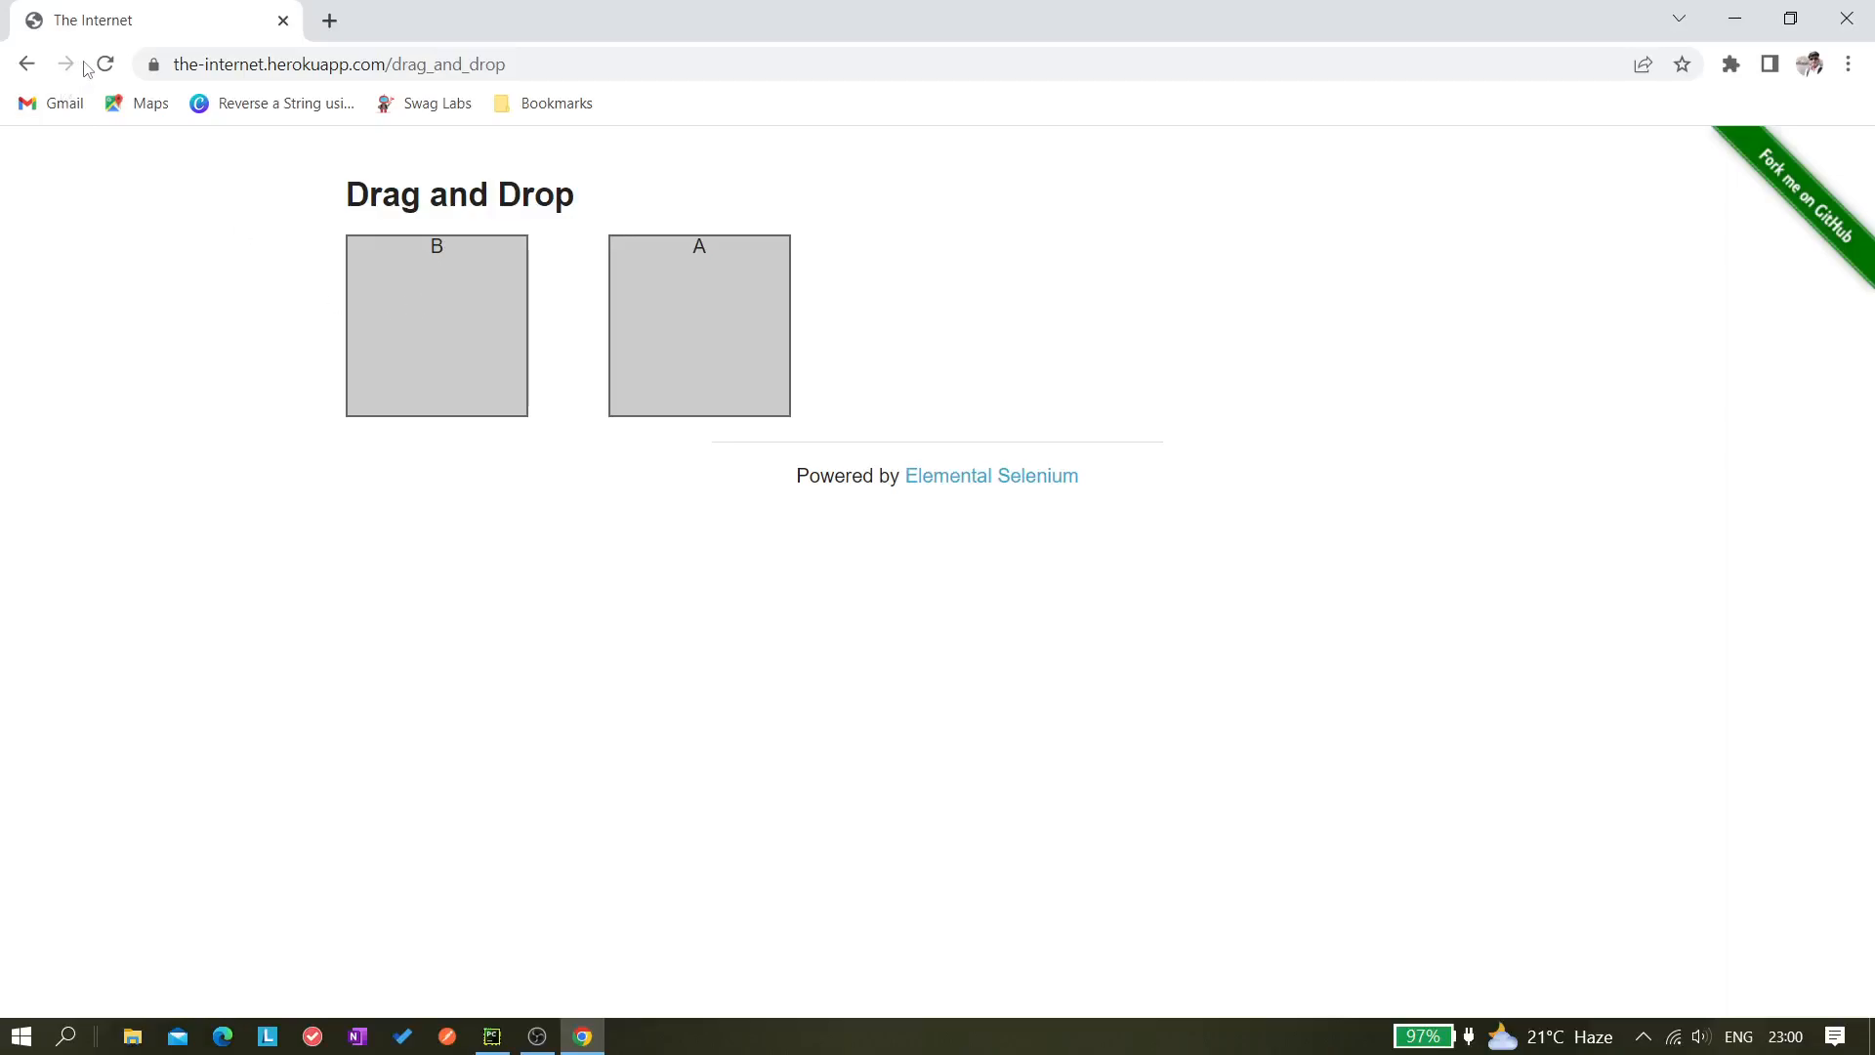
click(103, 64)
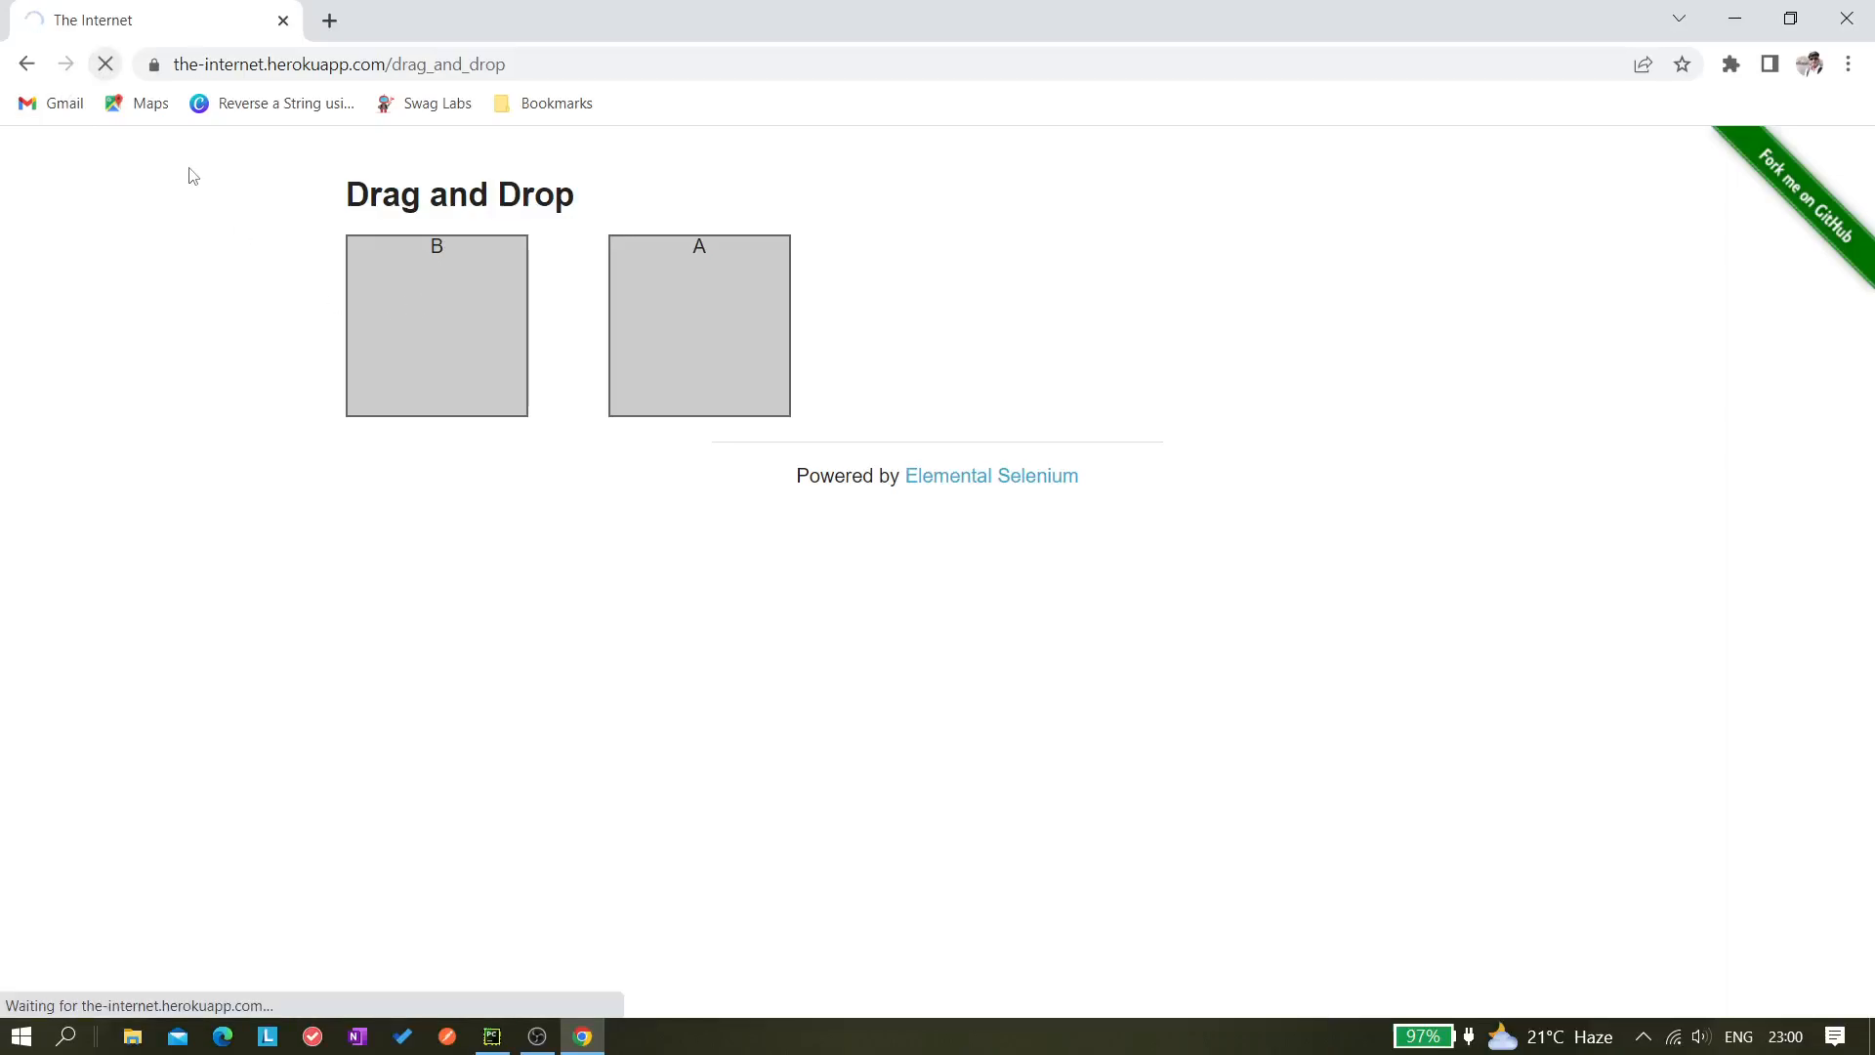
drag(436, 327, 699, 326)
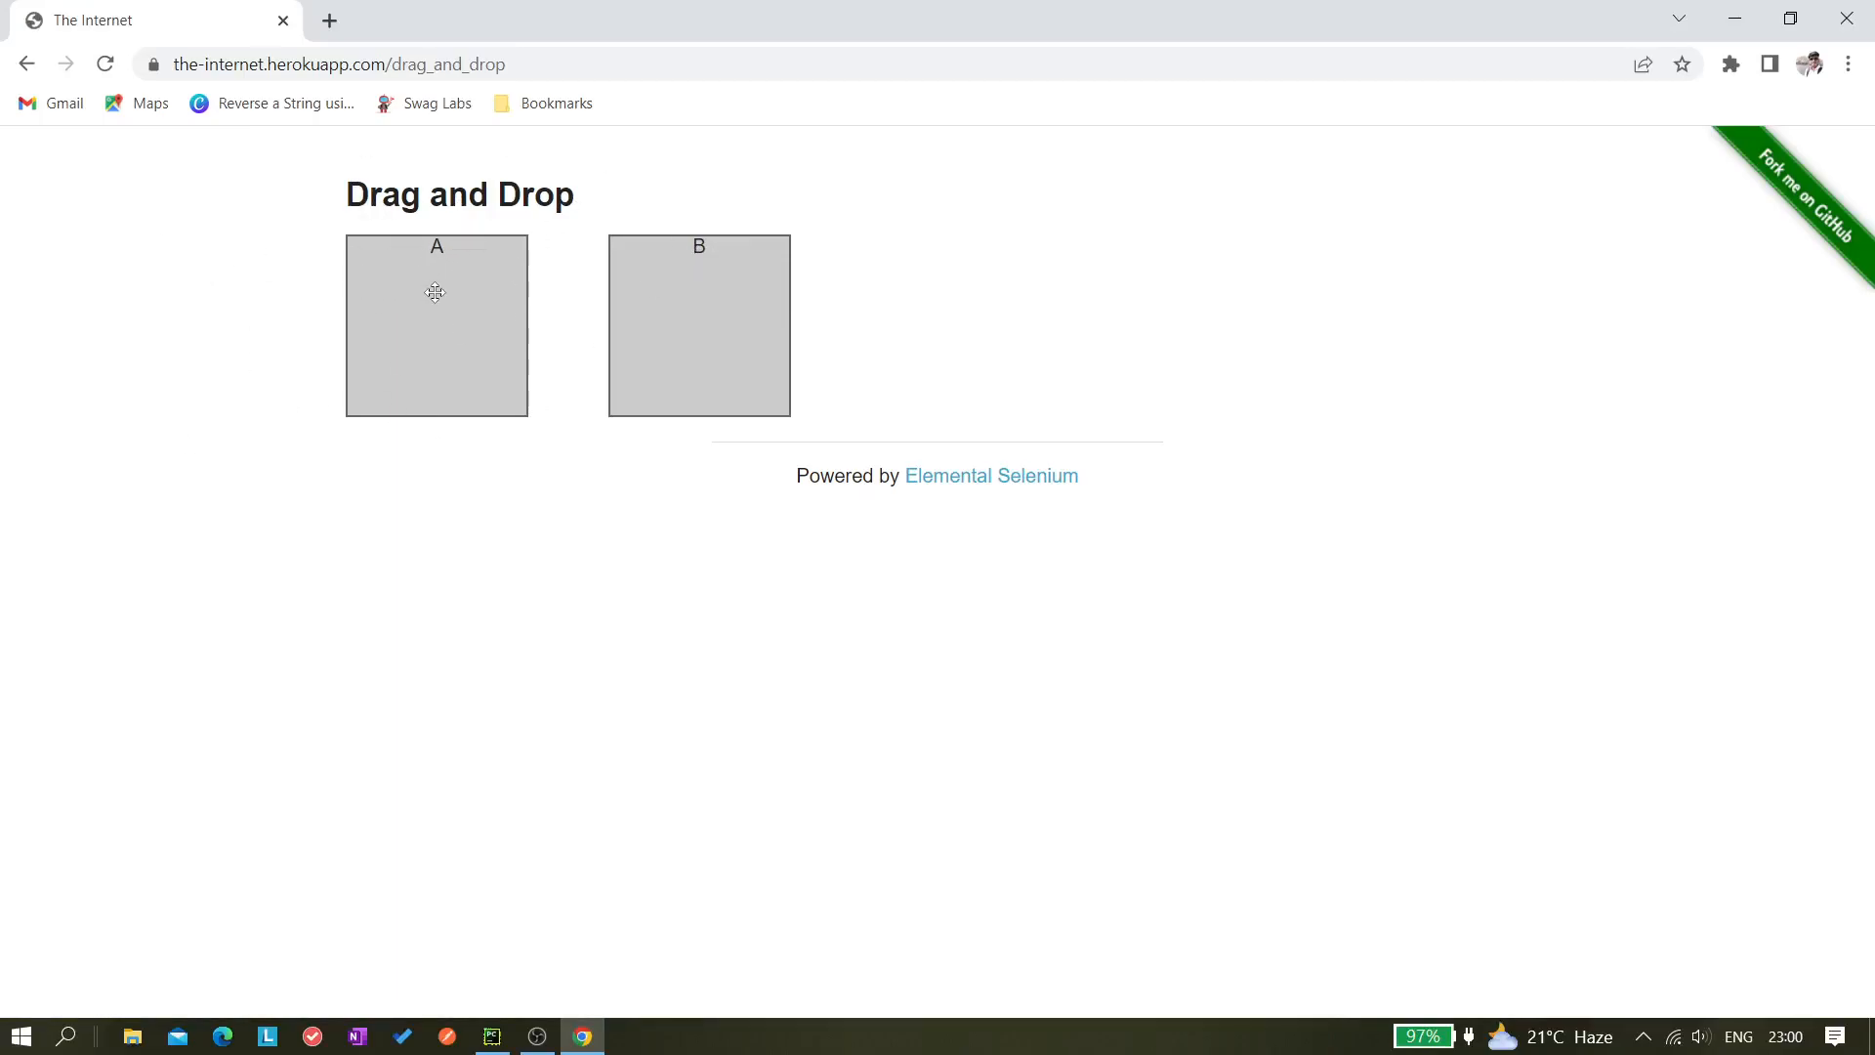
mouse_move(334, 547)
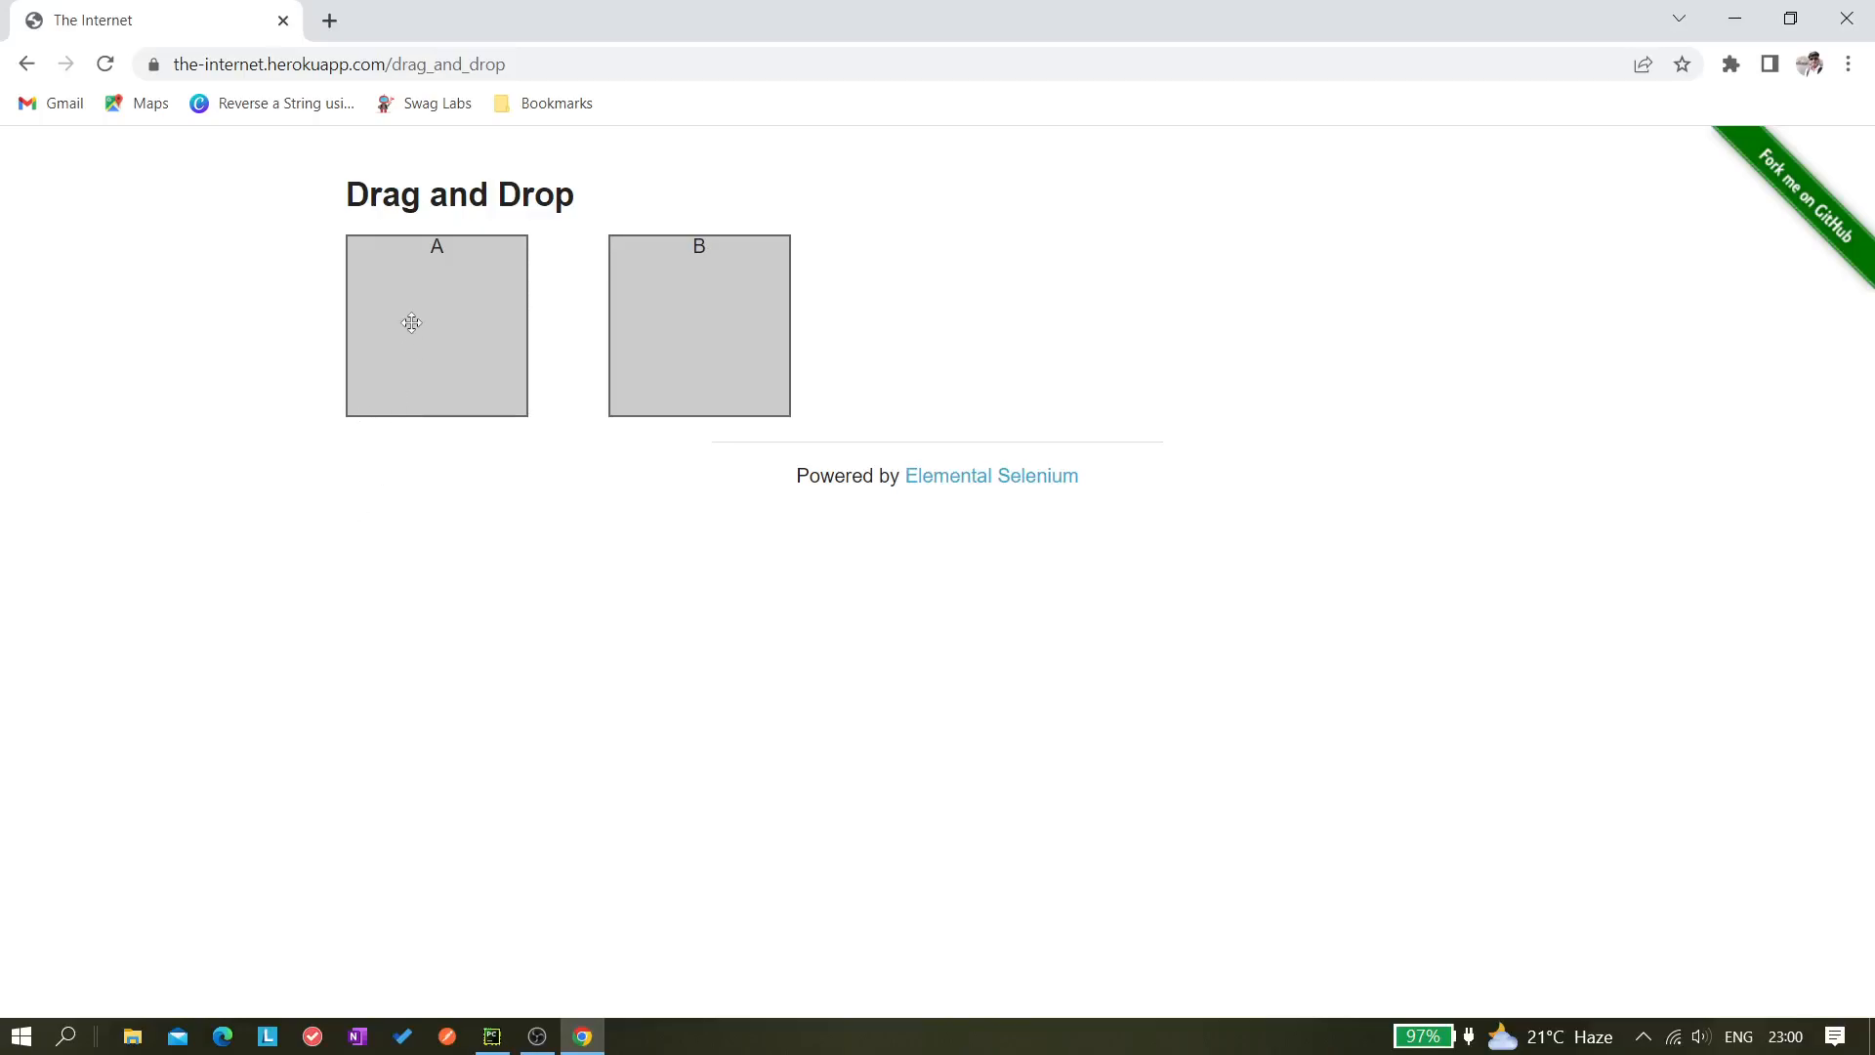
mouse_move(424, 304)
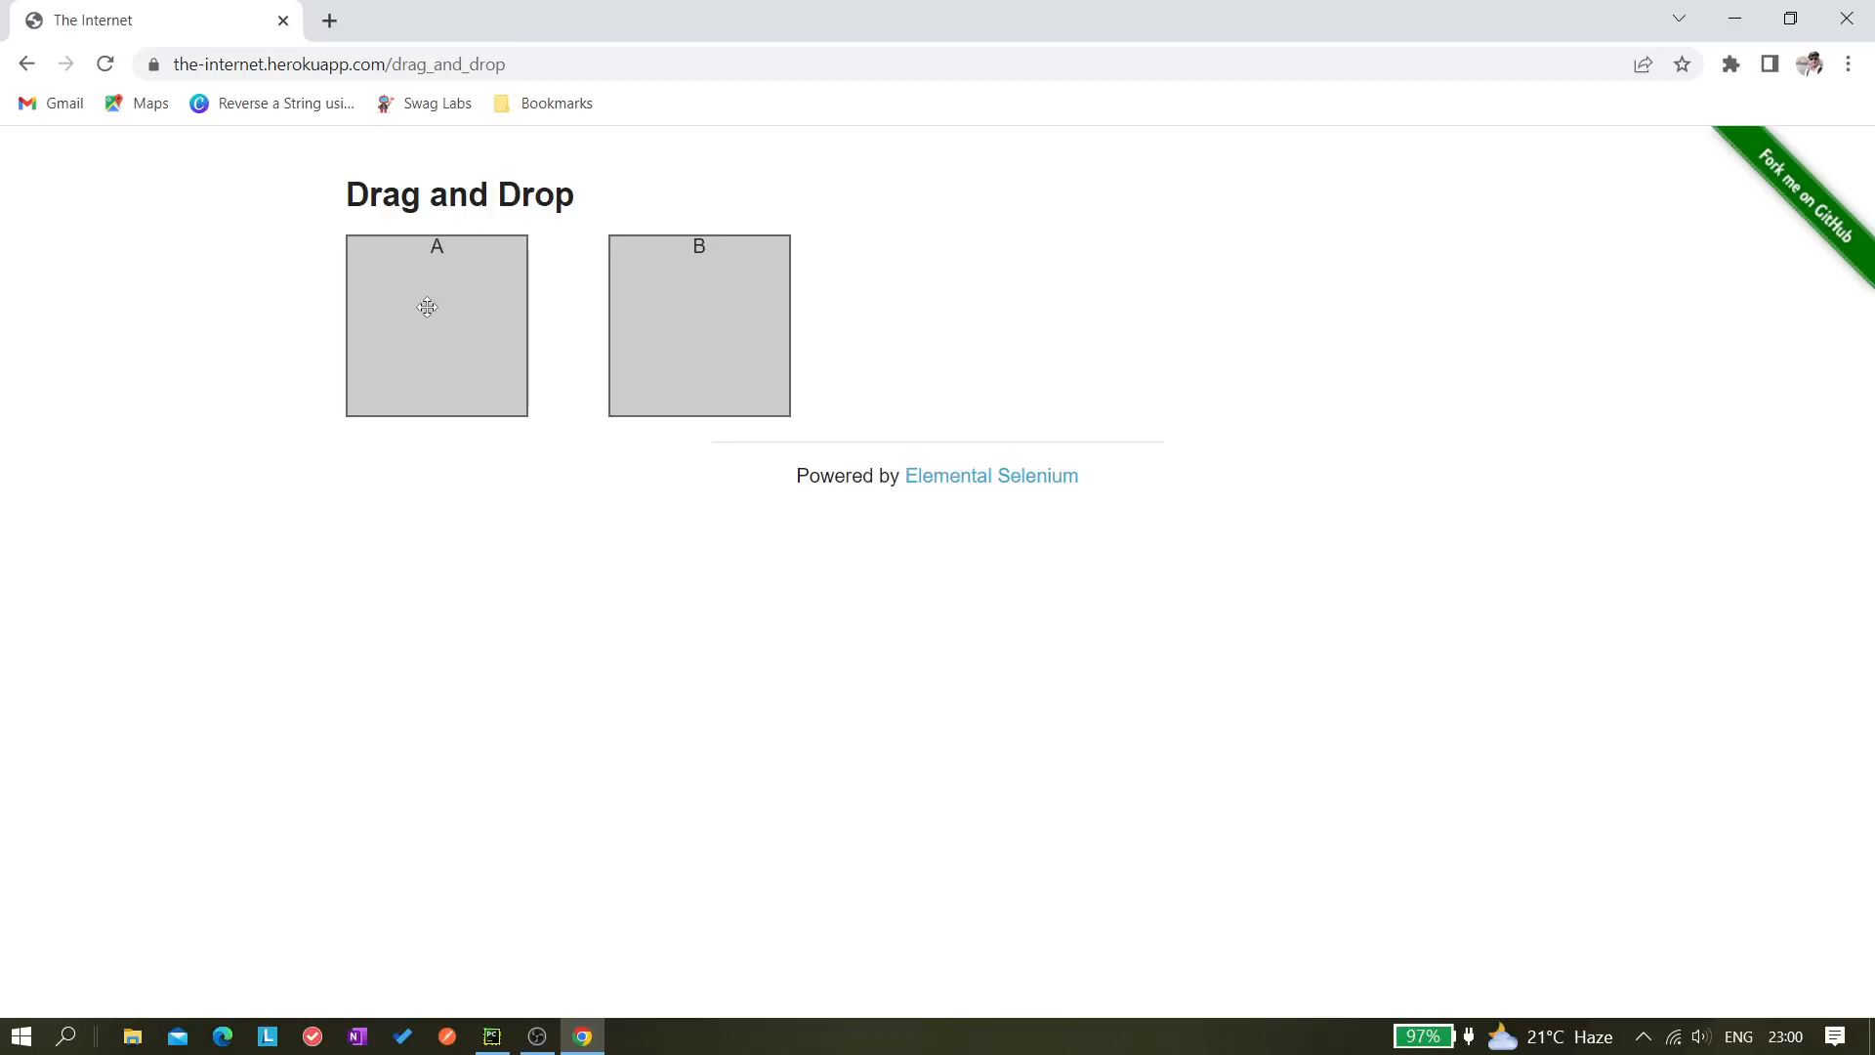
drag(436, 327, 508, 326)
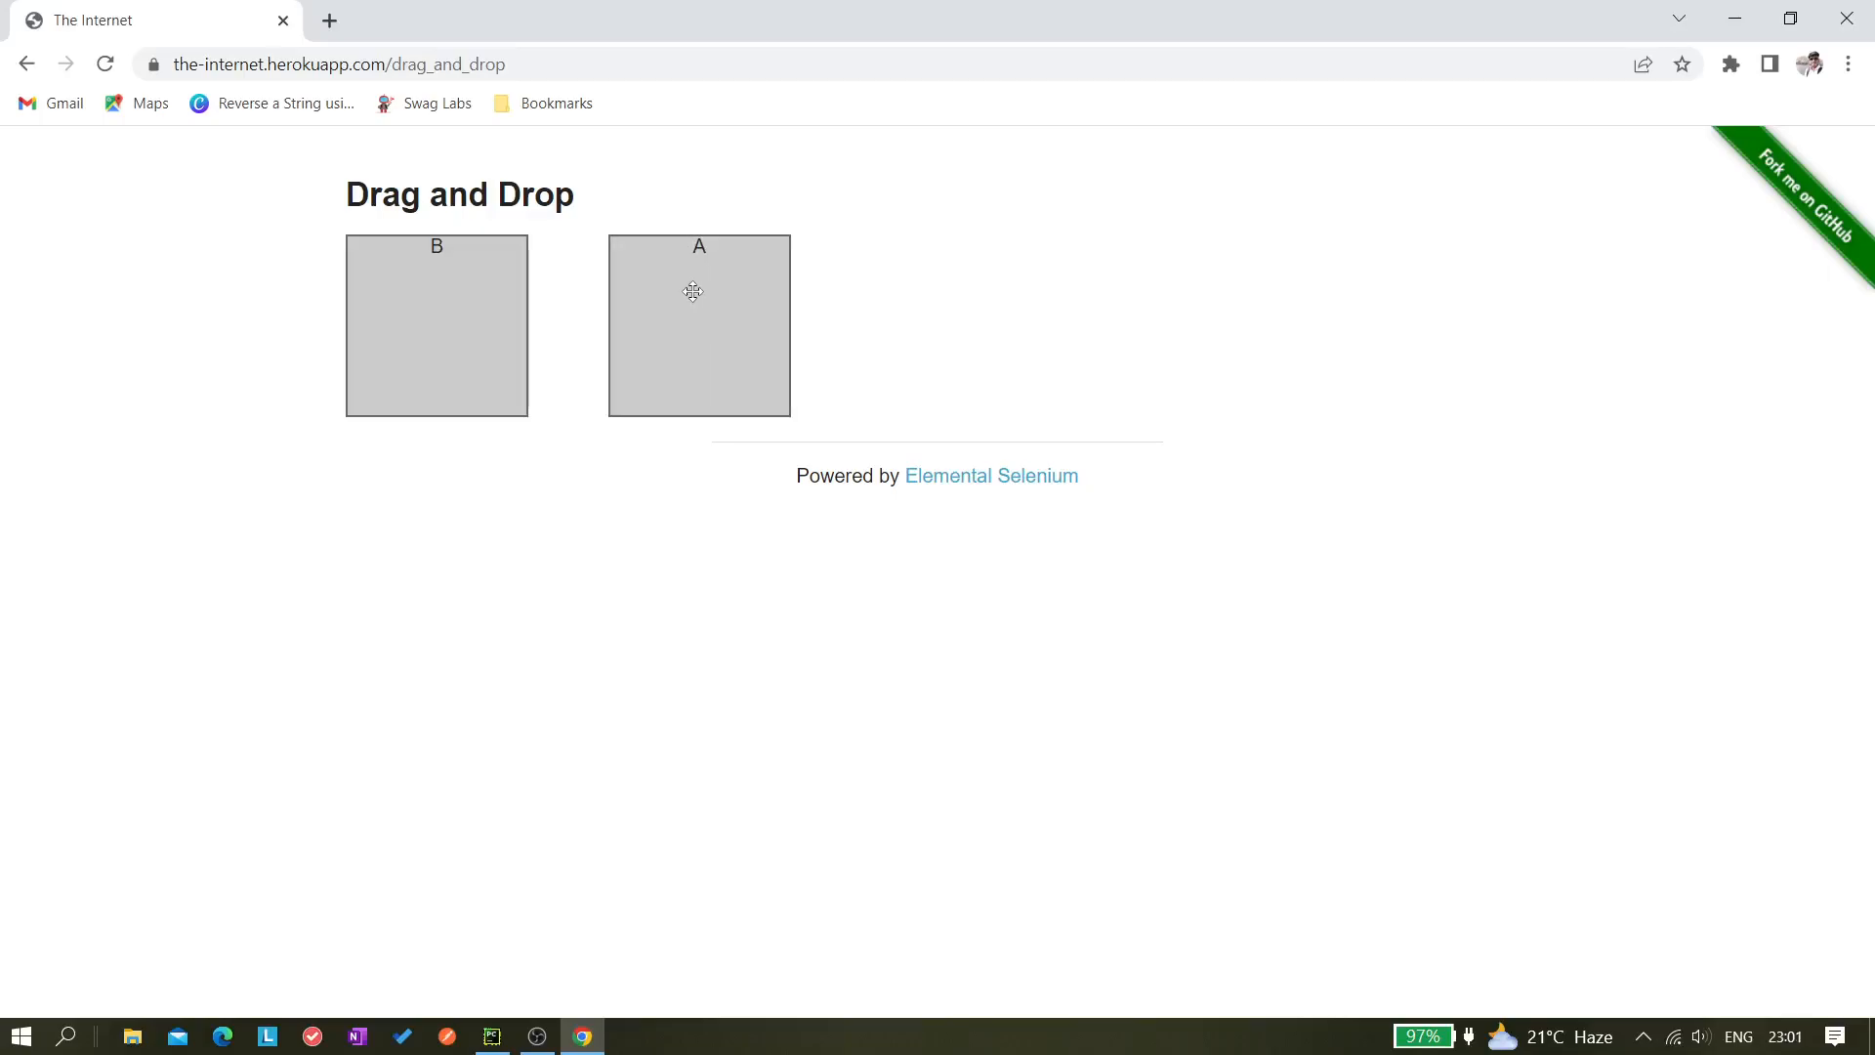
mouse_move(610, 318)
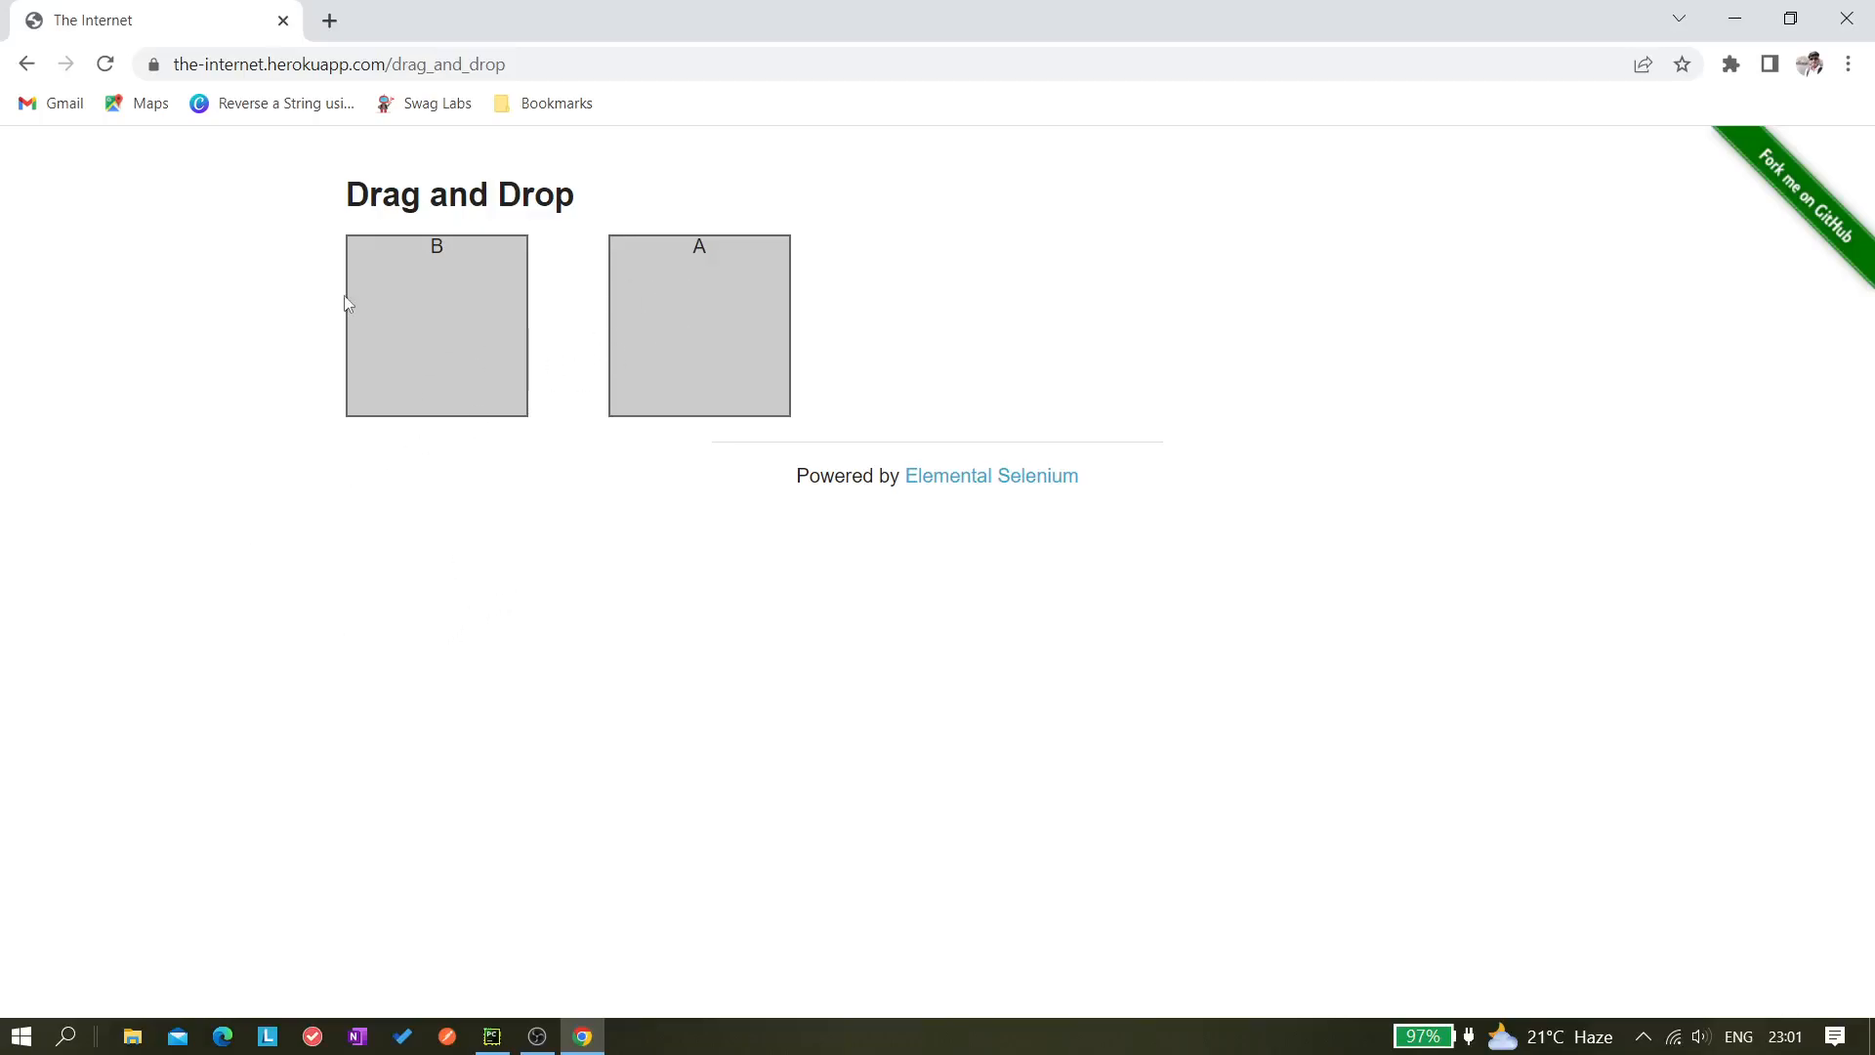
mouse_move(529, 453)
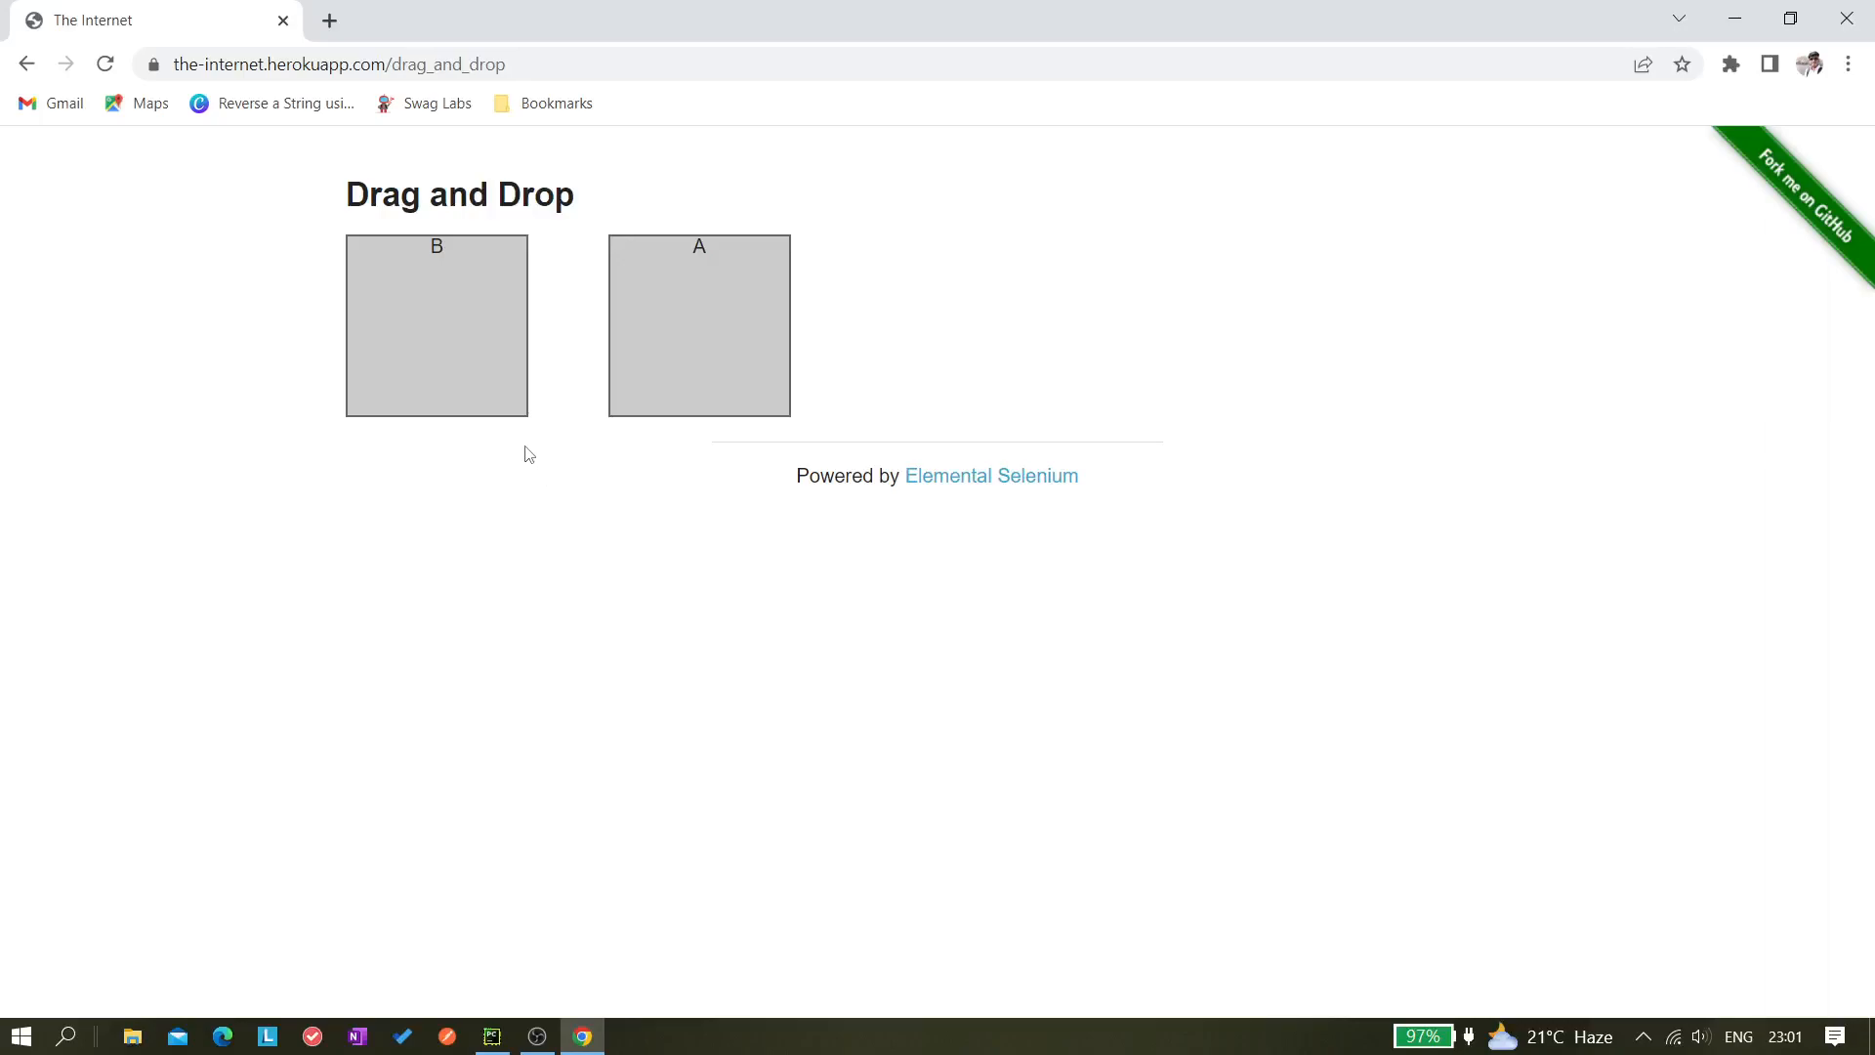
mouse_move(451, 711)
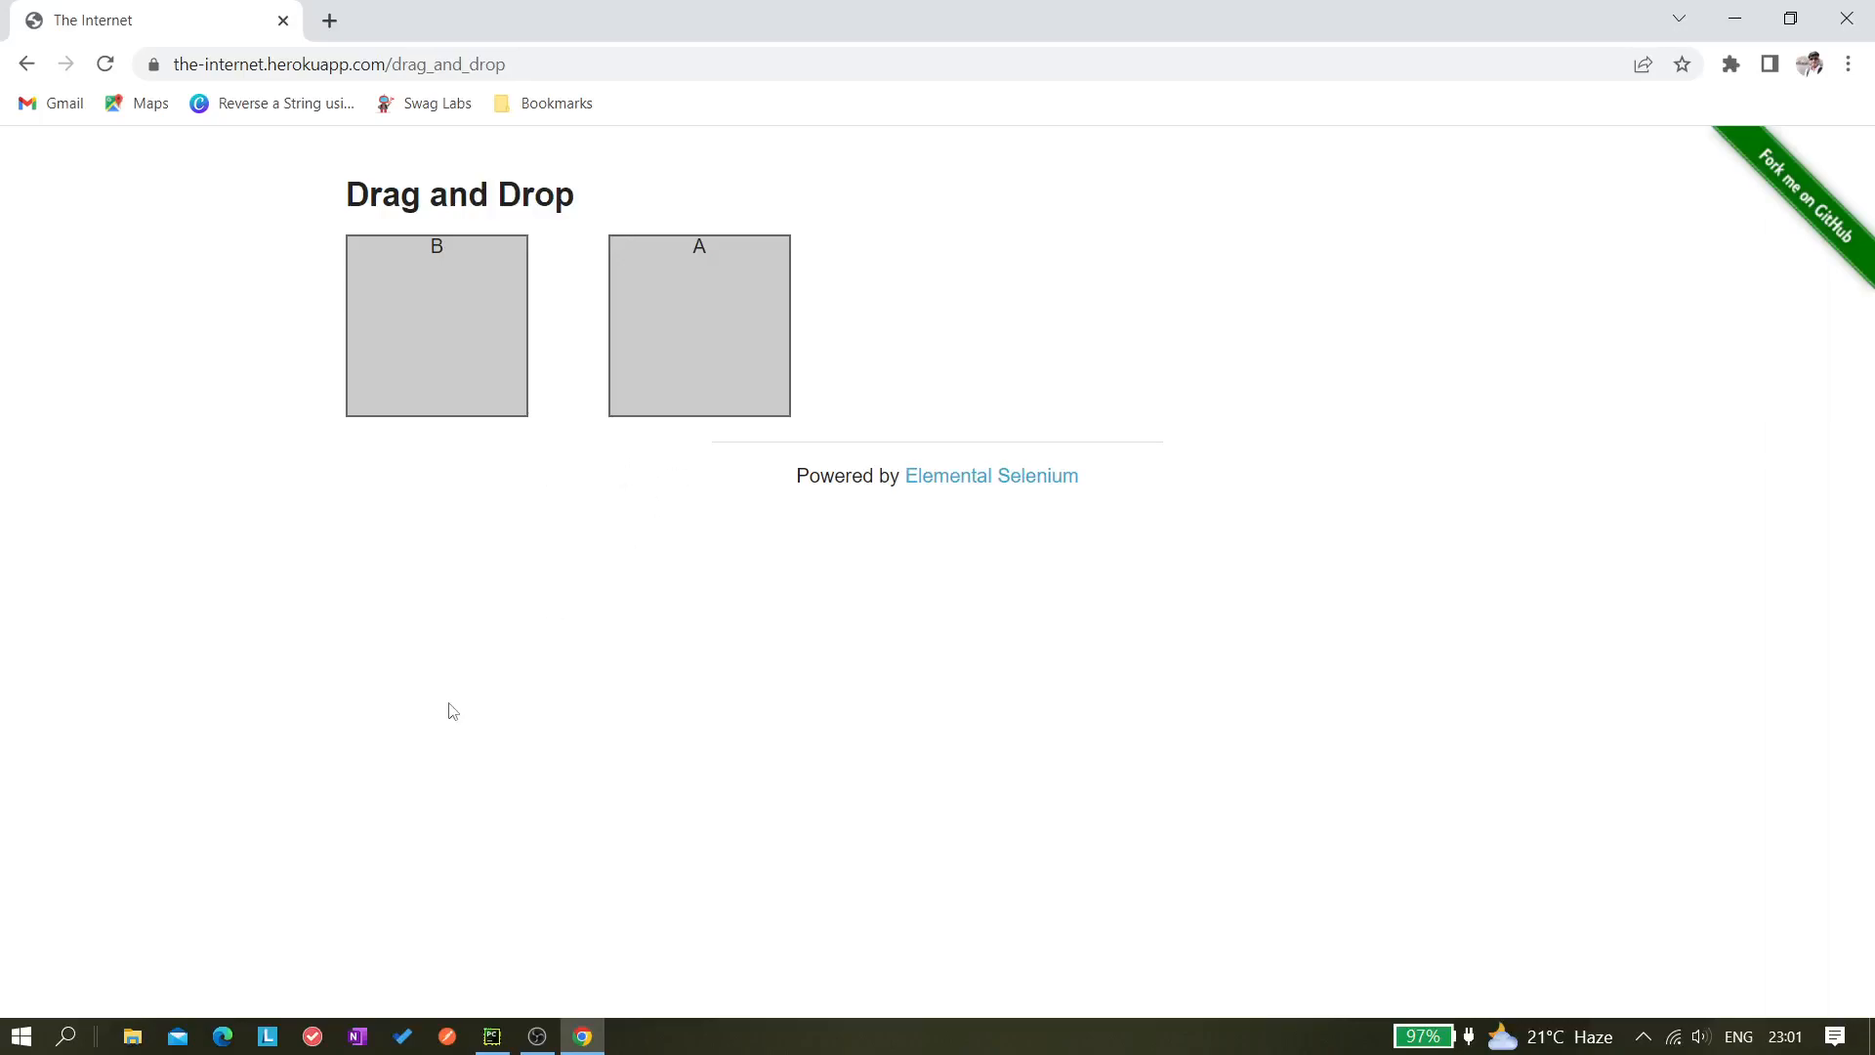
Paste a copy of the second test below it and rename it test_drag_n_drop_3rd_approach
click(491, 1035)
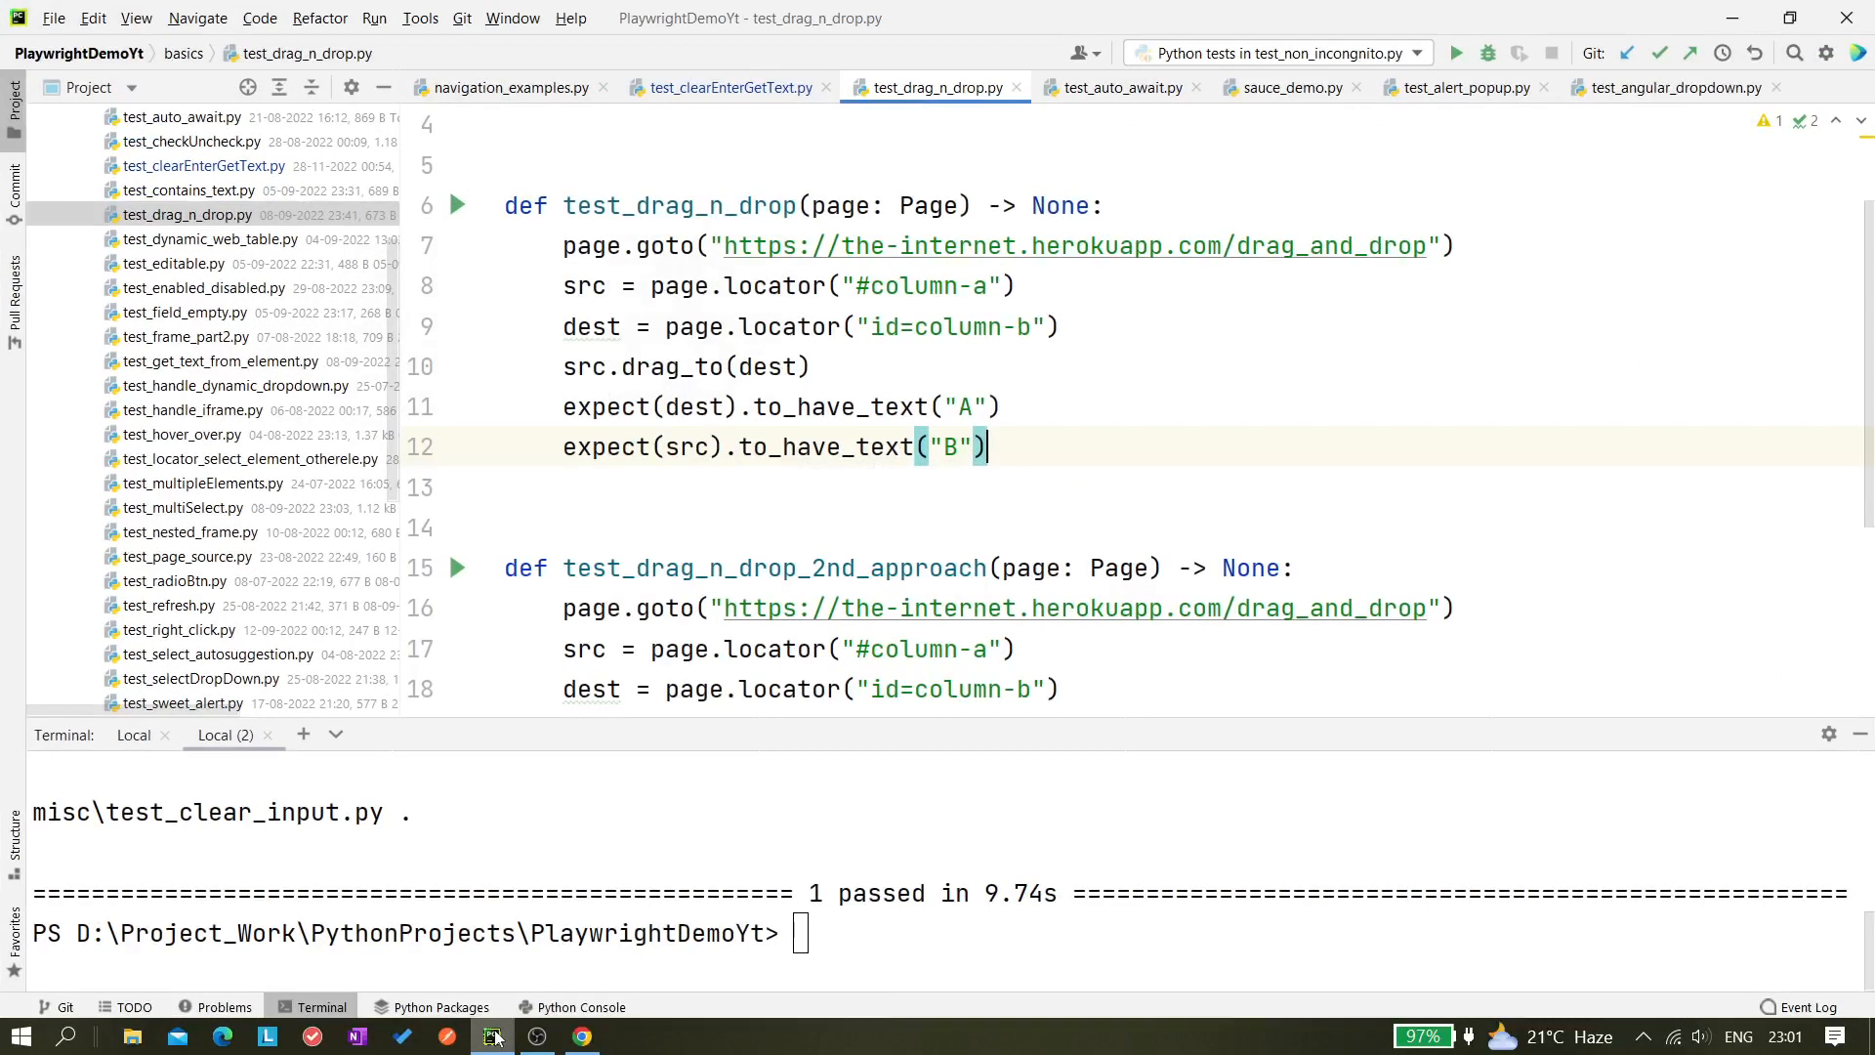
scroll(down, 3)
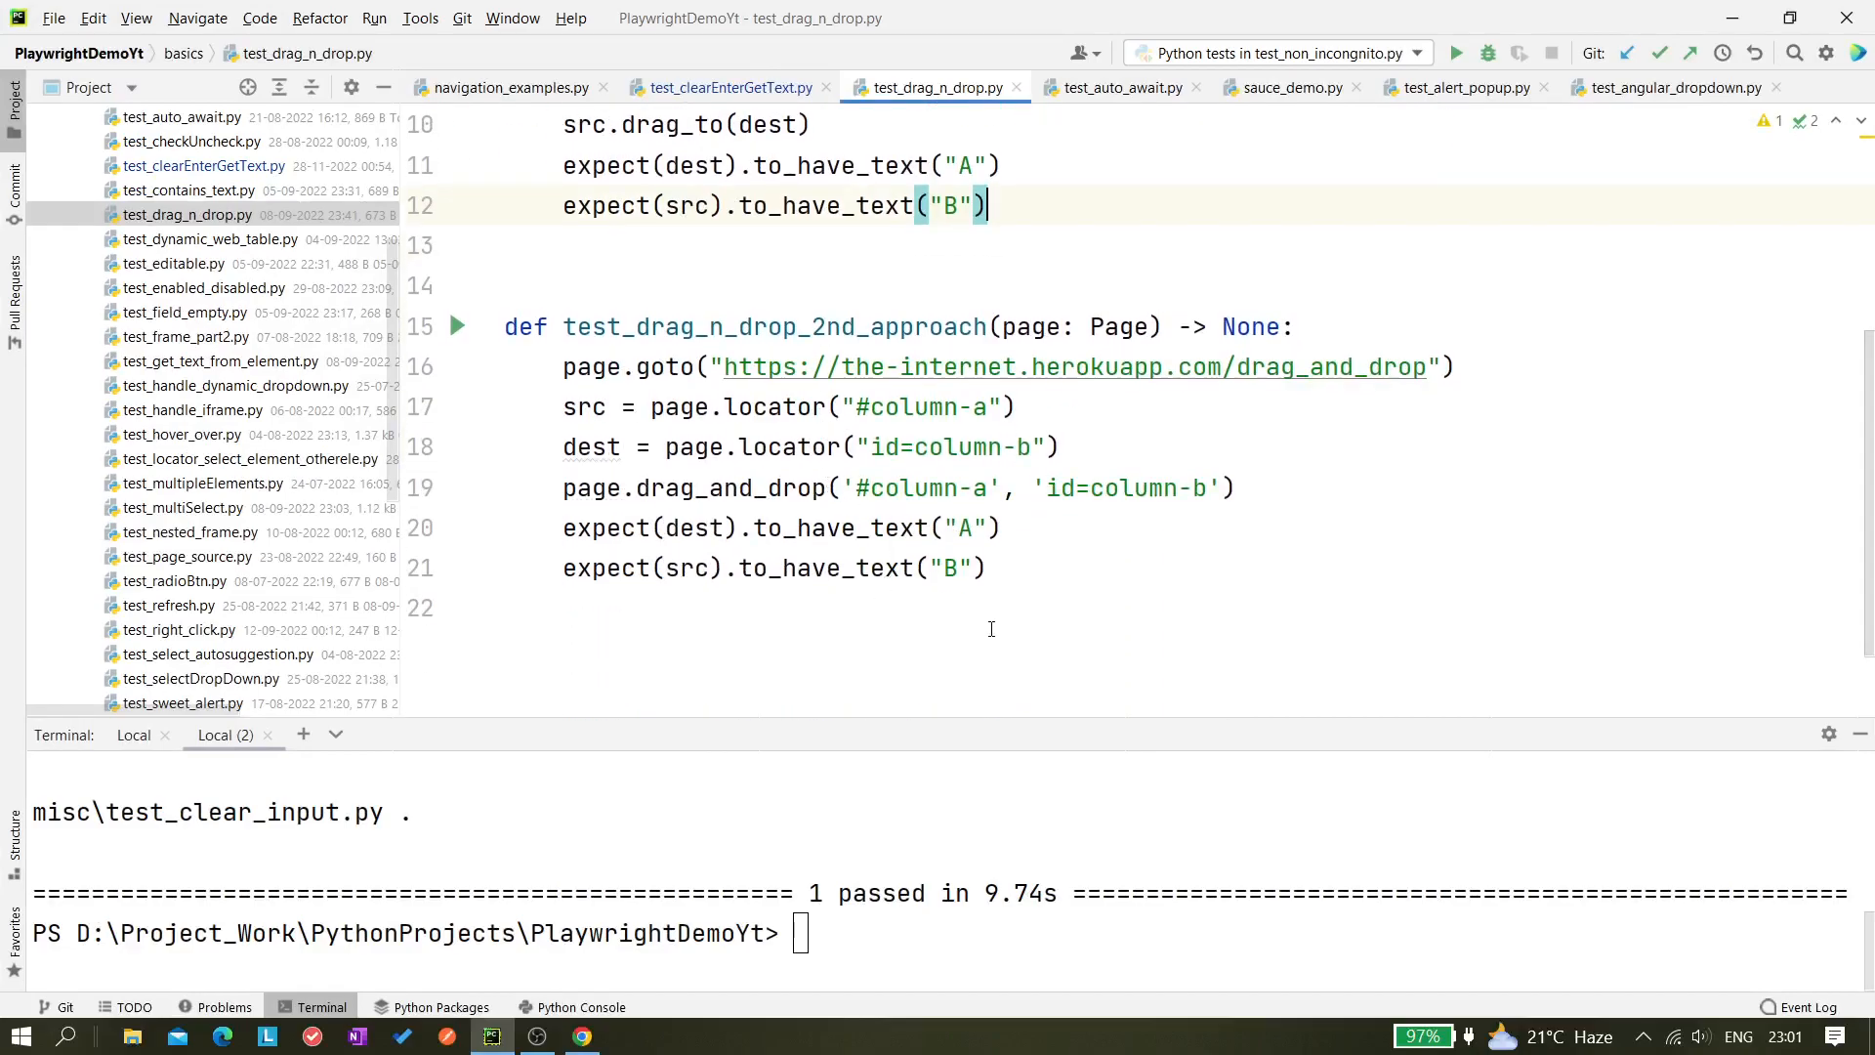
click(455, 326)
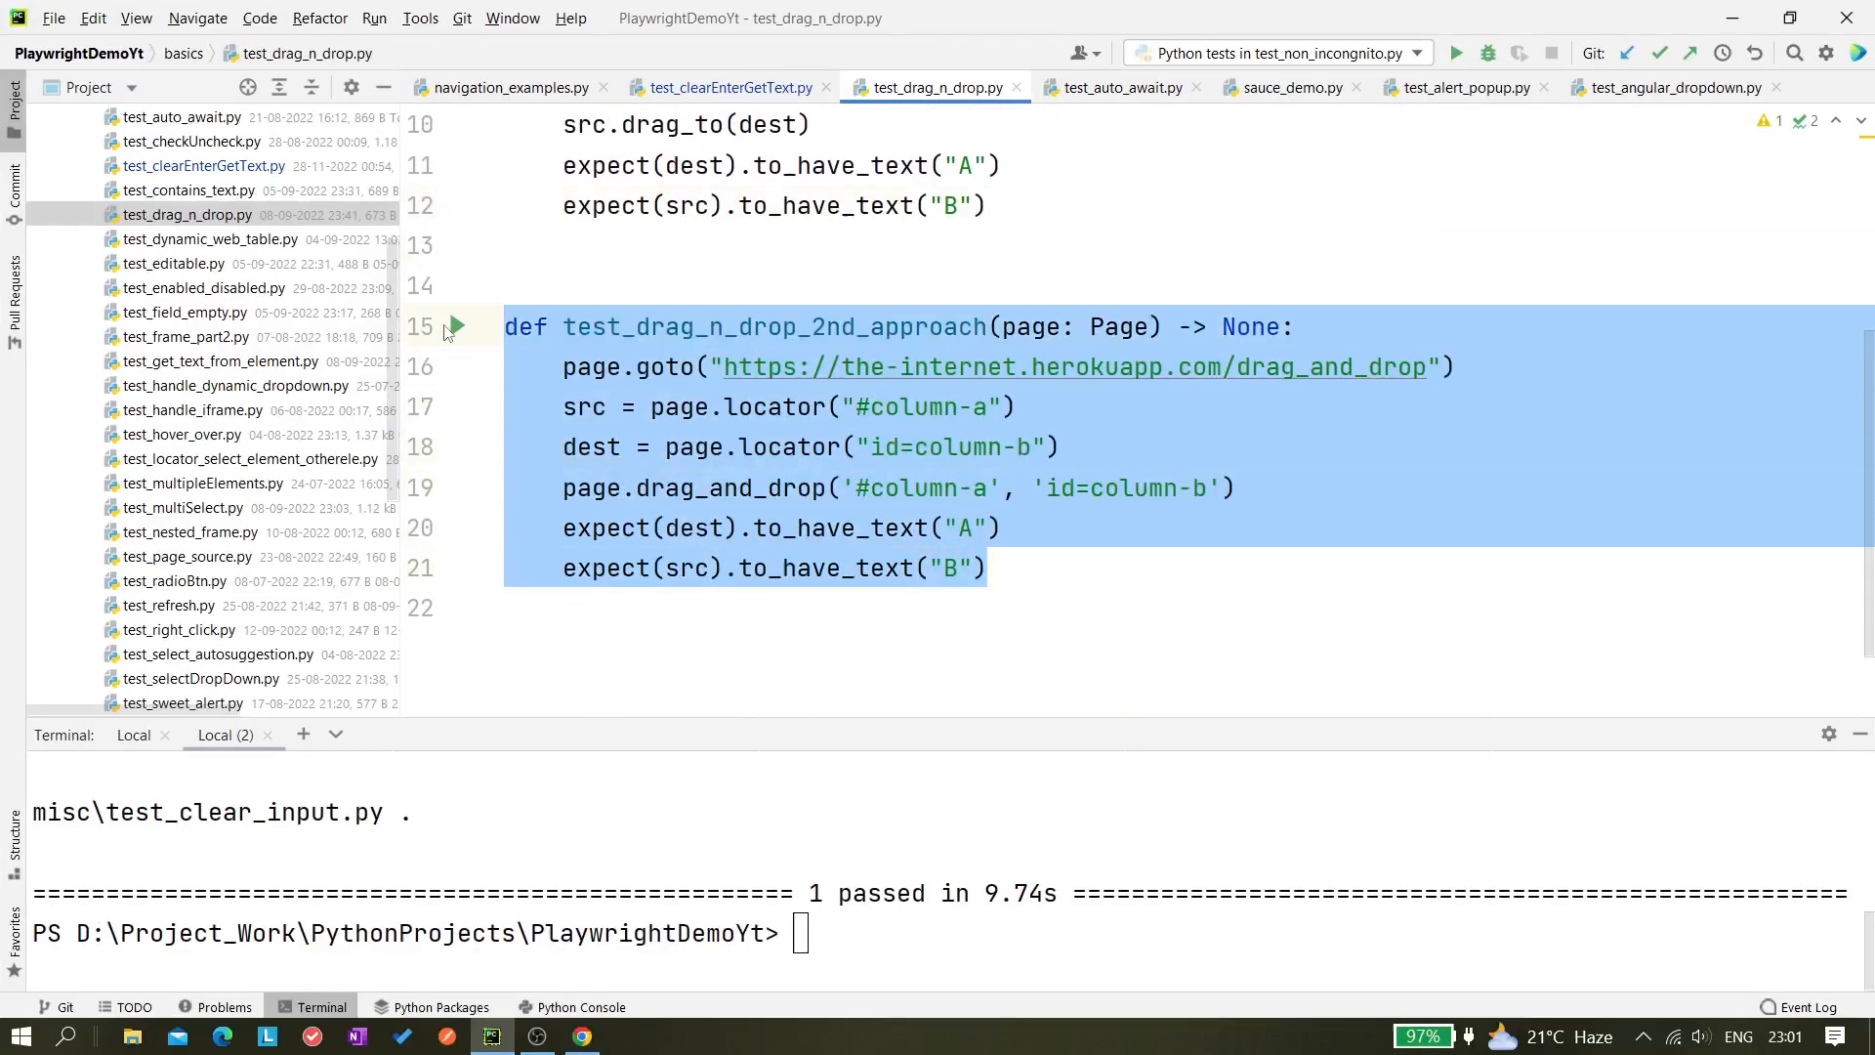
click(989, 566)
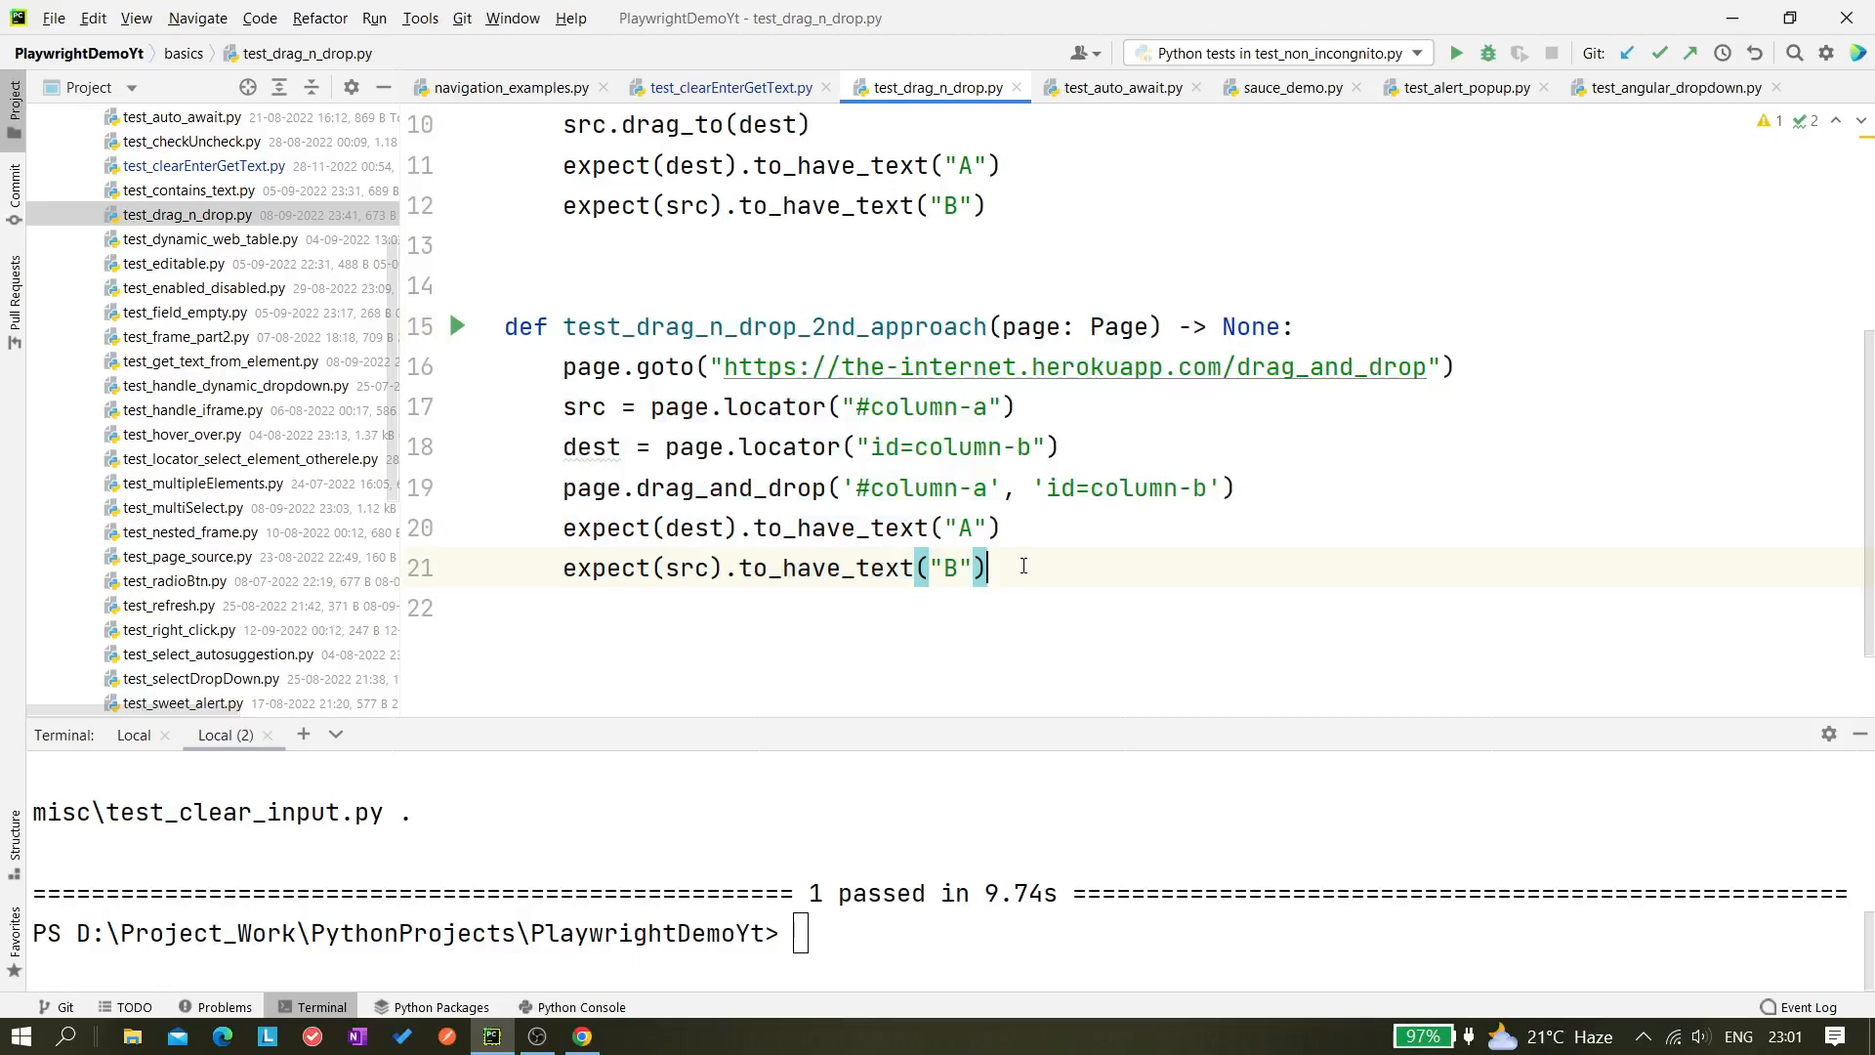
scroll(down, 3)
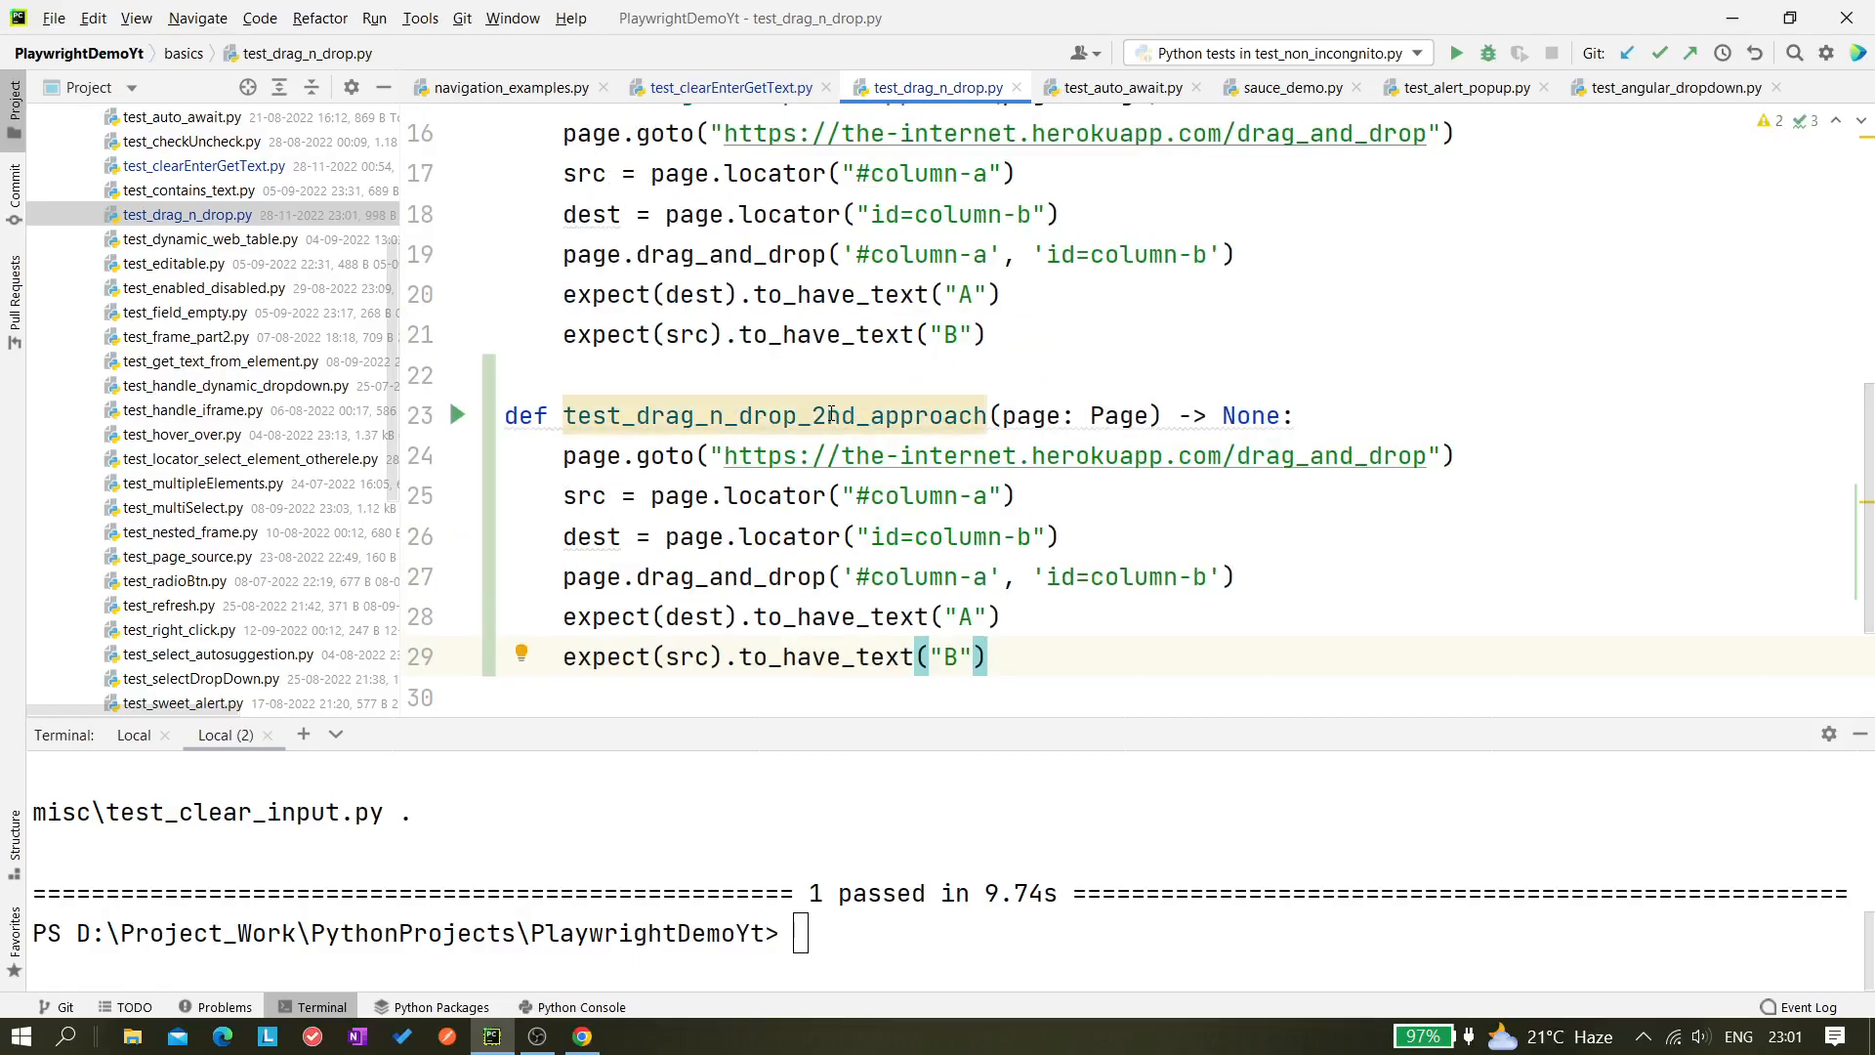
click(846, 415)
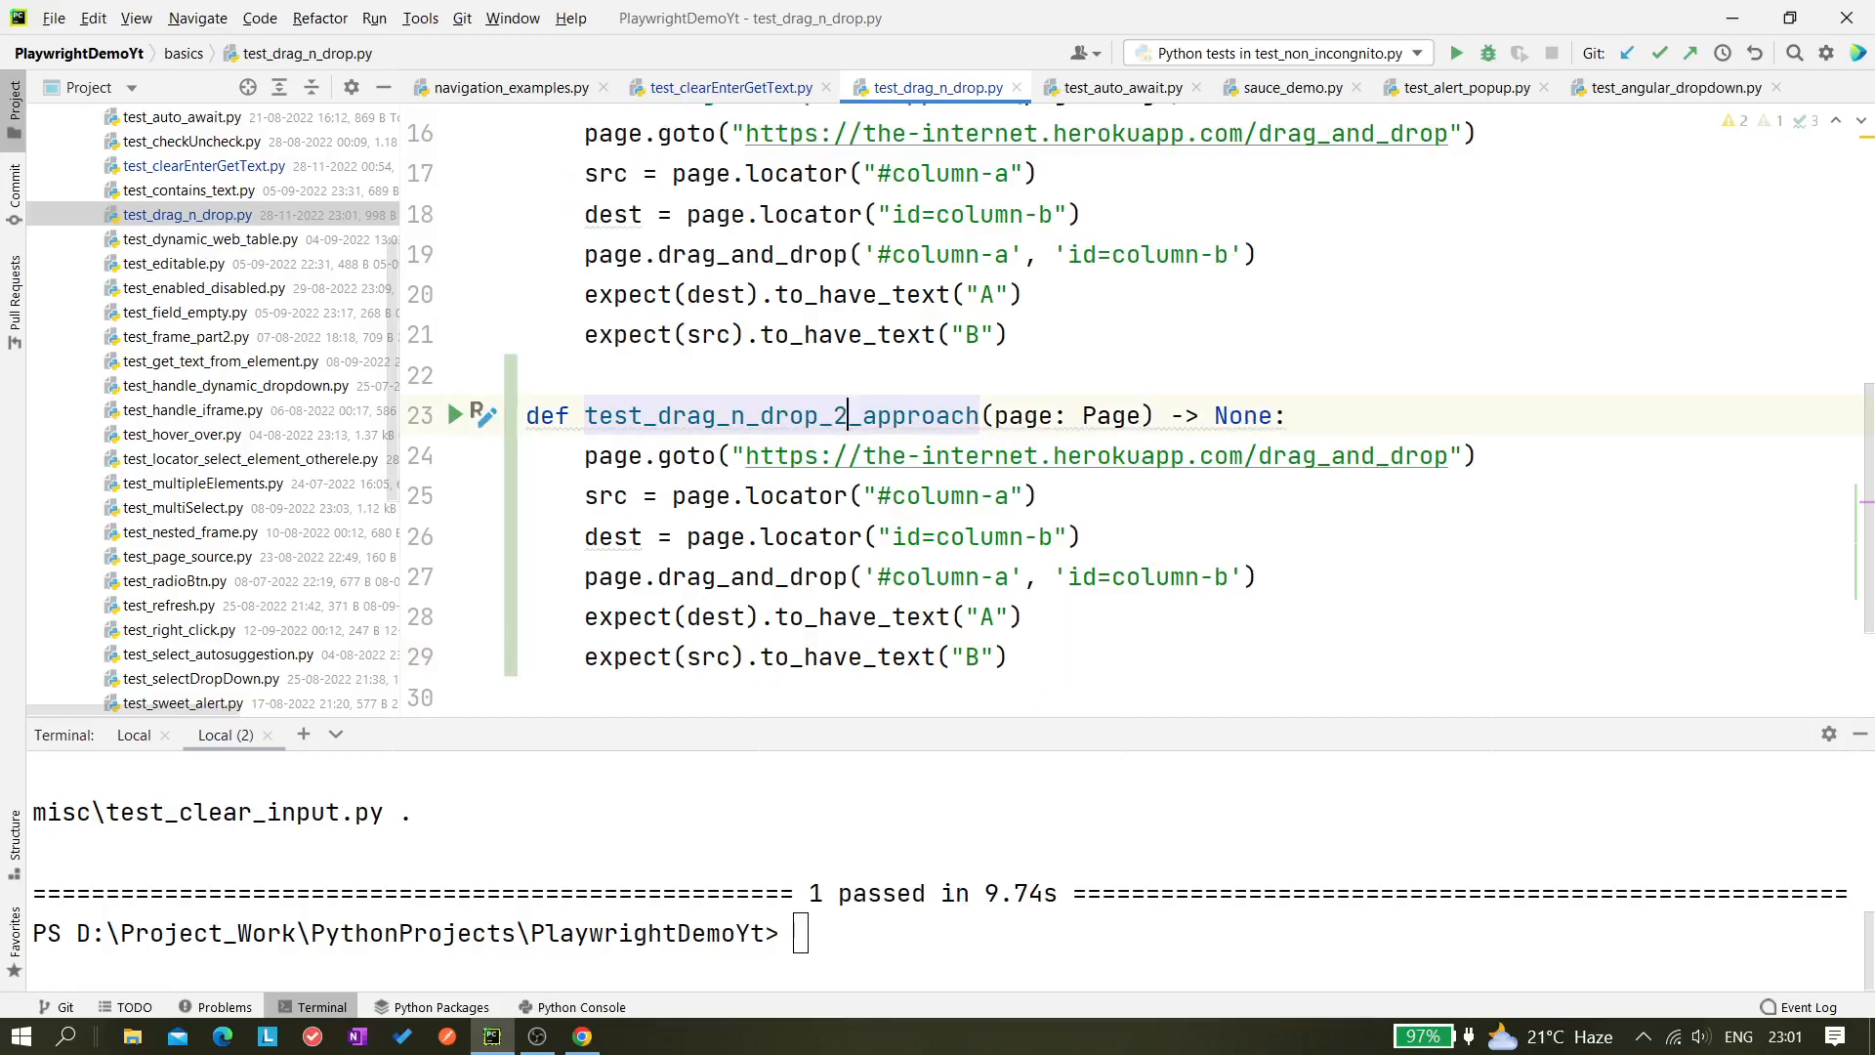
text(3rd)
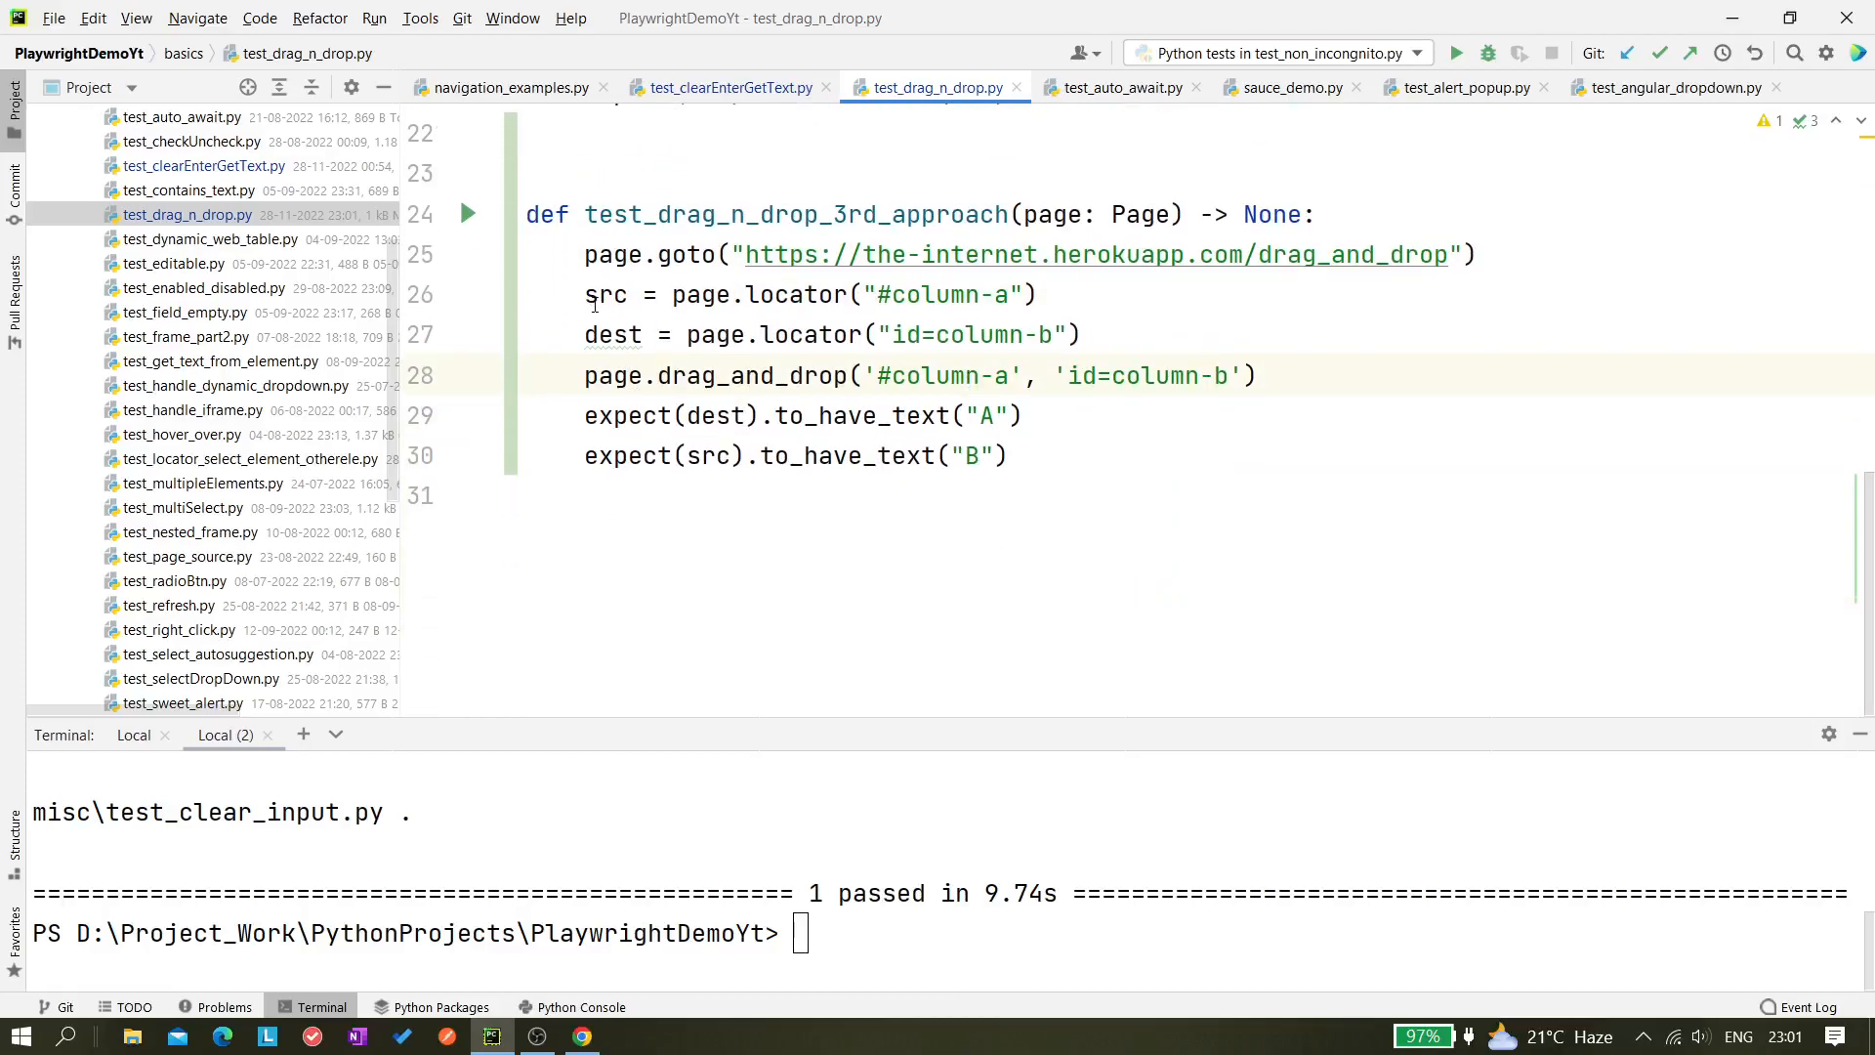
Remove the page.drag_and_drop line from the copied third-approach test
drag(584, 295, 1022, 334)
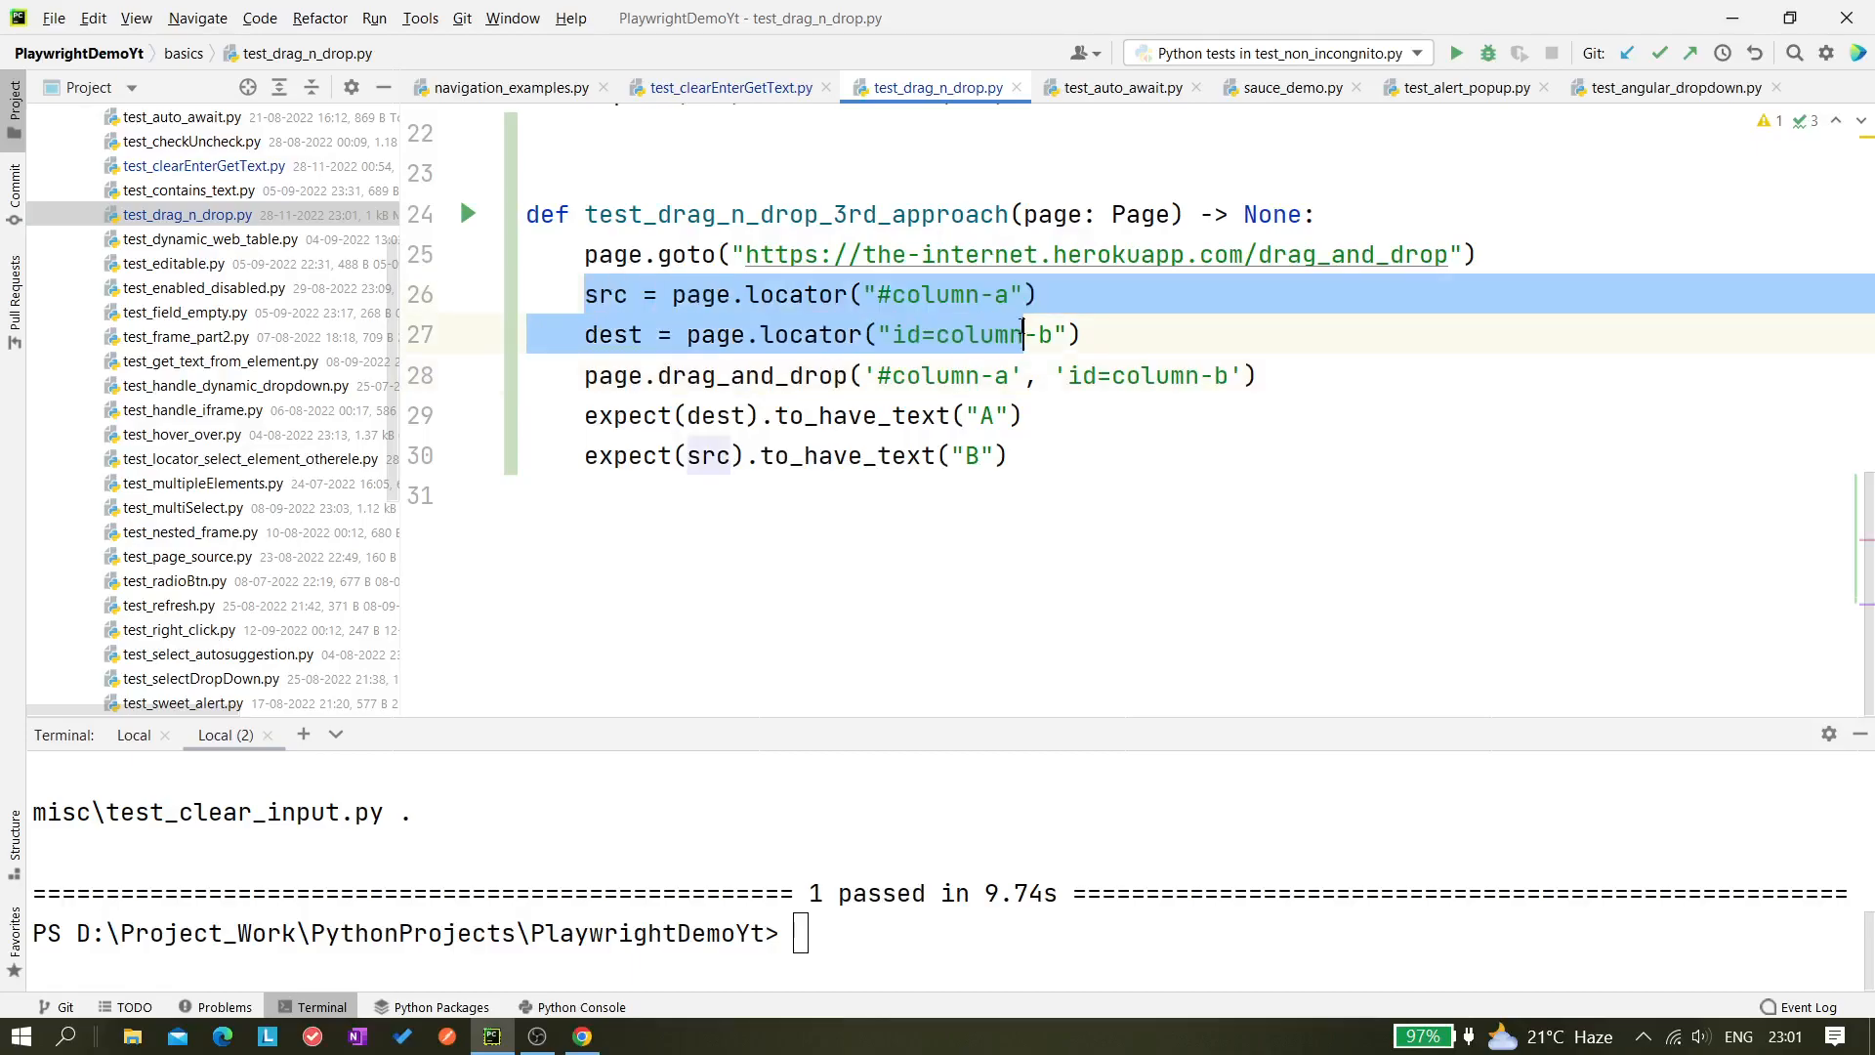
scroll(up, 3)
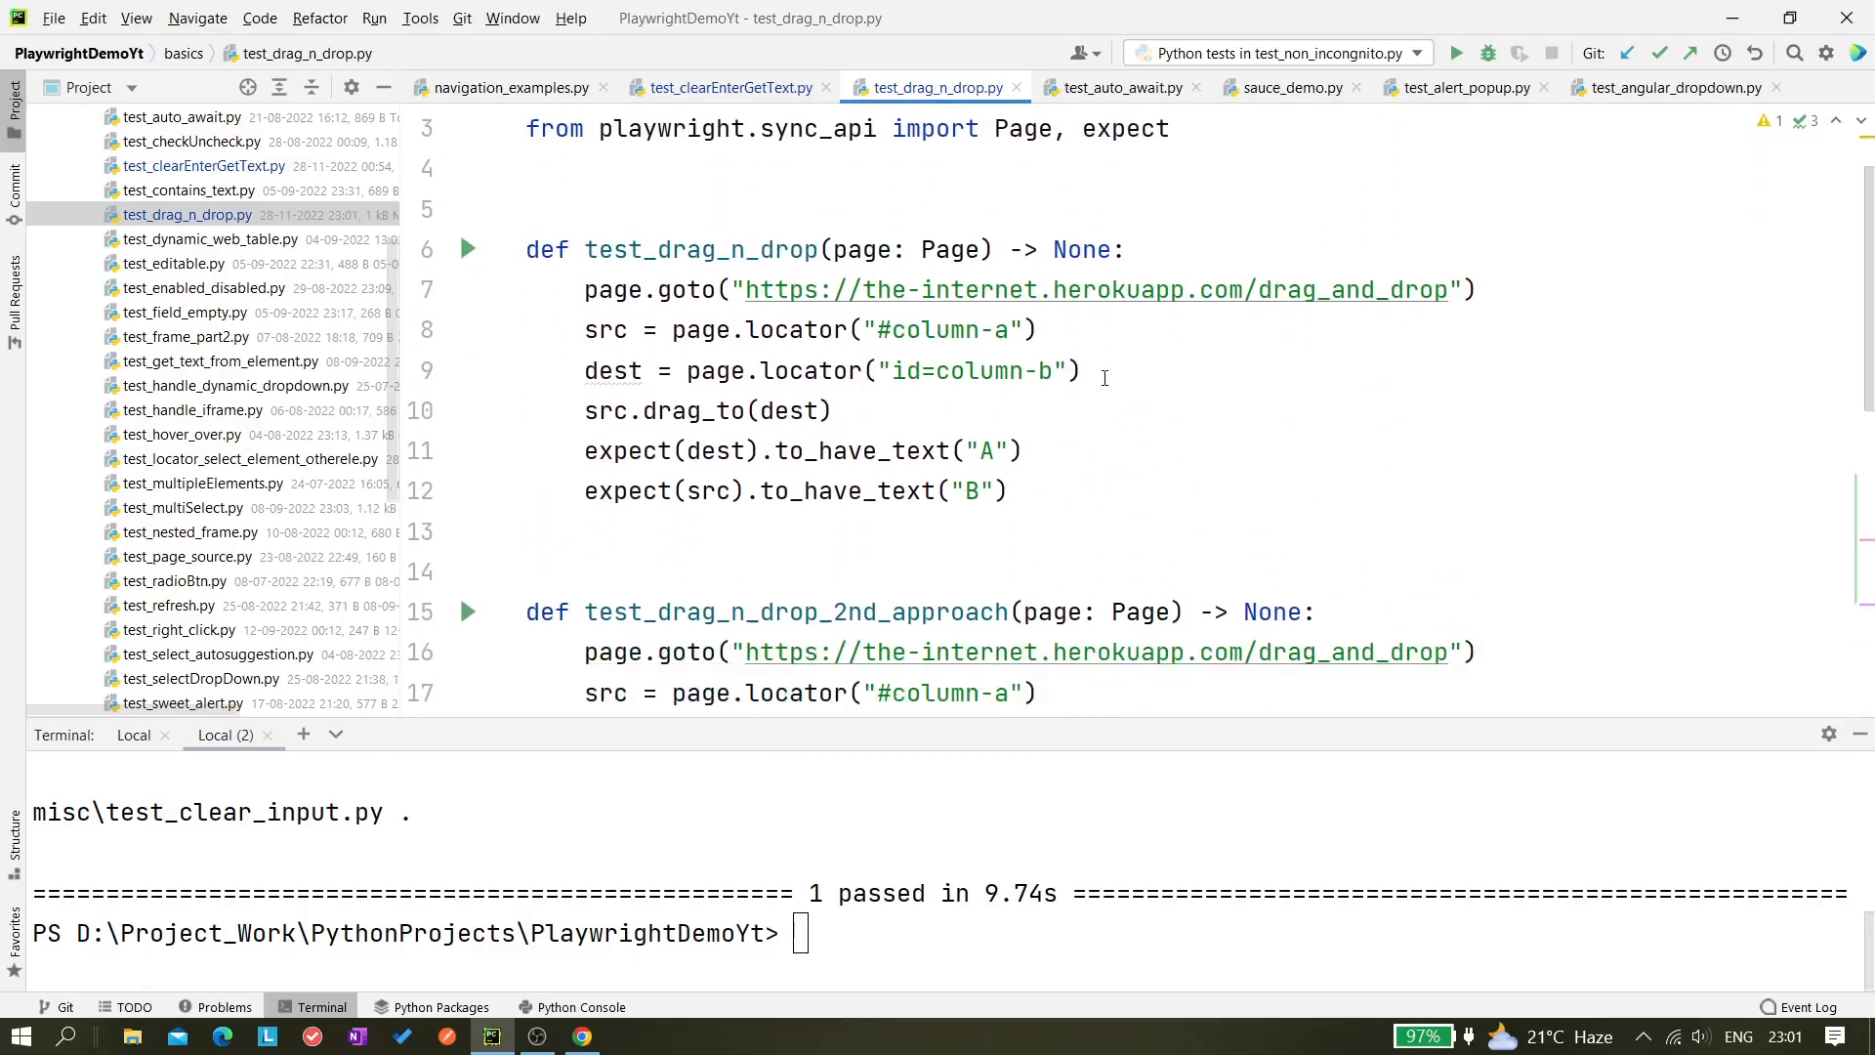
scroll(down, 3)
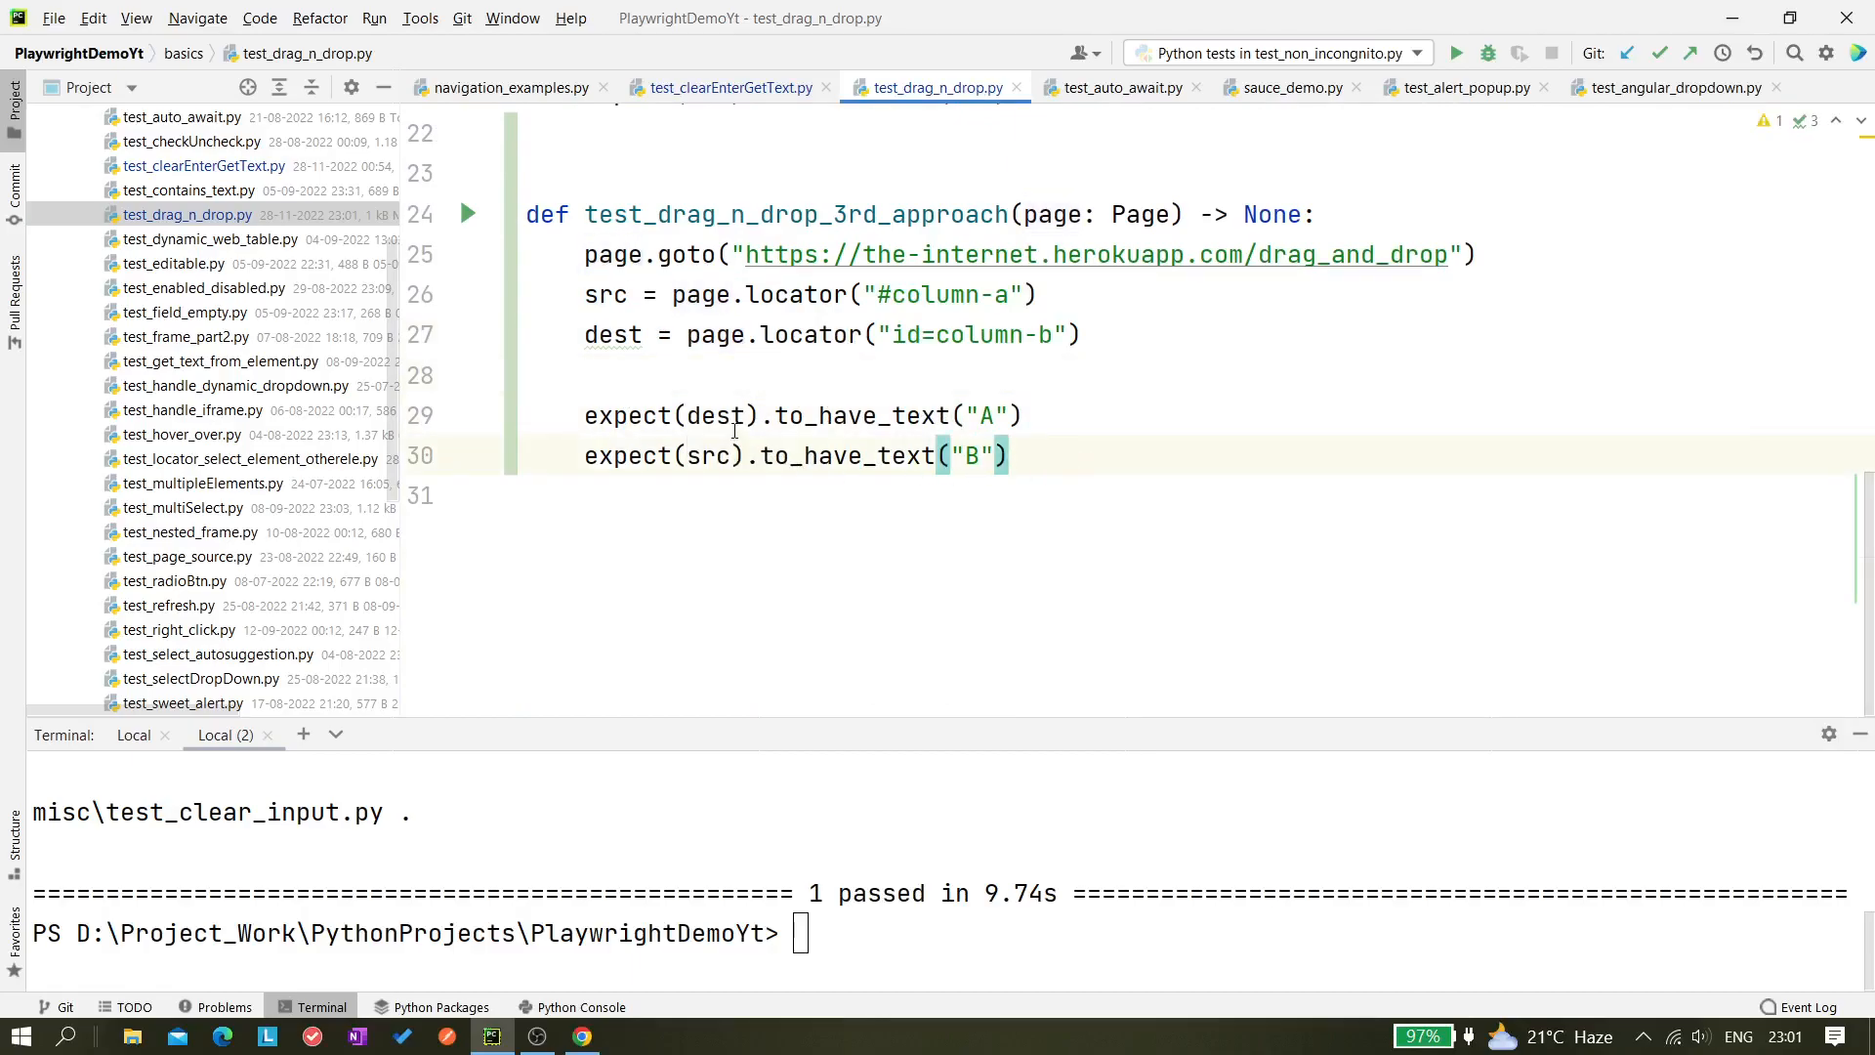
Add src.hover() and begin a page.mouse. call before the expectations
click(600, 375)
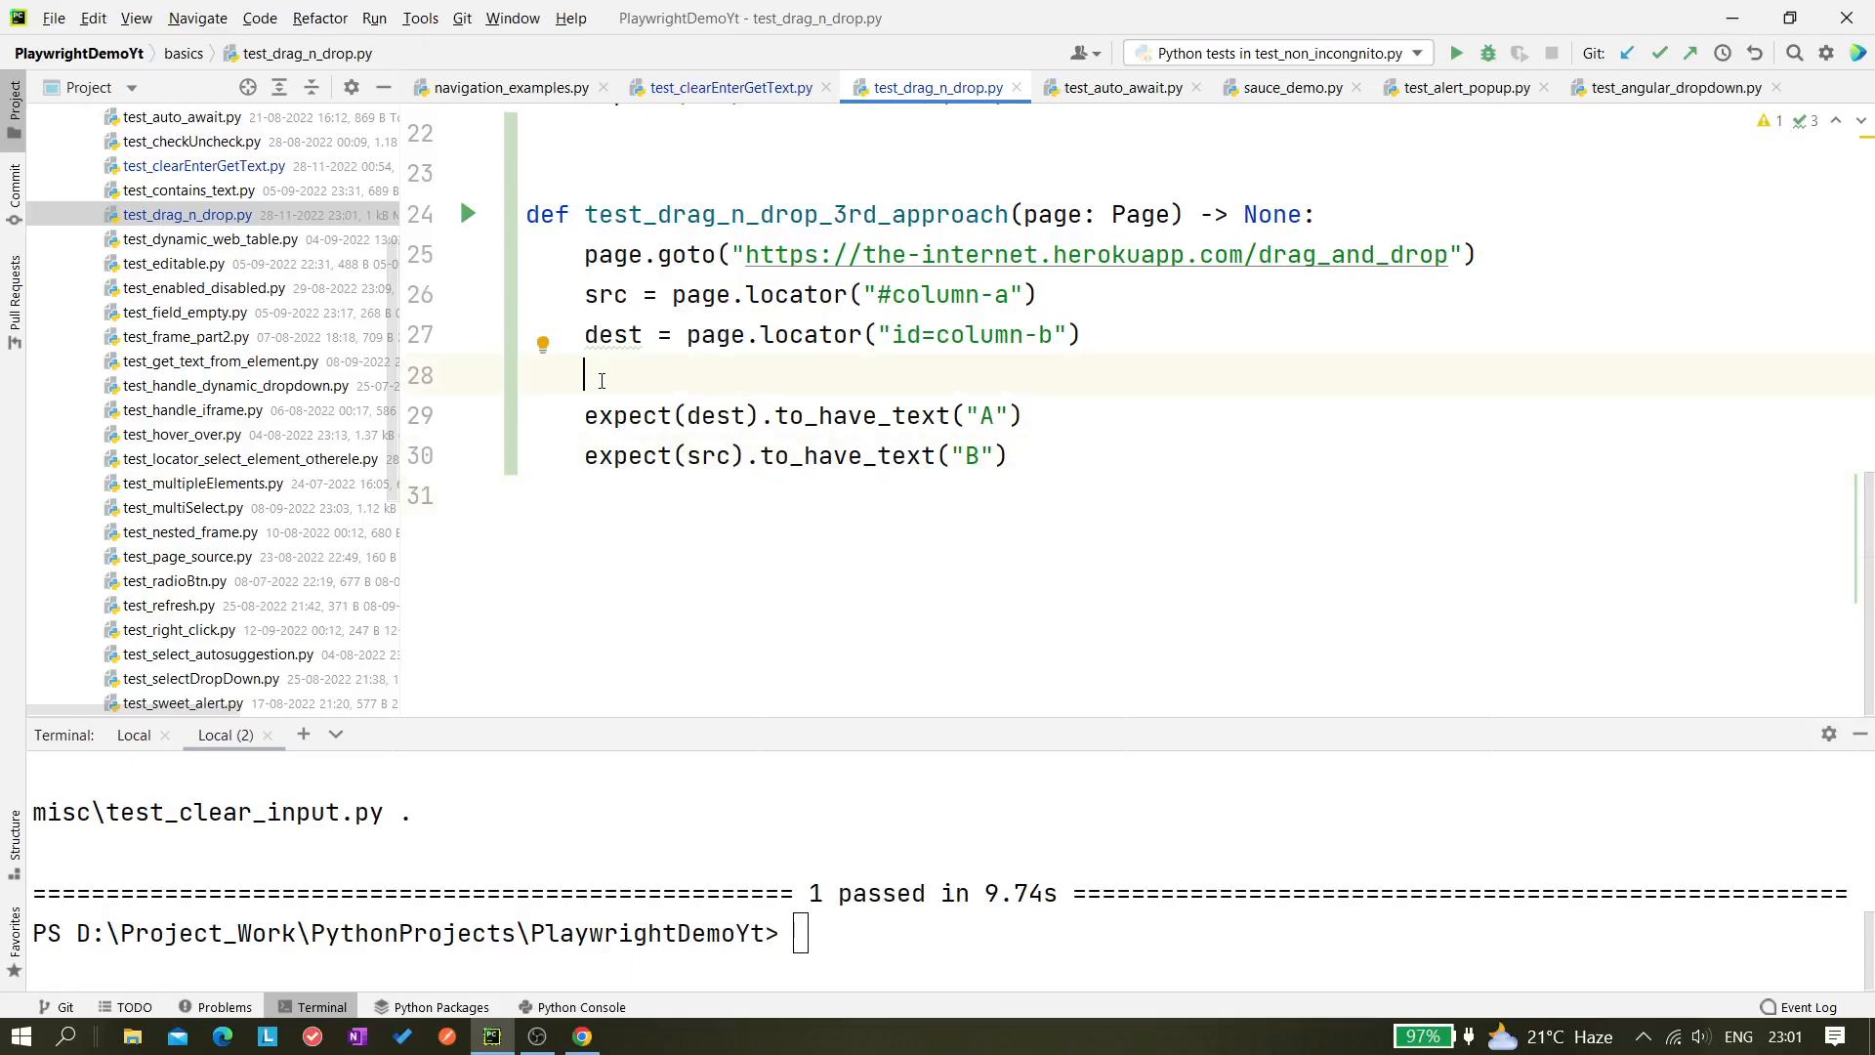
text(src.hover()
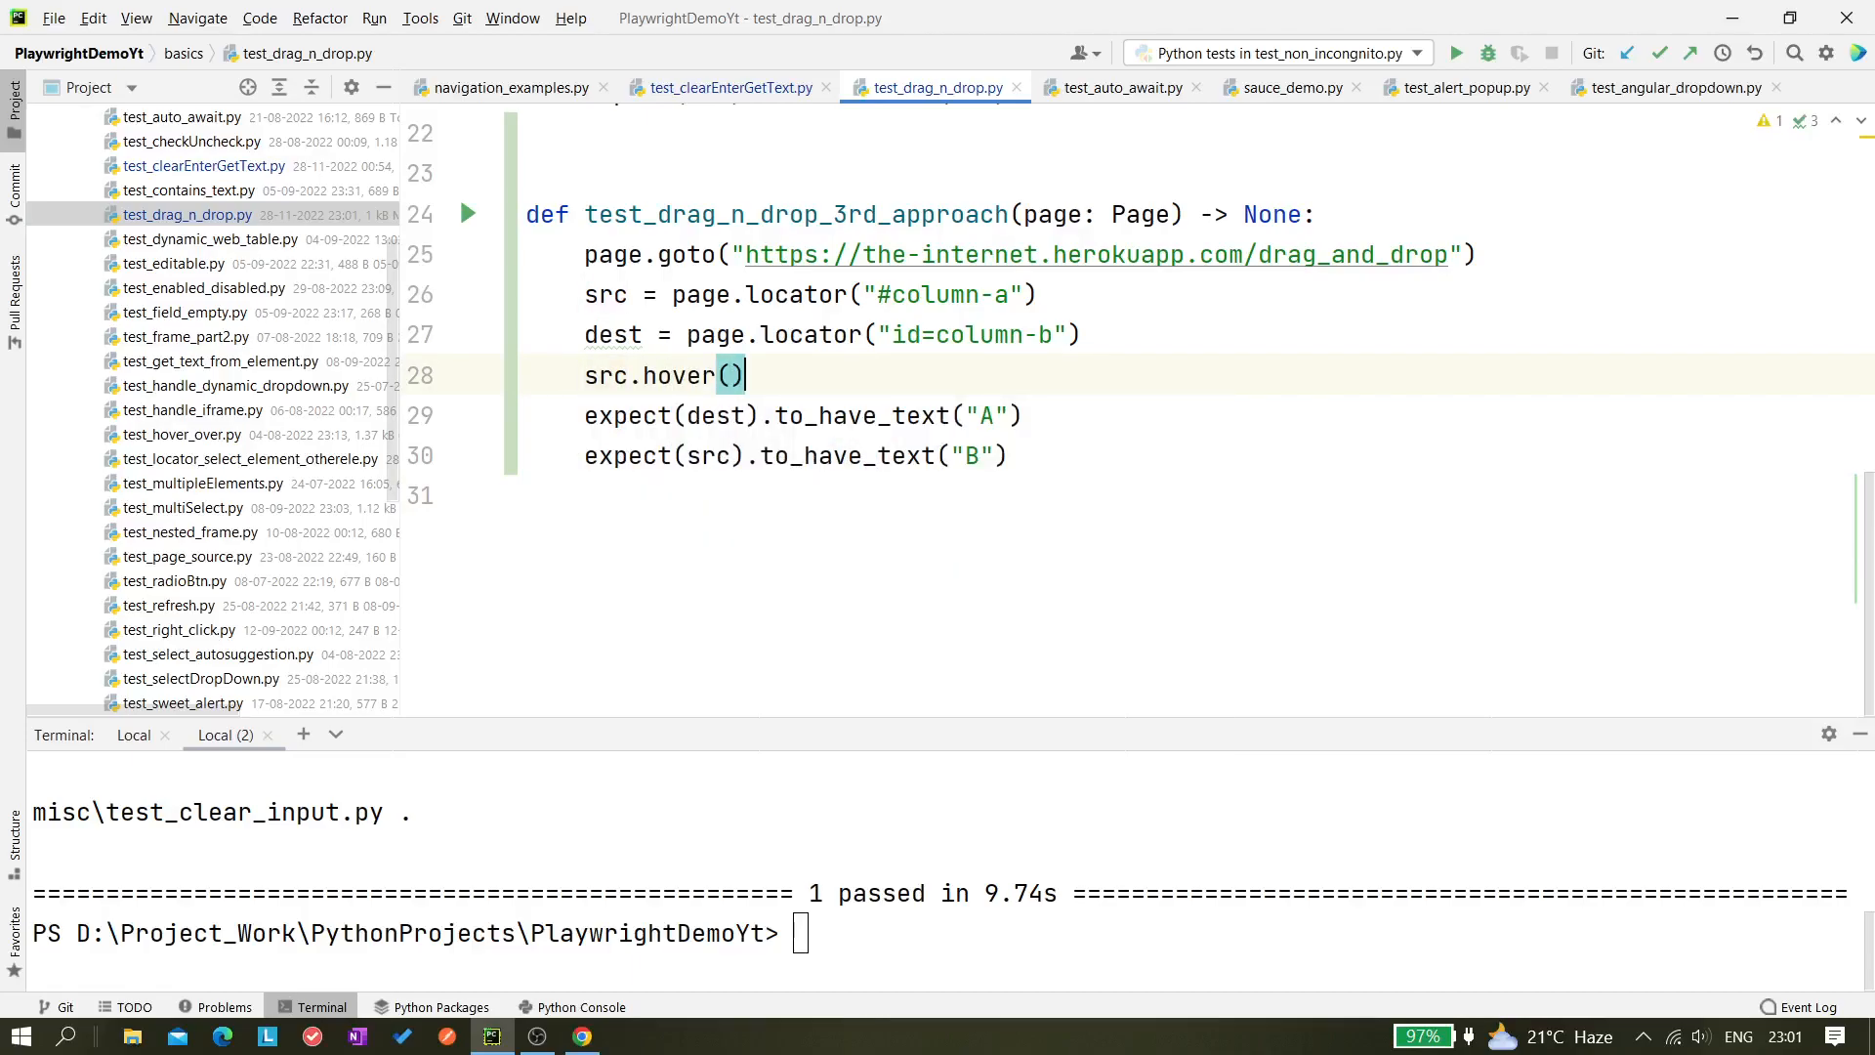
text(page)
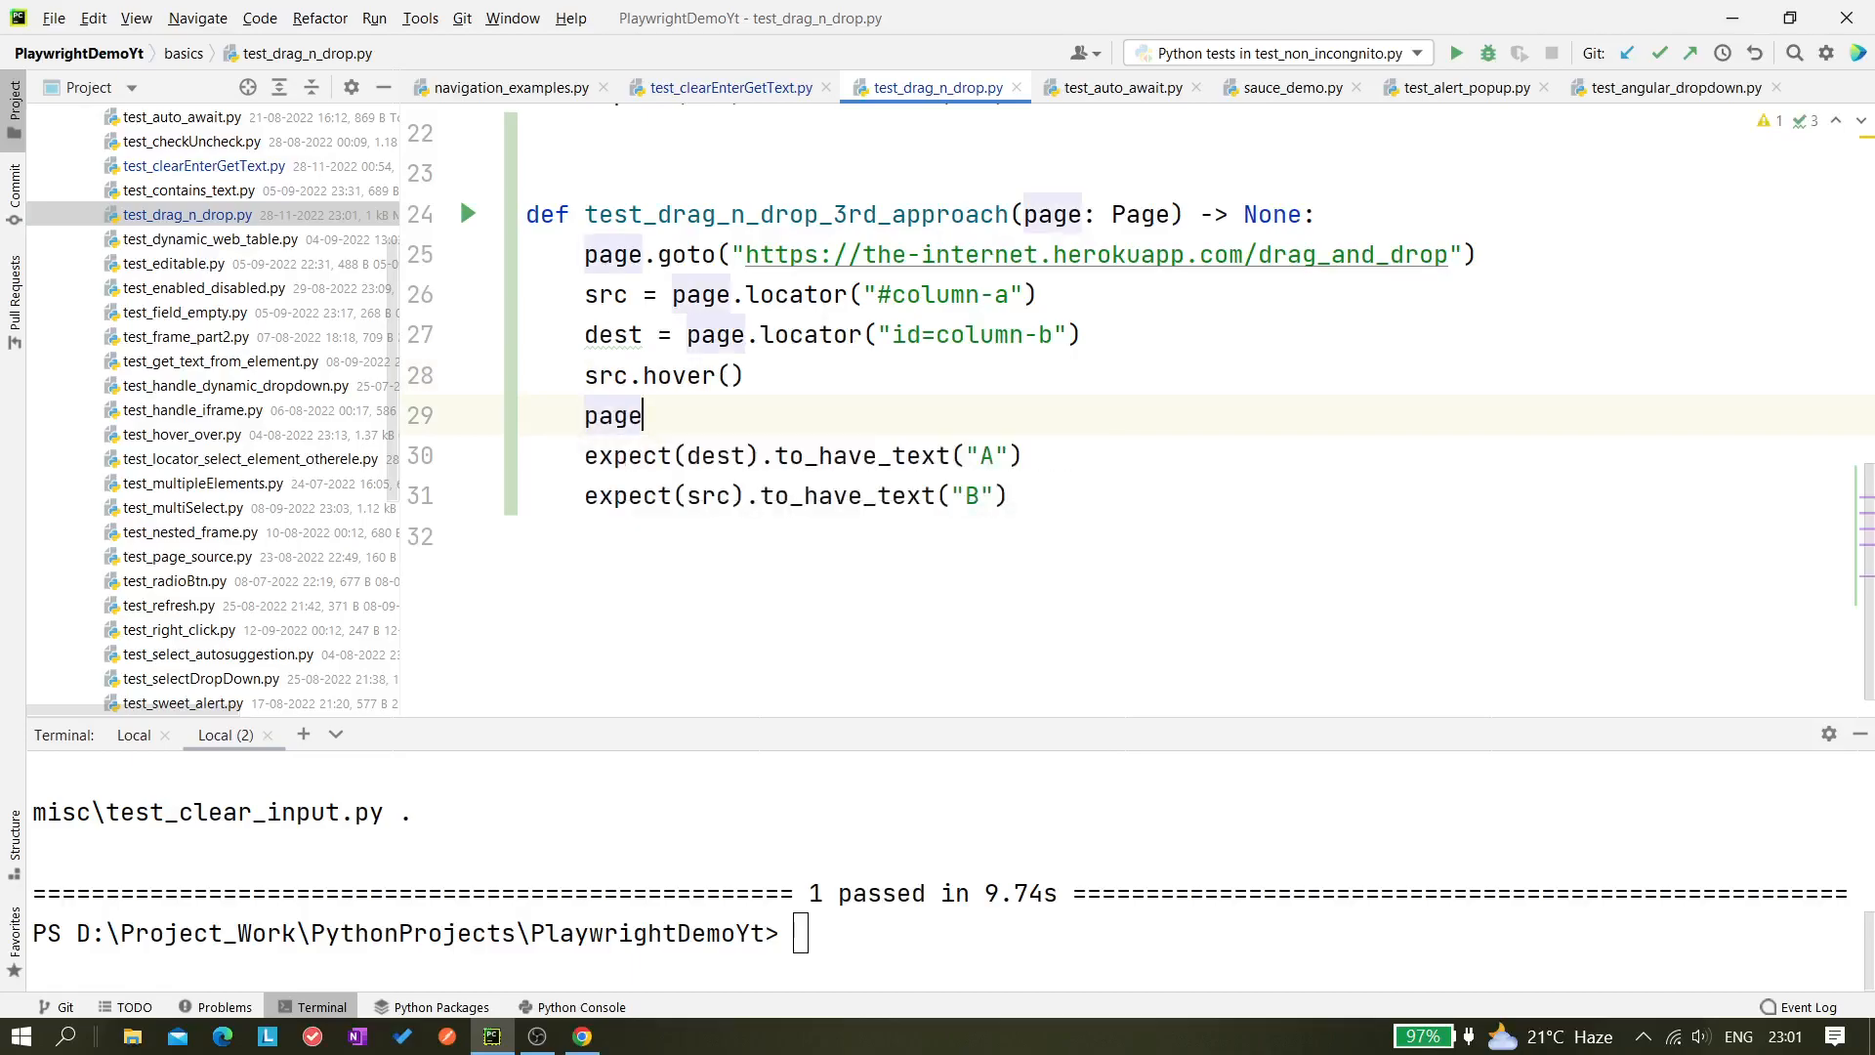
text(.)
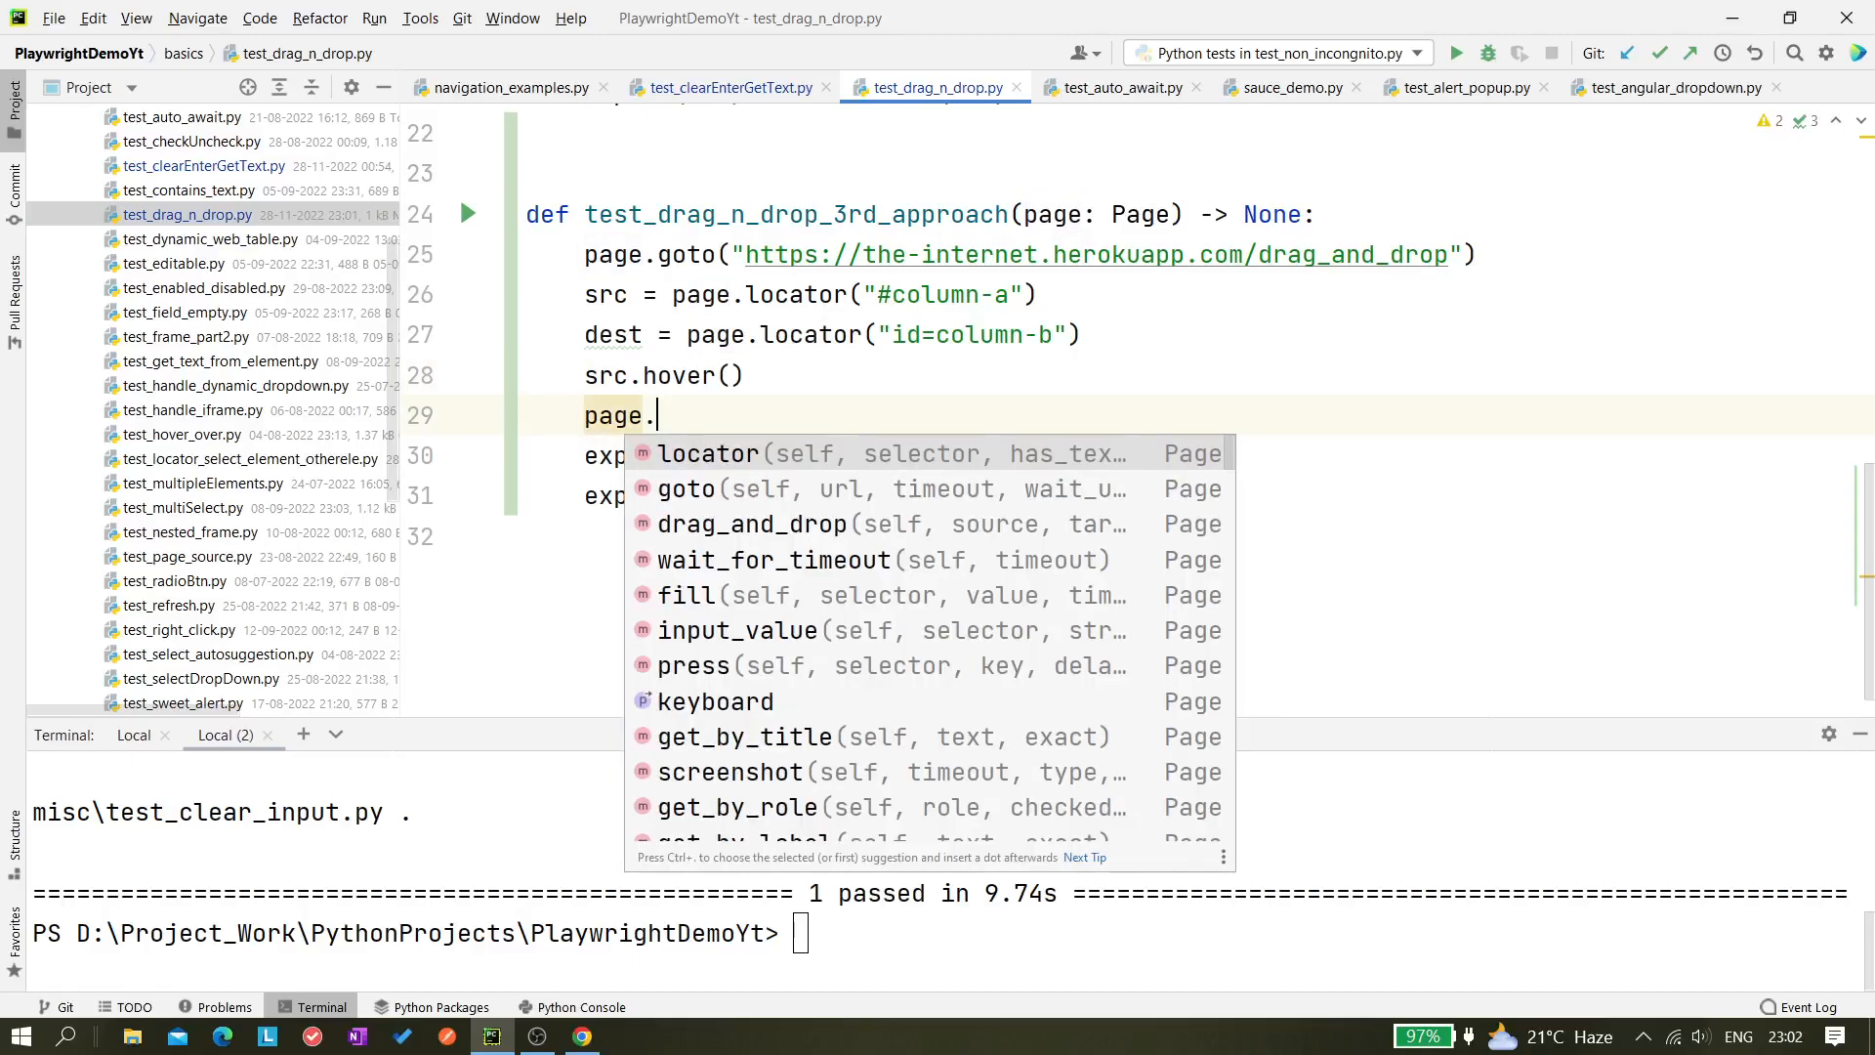
text(mos)
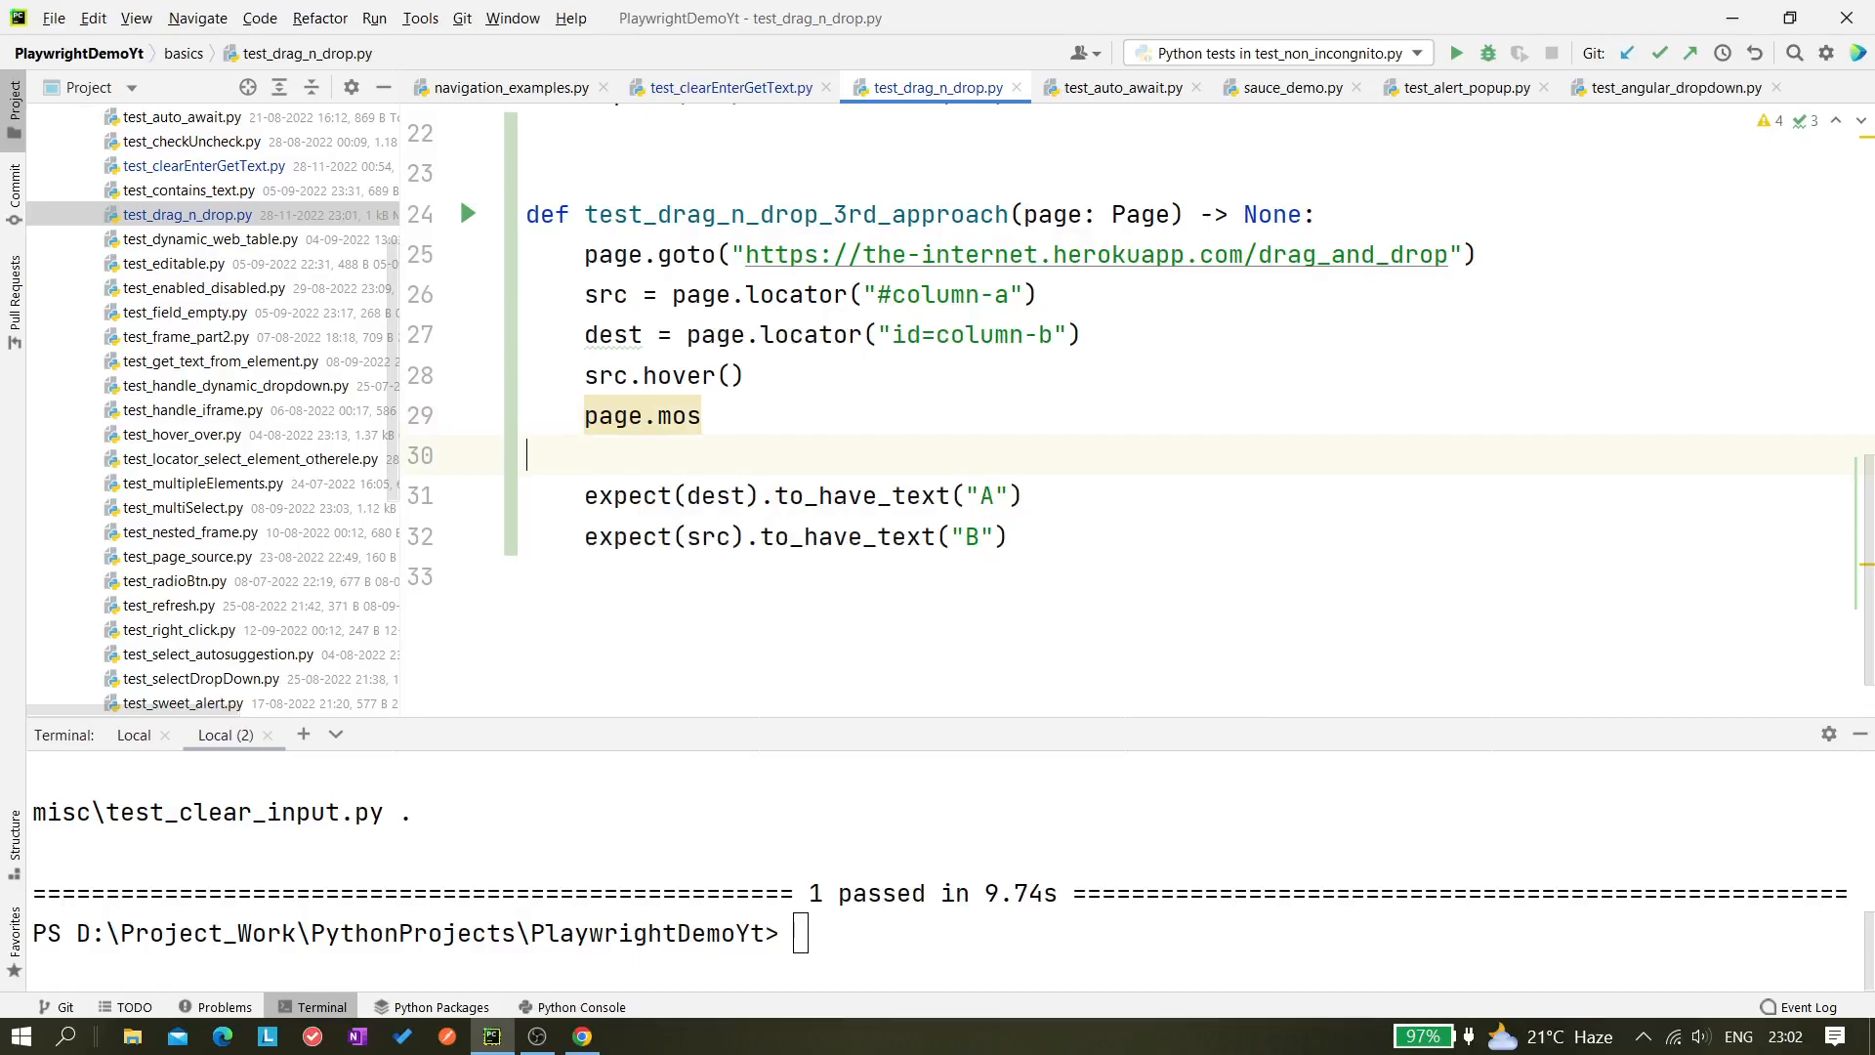
text(use)
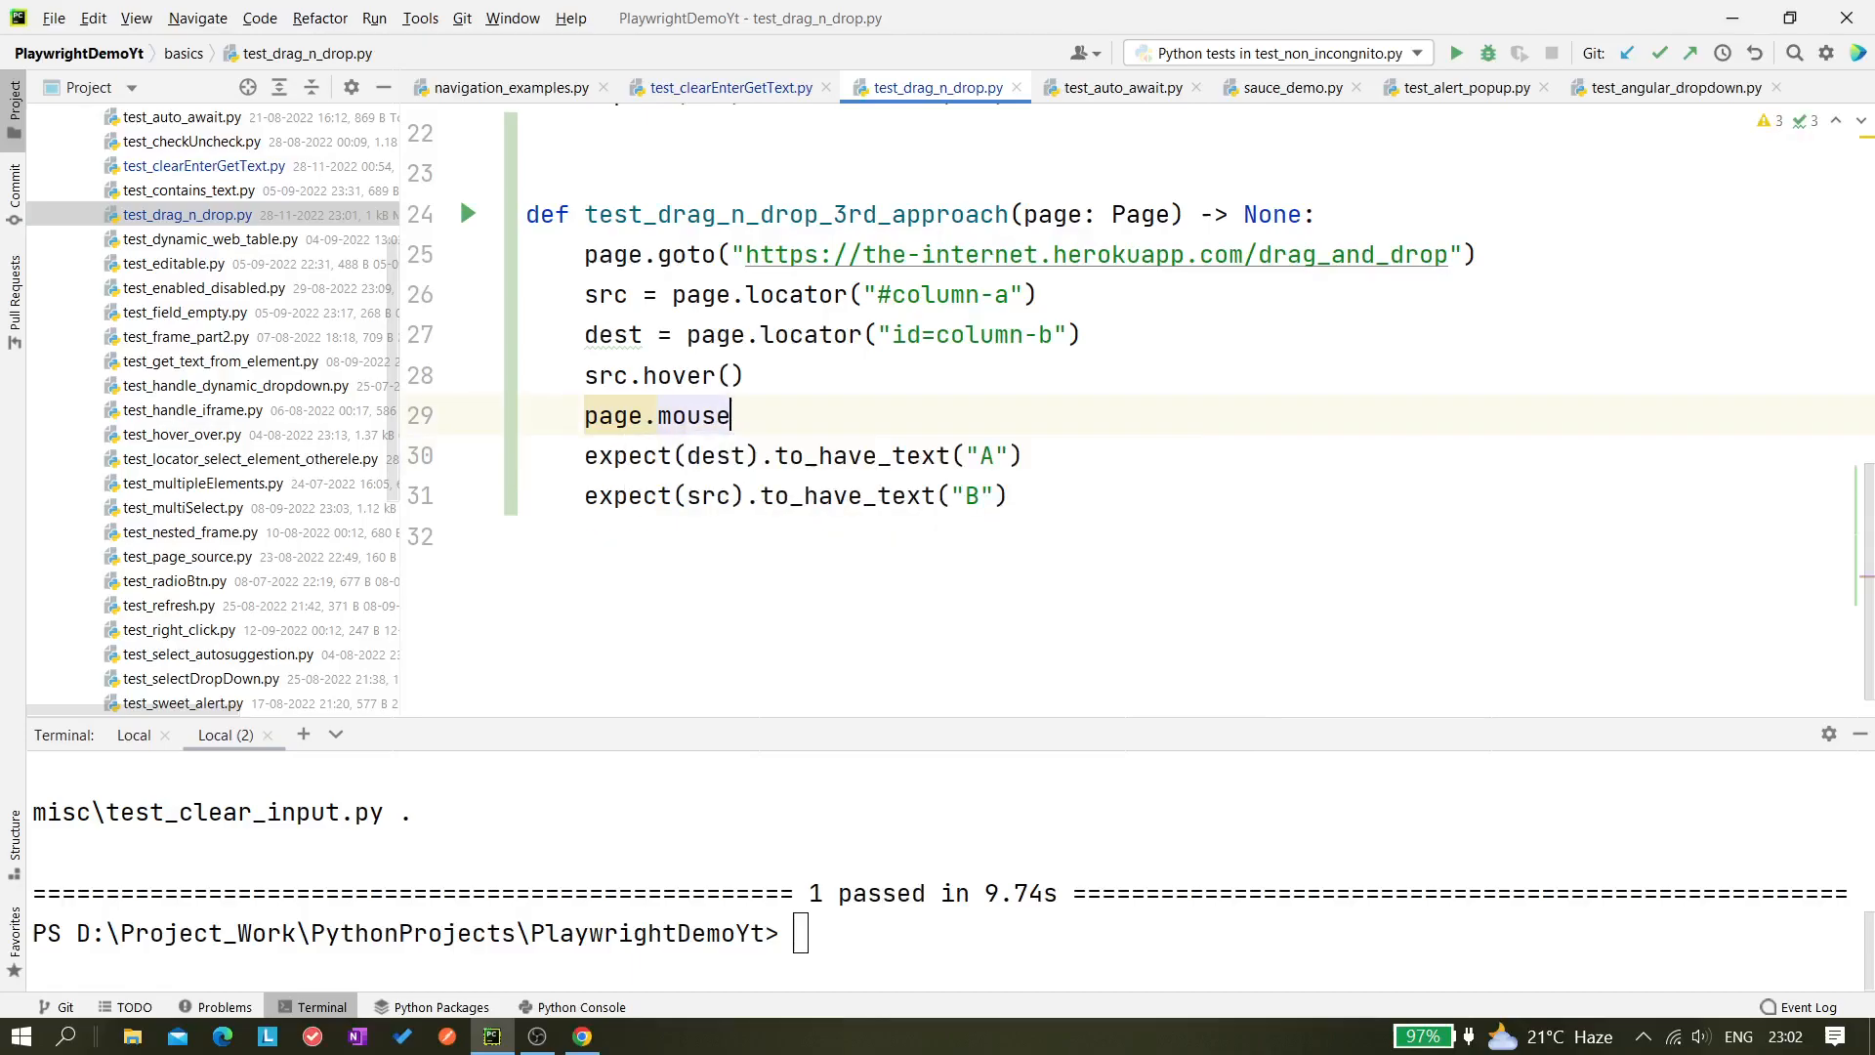
text(.)
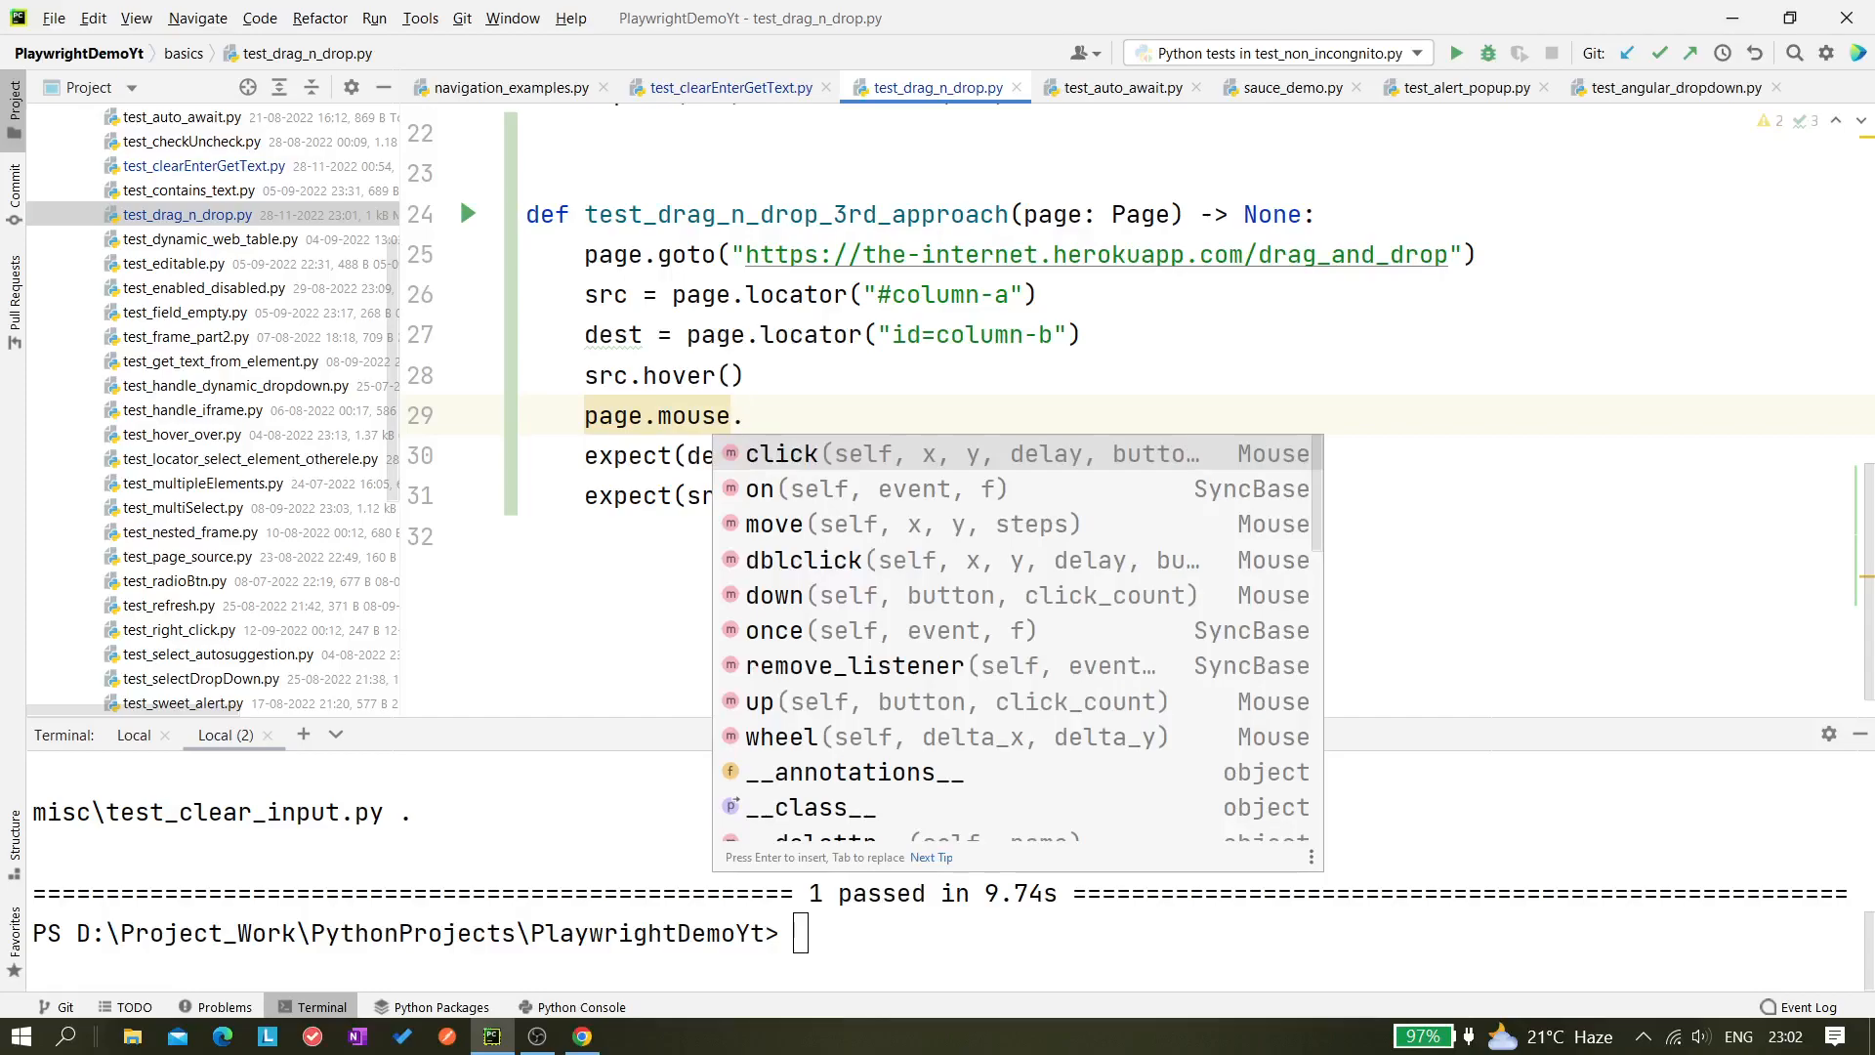
Replace the autocompleted mouse click() with page.mouse.down()
click(781, 453)
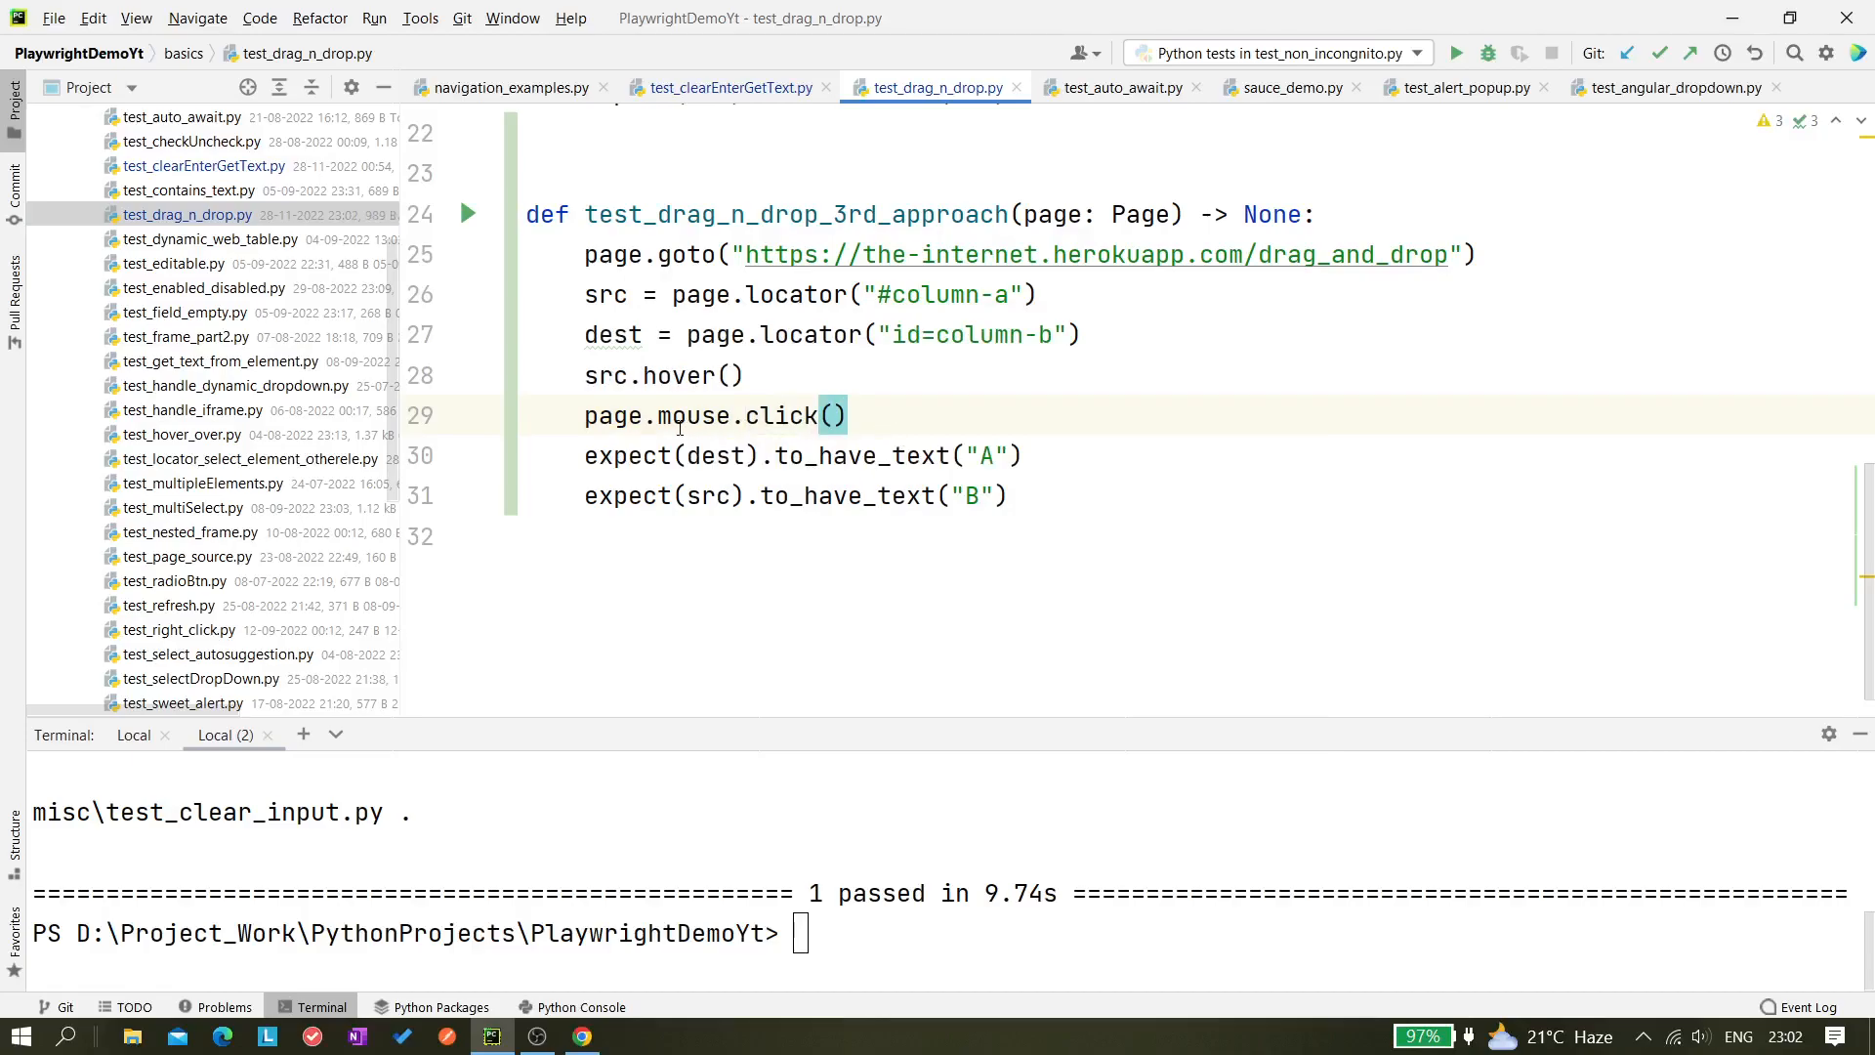
click(849, 414)
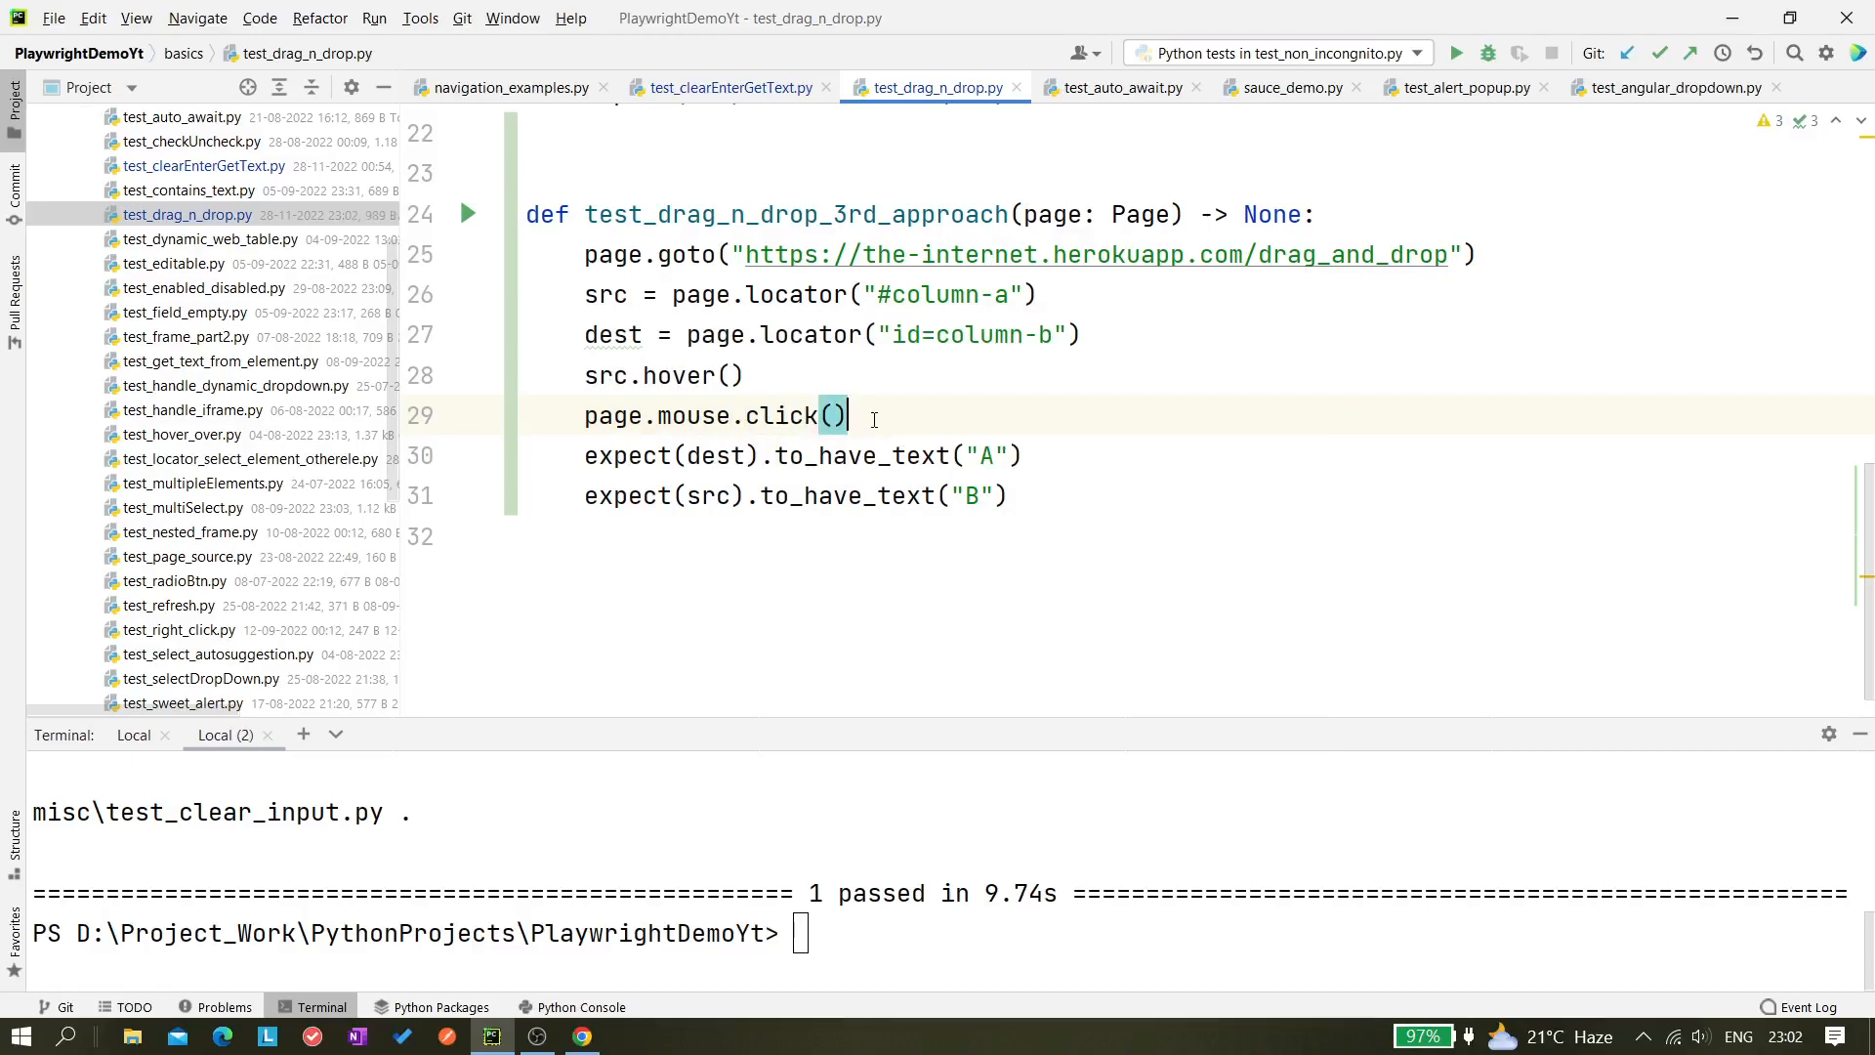
key(Backspace)
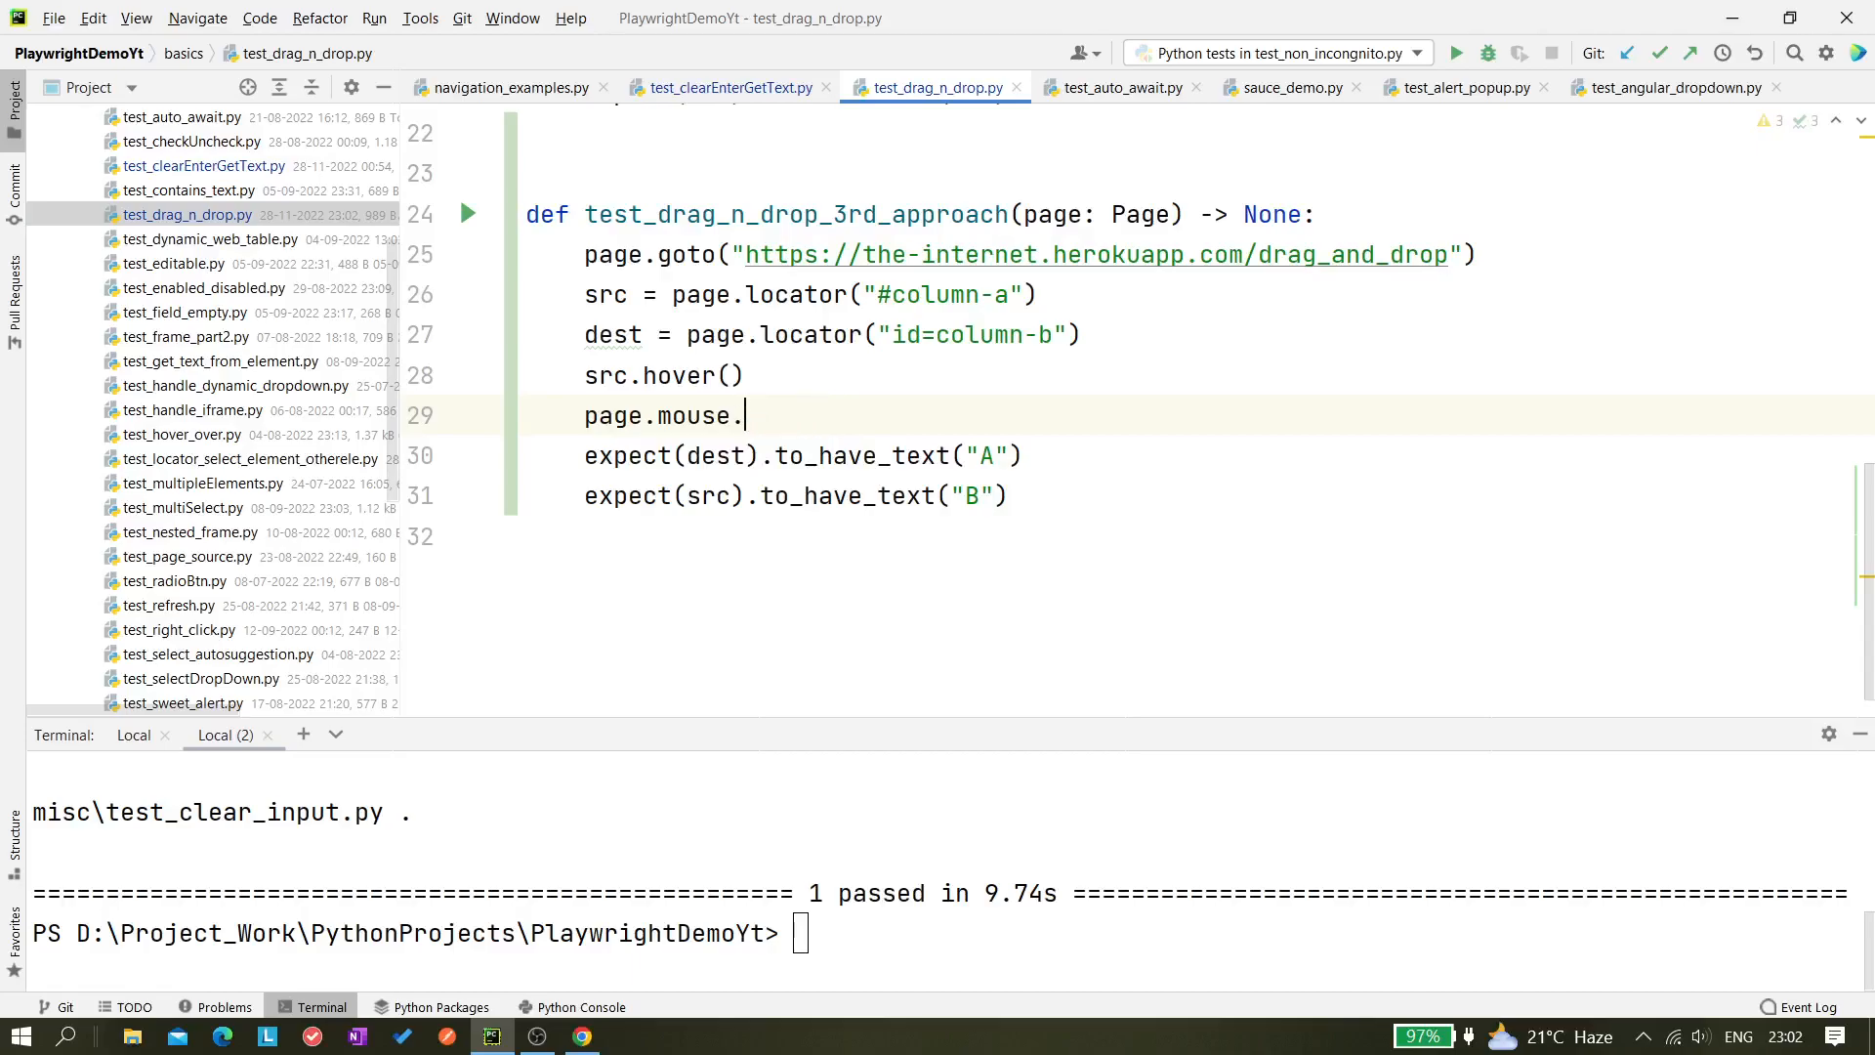
text(down()
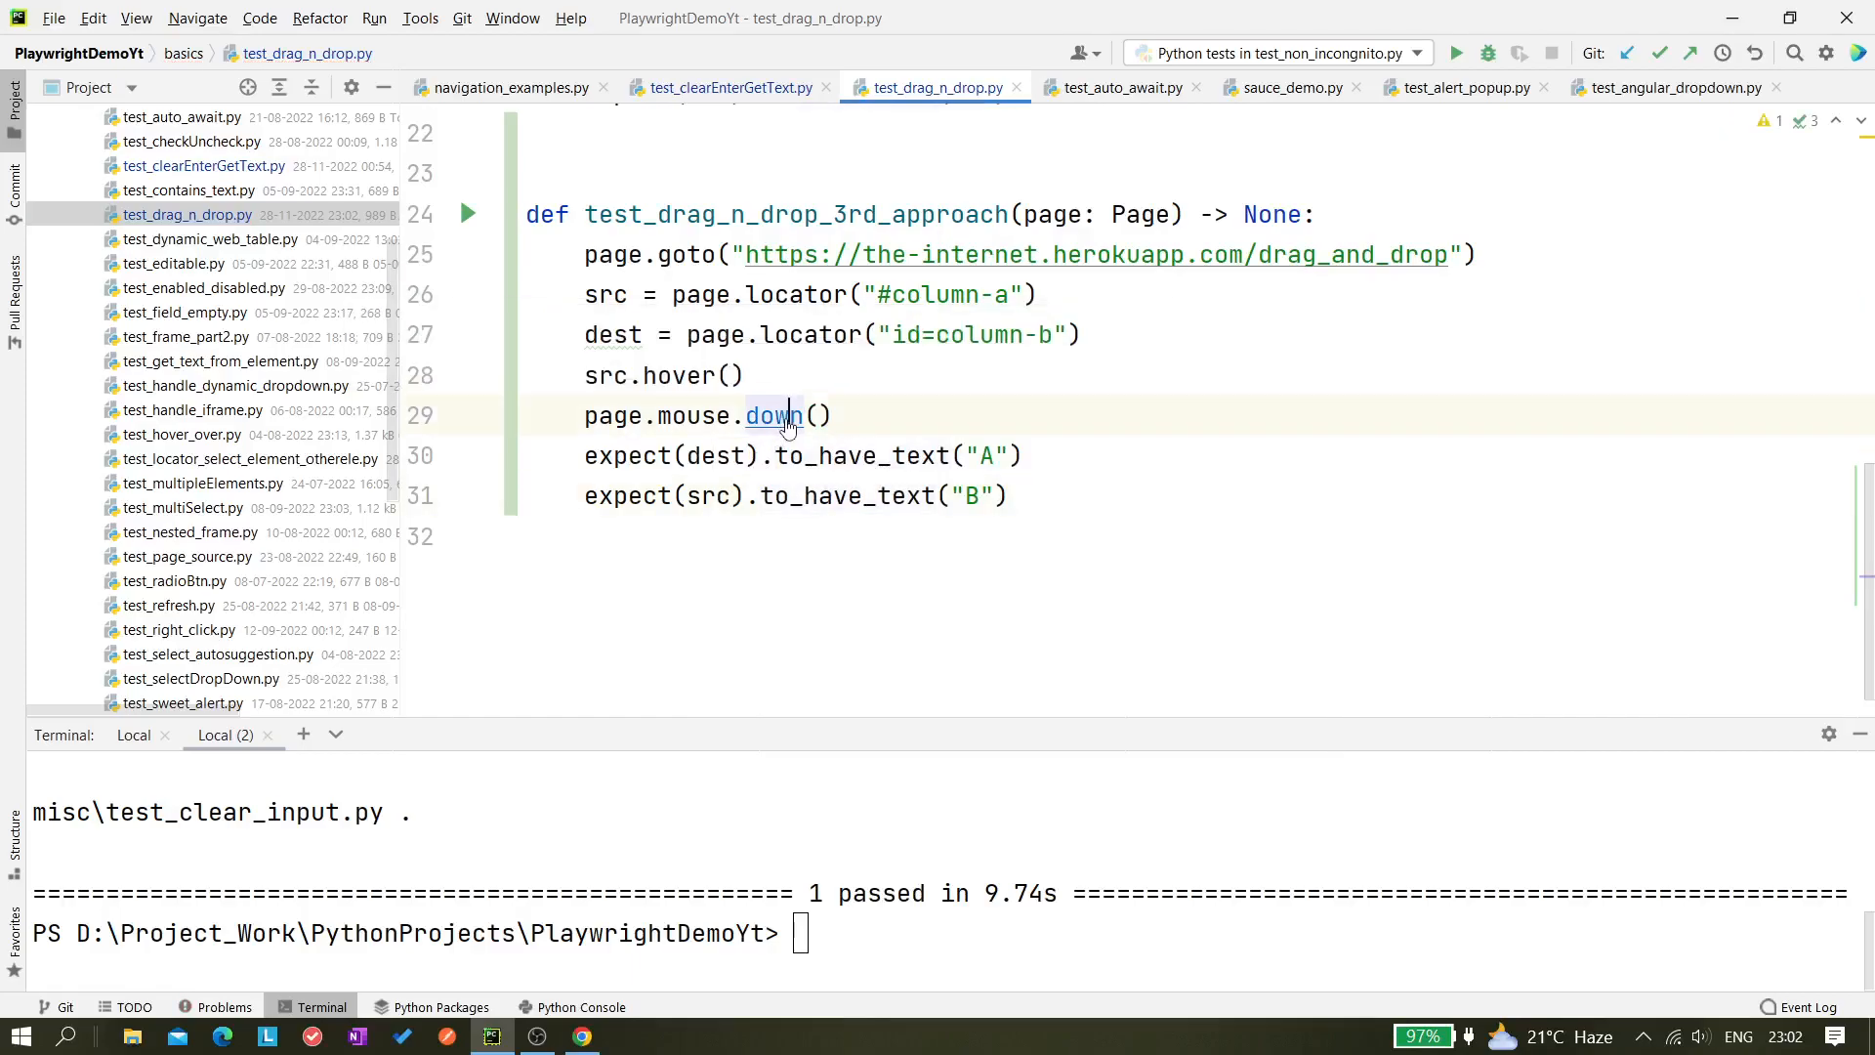
click(775, 414)
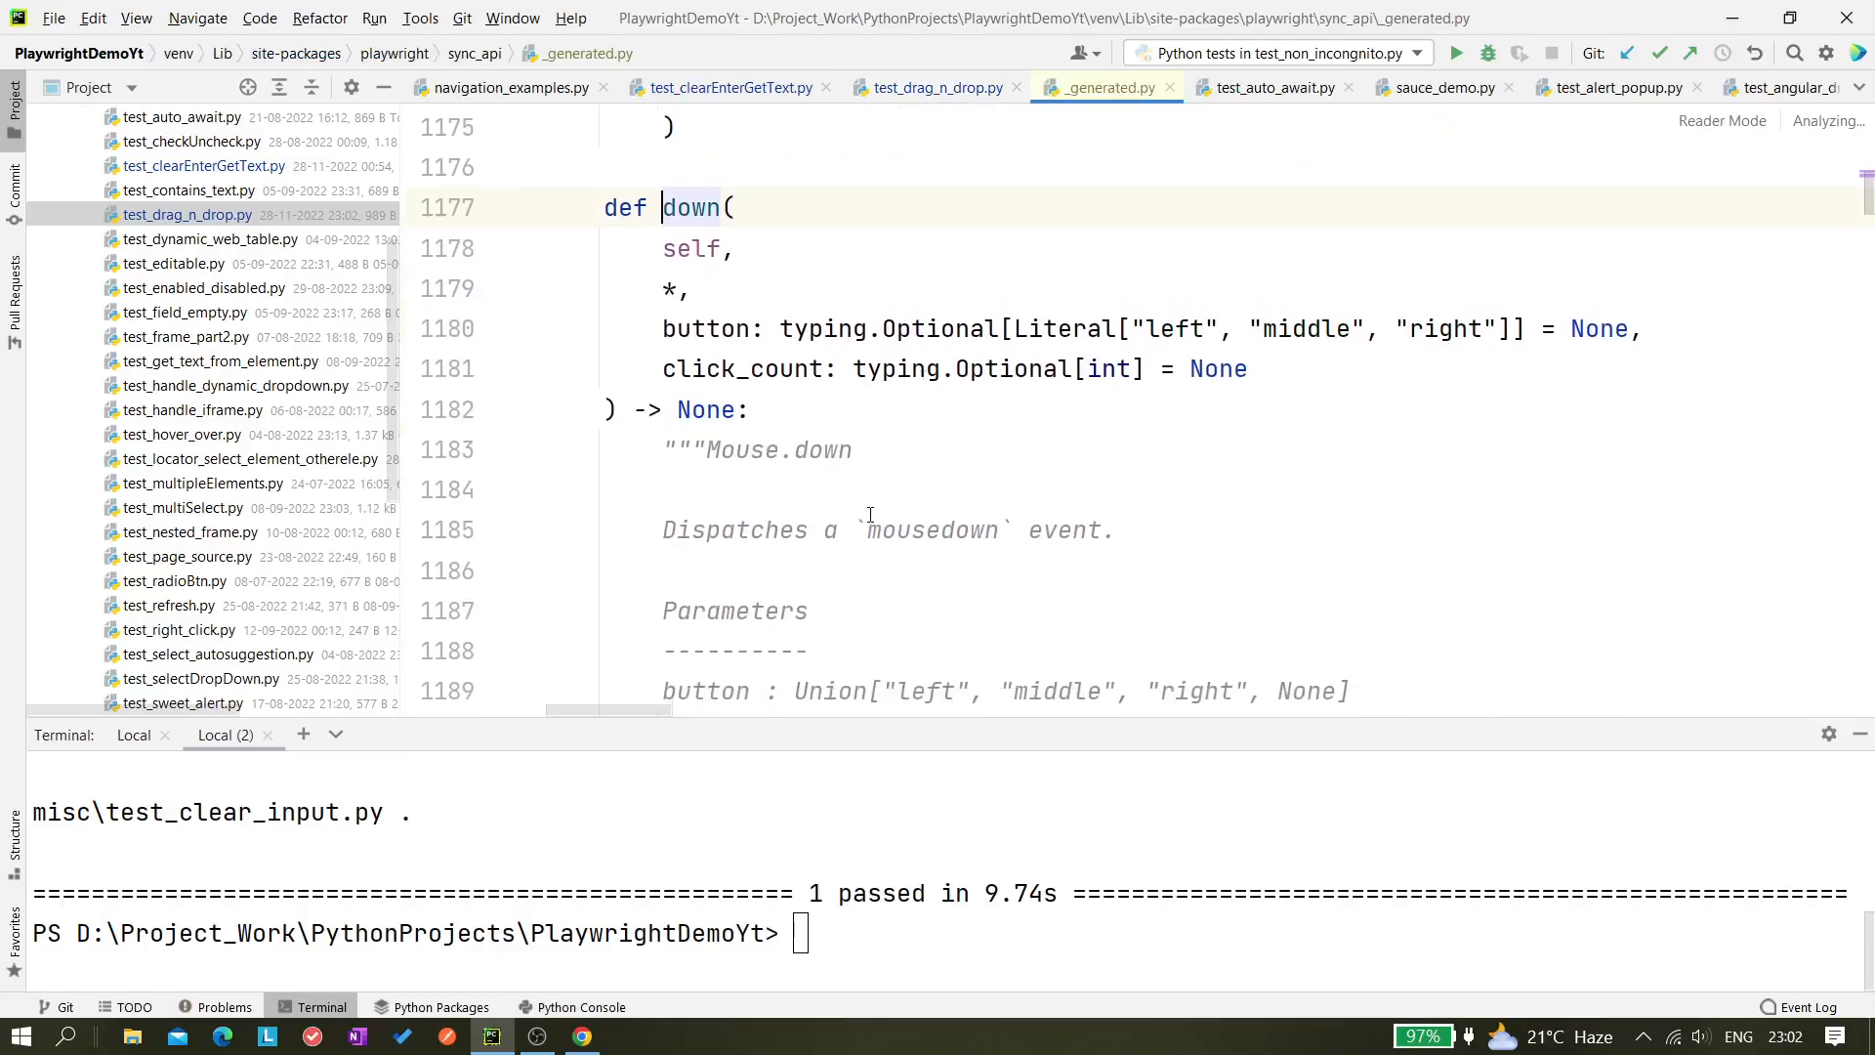
mouse_move(1059, 541)
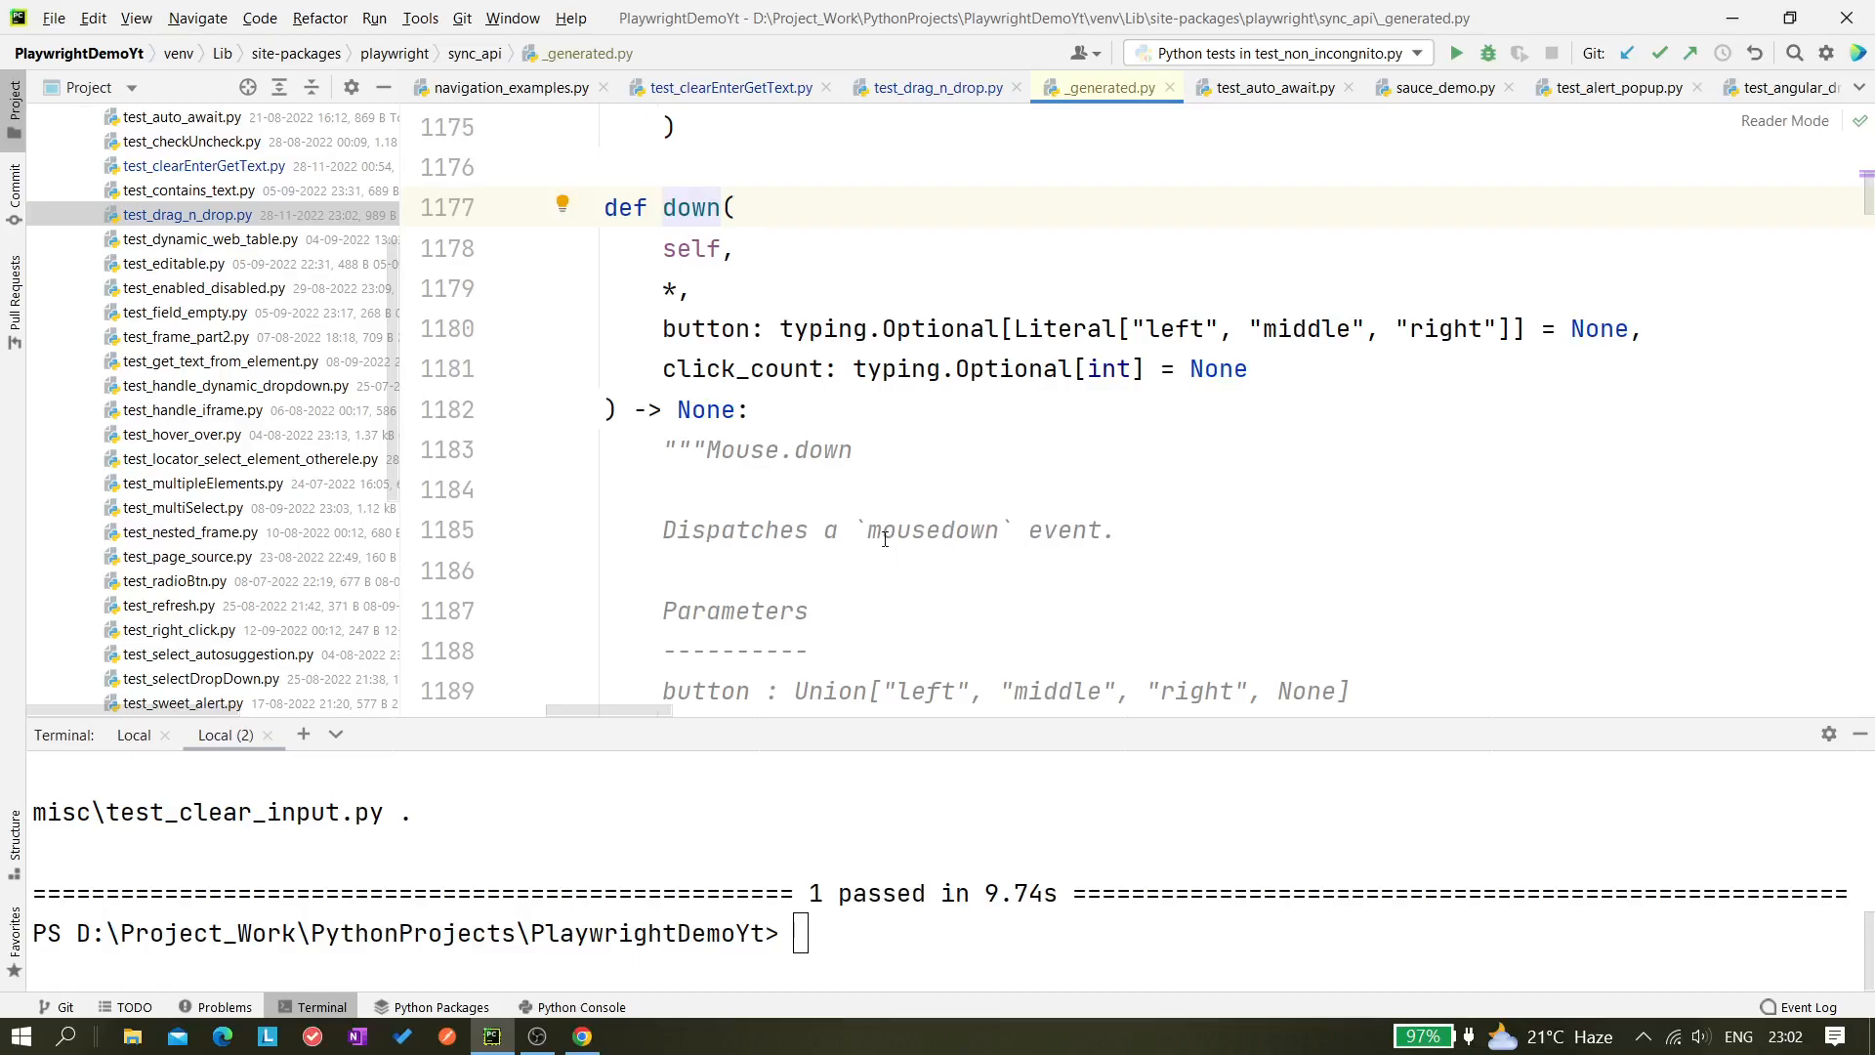
scroll(down, 3)
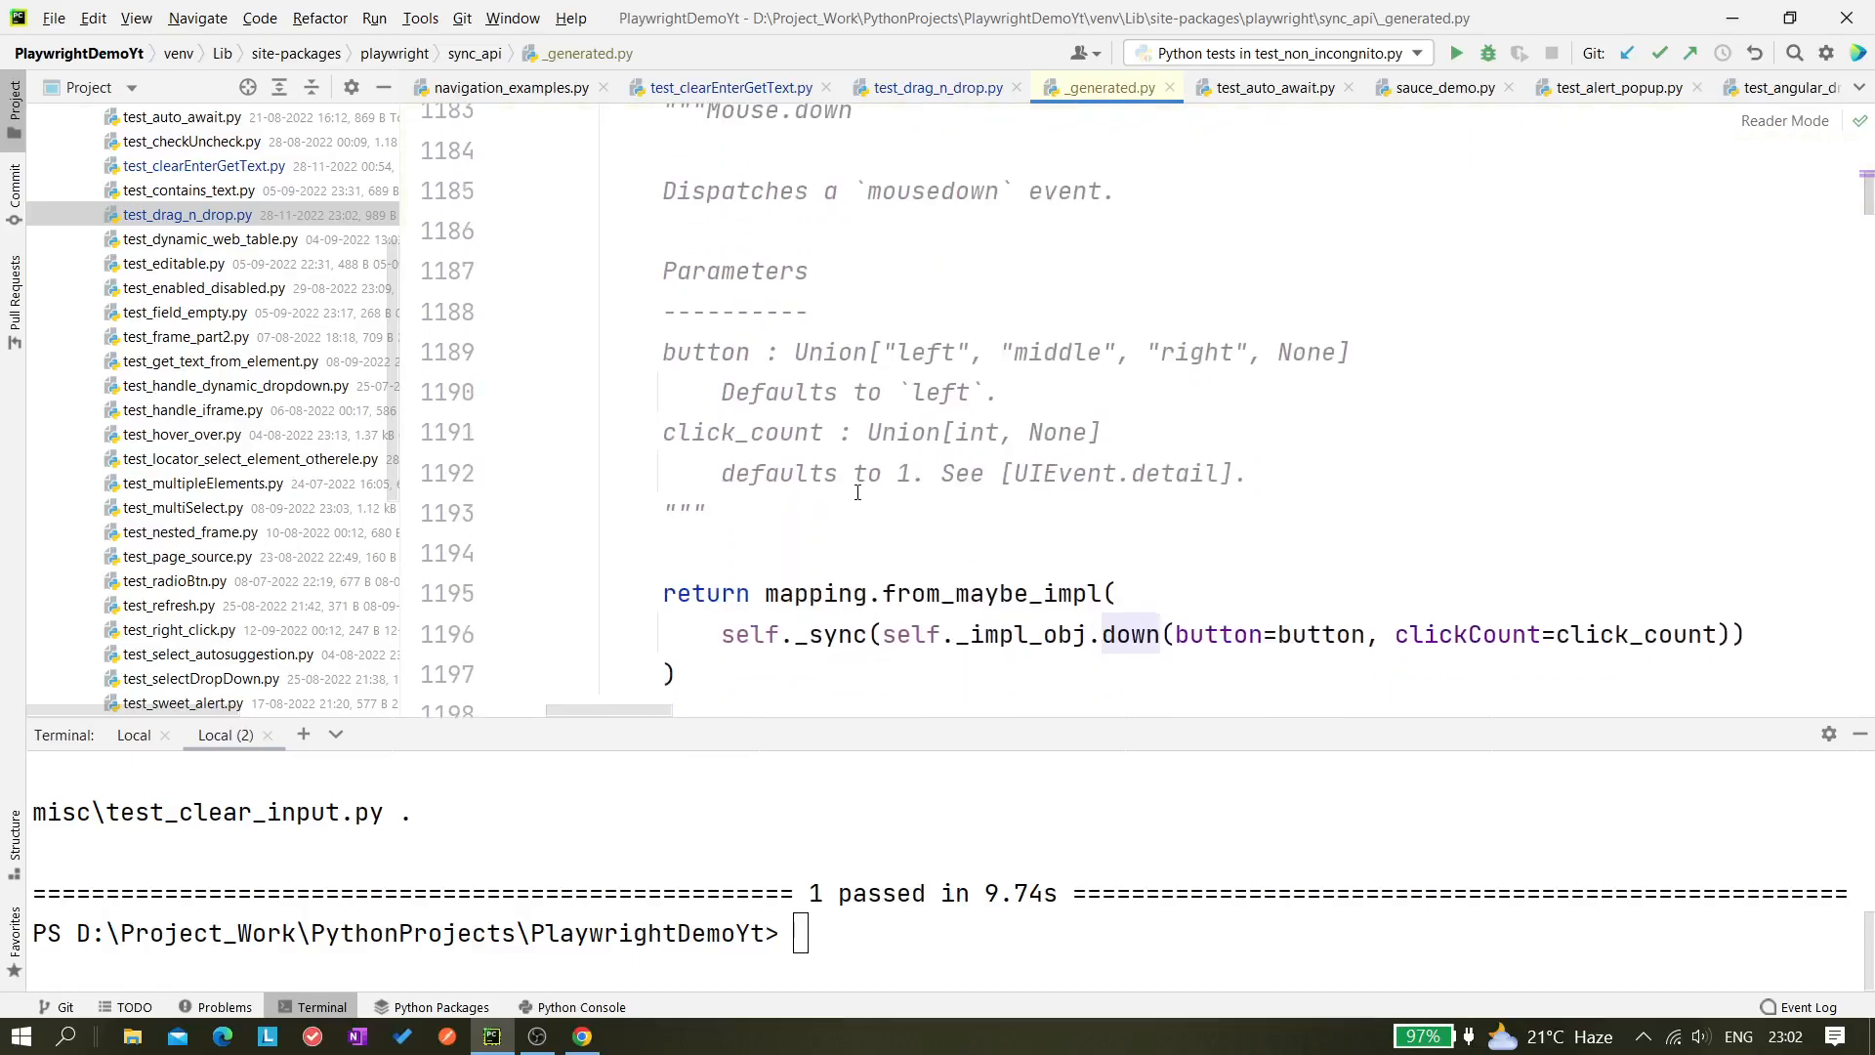
scroll(down, 3)
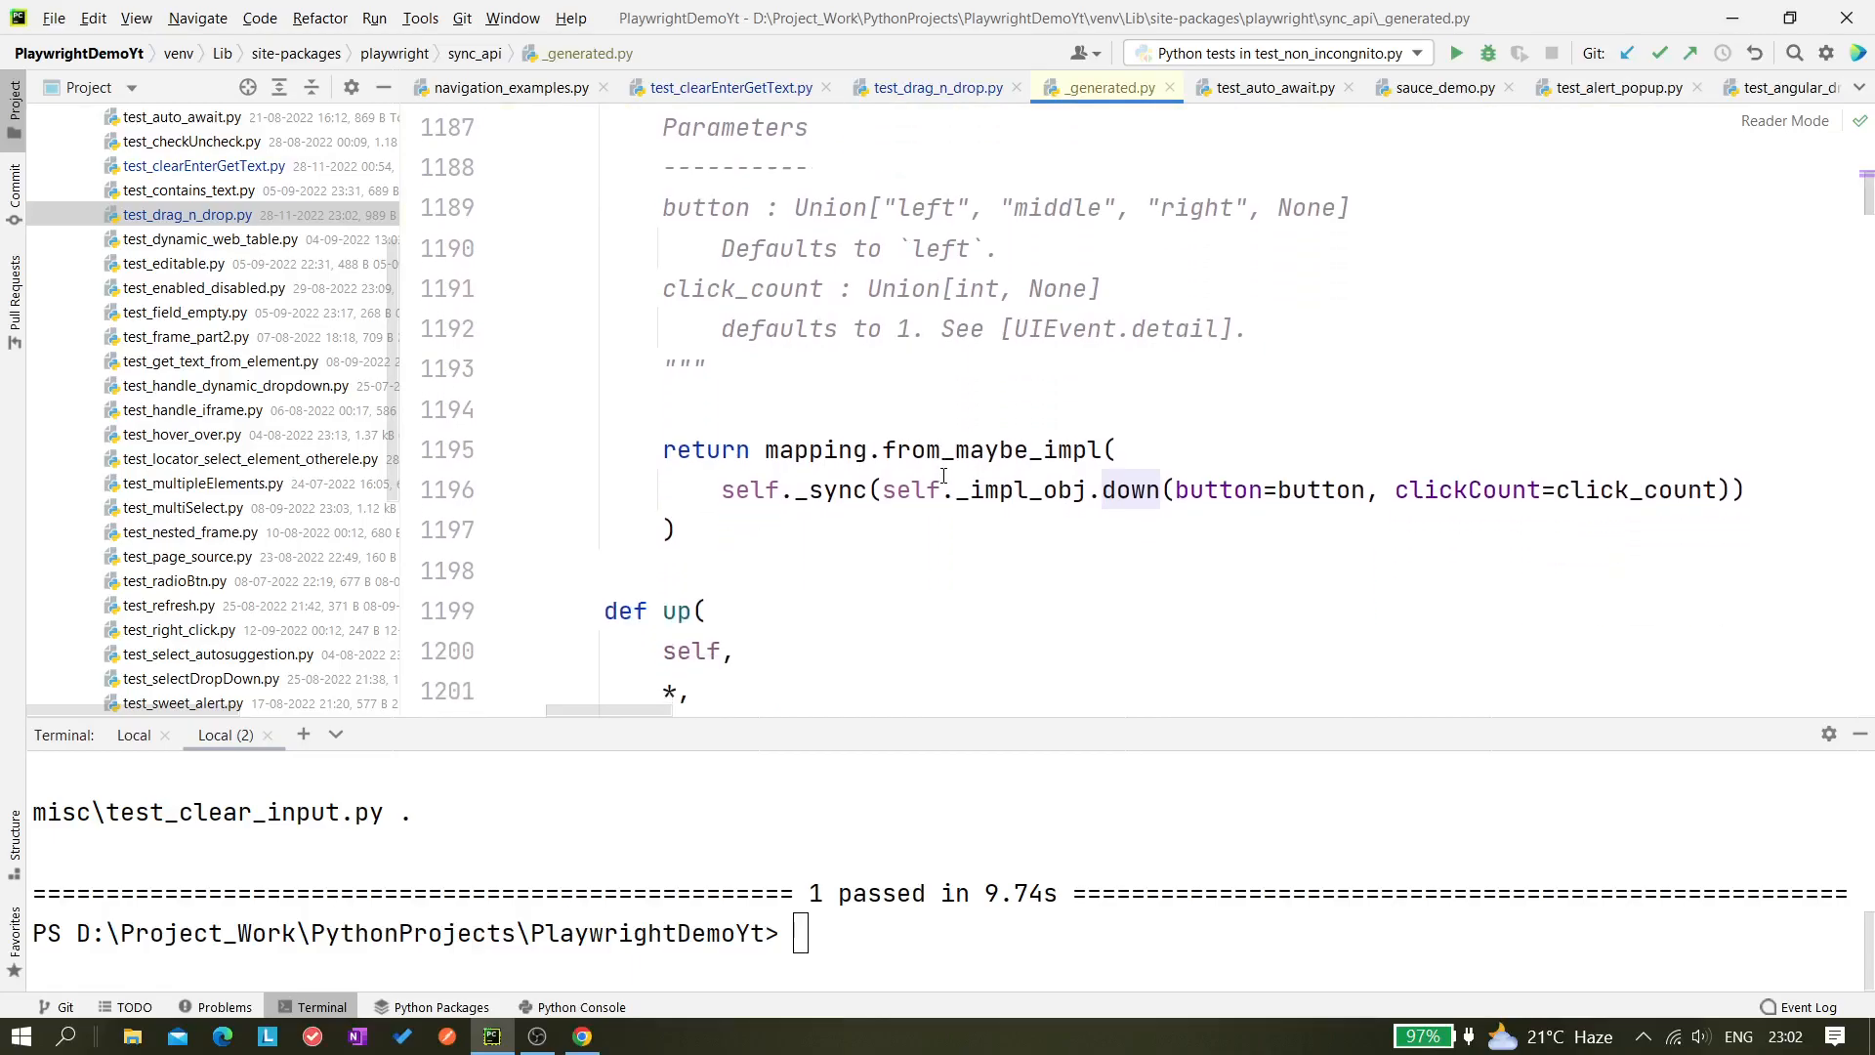
scroll(up, 3)
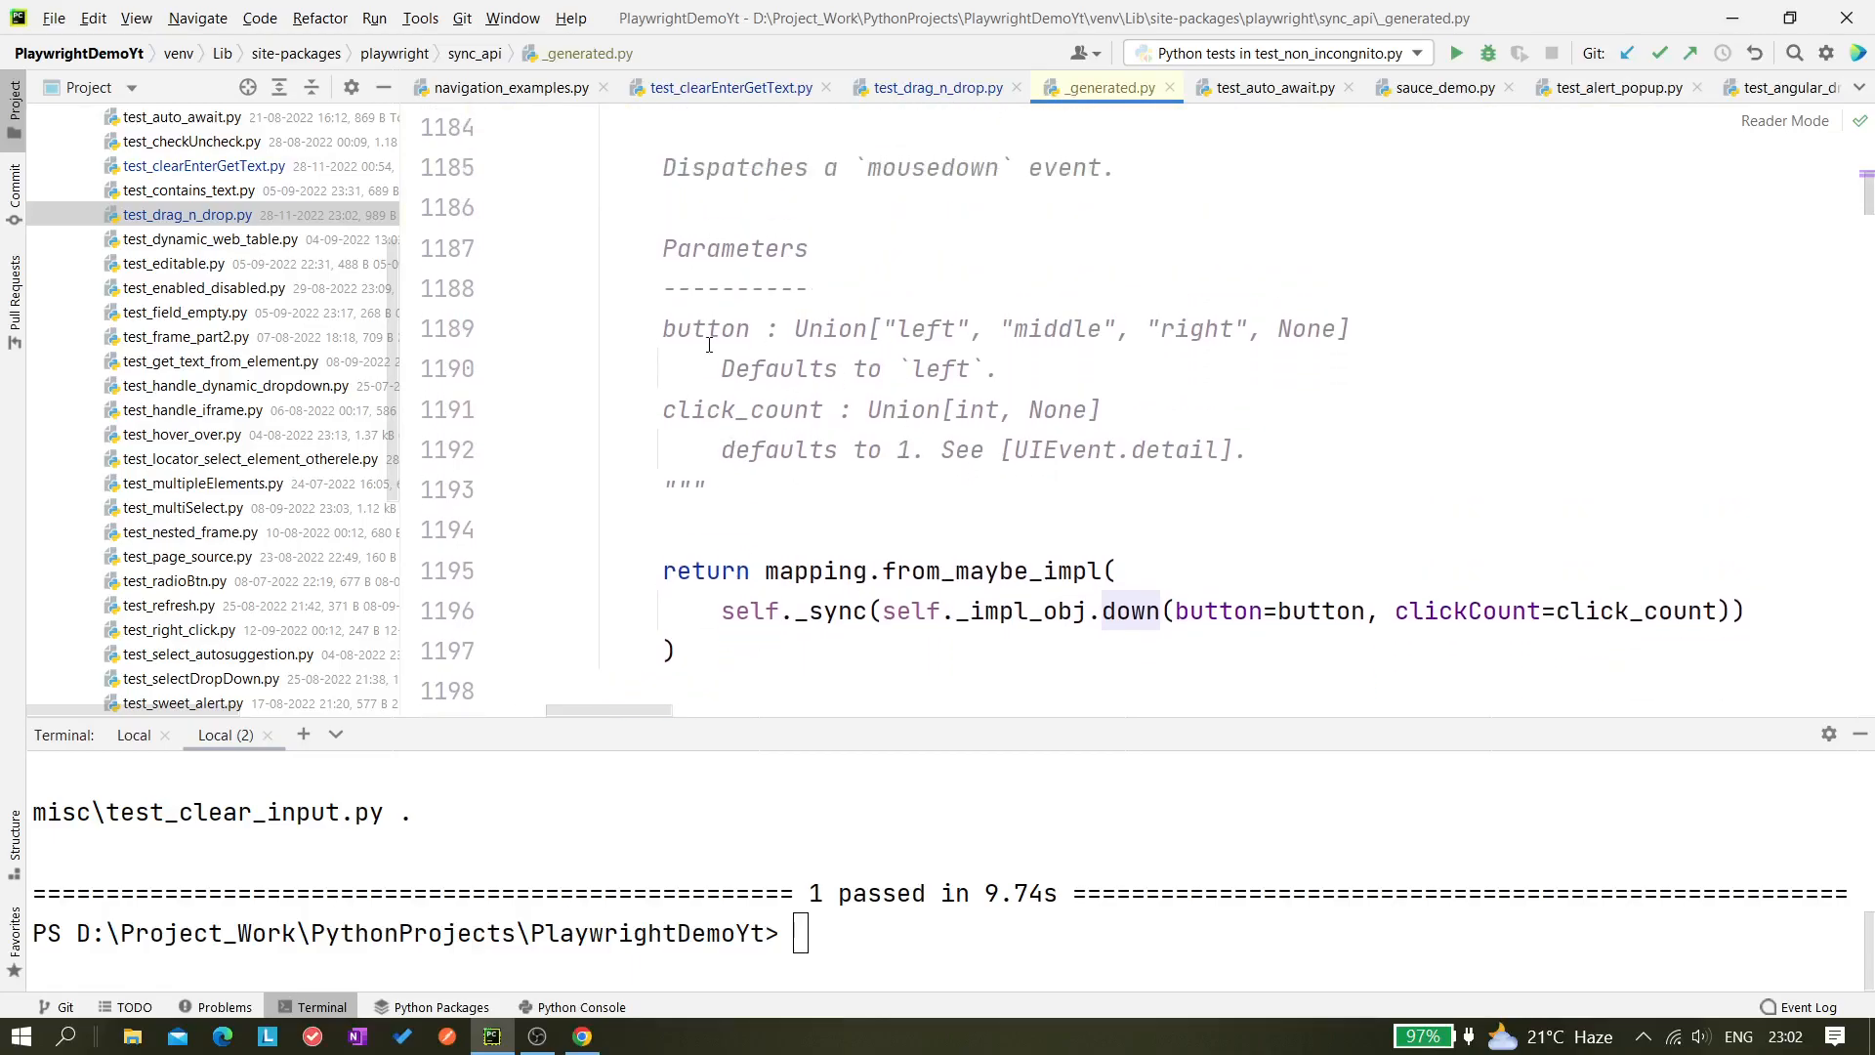
mouse_move(941, 353)
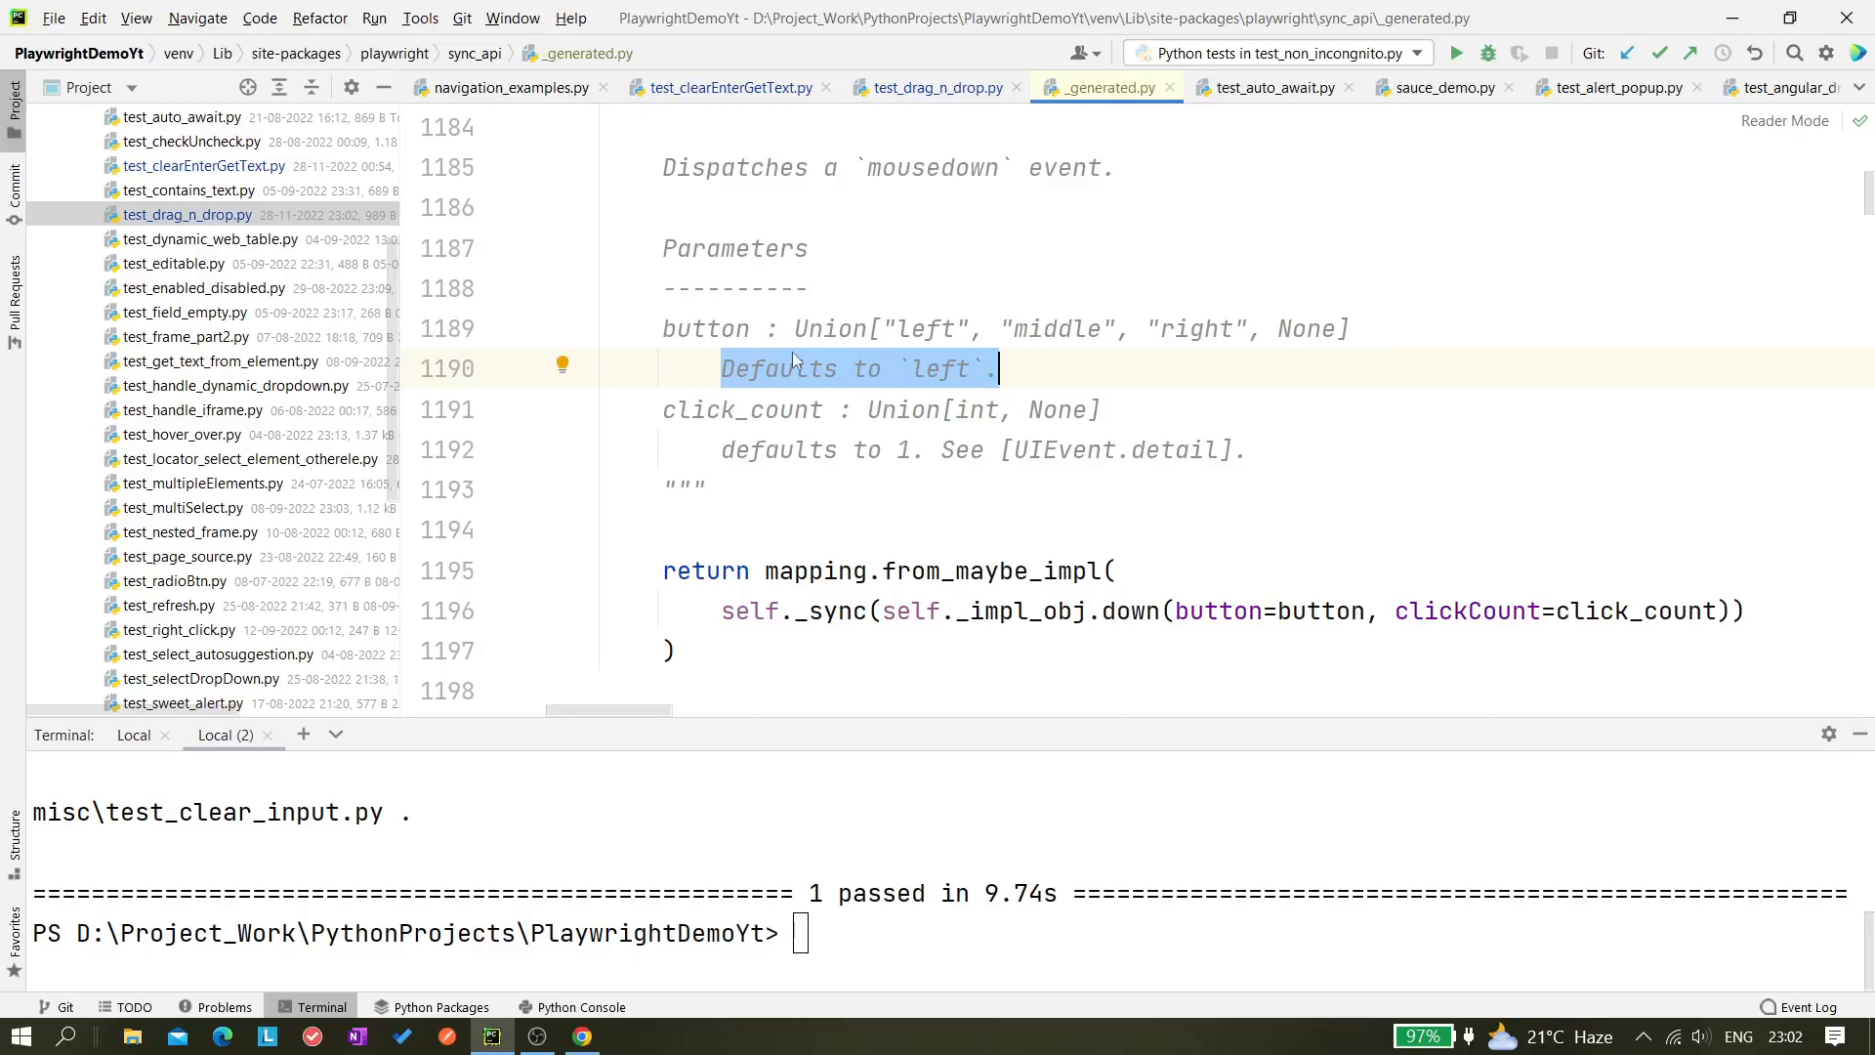
mouse_move(942, 377)
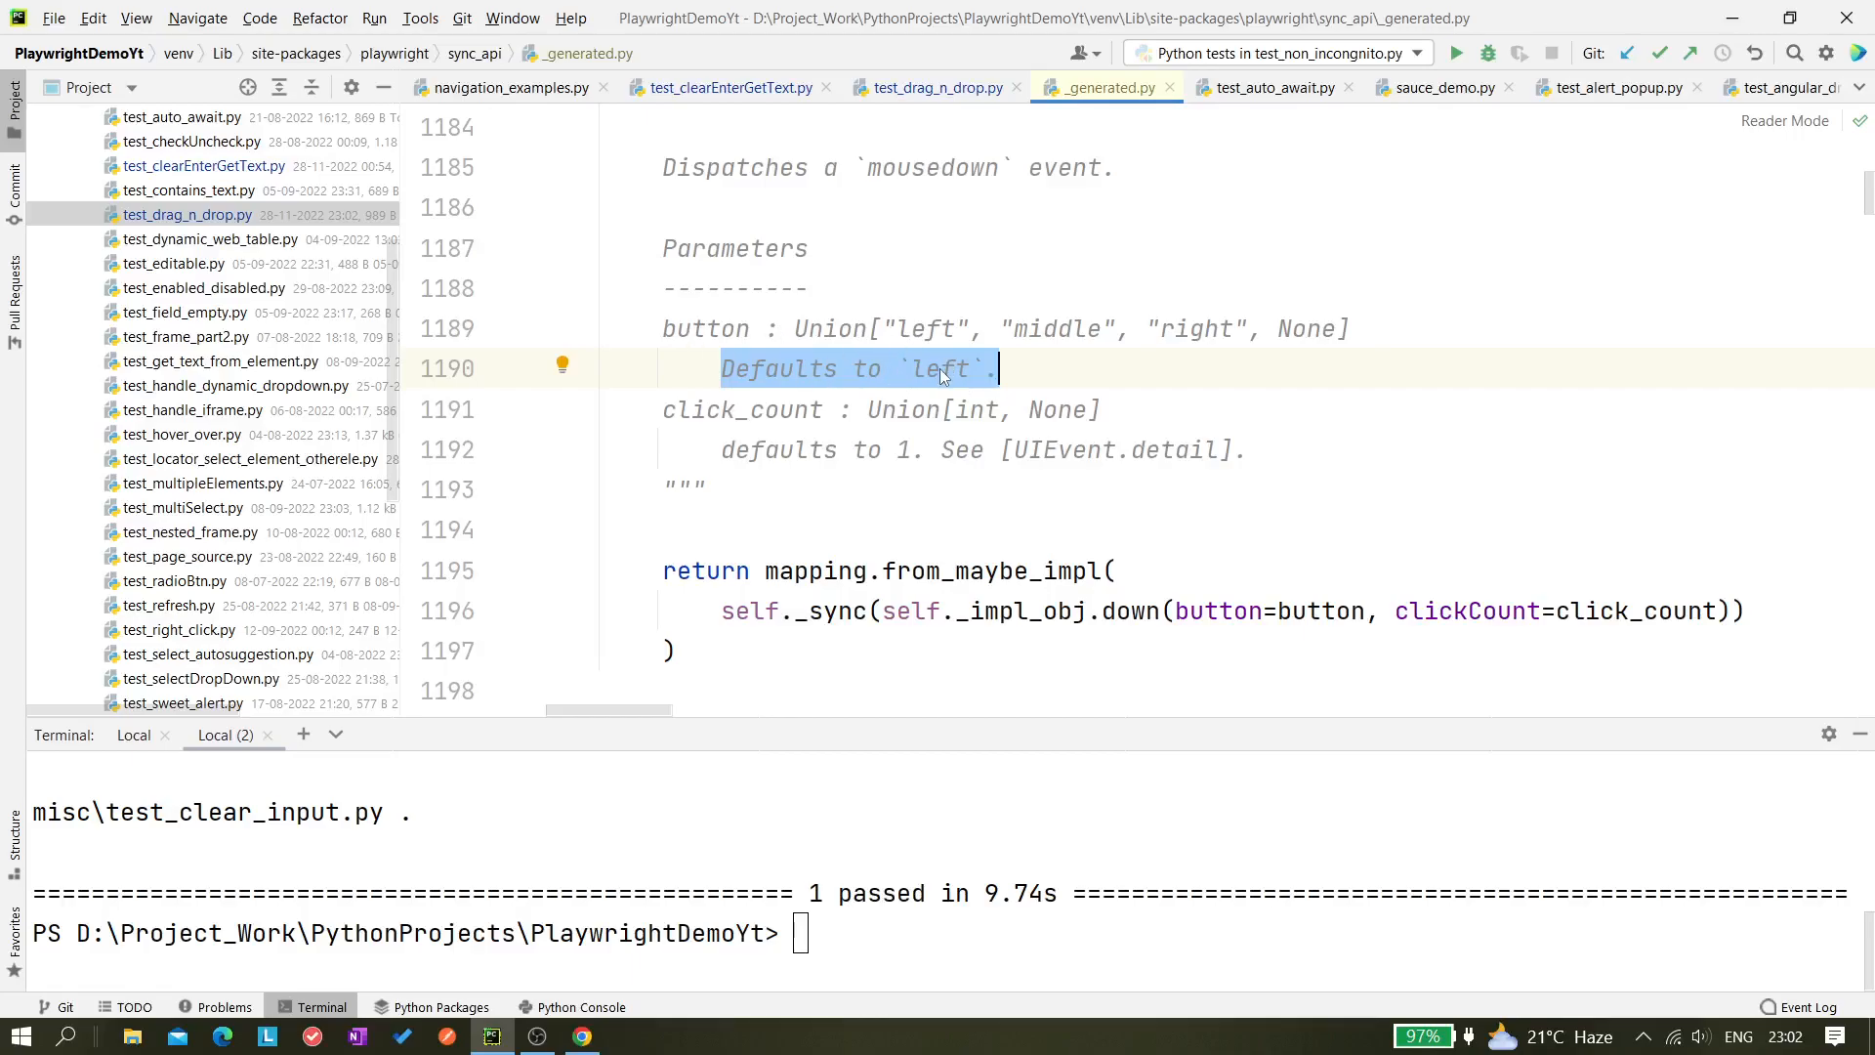
mouse_move(941, 371)
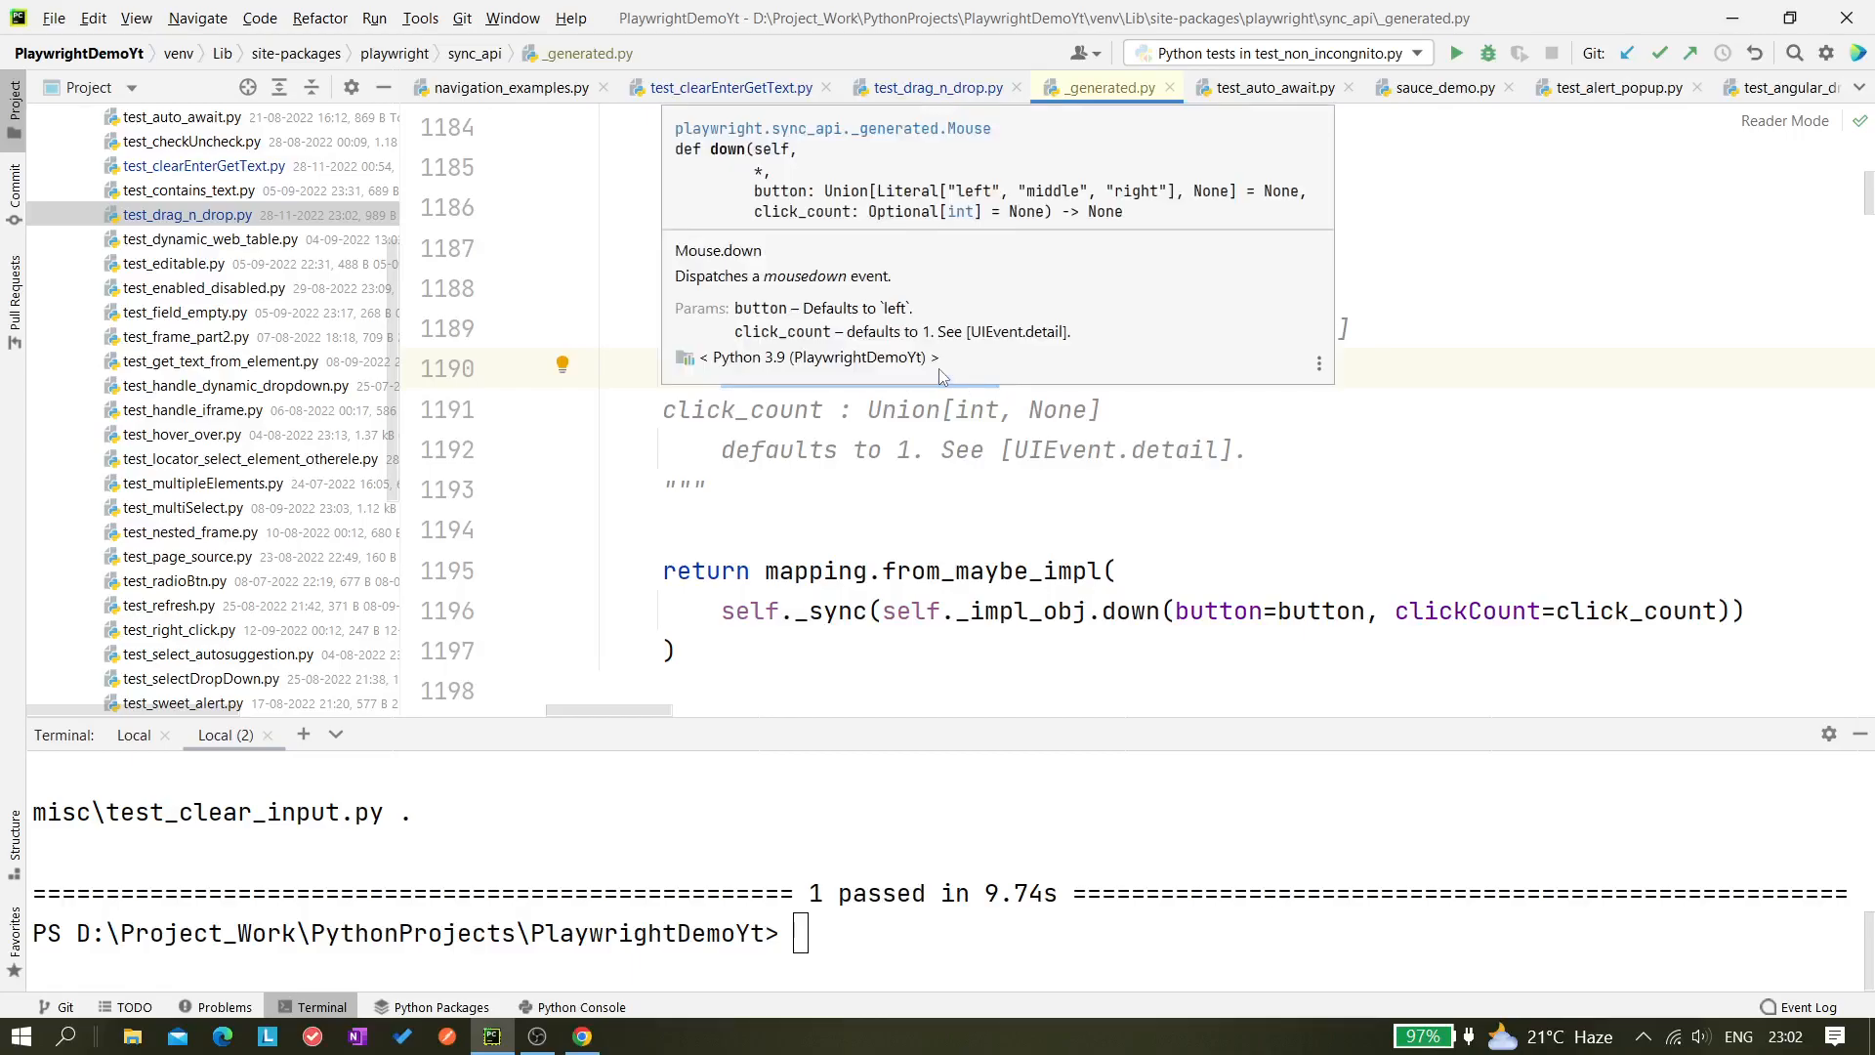
mouse_move(1041, 428)
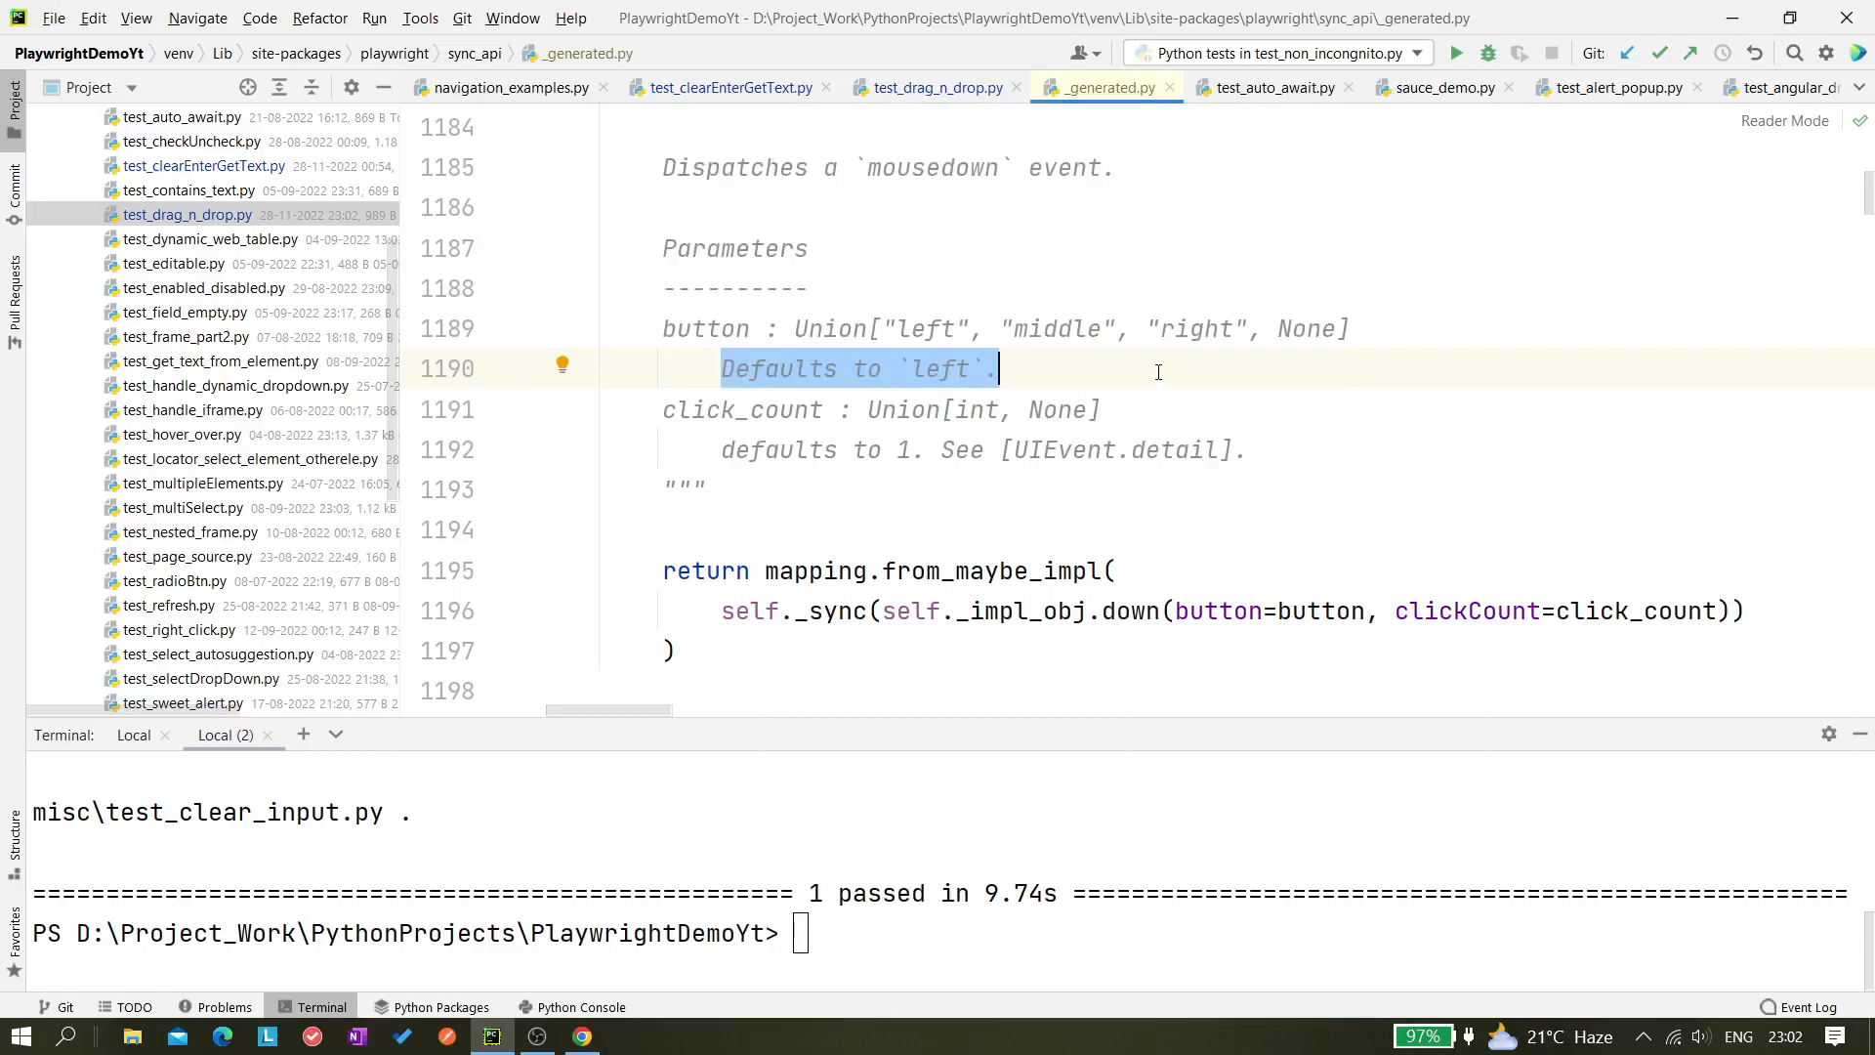
mouse_move(1317, 365)
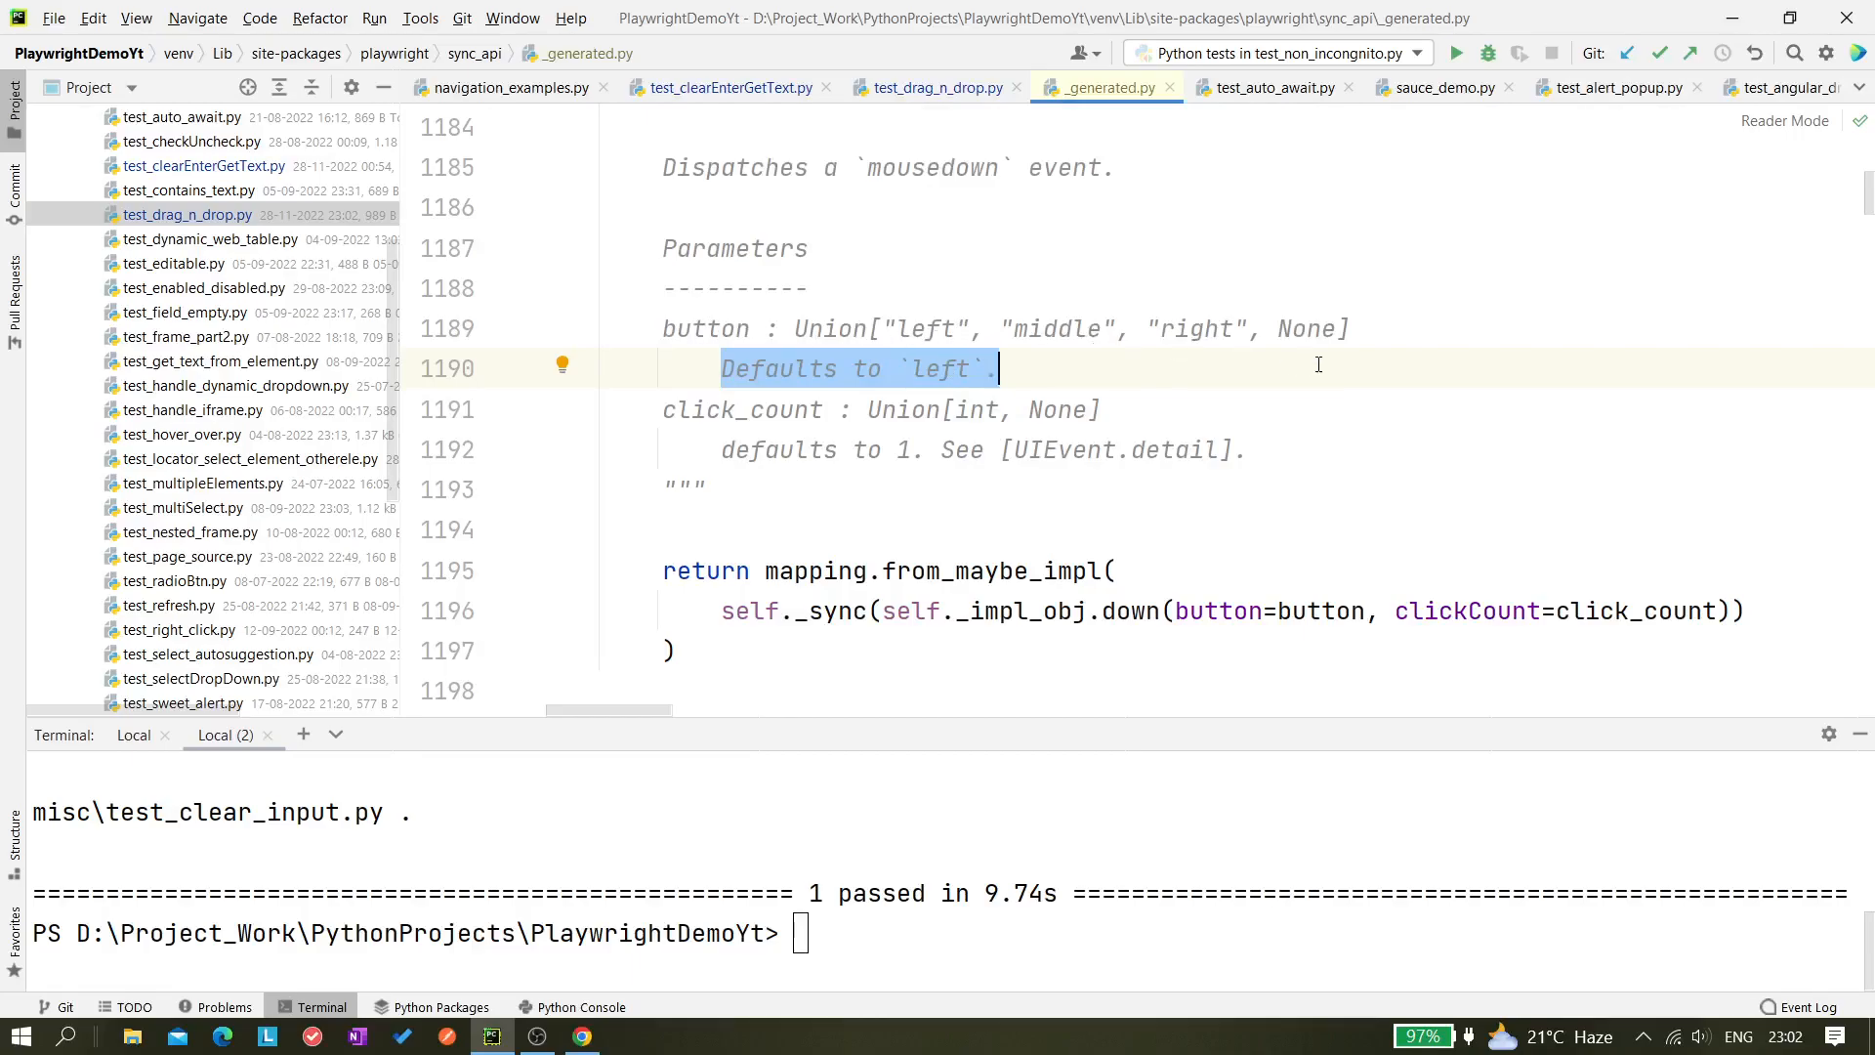
scroll(up, 3)
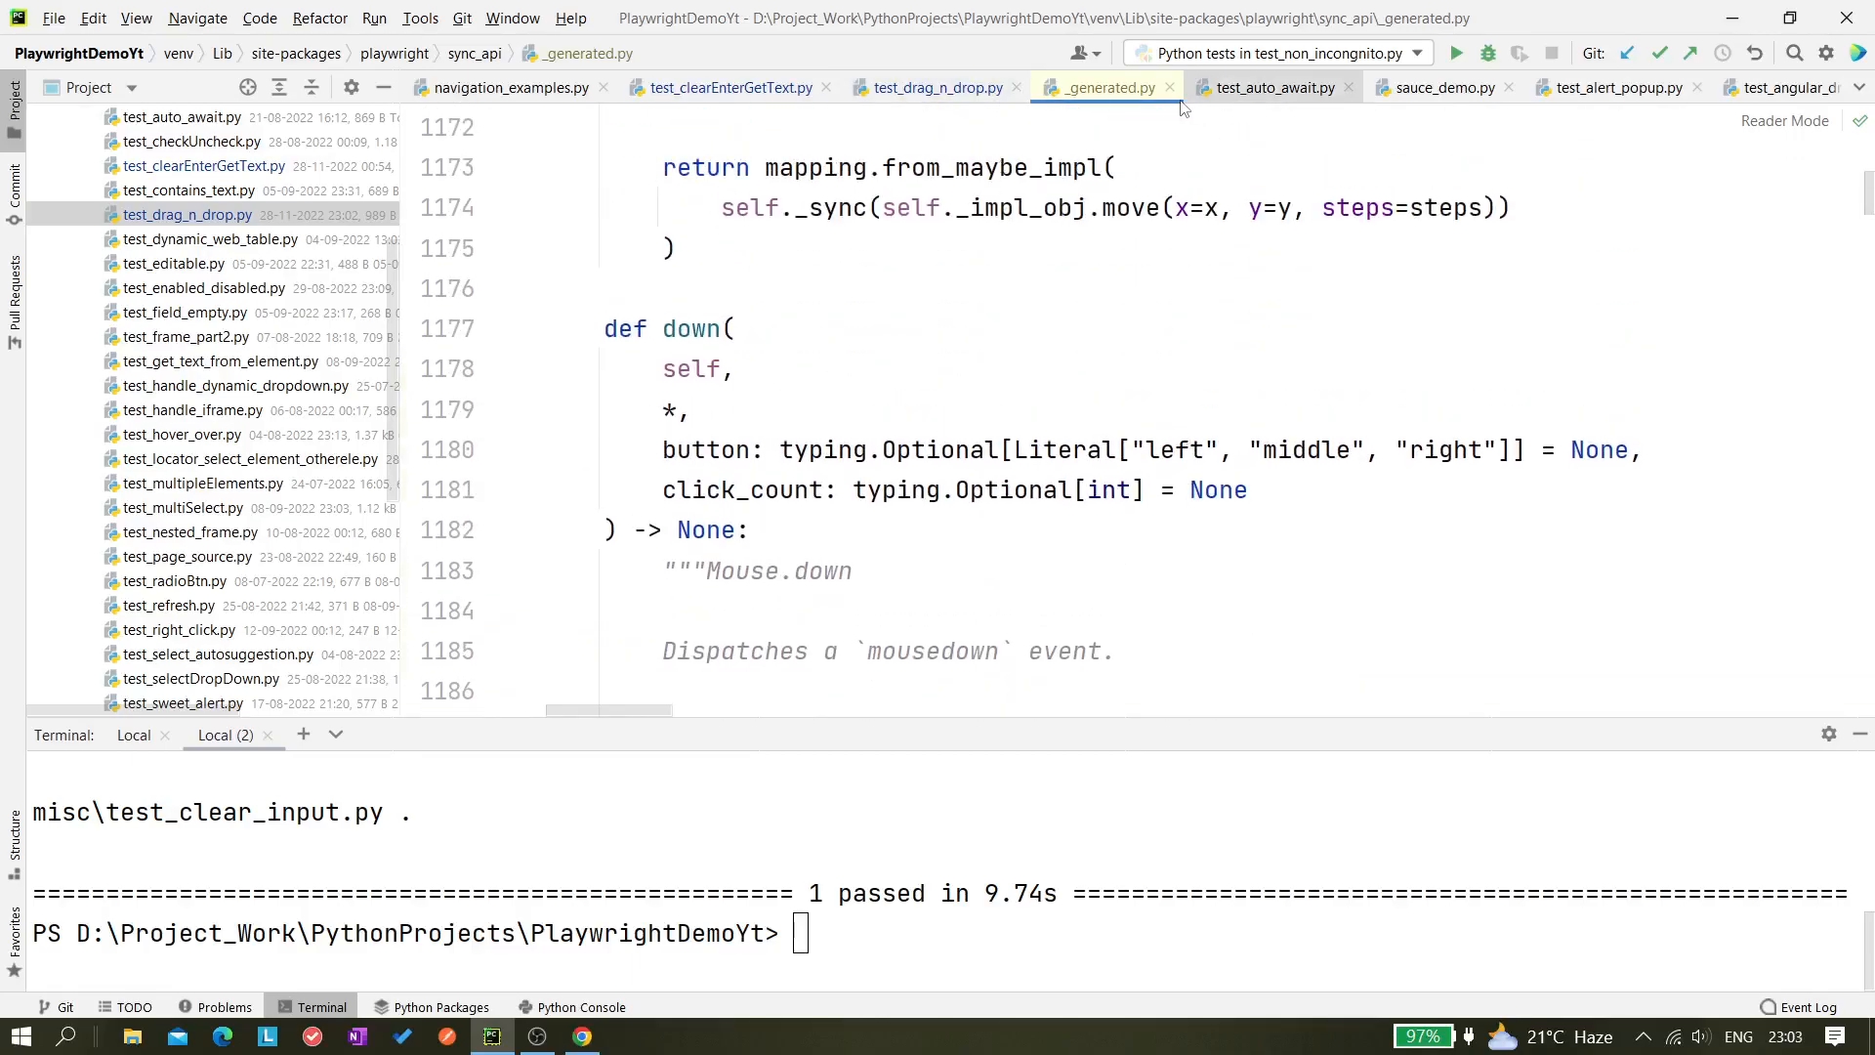
Try button="right" in mouse.down(), then remove it to keep page.mouse.down() bare
click(938, 87)
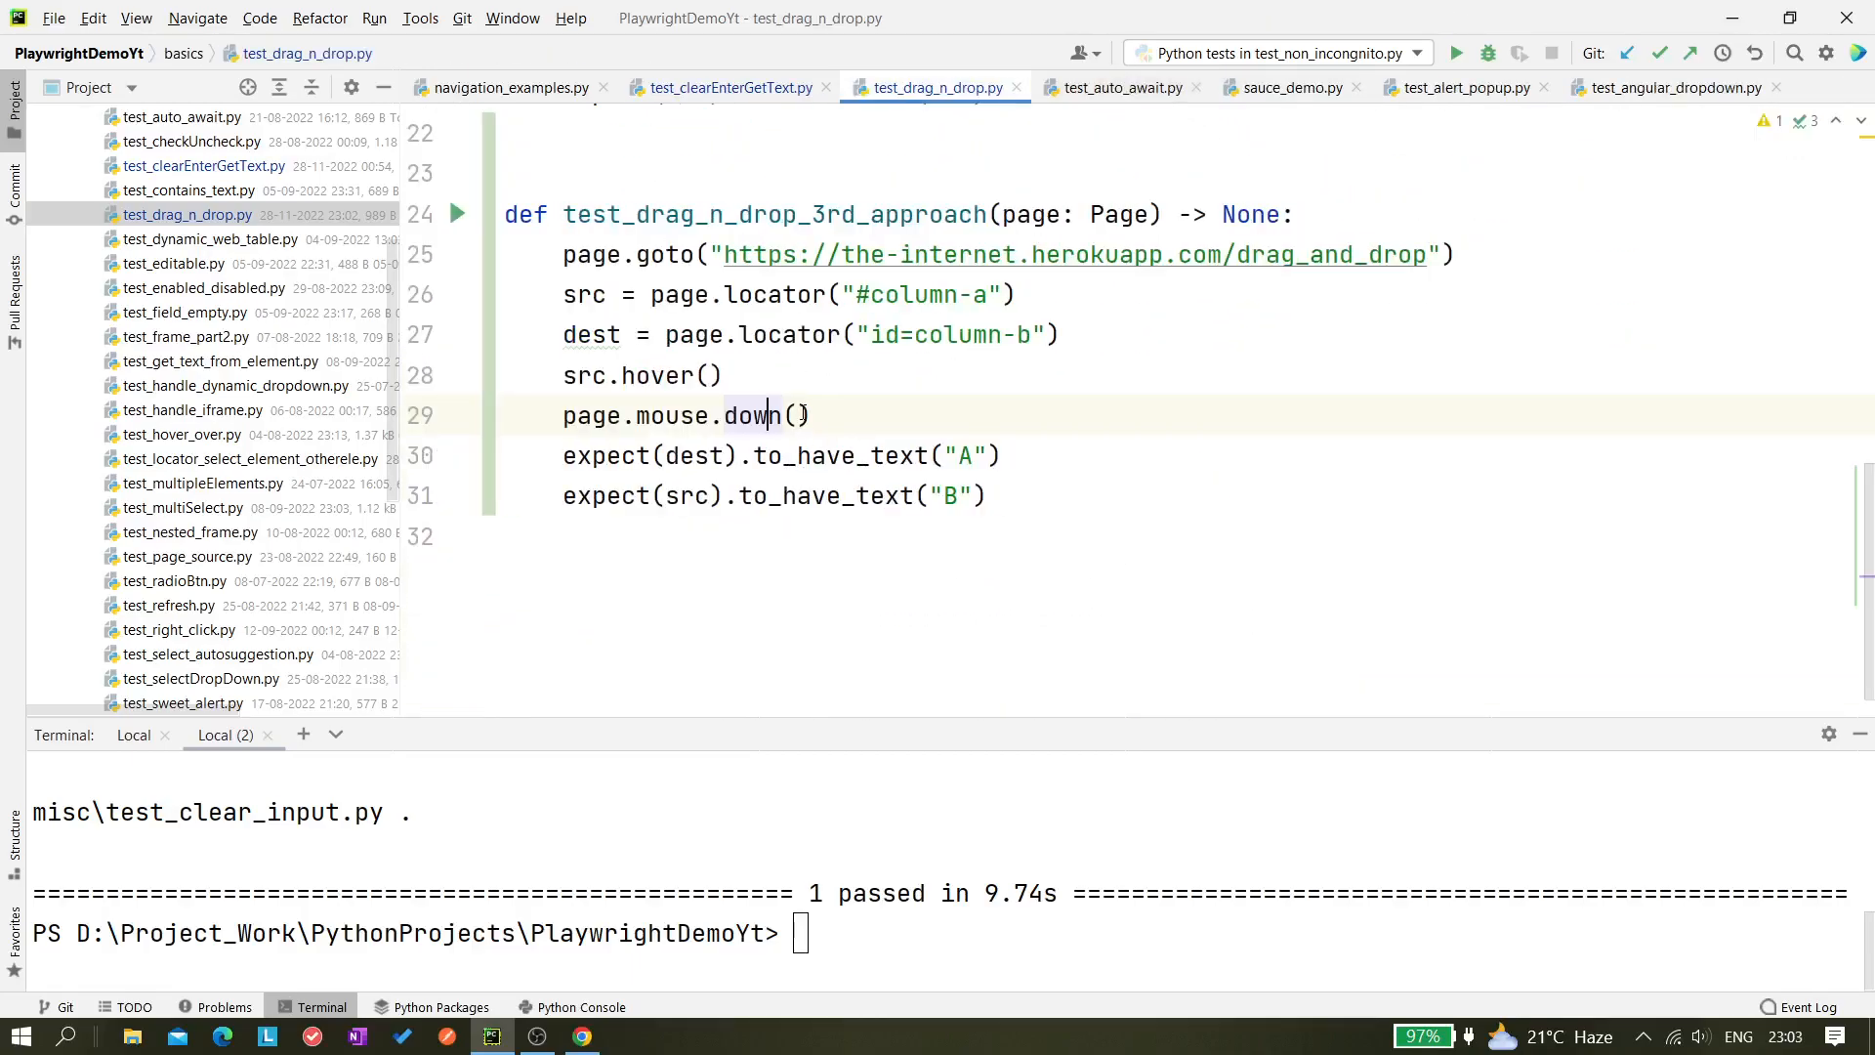
text(button=)
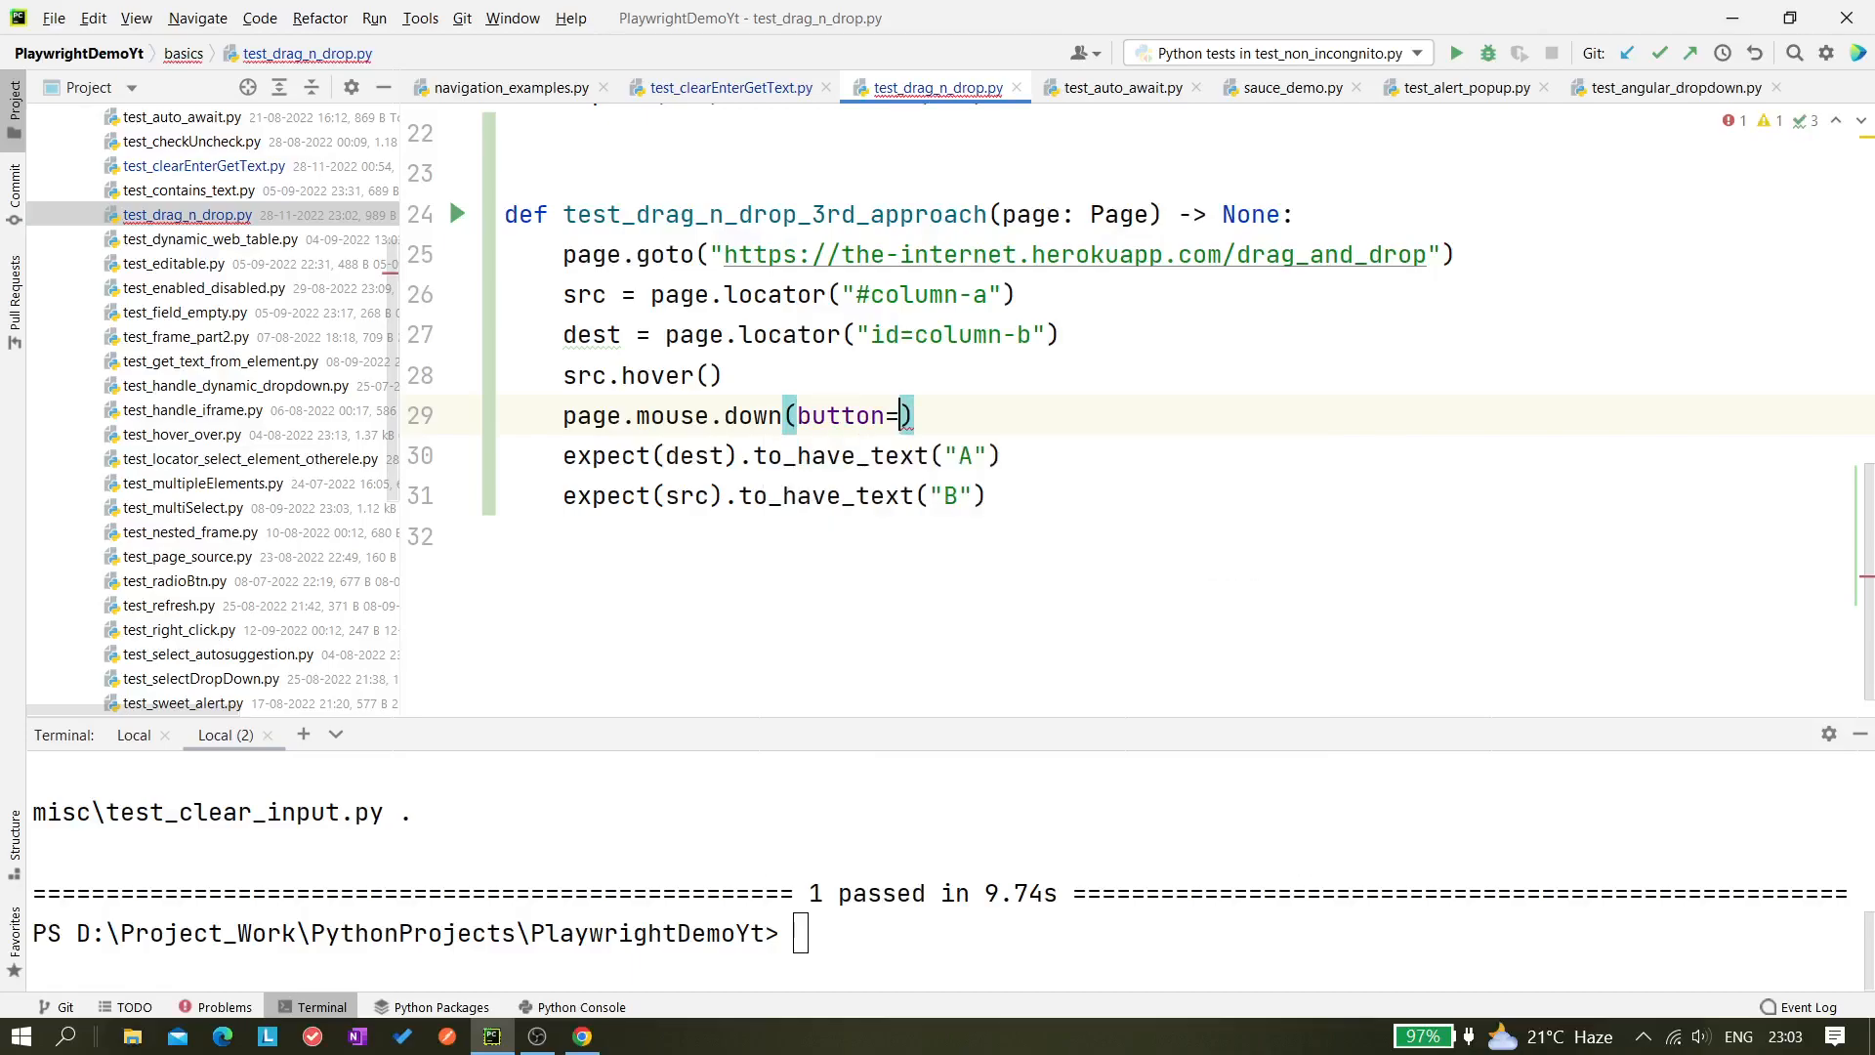
text(righ")
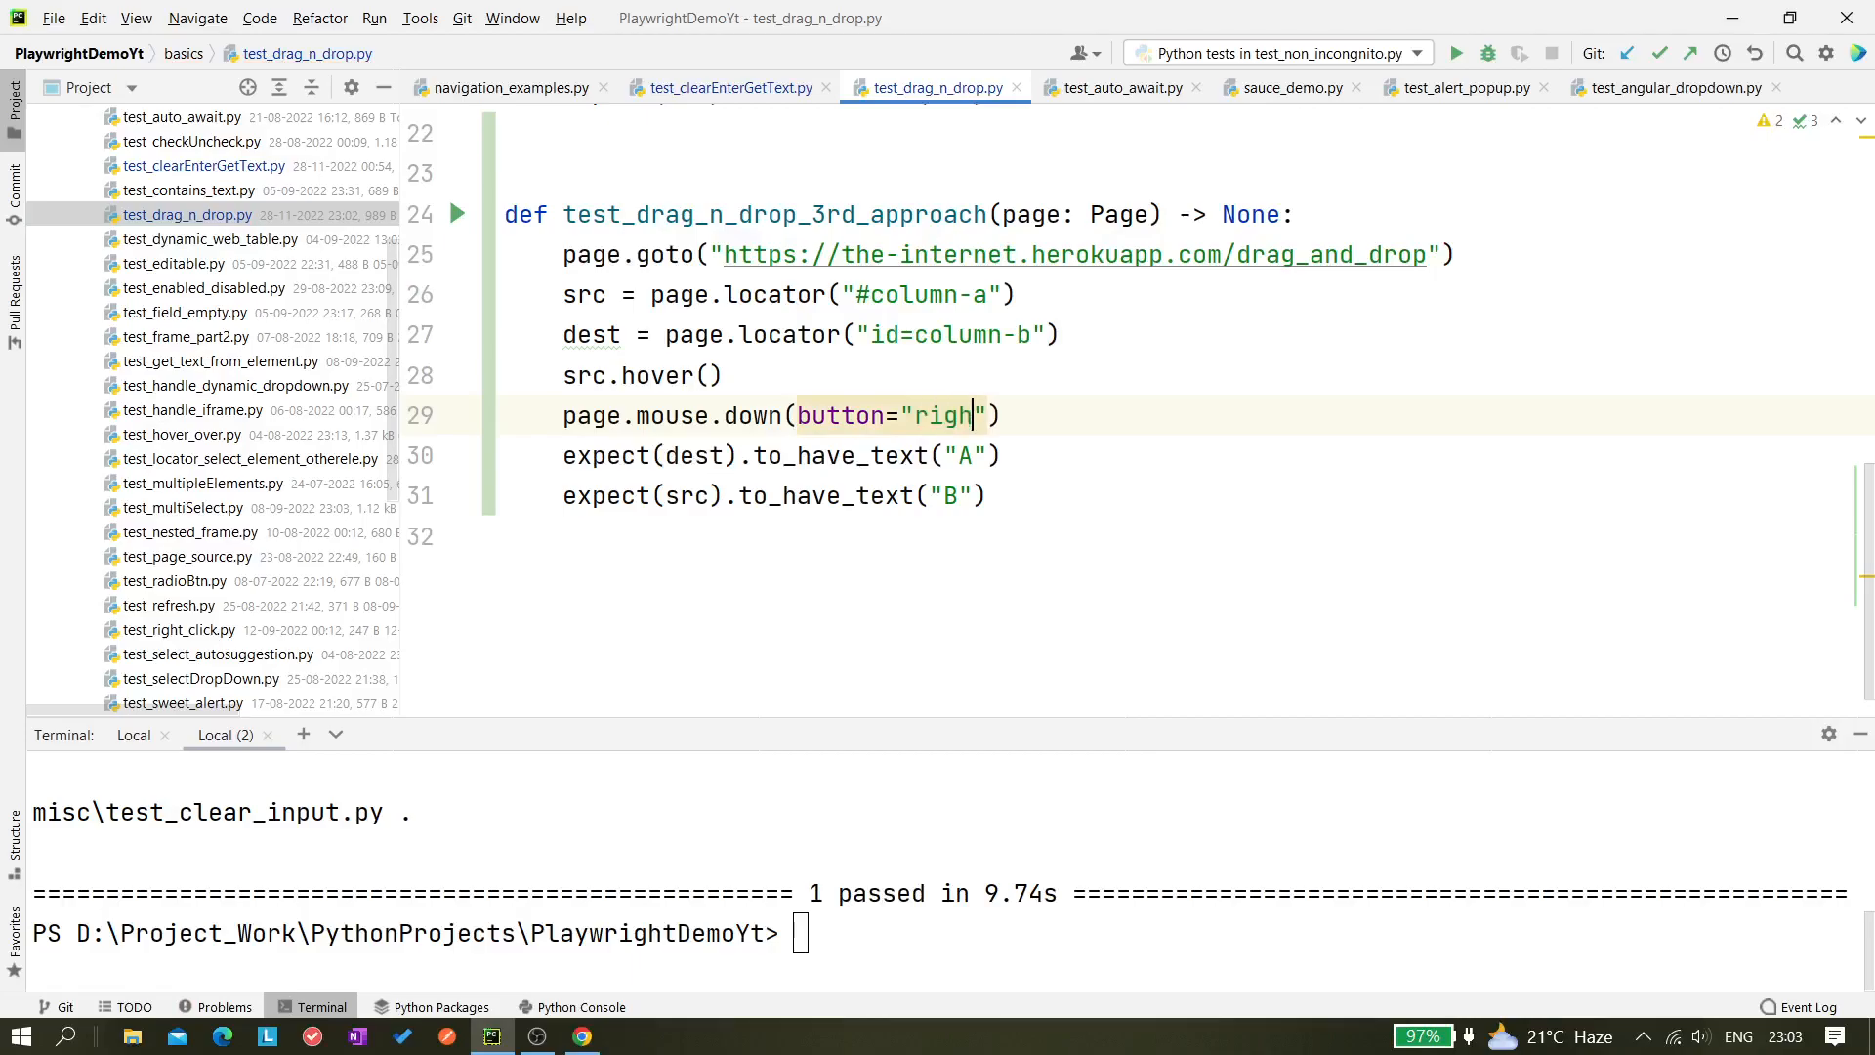
text(t)
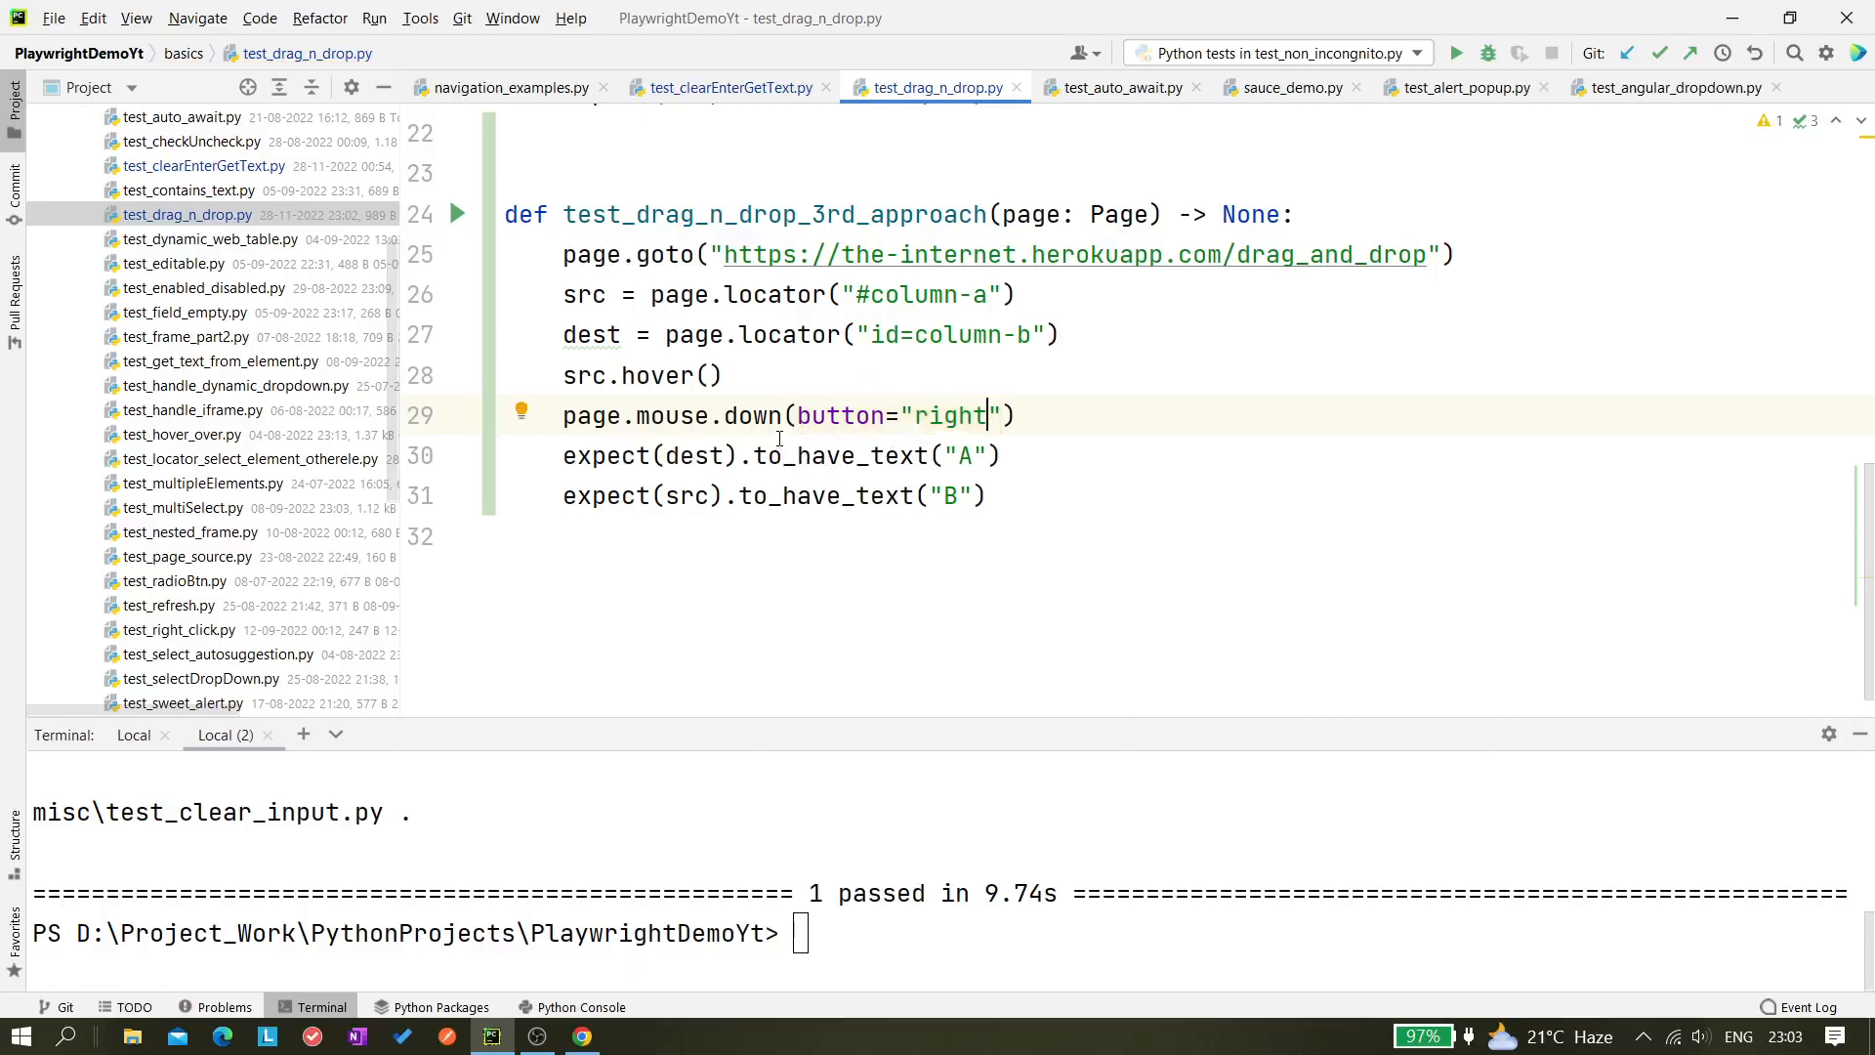
double_click(896, 414)
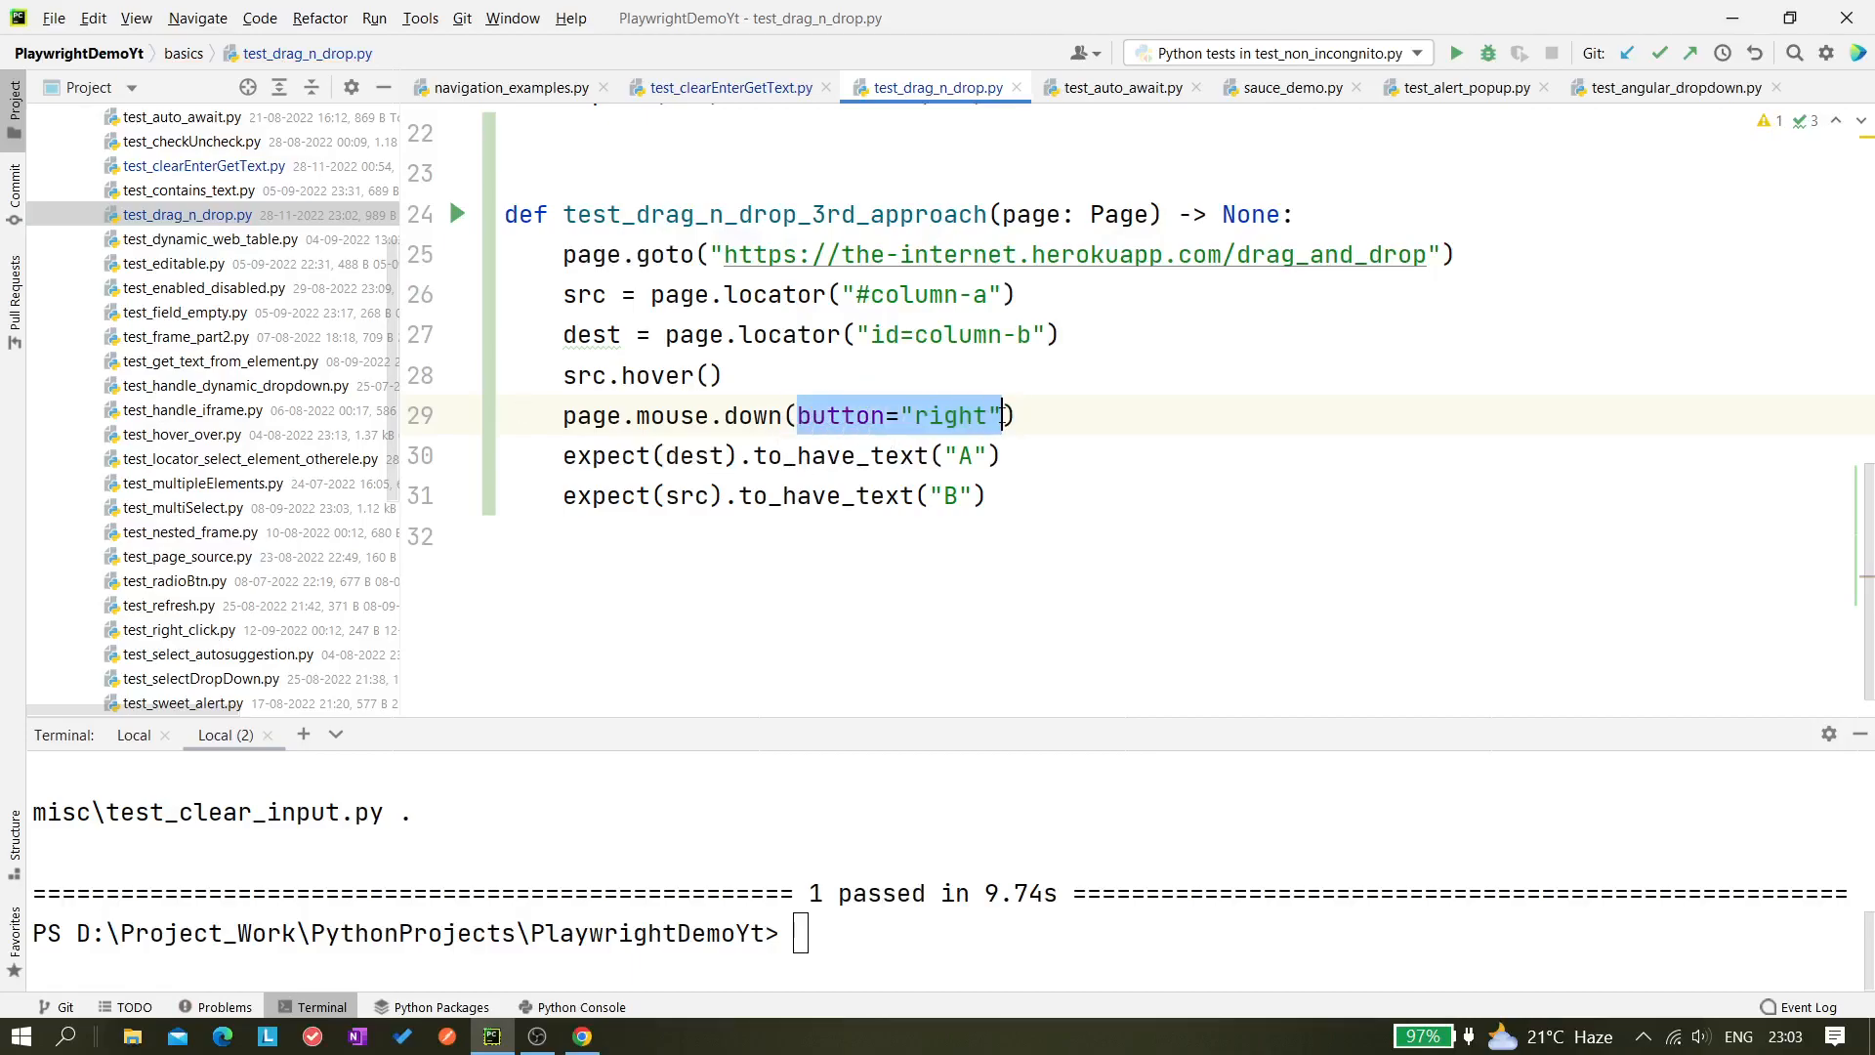
key(Delete)
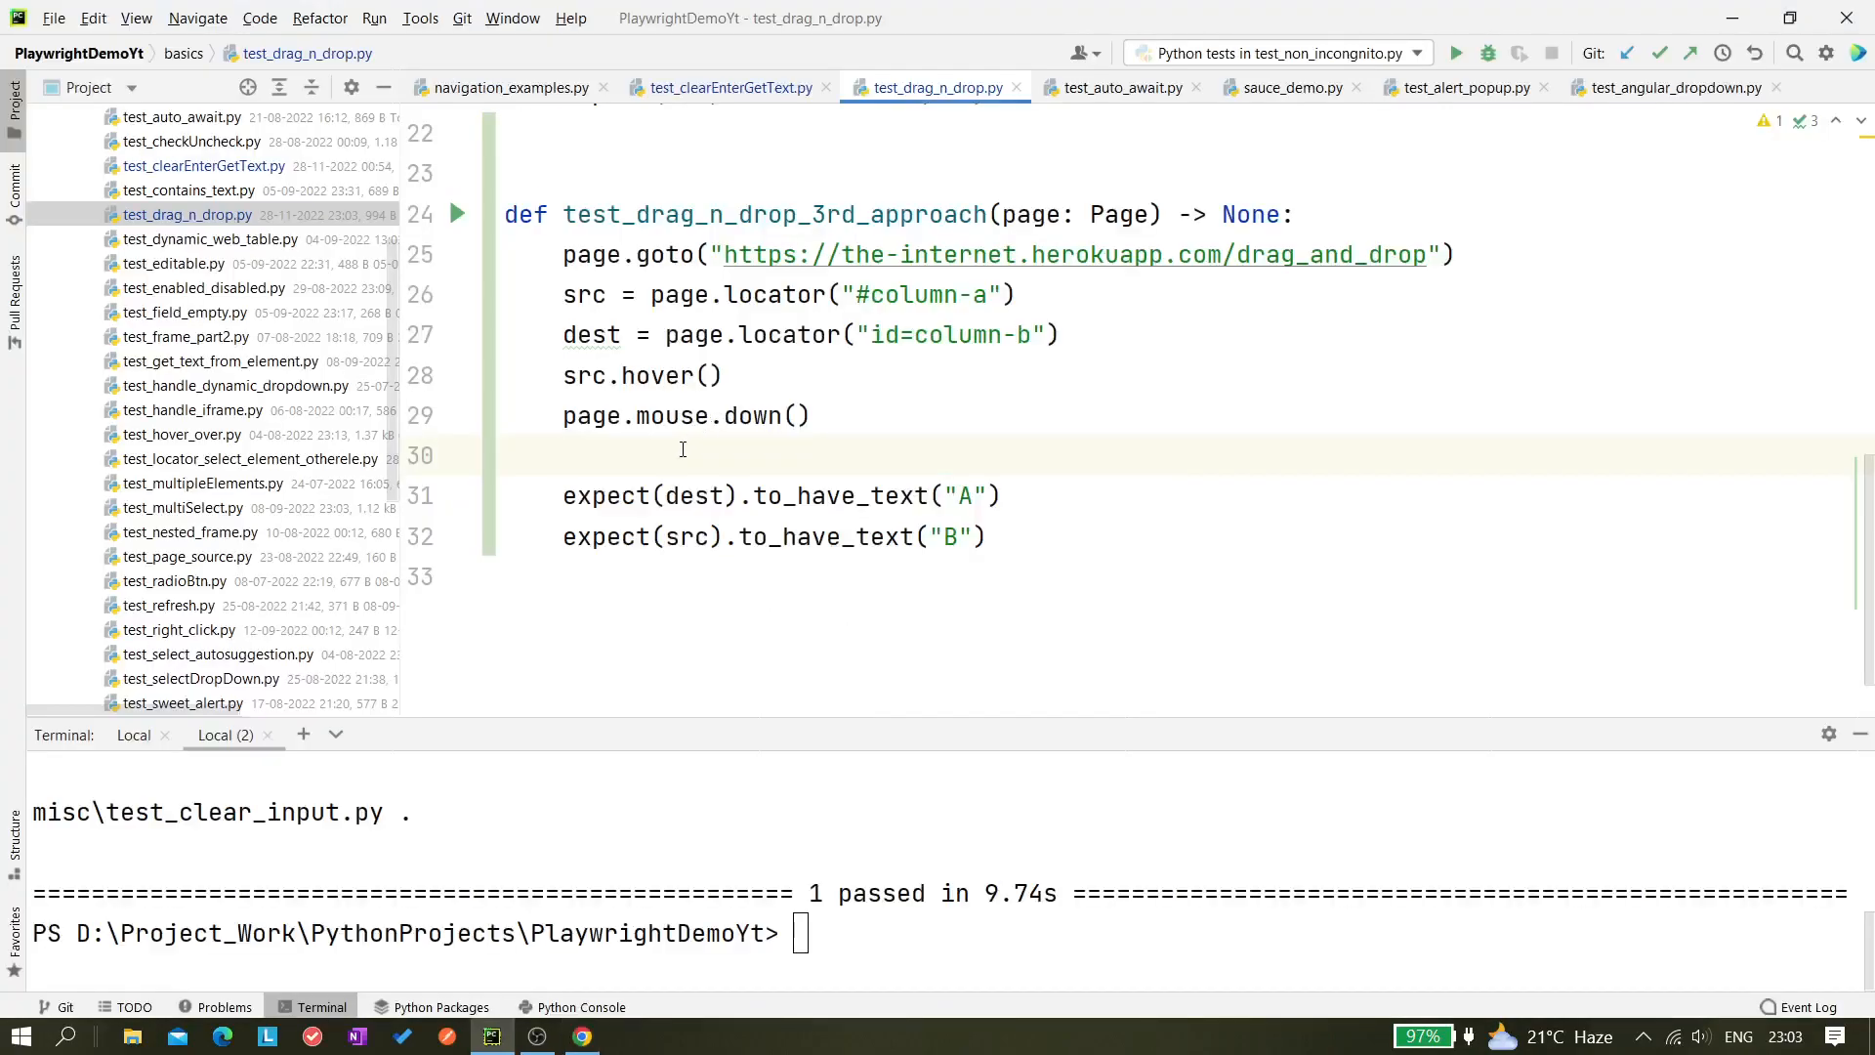
Add dest.hover() after mouse.down(), checking the box swap by hand in Chrome
text(ds)
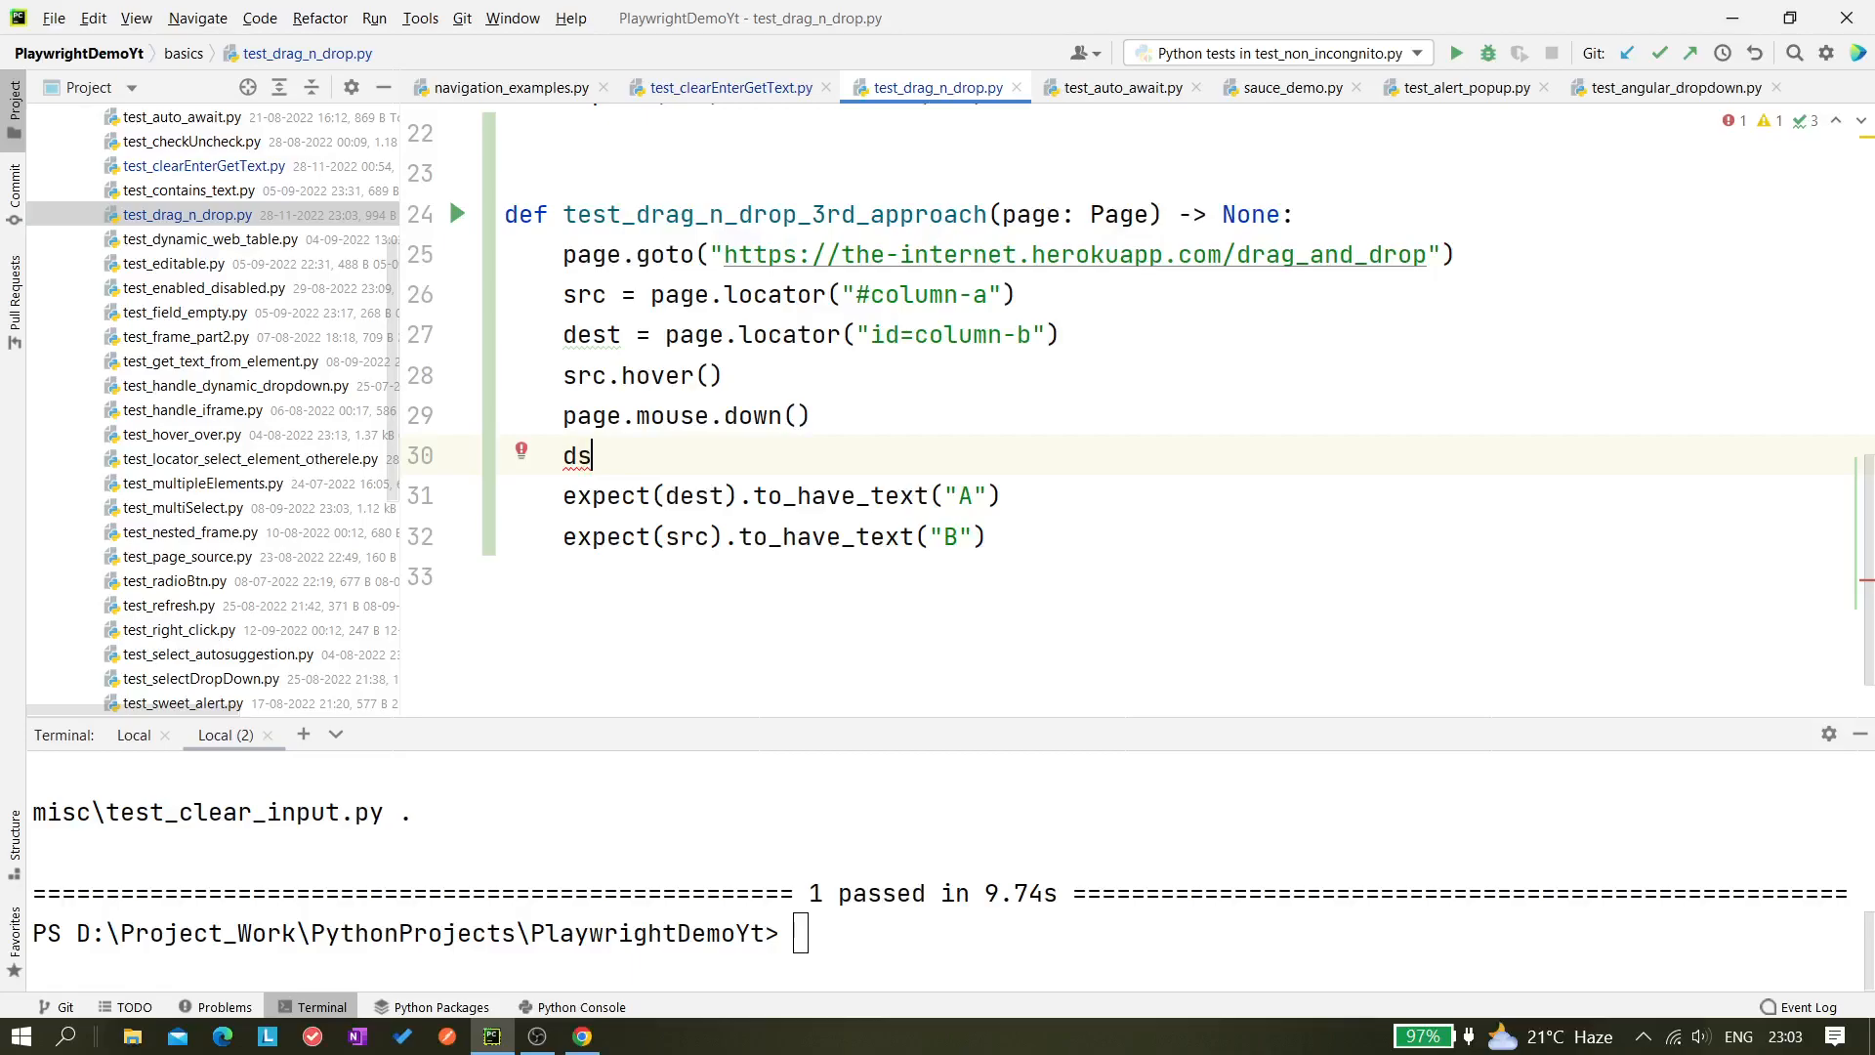
text(est.hover()
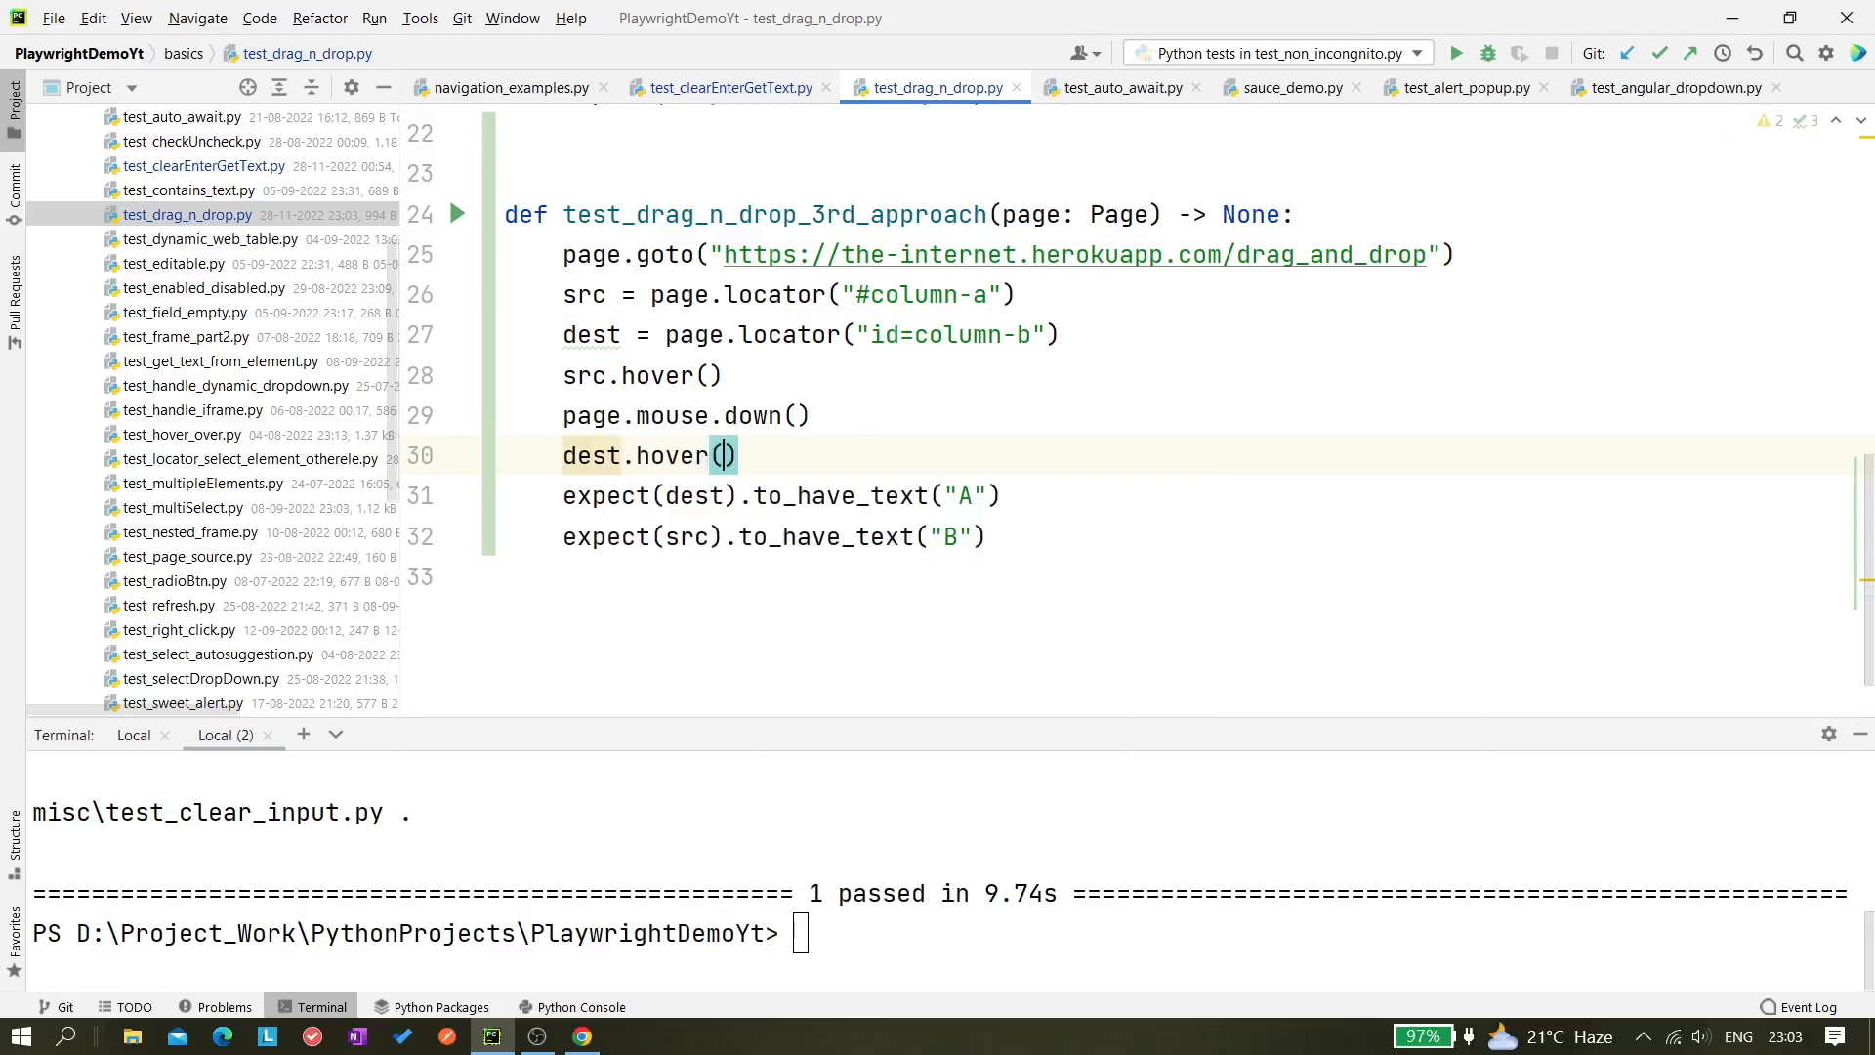
click(582, 1035)
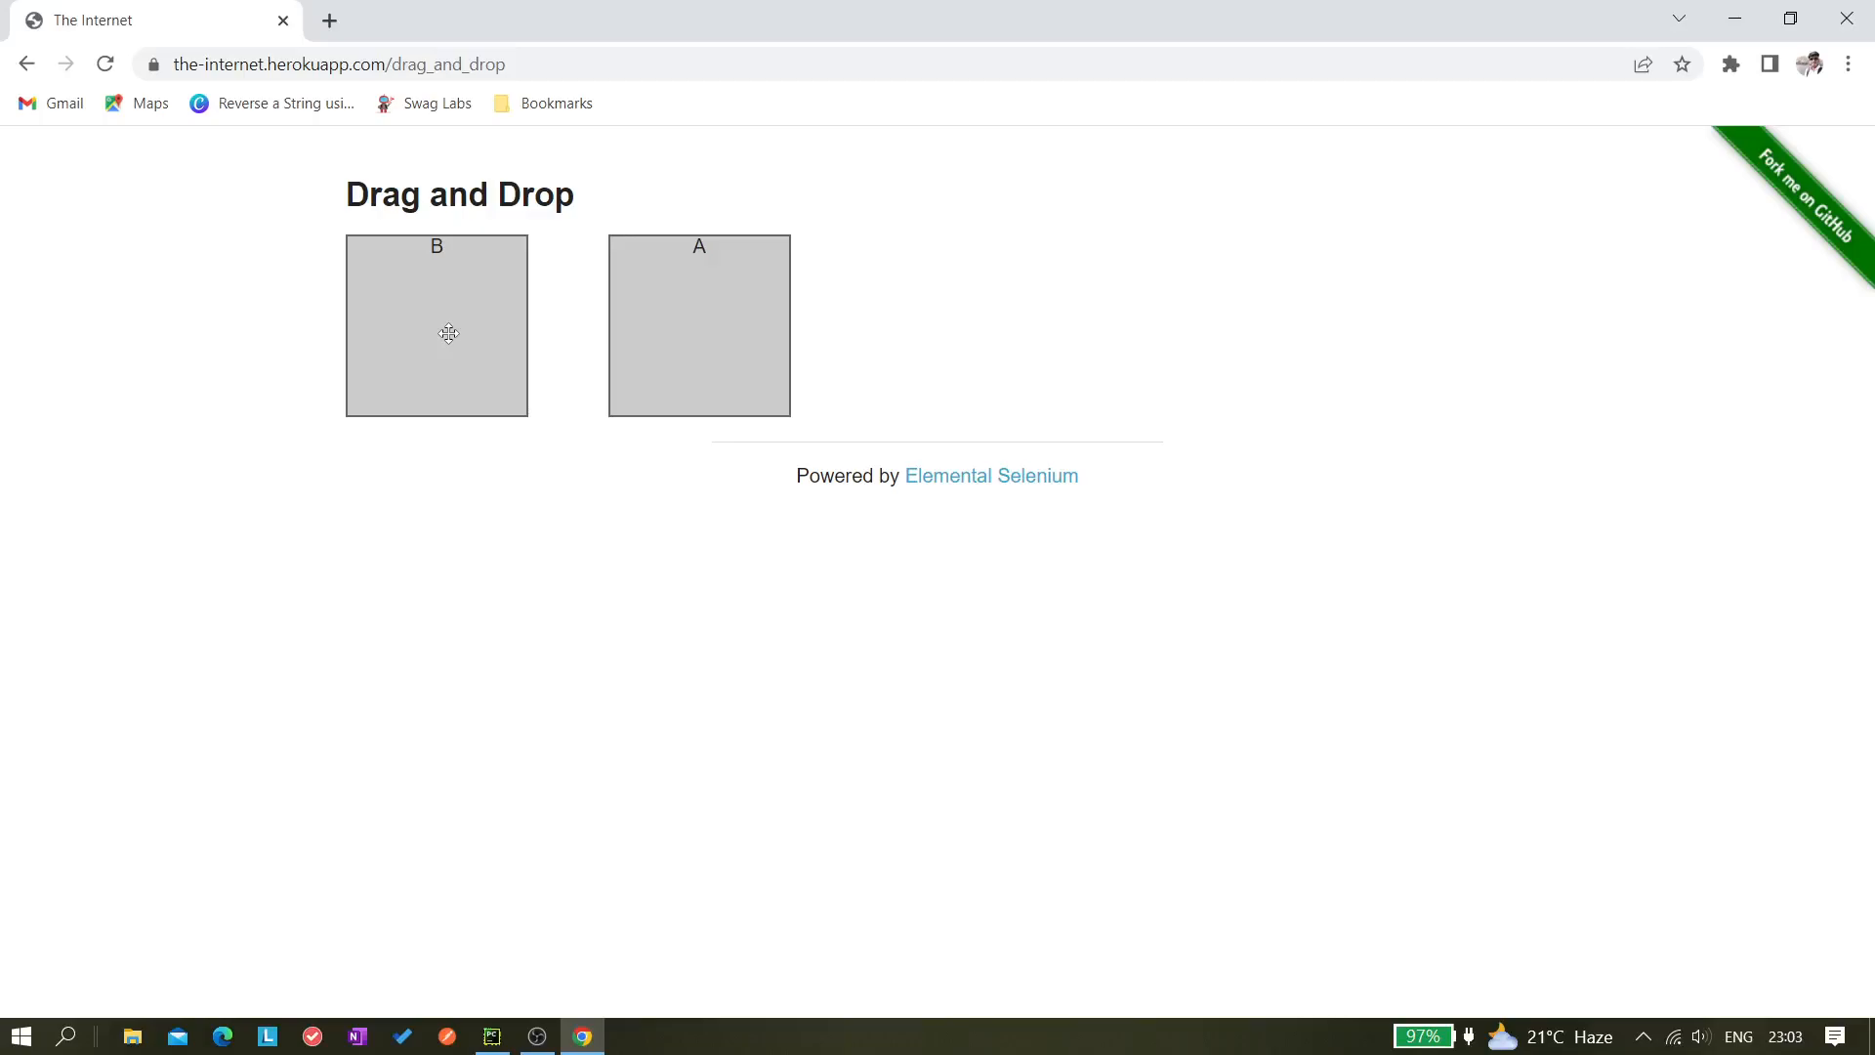
drag(436, 326, 699, 326)
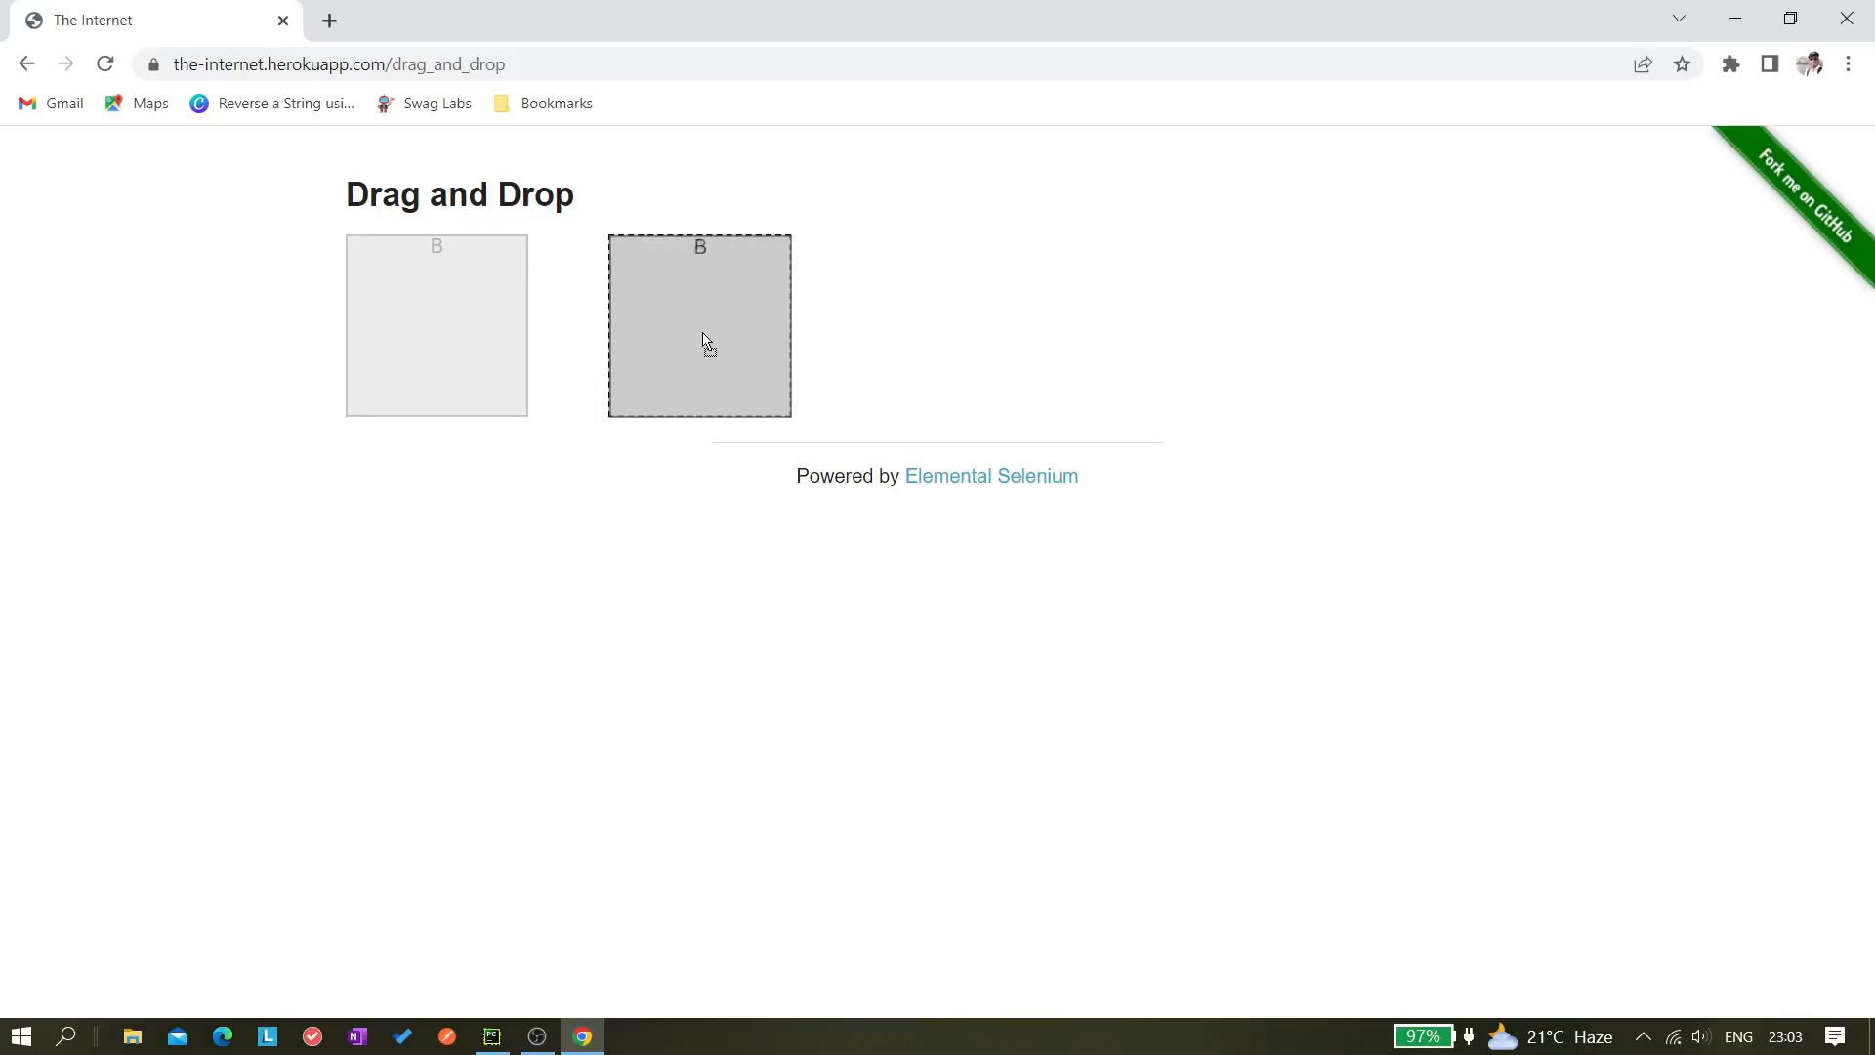
drag(700, 326, 435, 326)
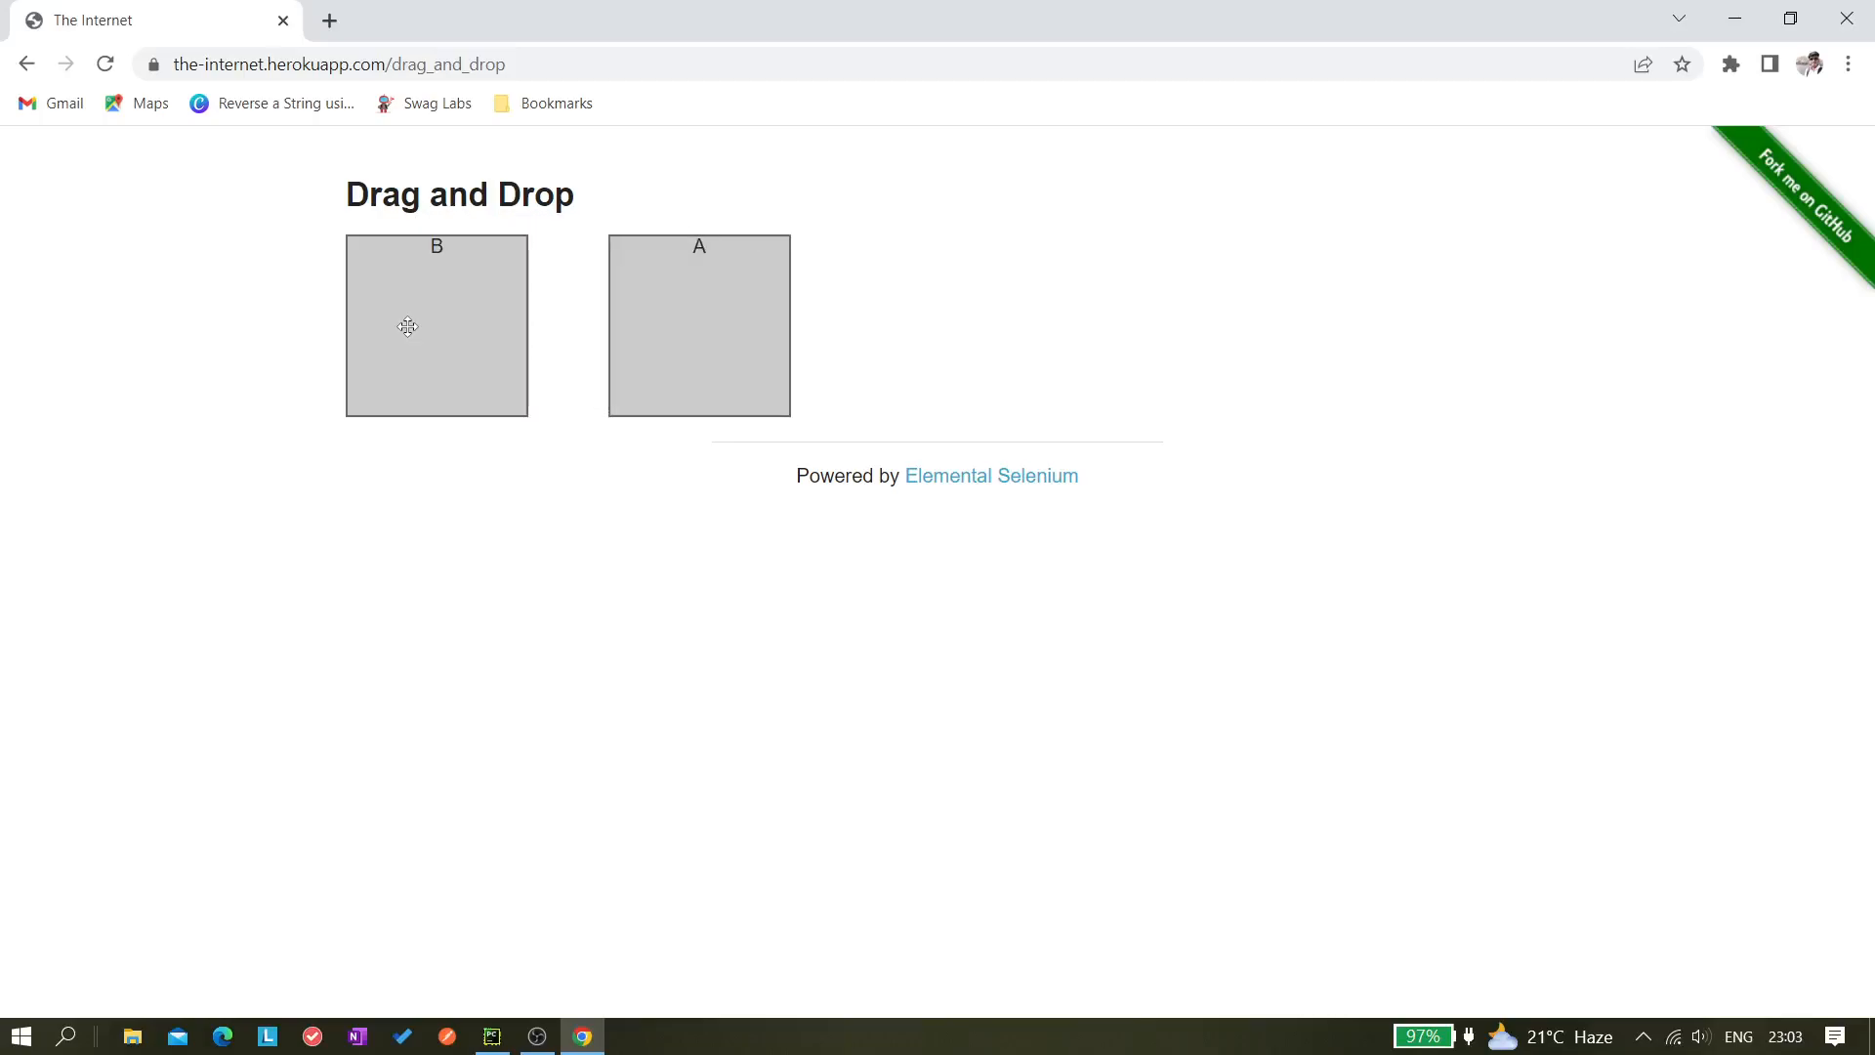
click(491, 1036)
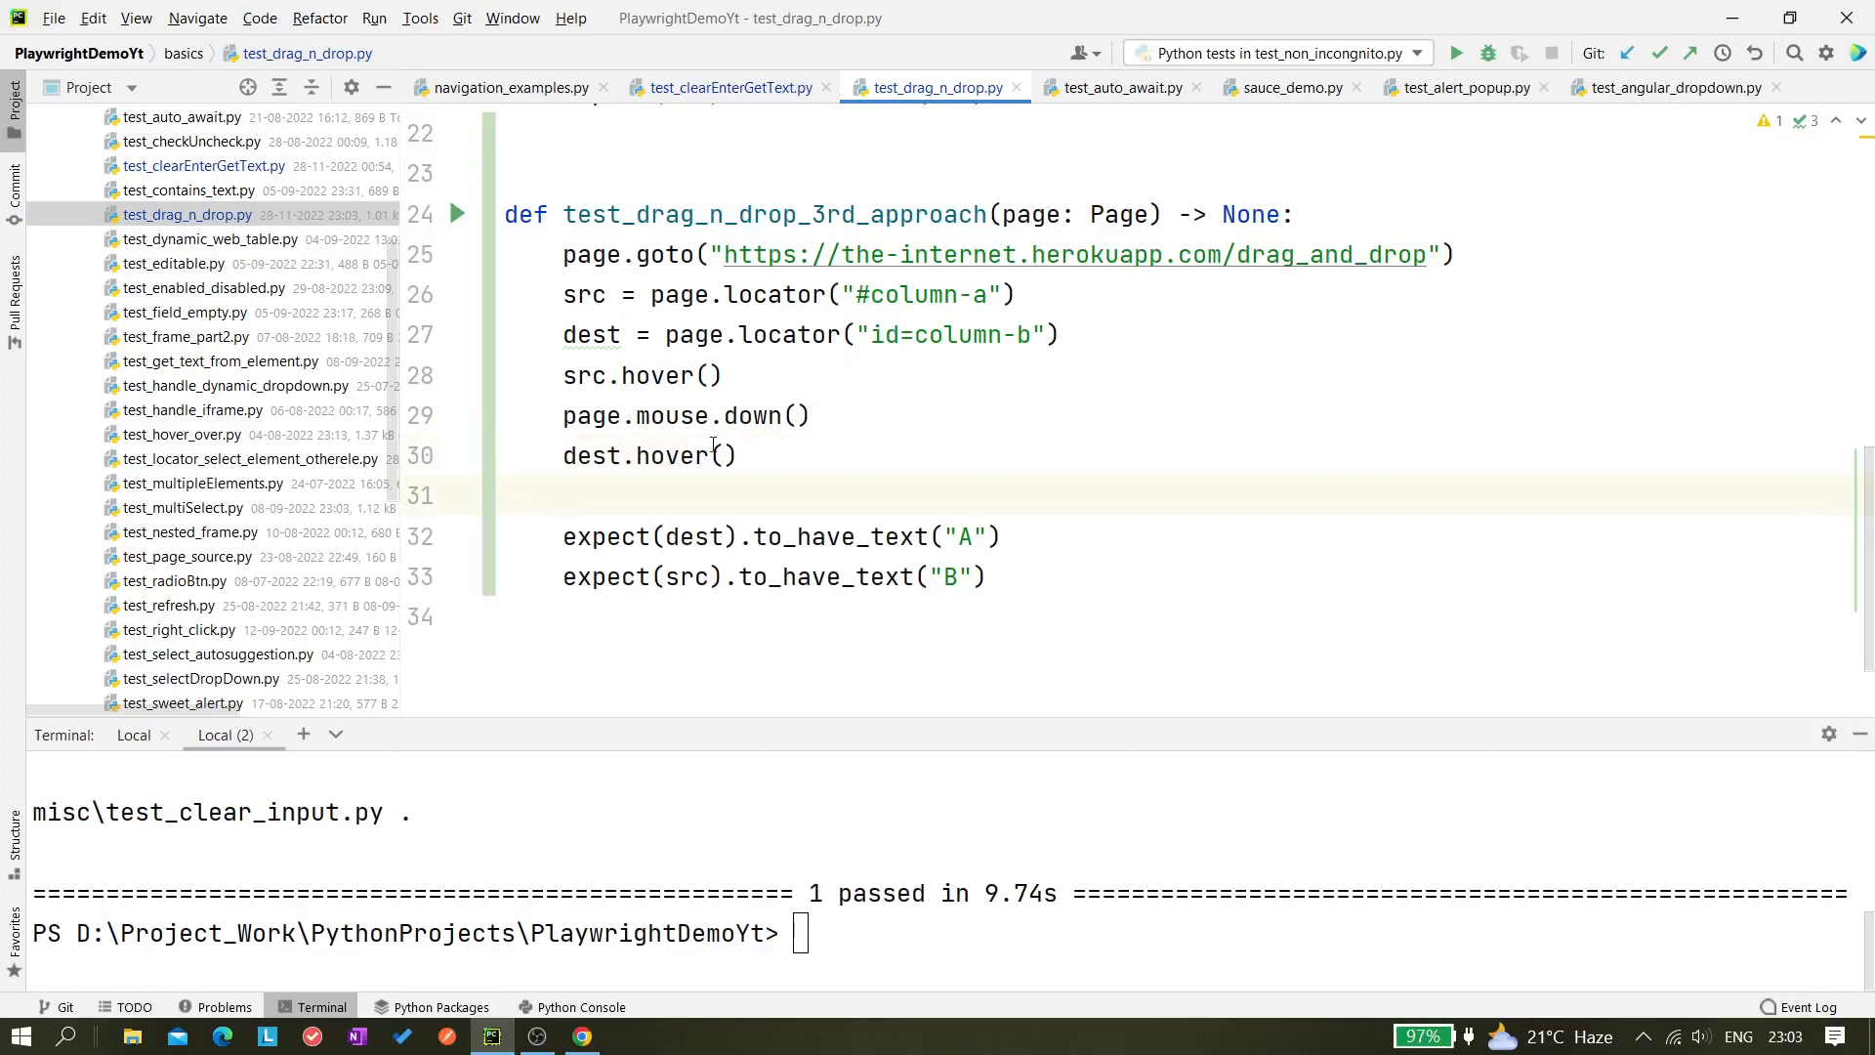
mouse_move(705, 473)
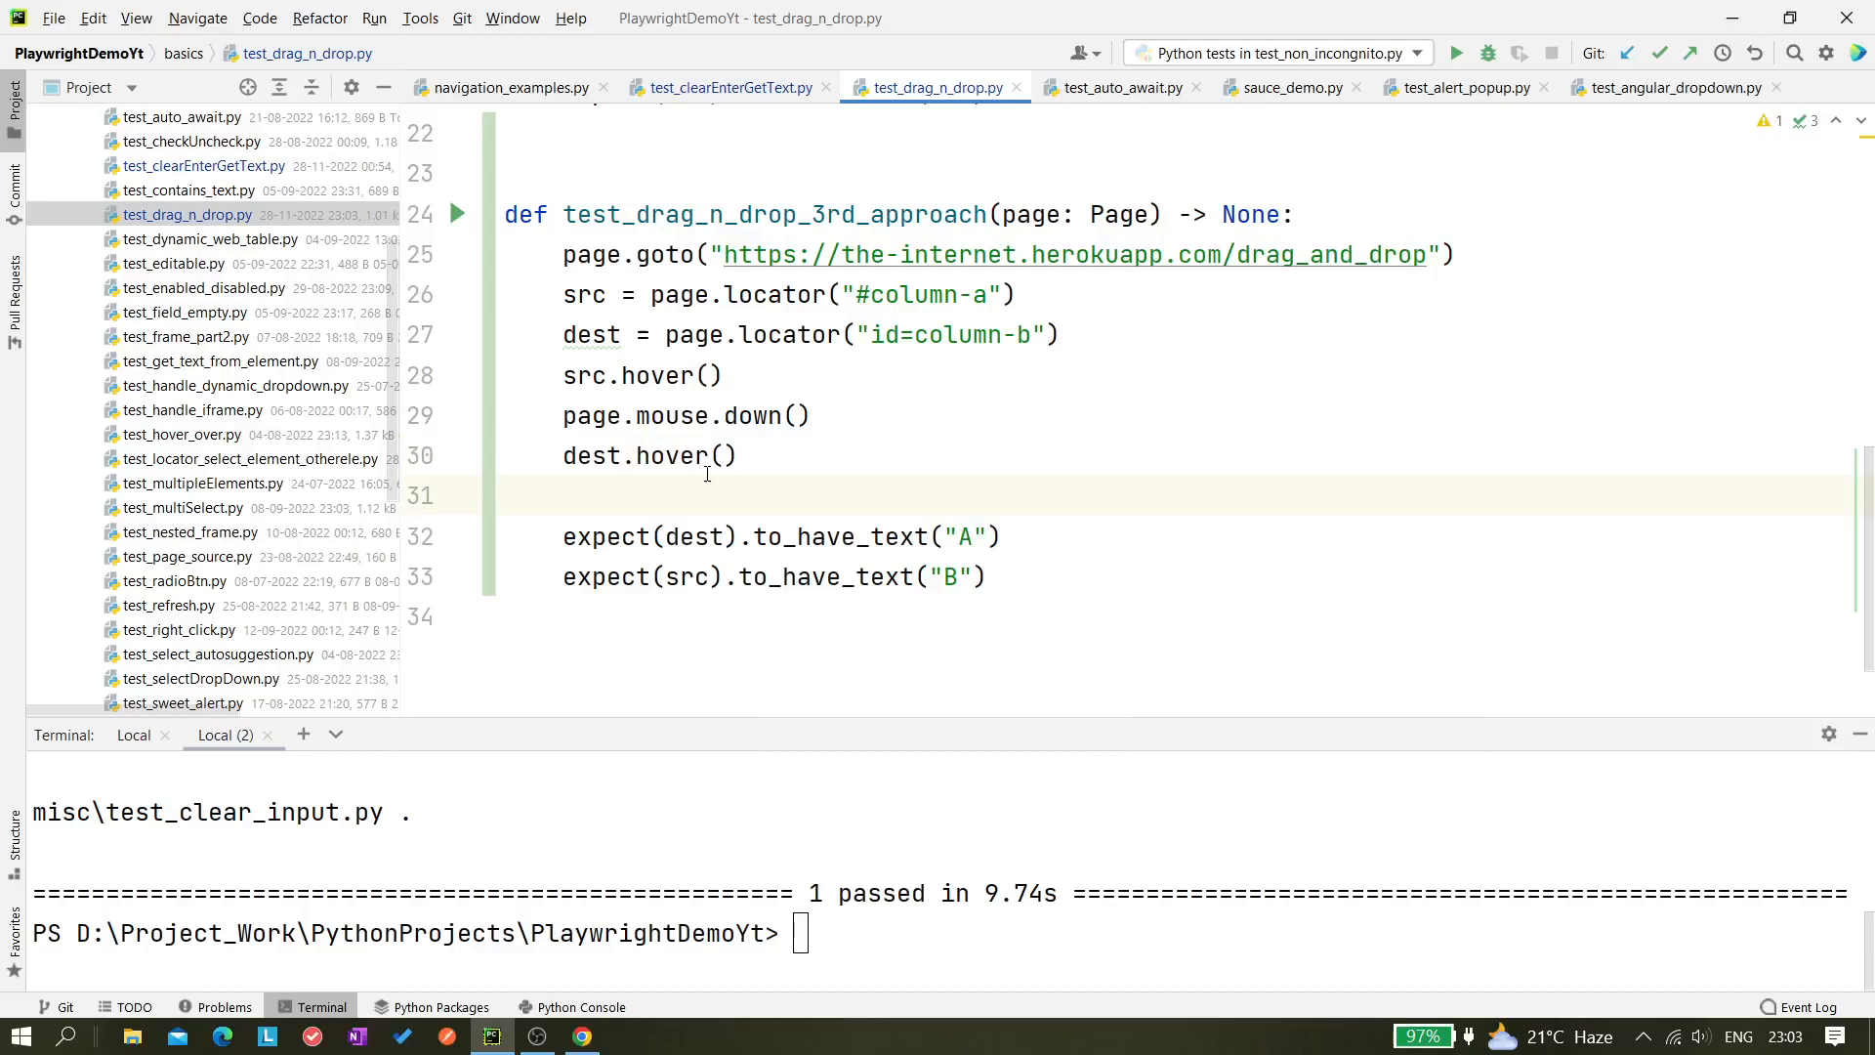
mouse_move(643, 516)
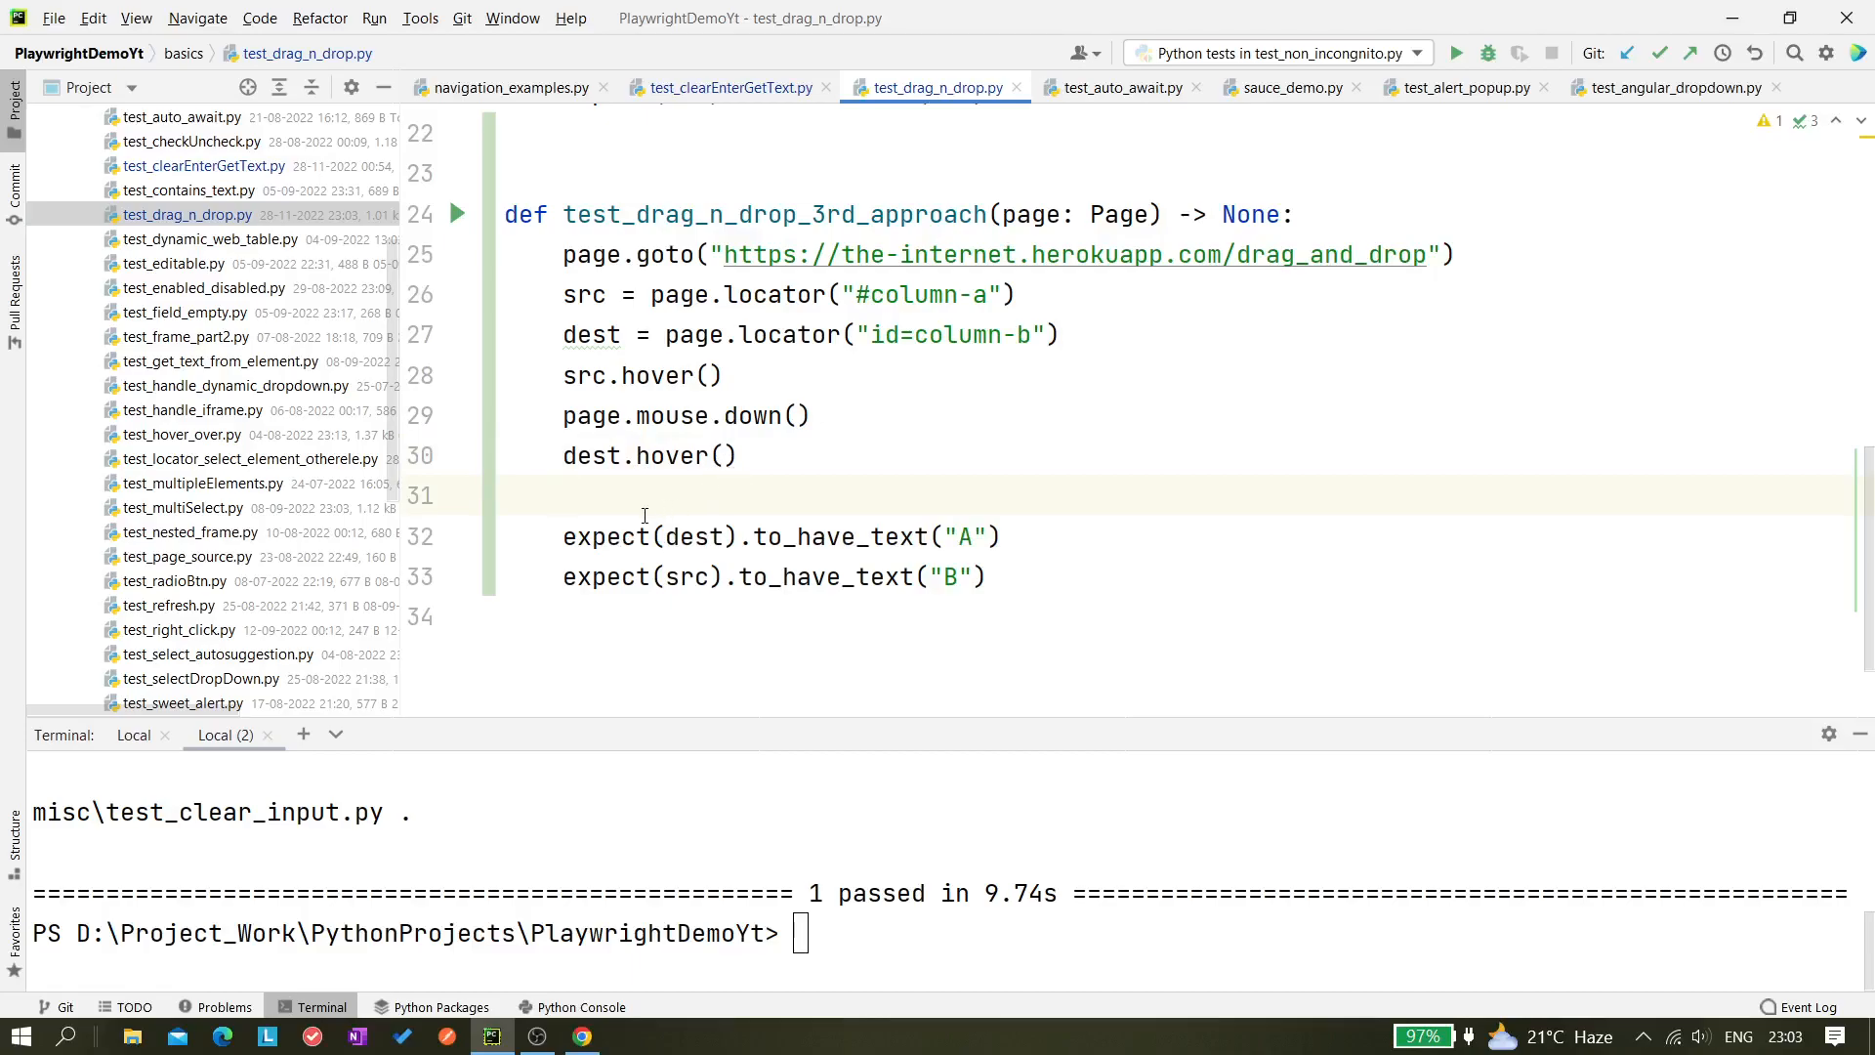
Glance at the Chrome Drag and Drop page and return to the test code
click(582, 1035)
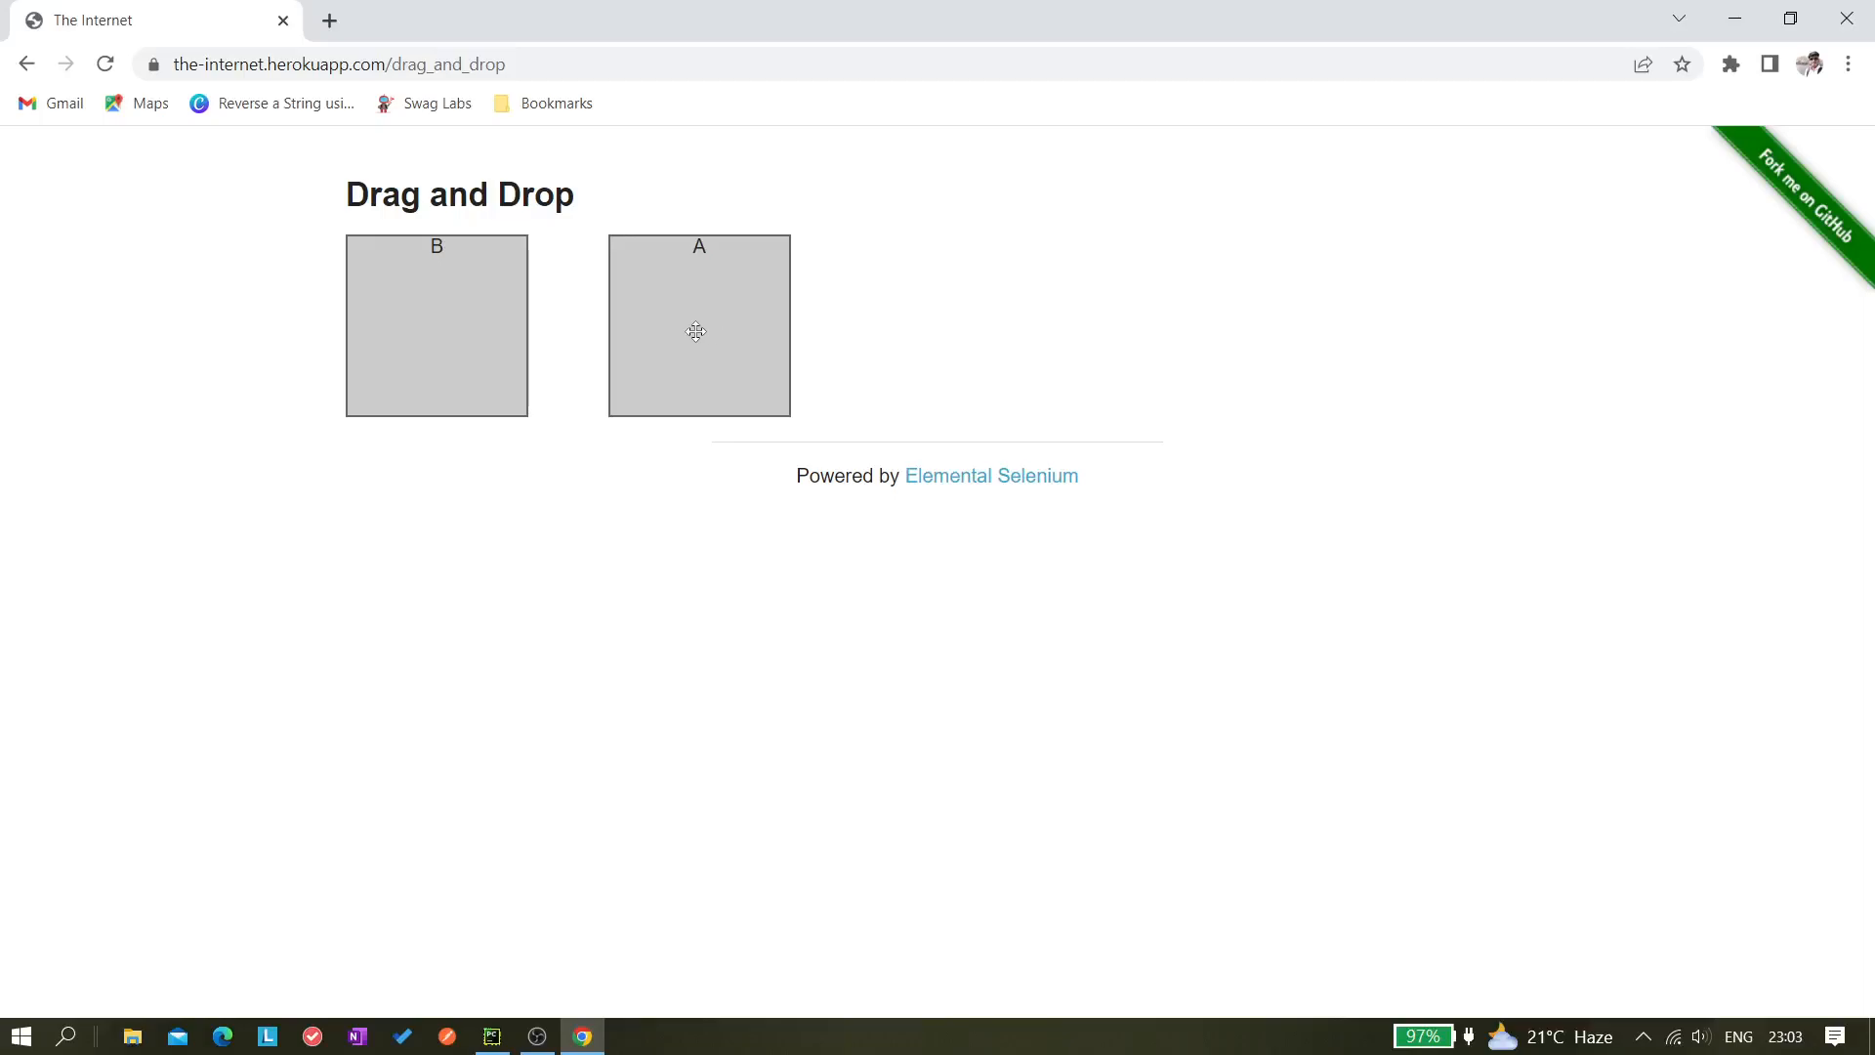
click(490, 1035)
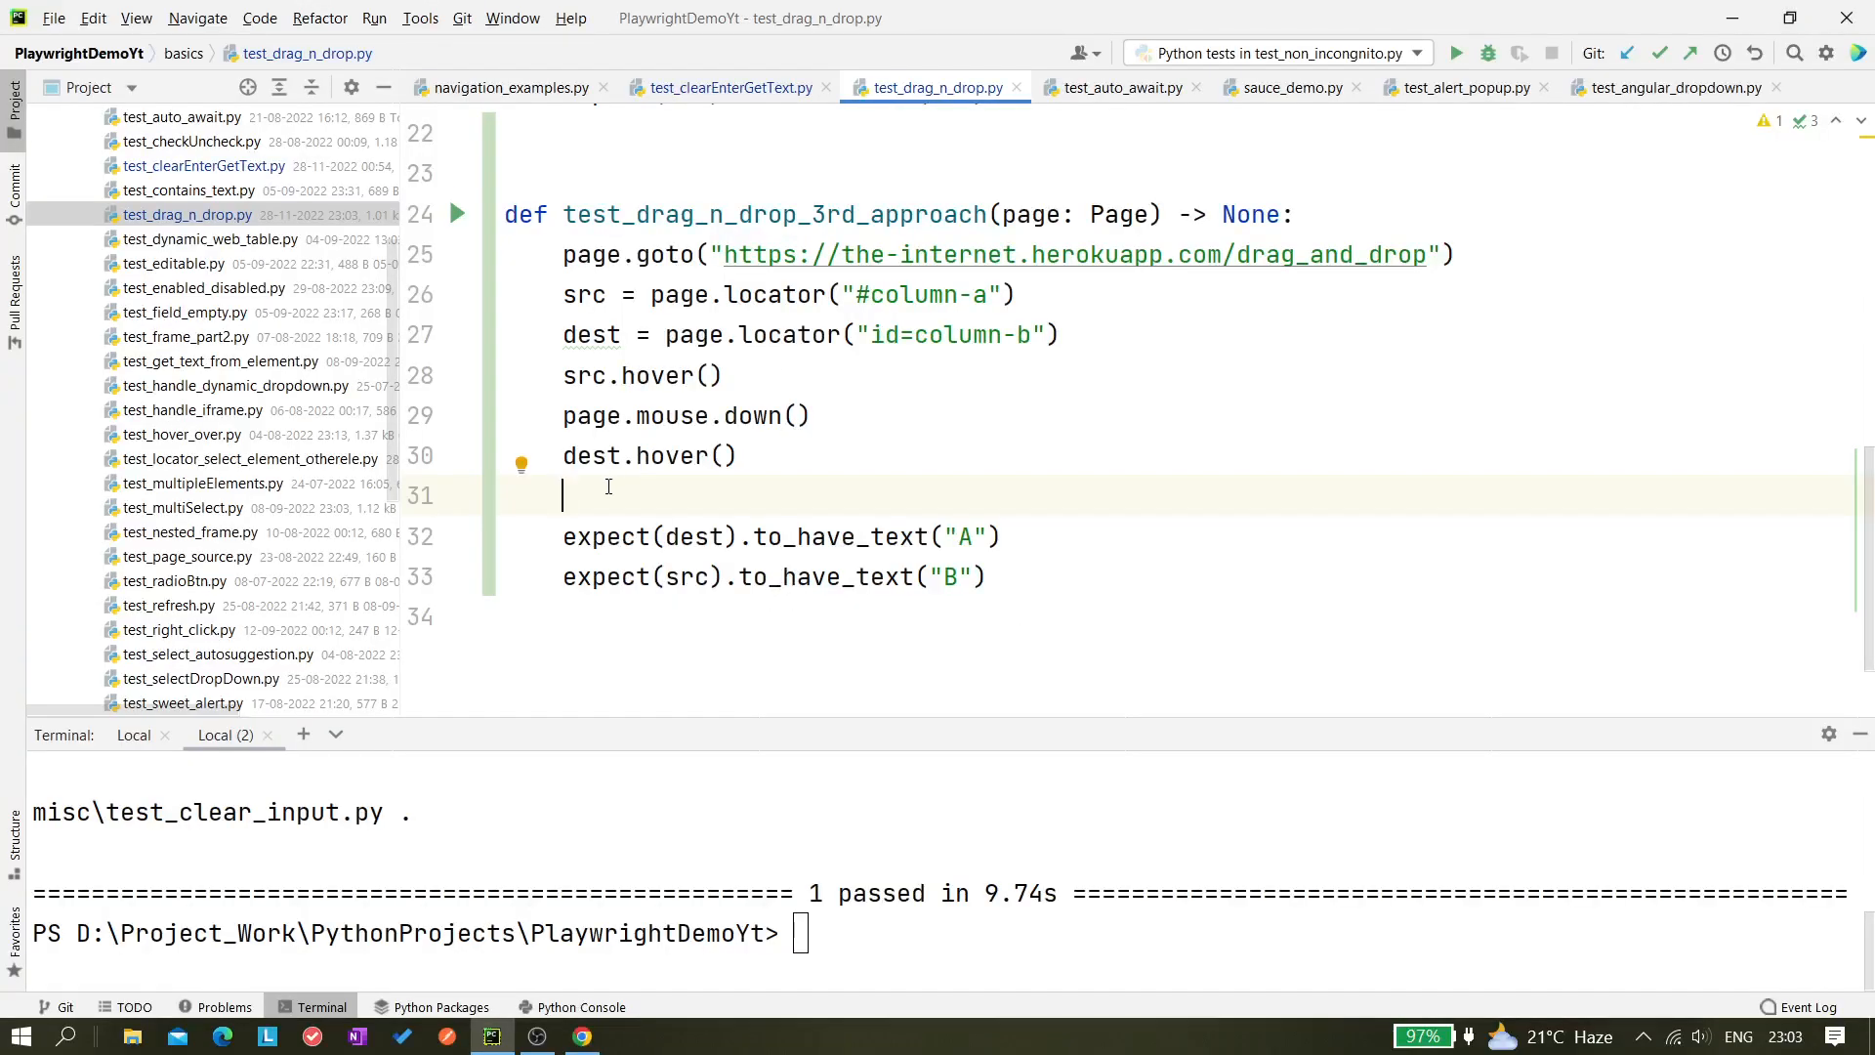
Add page.mouse.up() after dest.hover() to release the drag
text(page.)
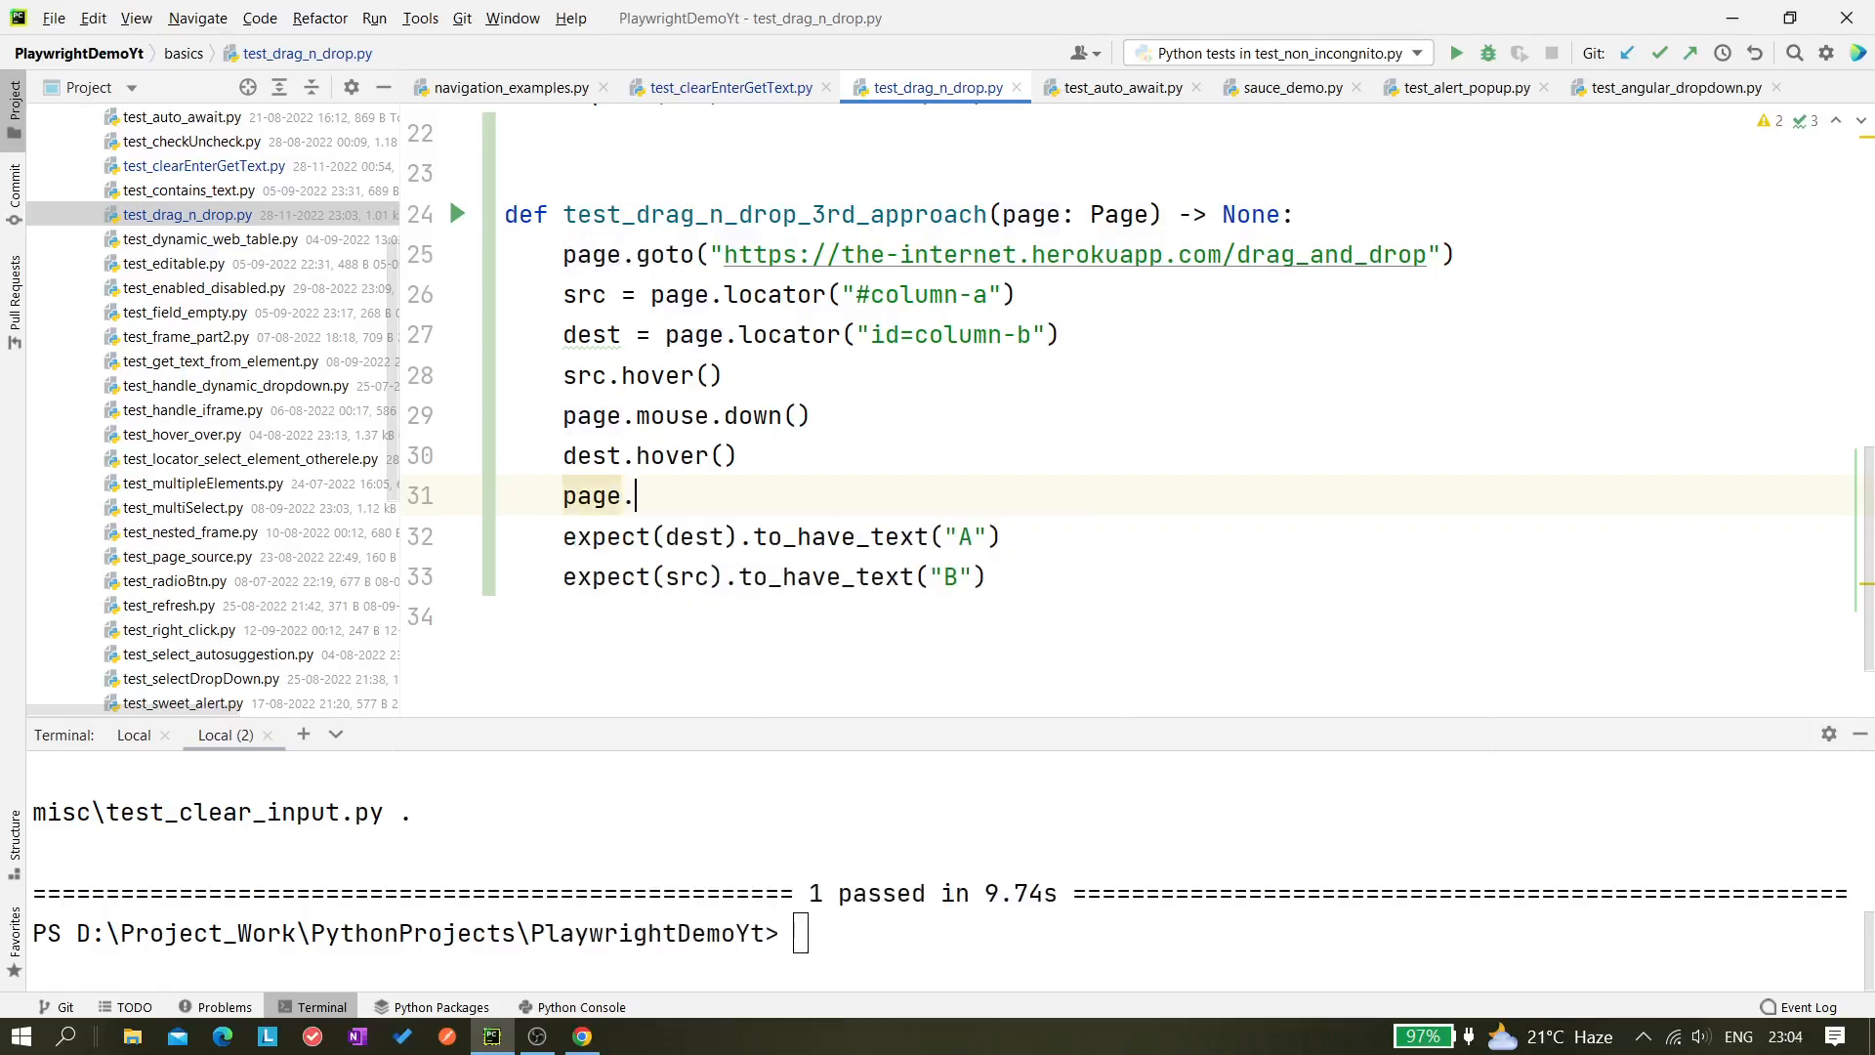
text(mouse.)
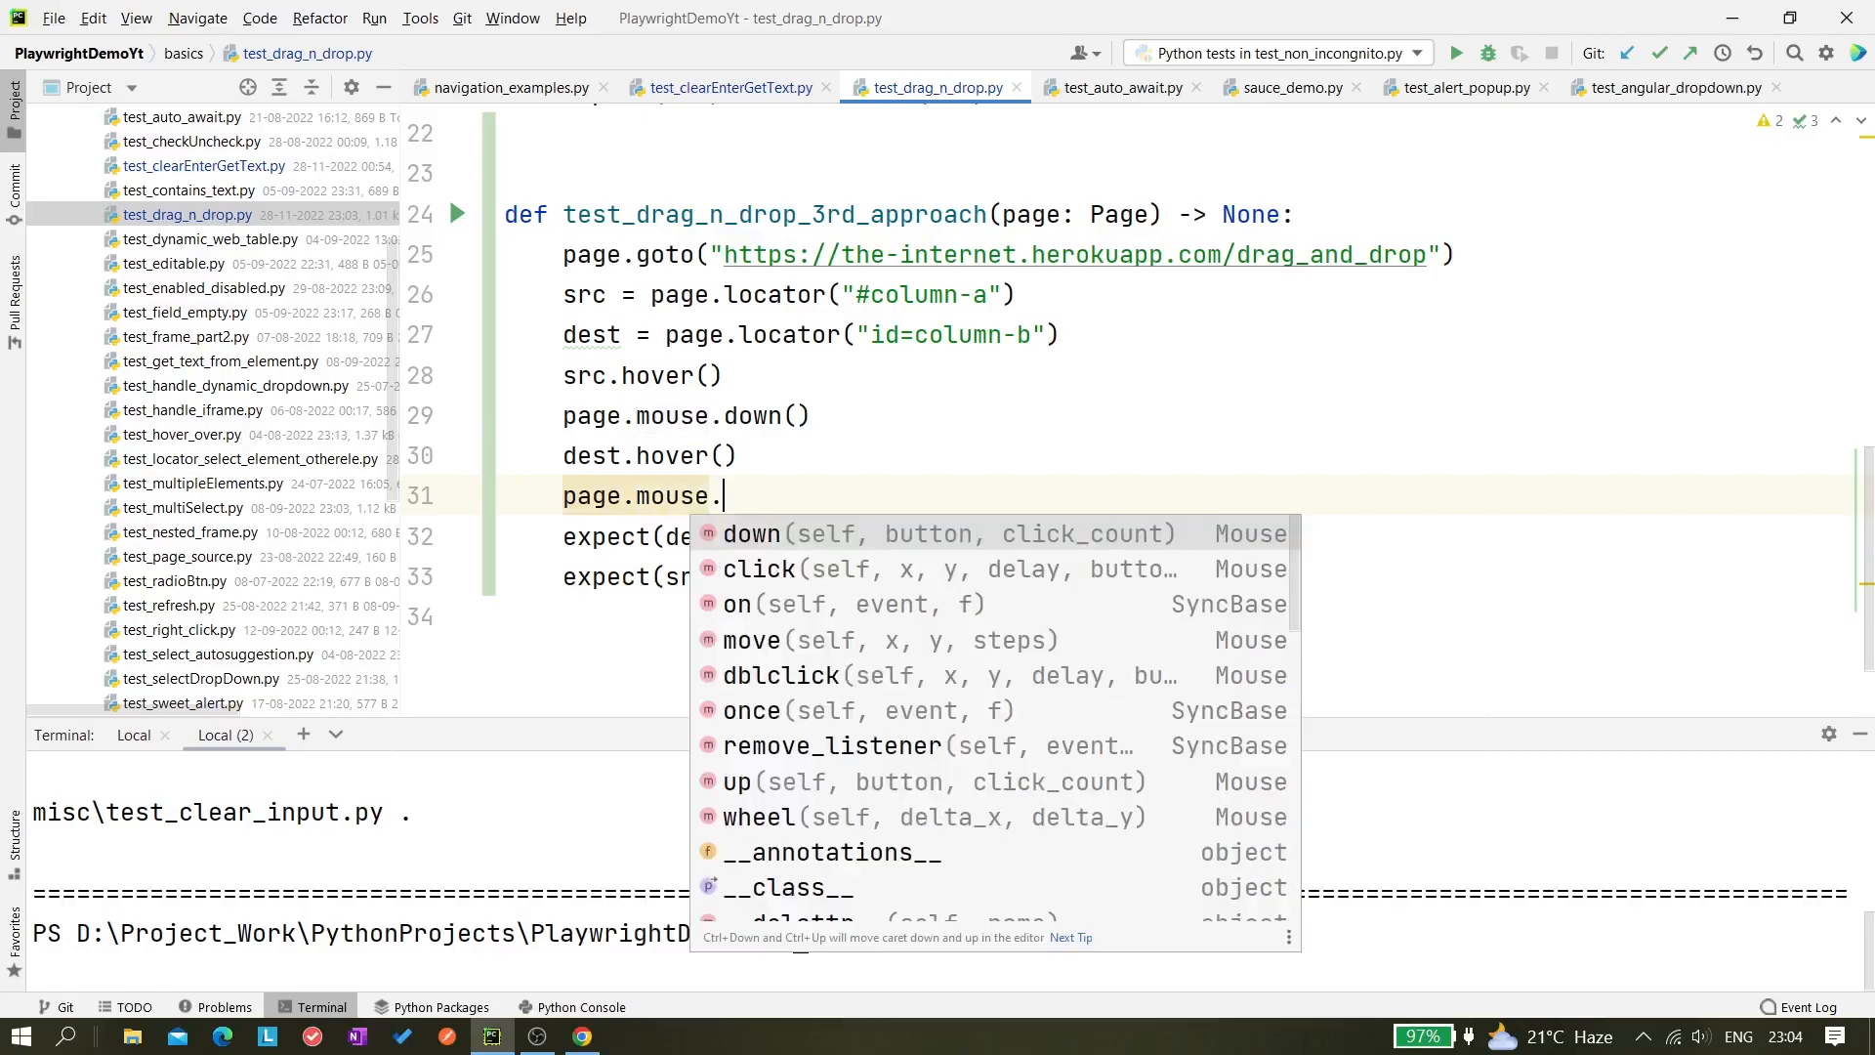
text(up()
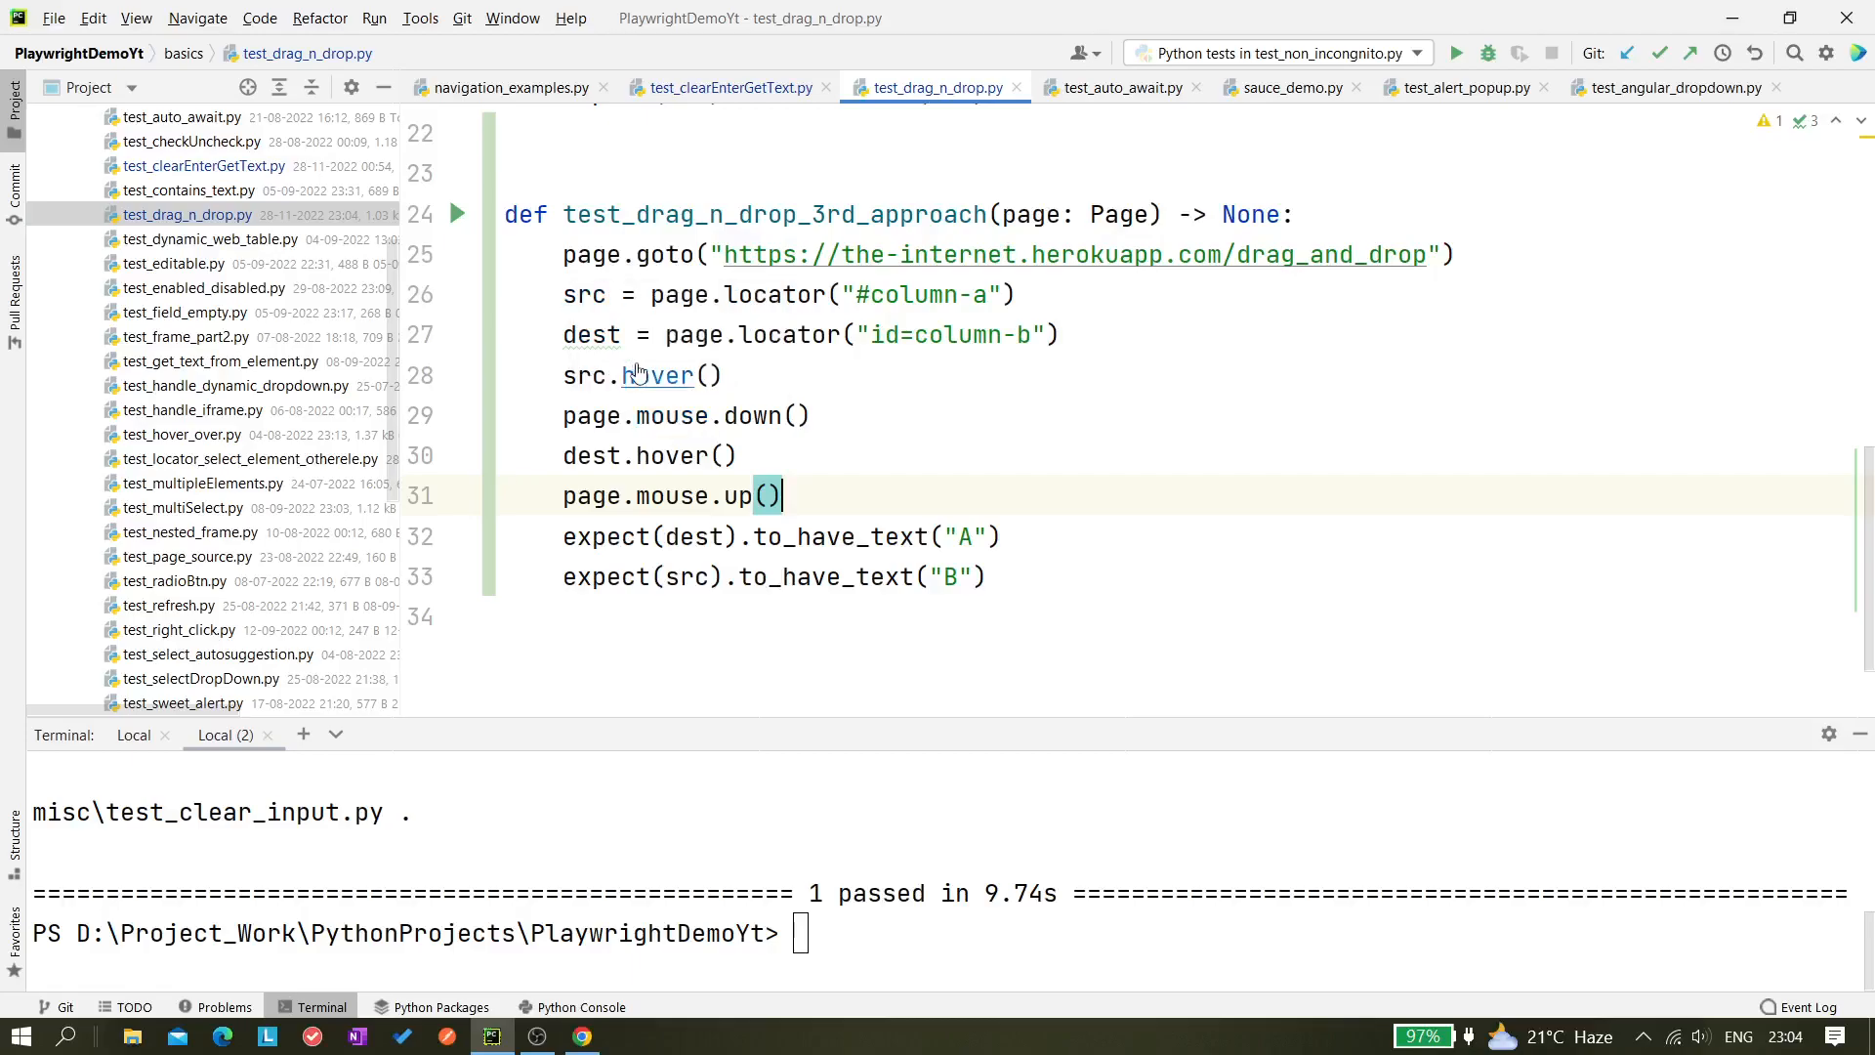
mouse_move(592, 414)
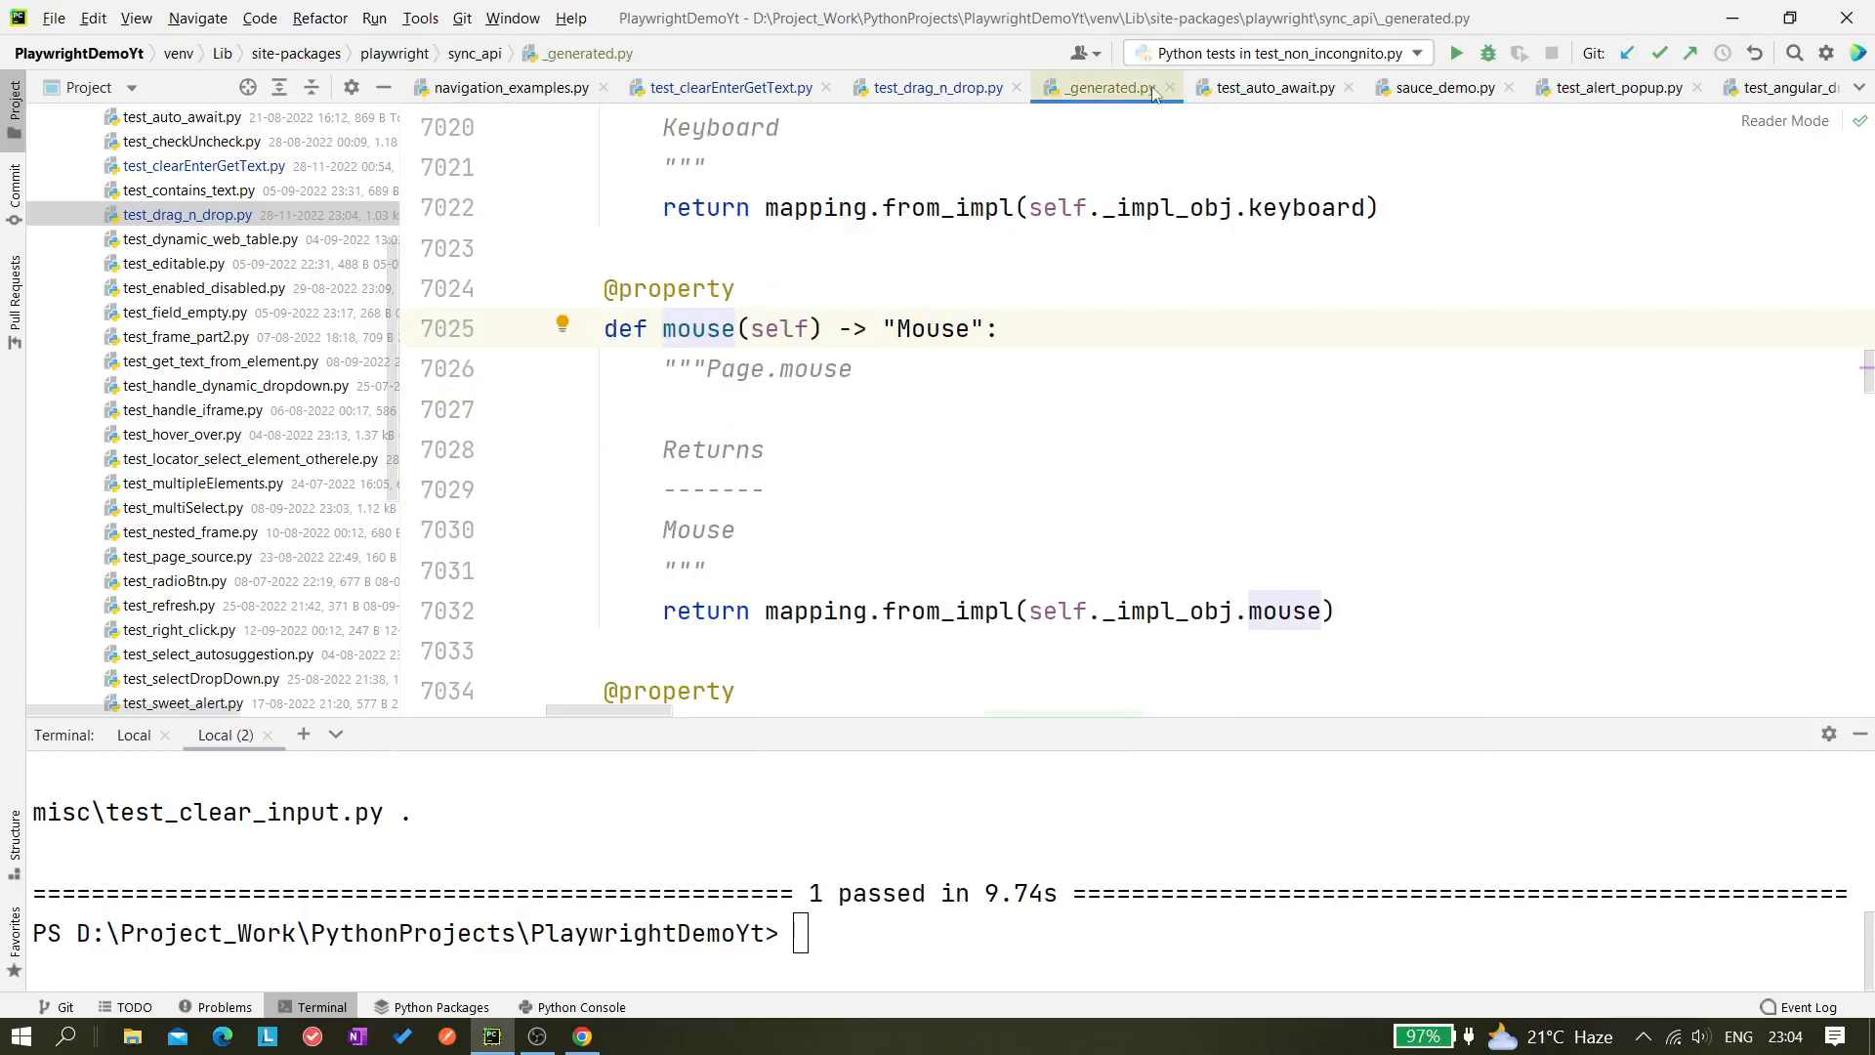
Review Playwright's Mouse.down source and the finished third test's drag sequence and assertions
click(935, 88)
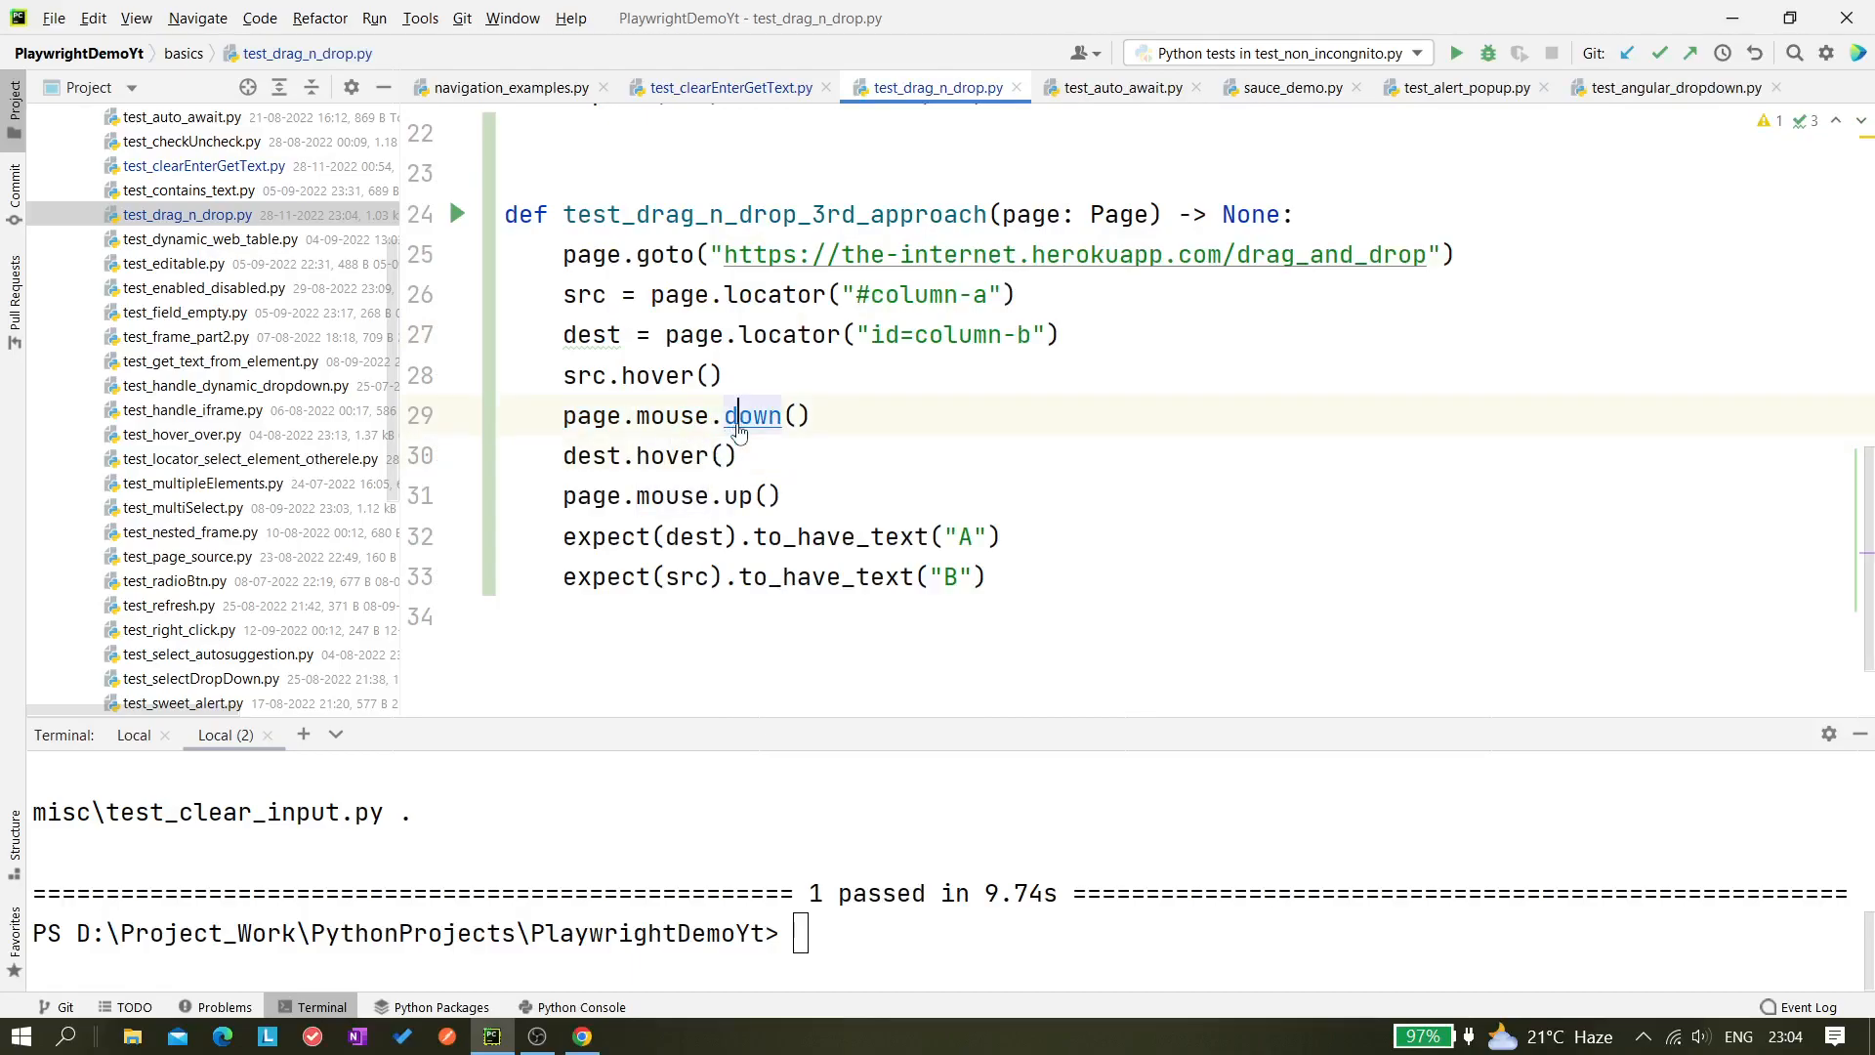
click(754, 414)
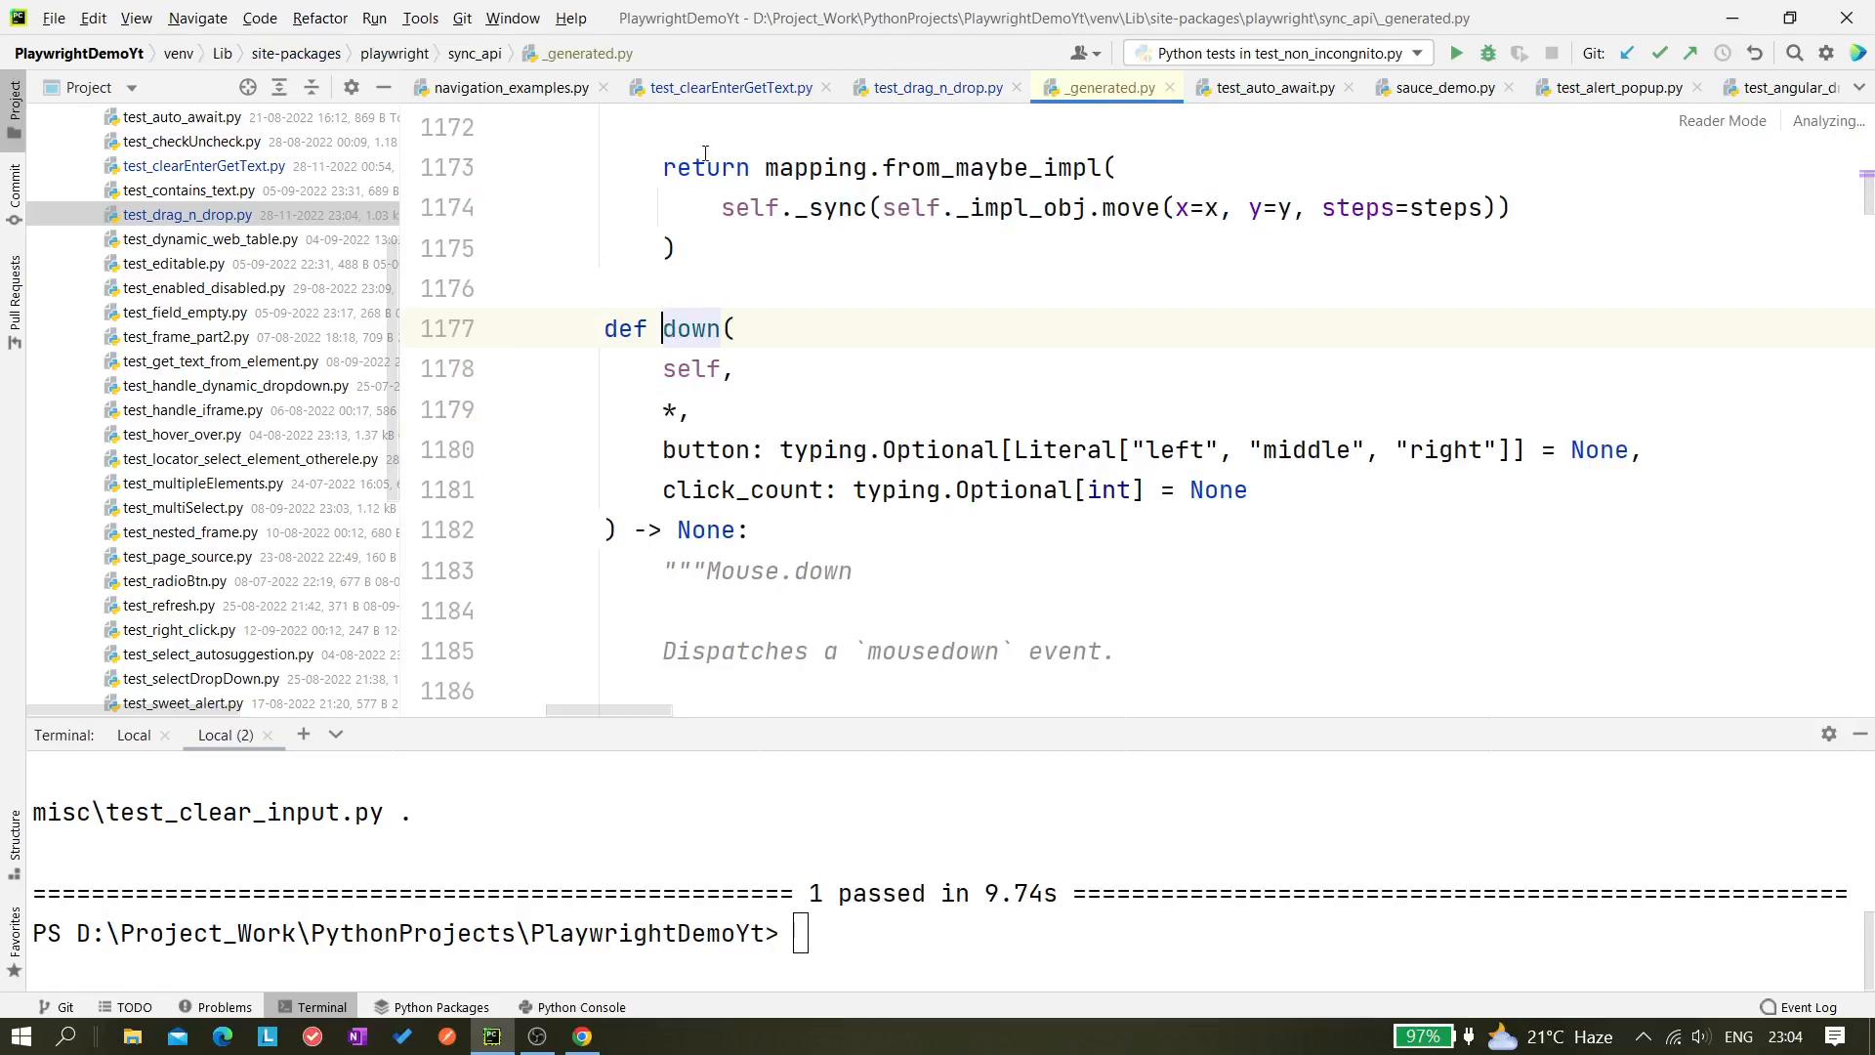
click(938, 88)
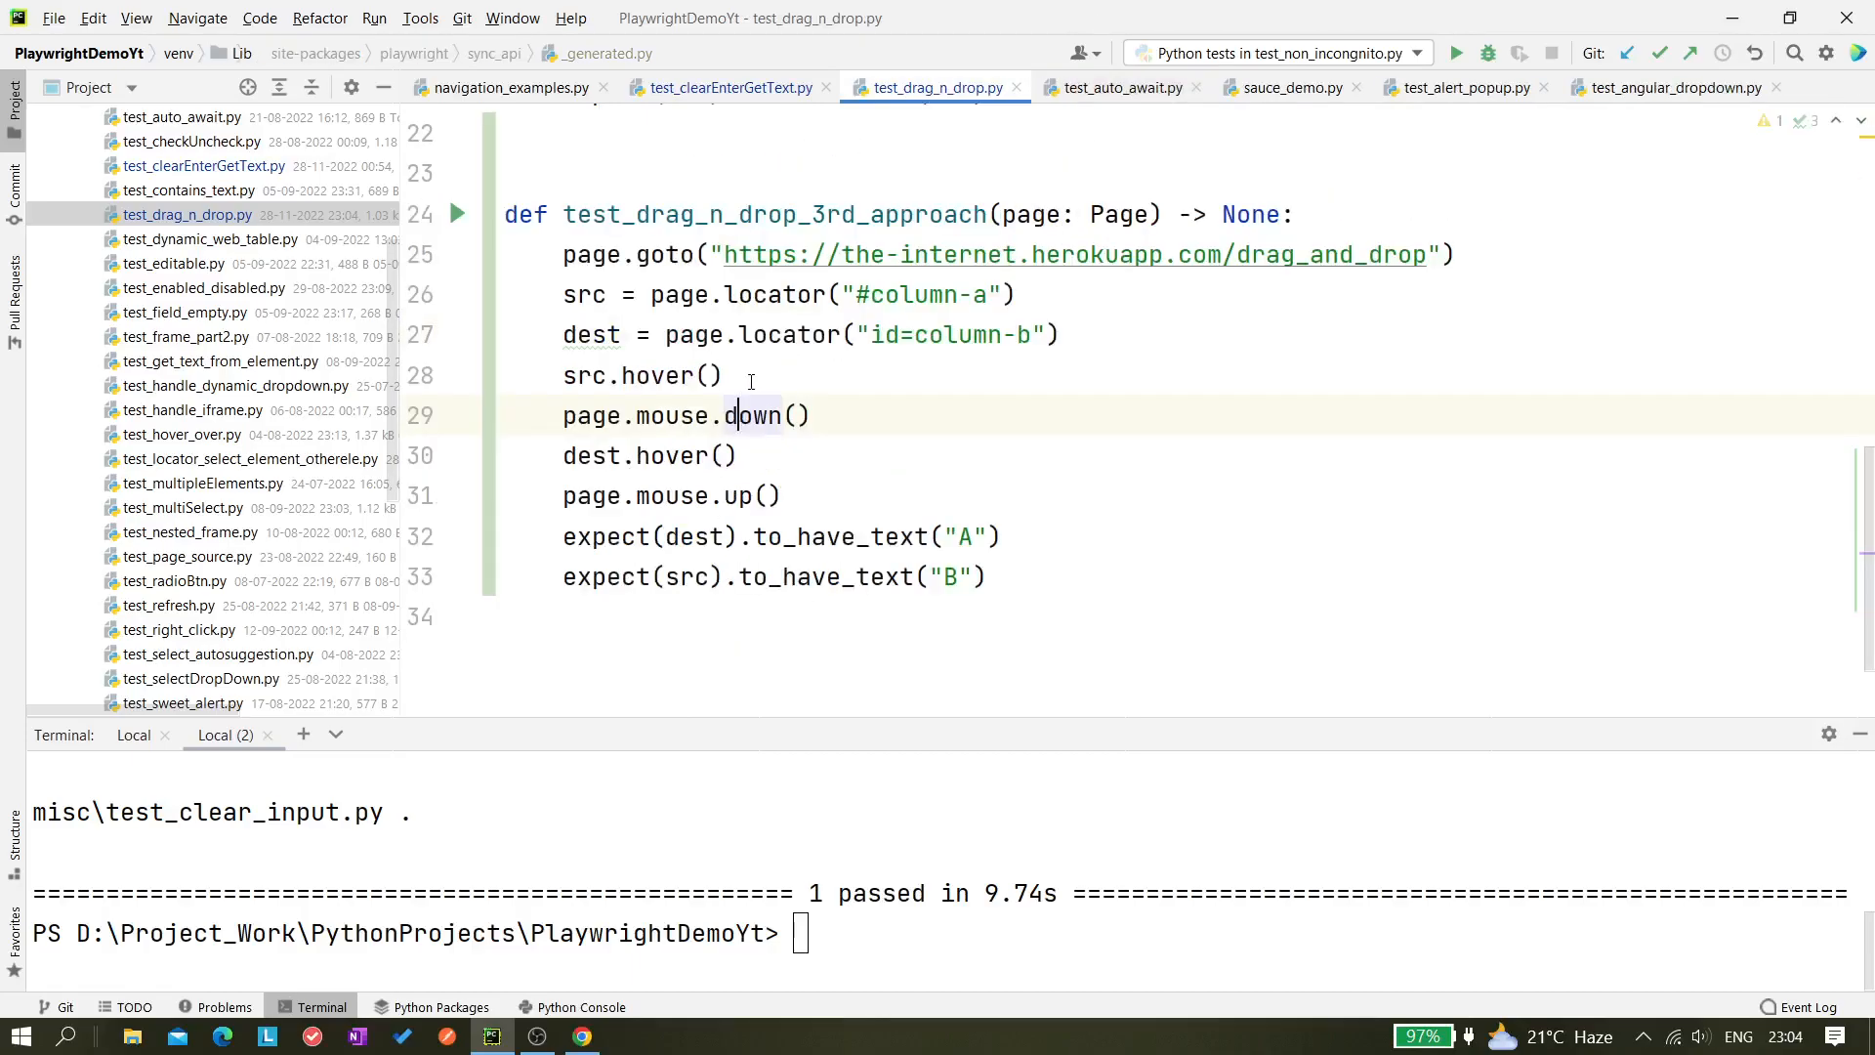
click(766, 494)
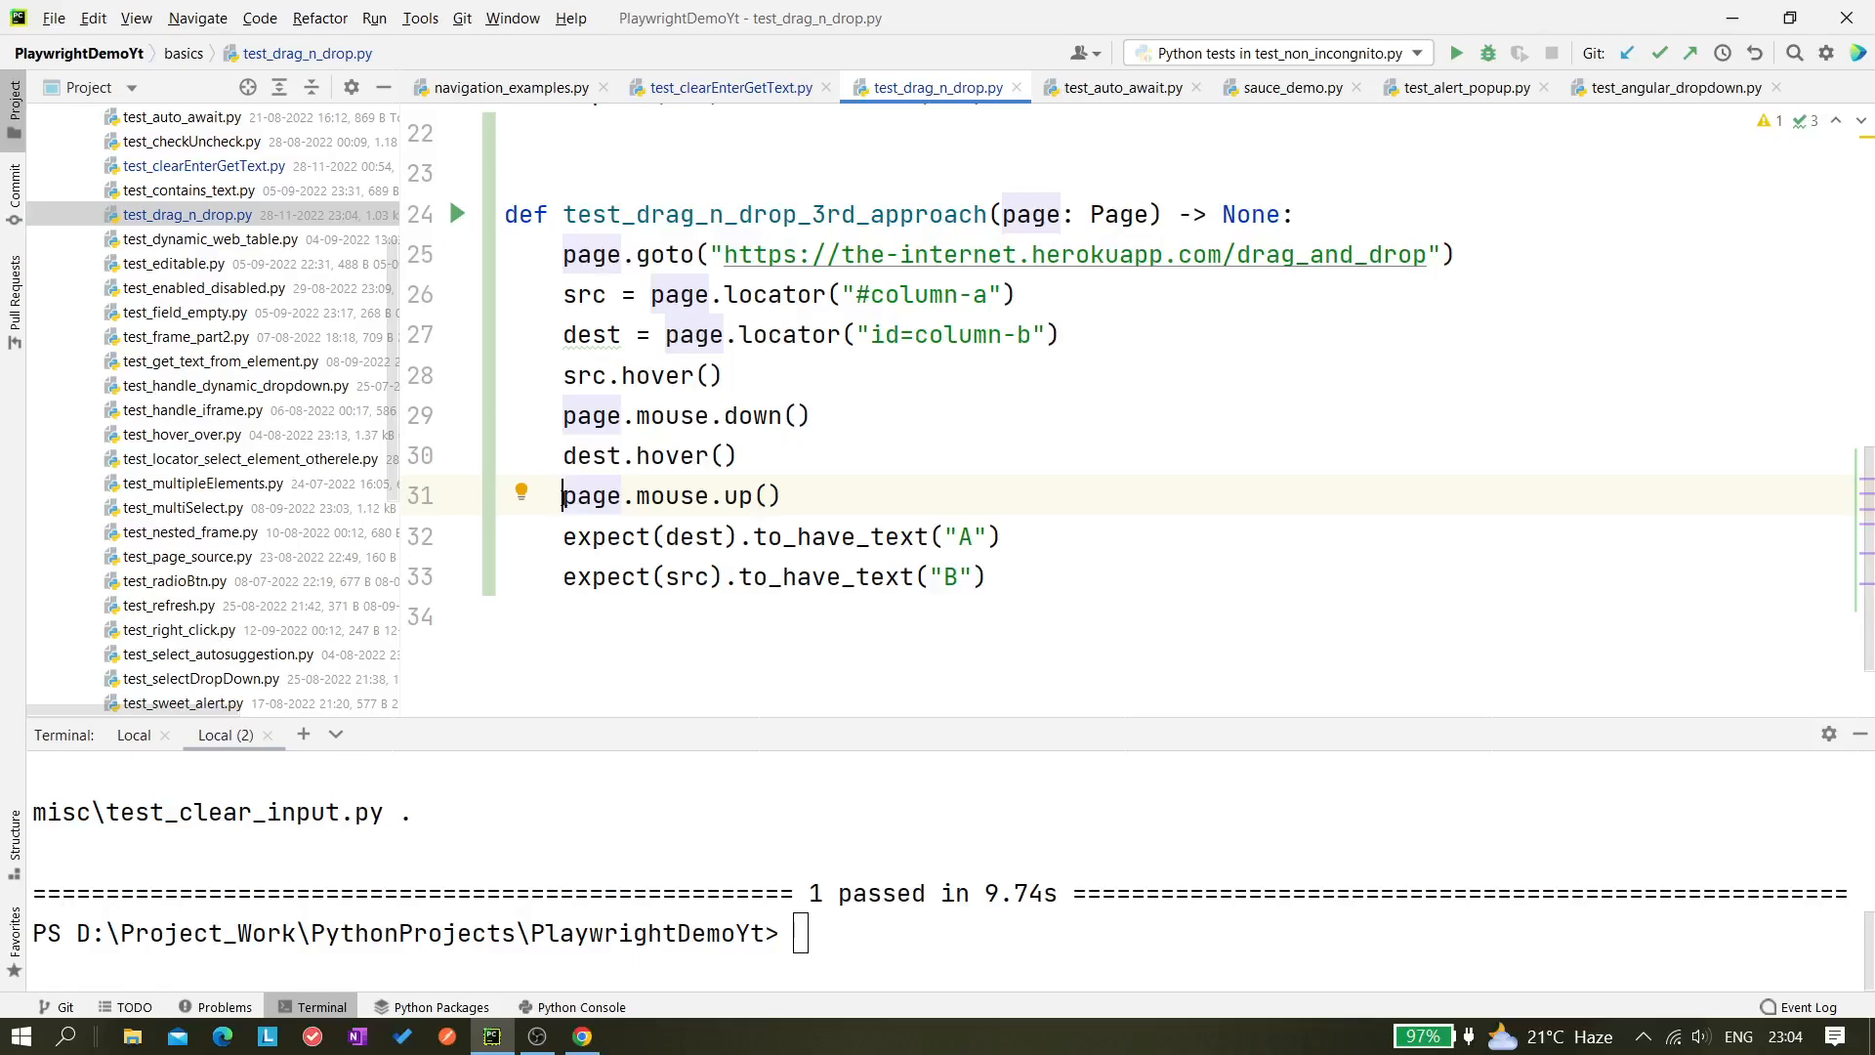
mouse_move(861, 463)
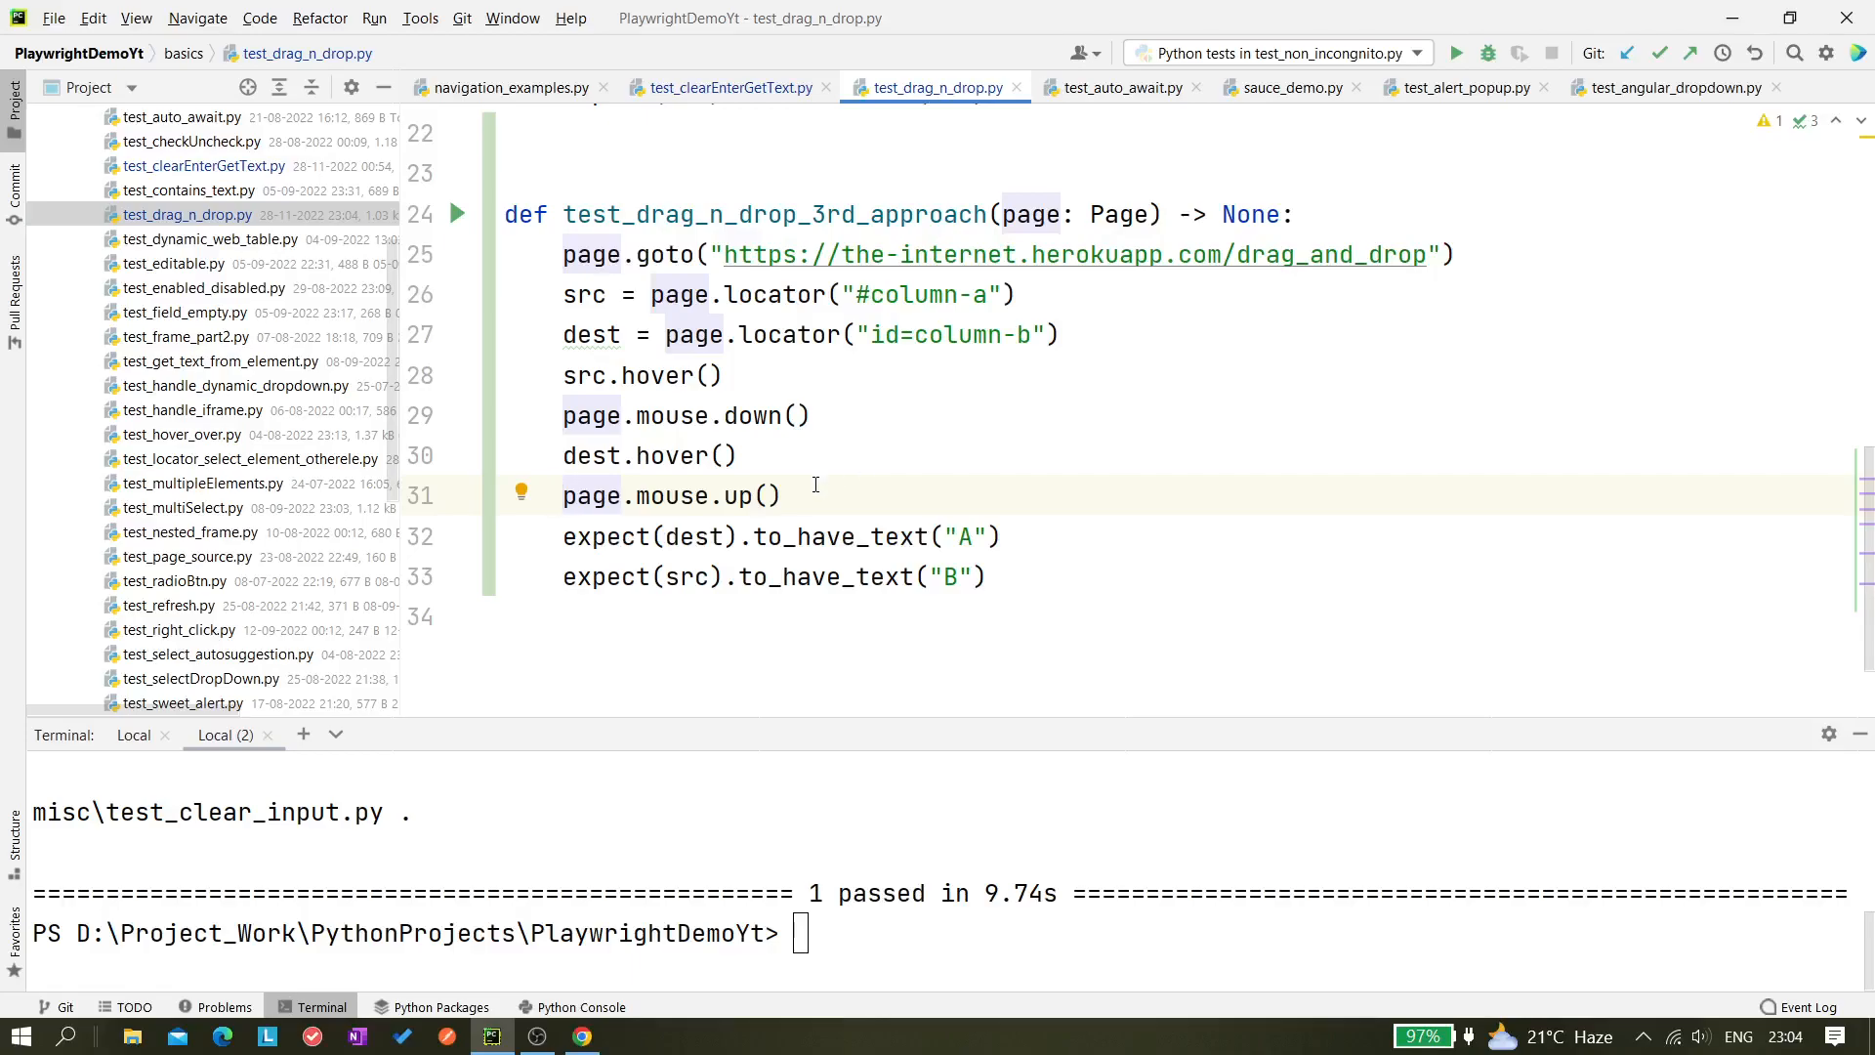
mouse_move(481, 564)
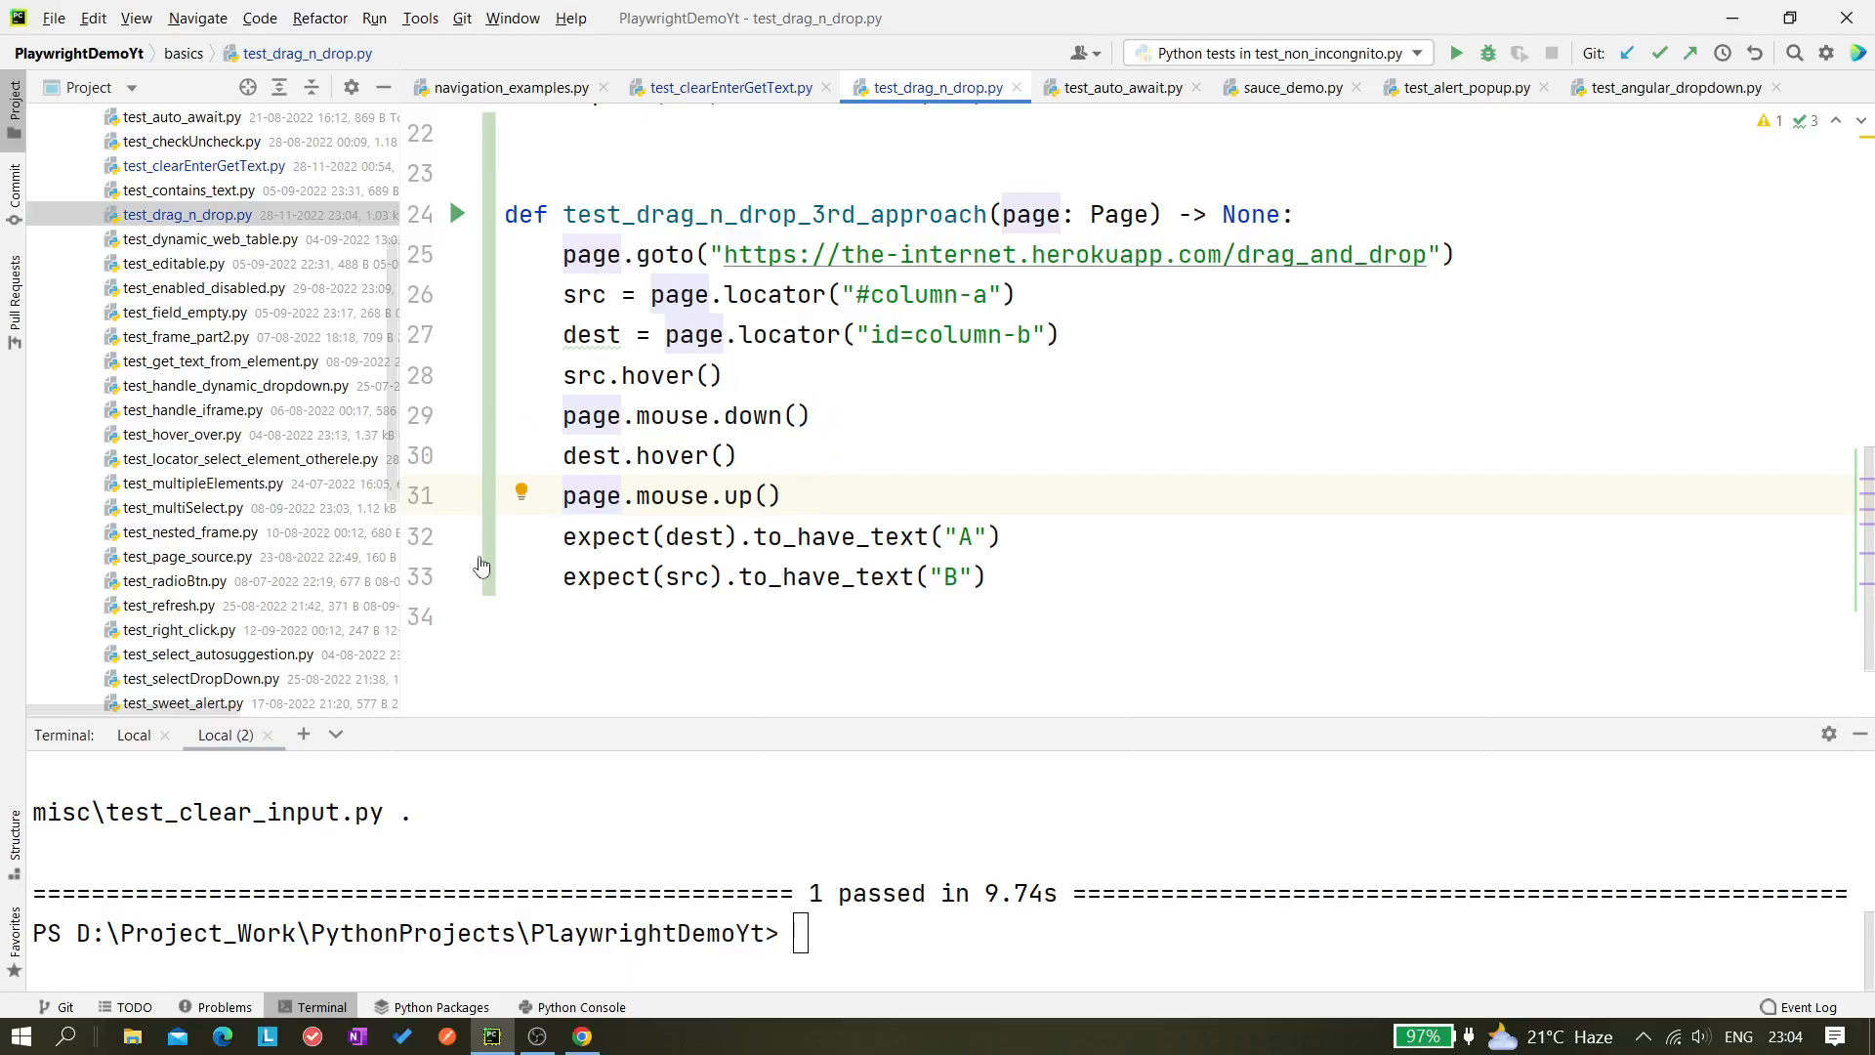
mouse_move(811, 423)
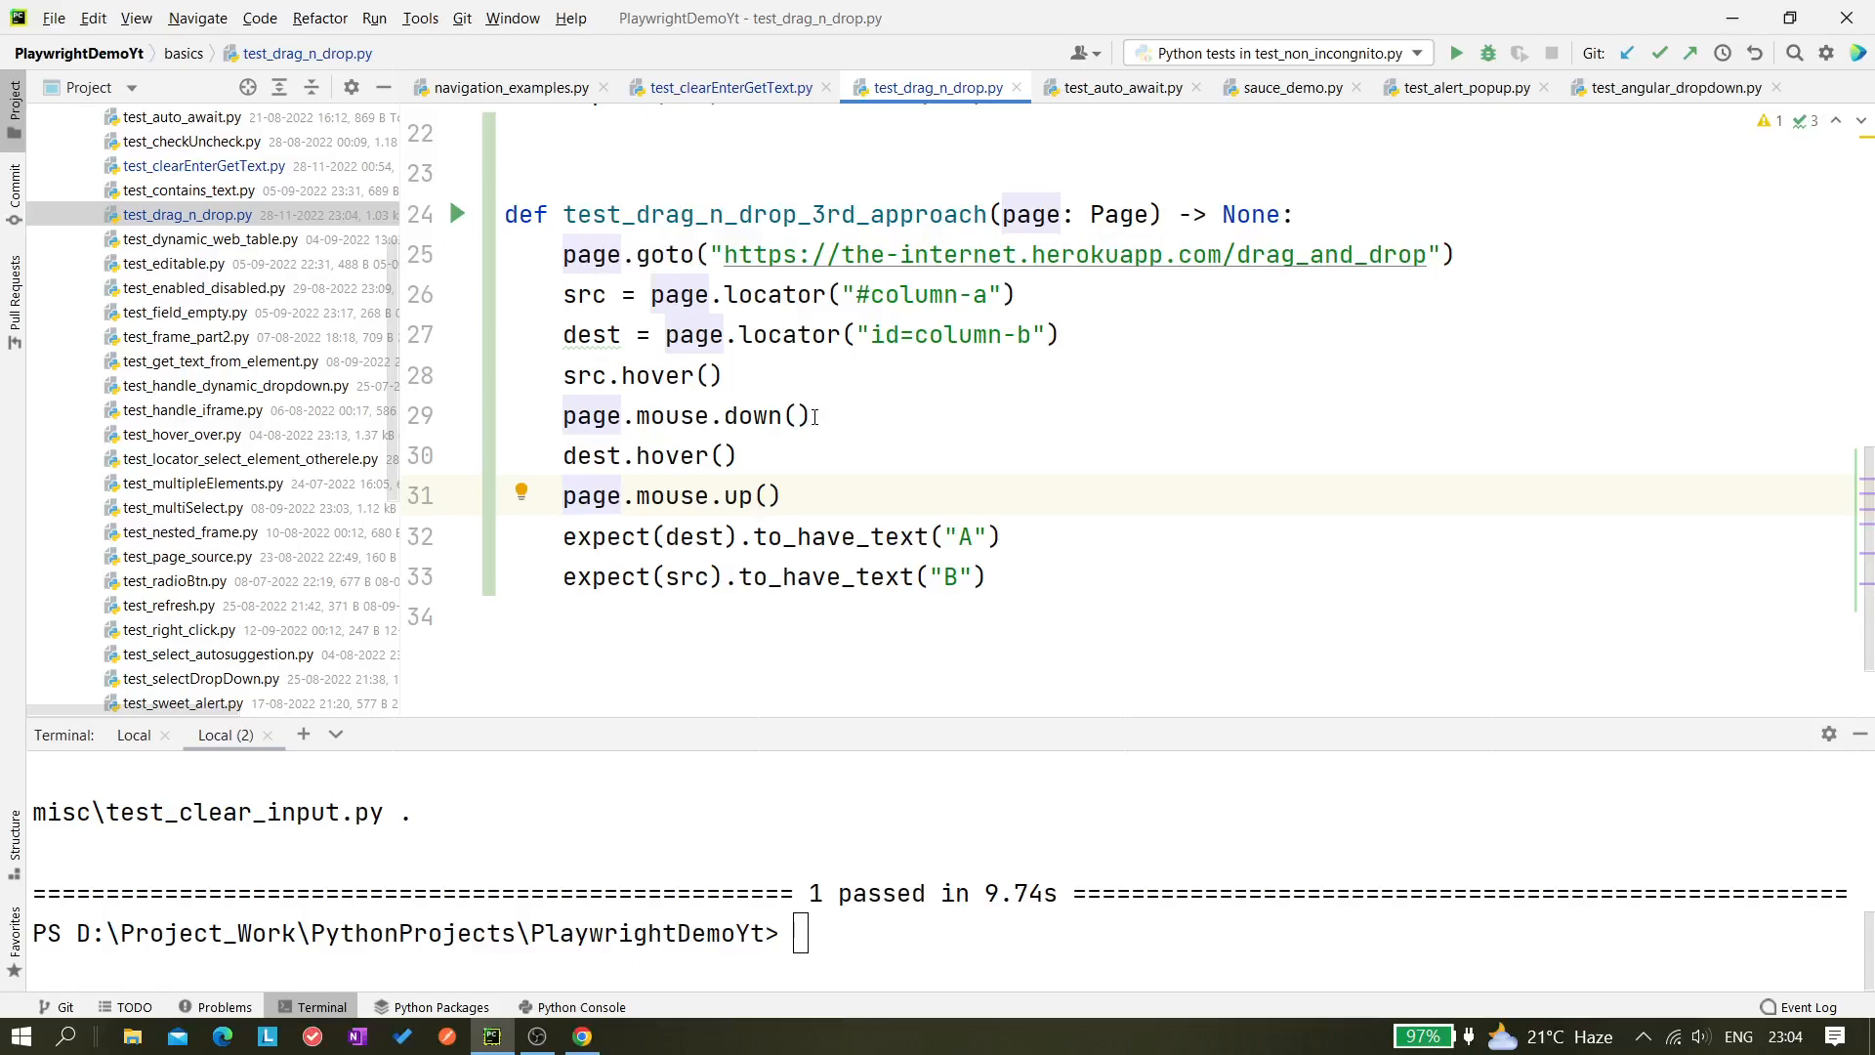
click(799, 414)
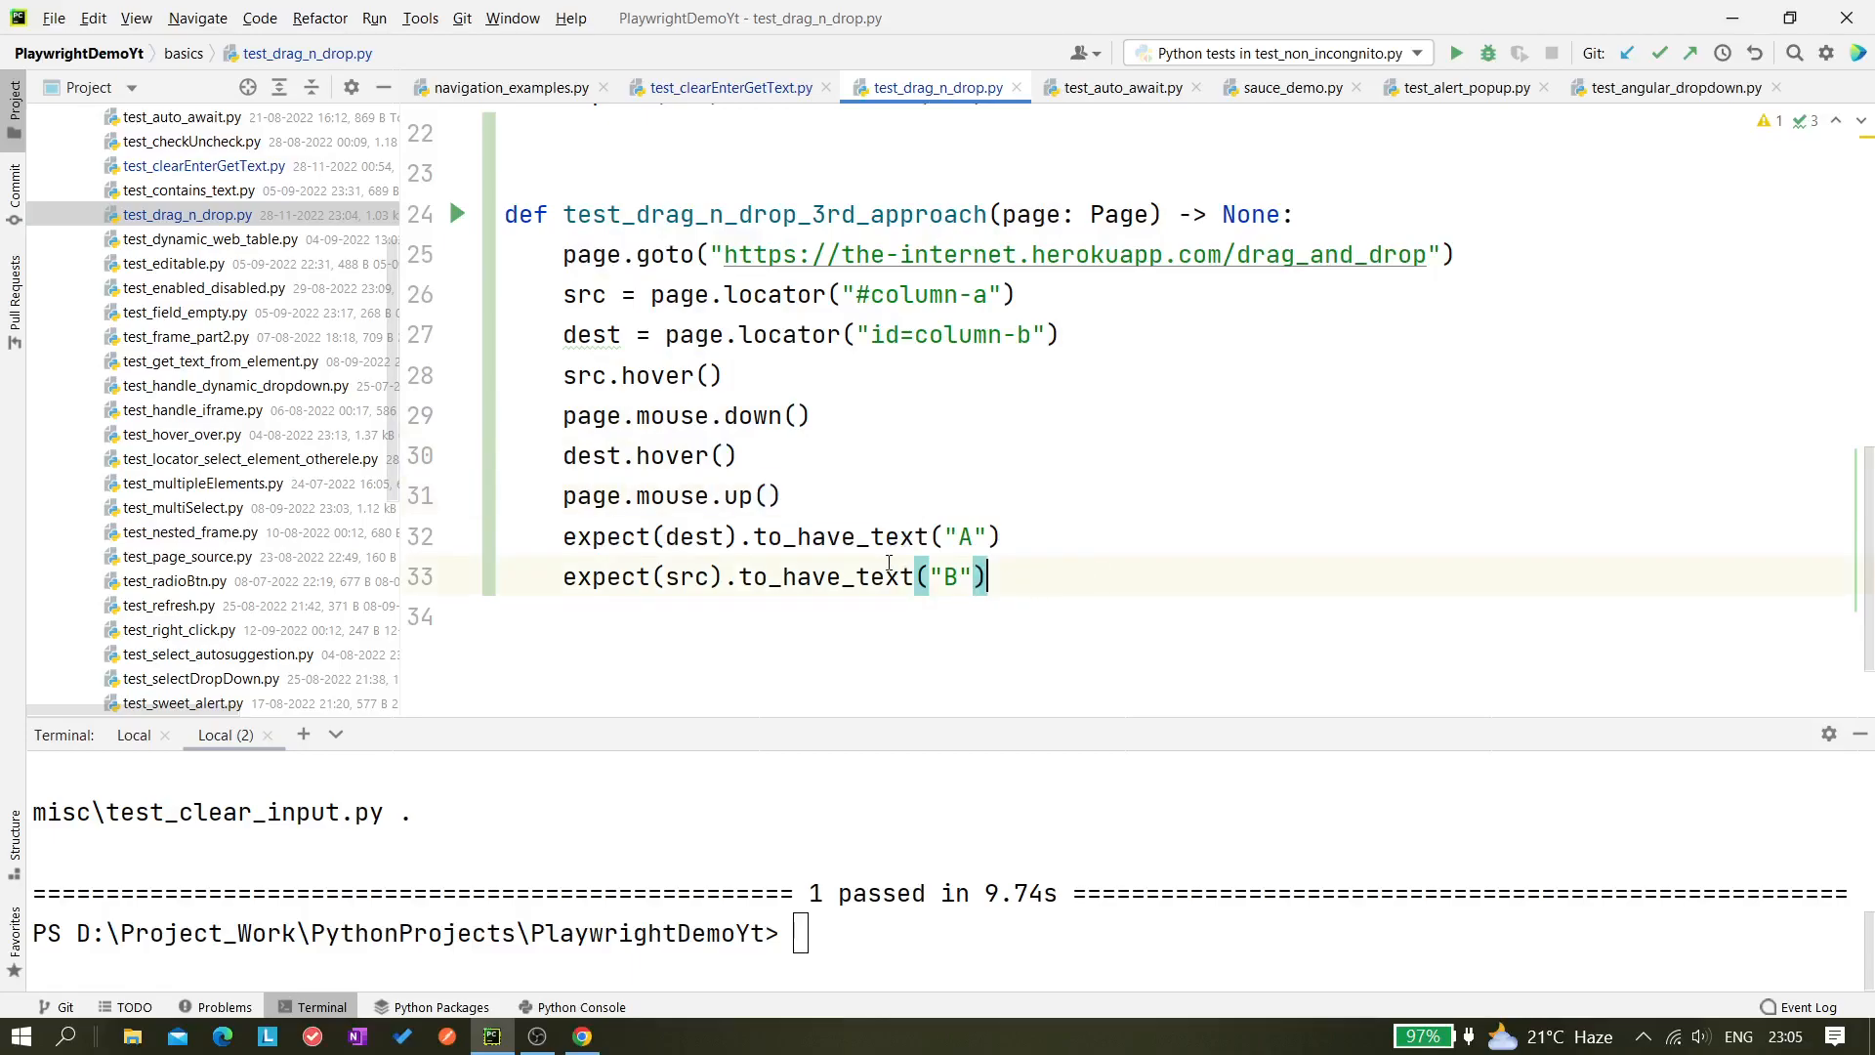
mouse_move(922, 678)
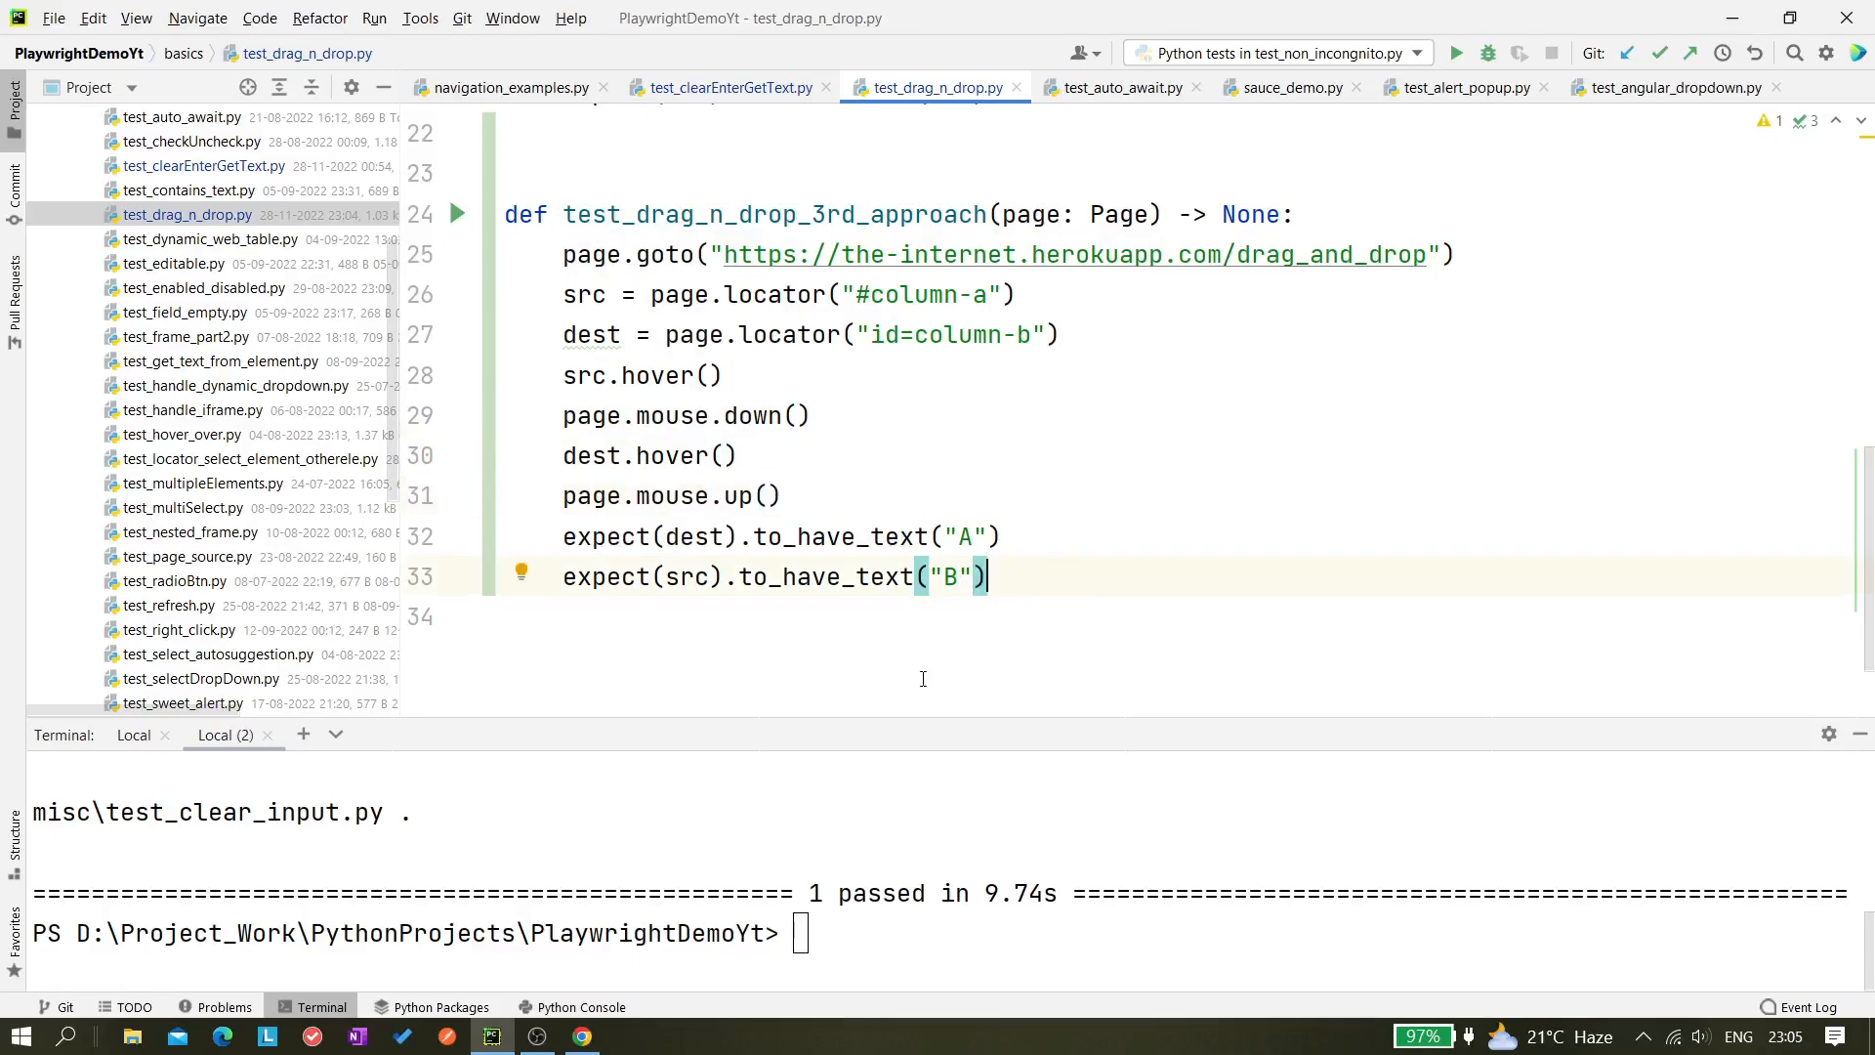
mouse_move(799, 938)
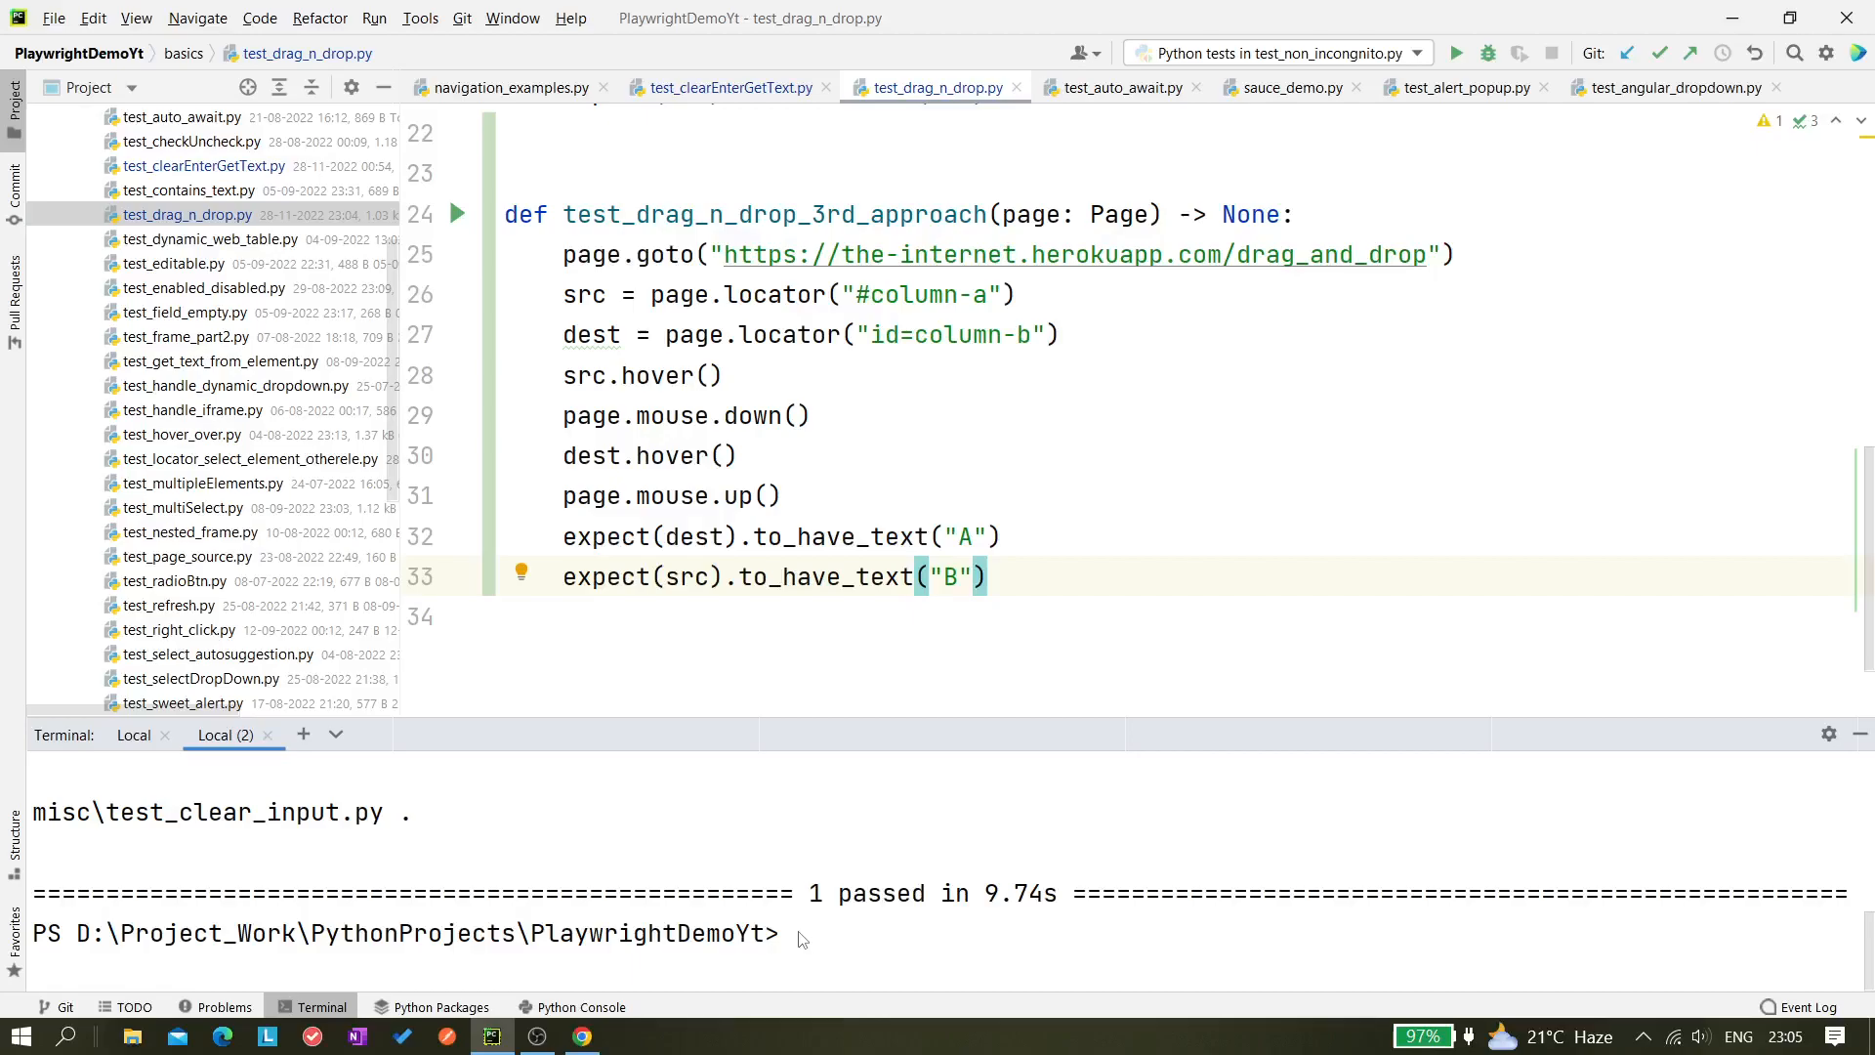
Run pytest -s --headed on test_drag_n_drop.py::test_drag_n_drop_3rd_approach and see 1 passed
text(pytest)
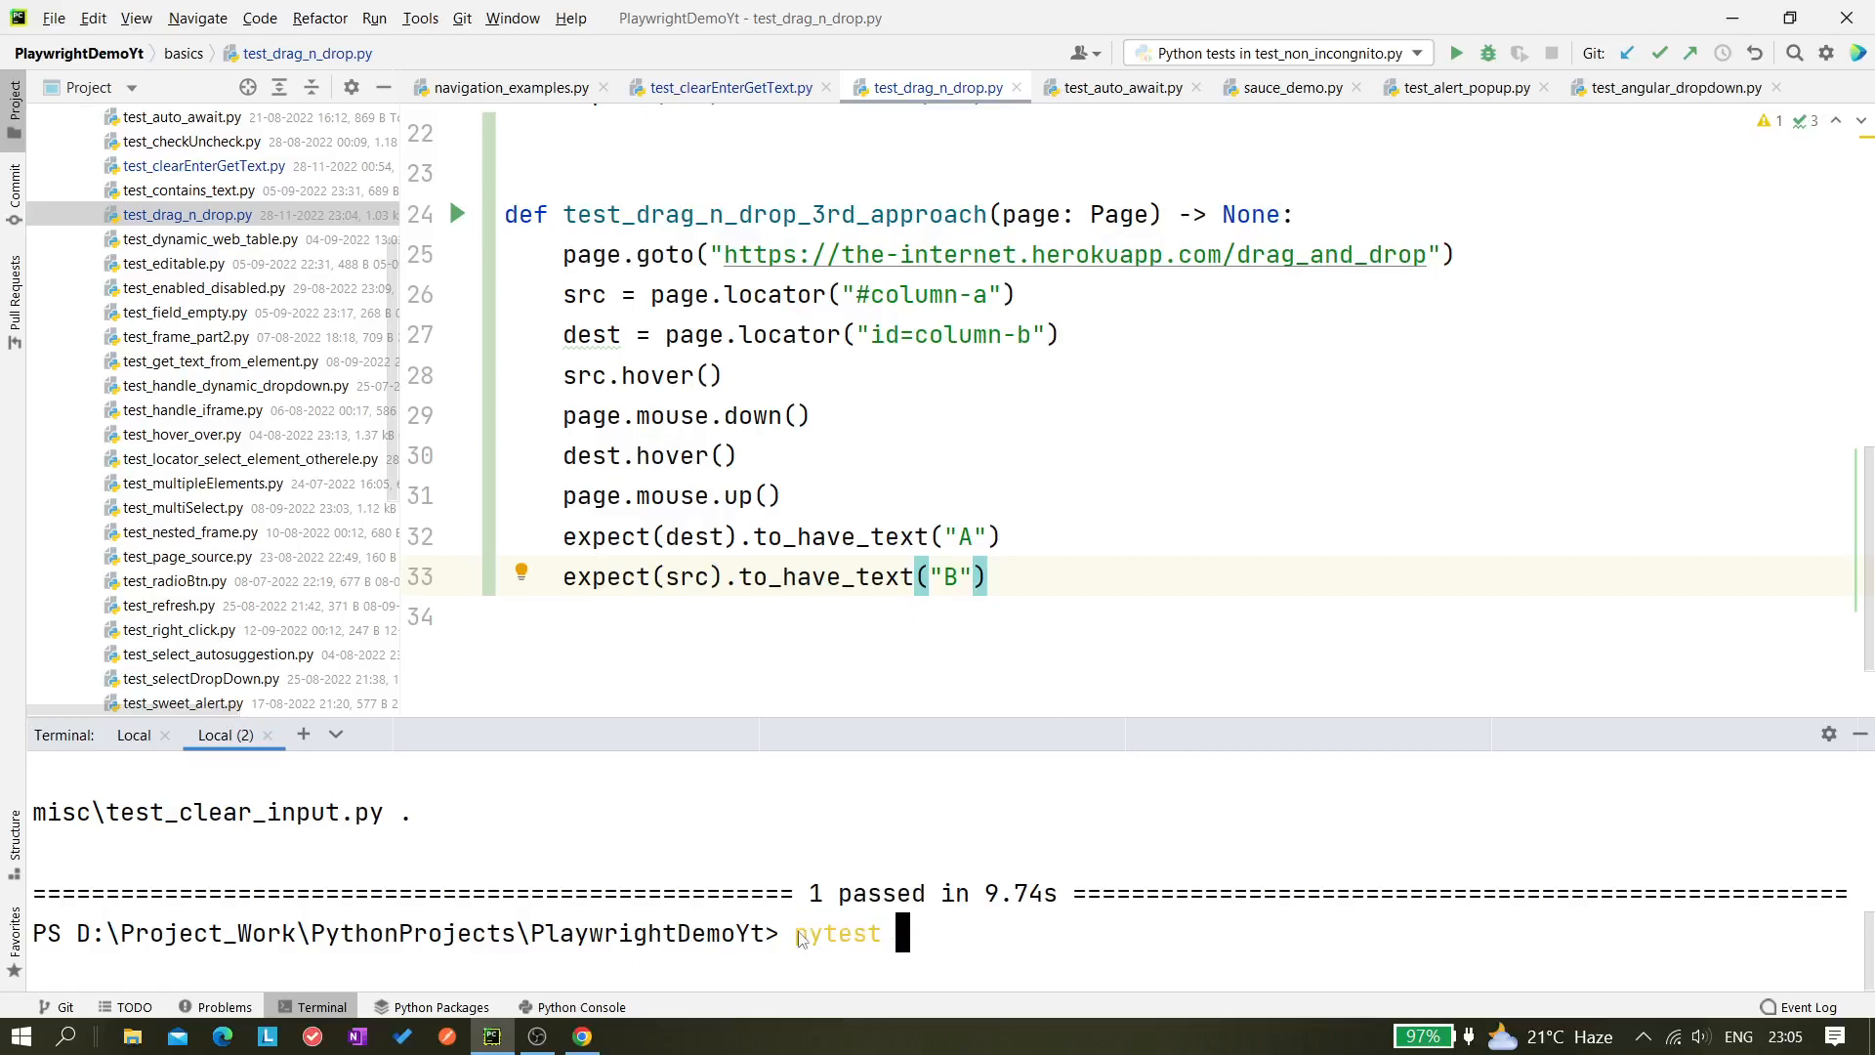
text(-s --)
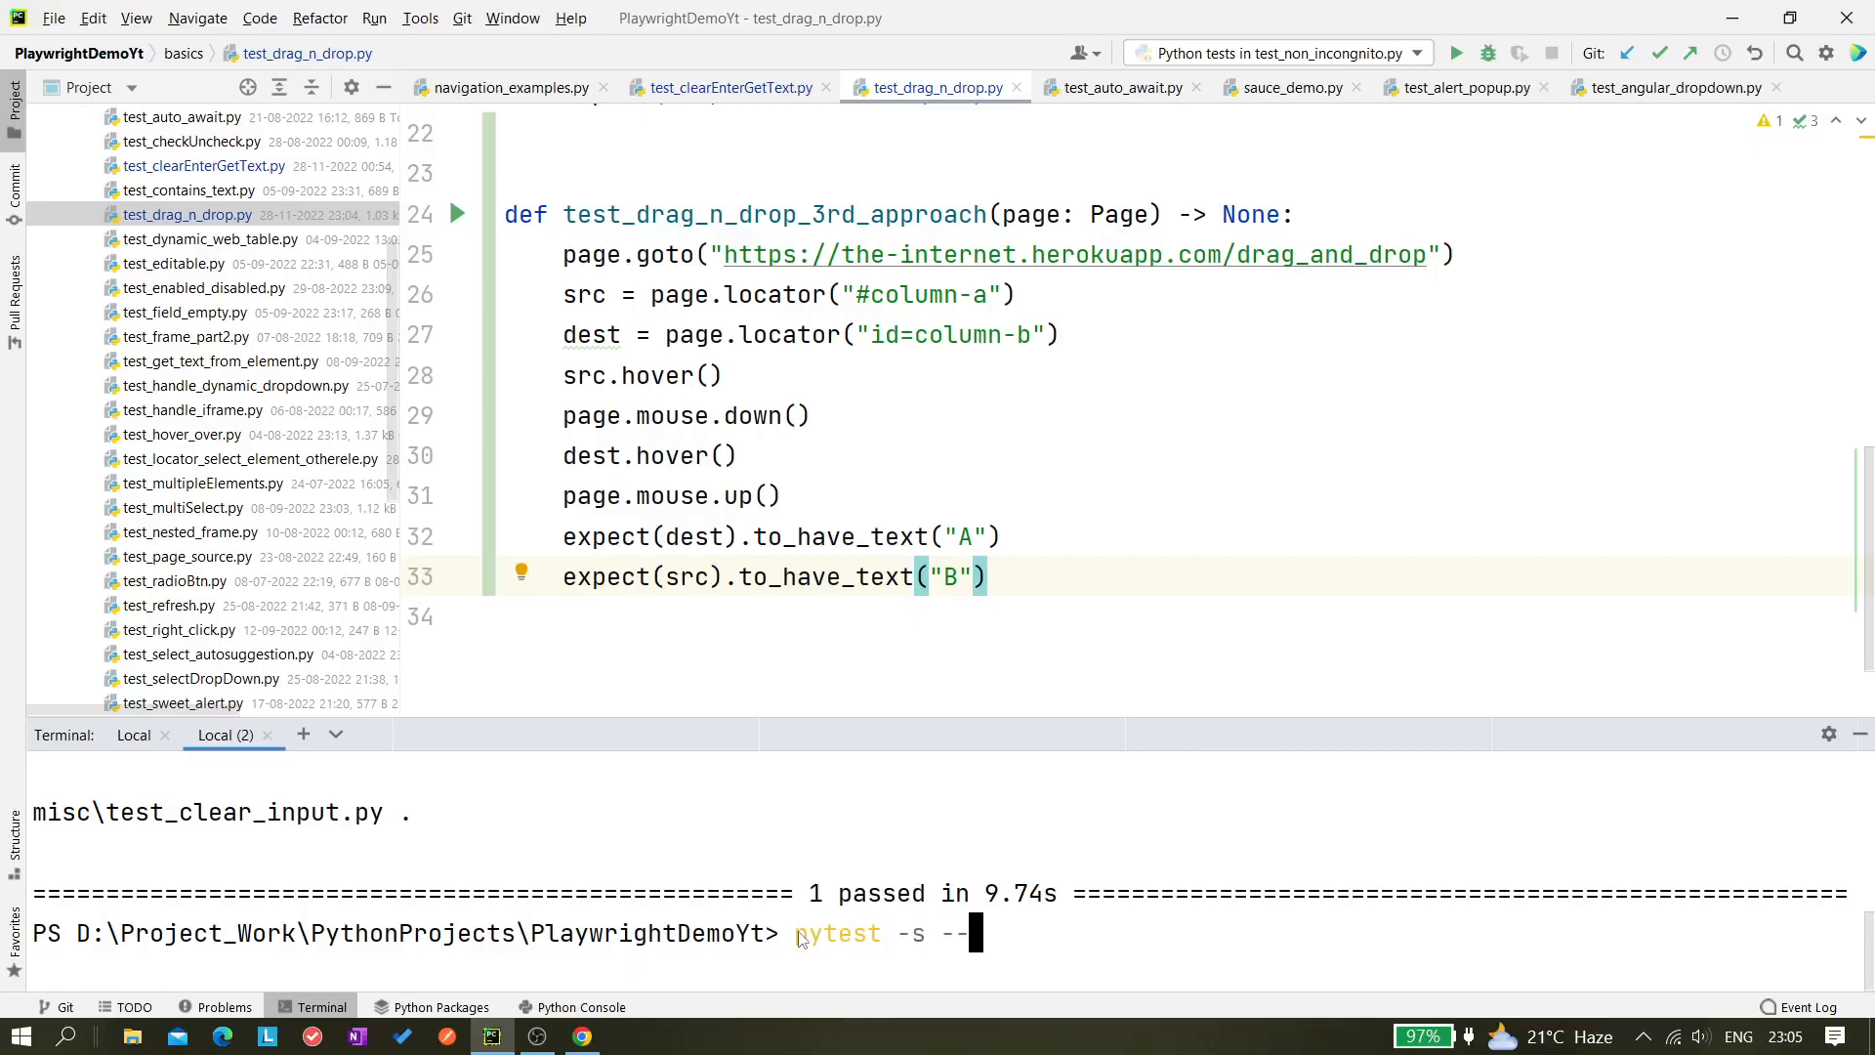
text(headed)
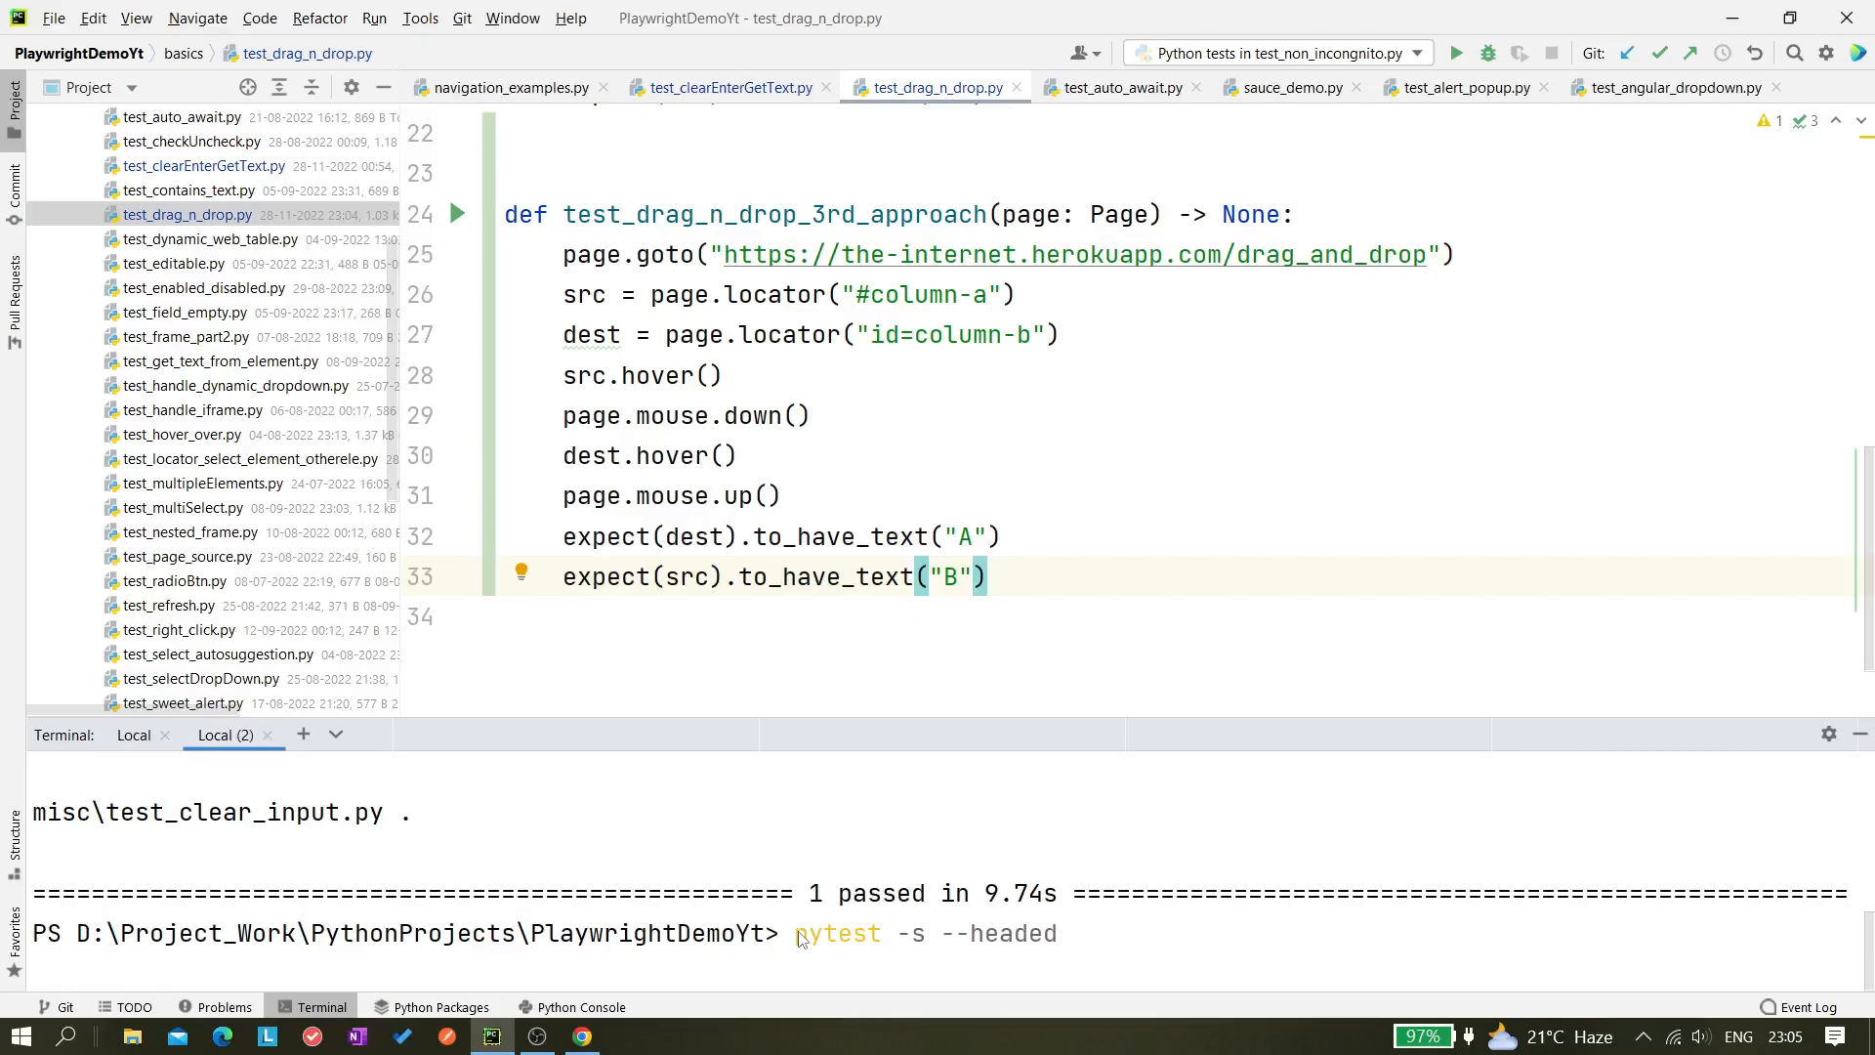
mouse_move(125, 634)
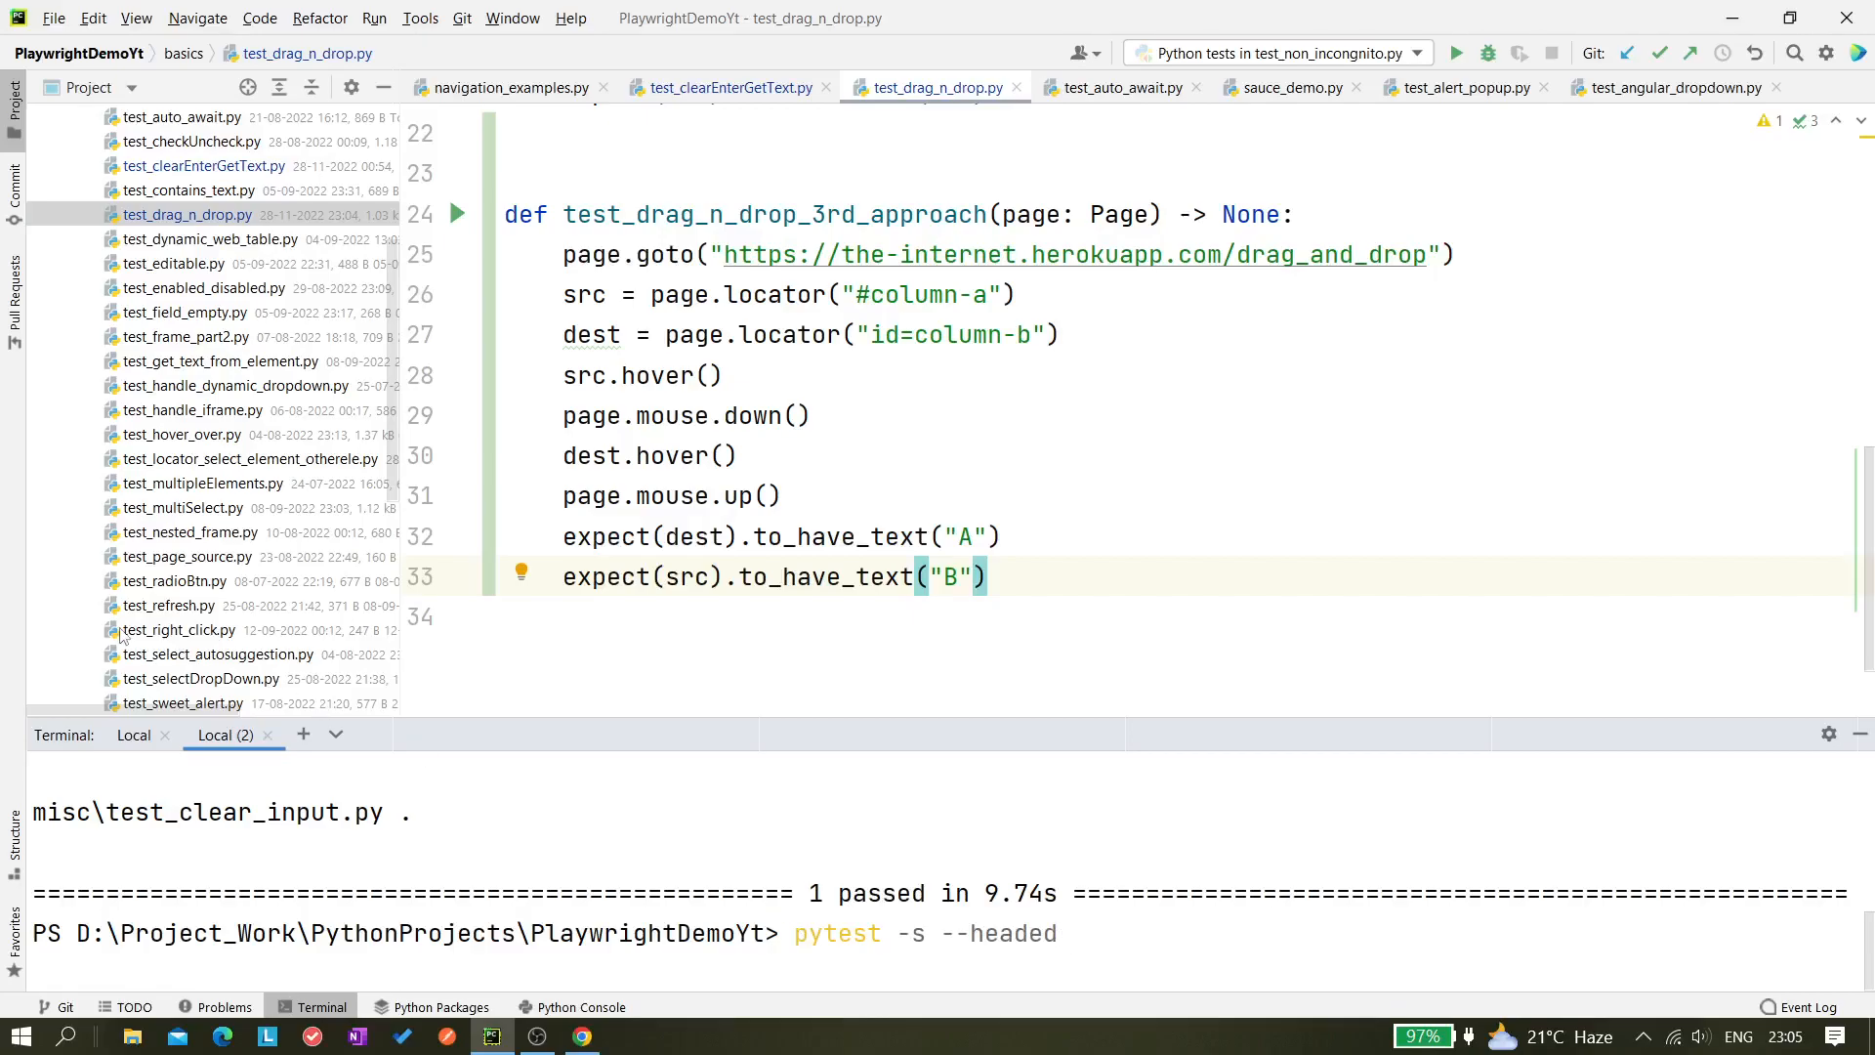
scroll(up, 3)
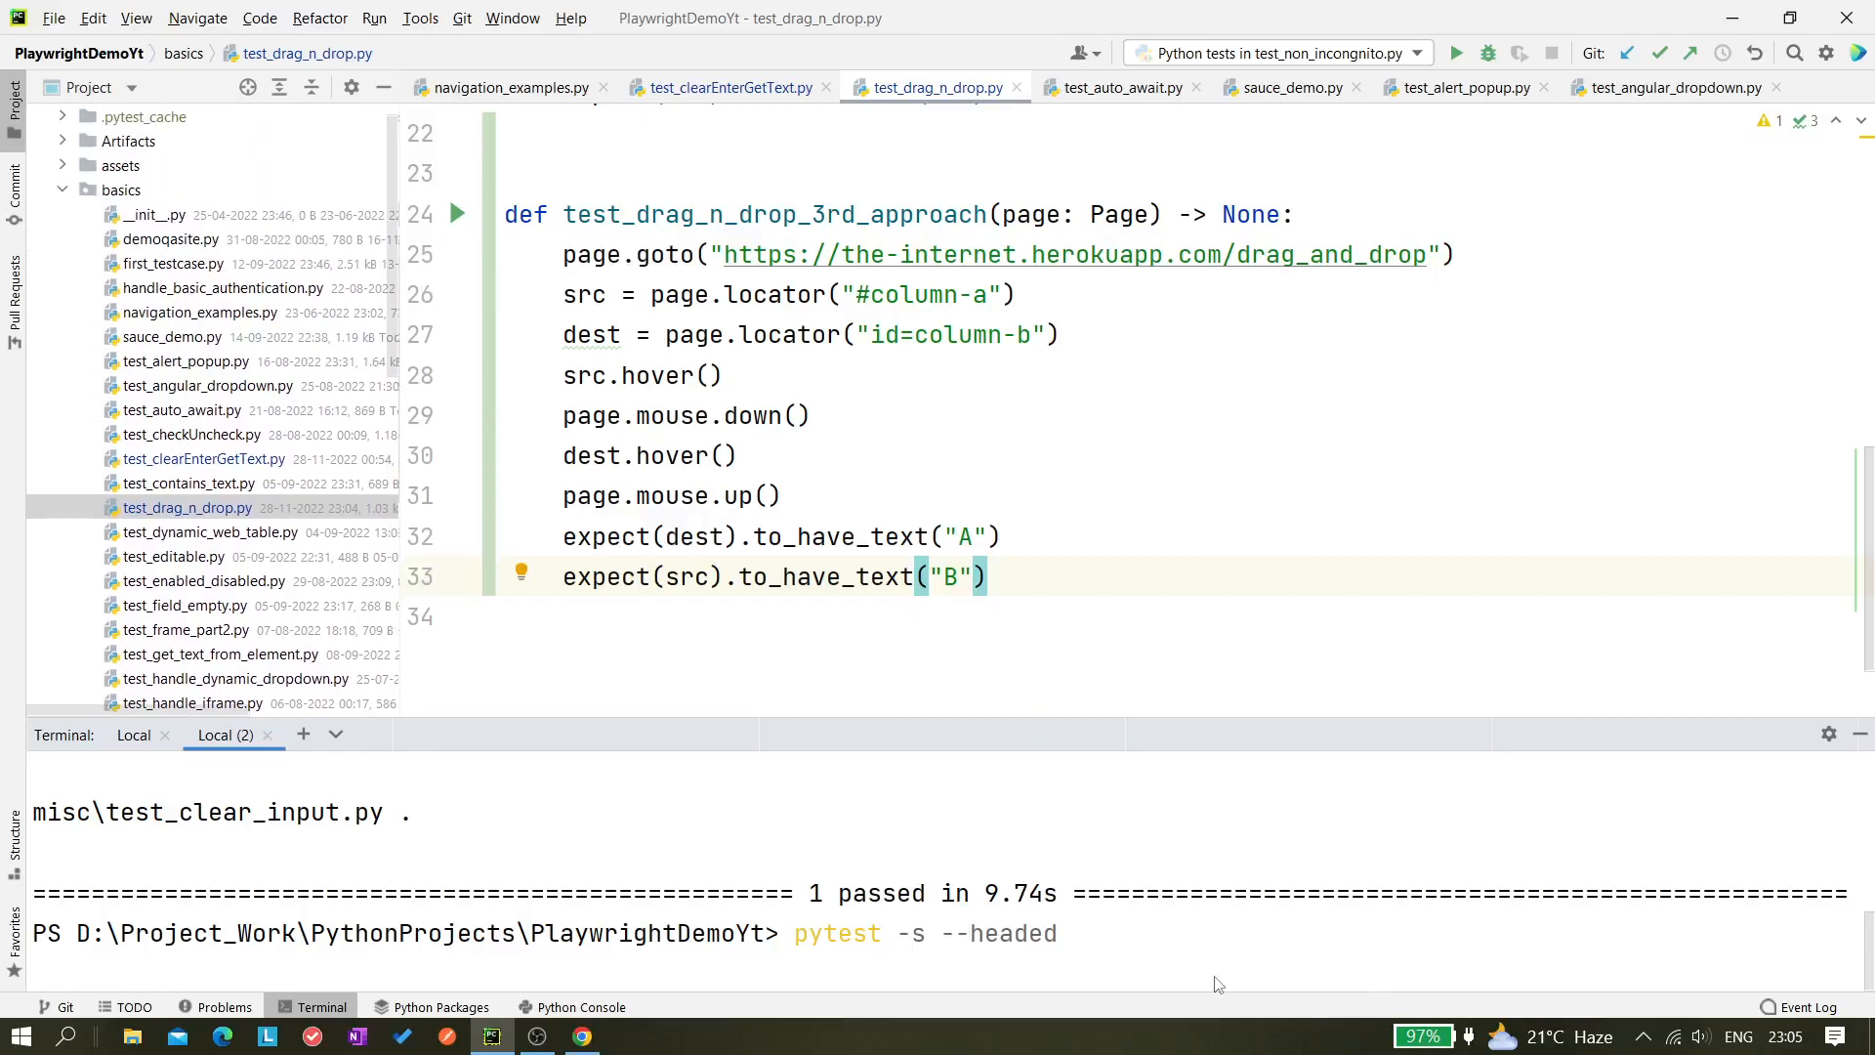
text(.\basics\)
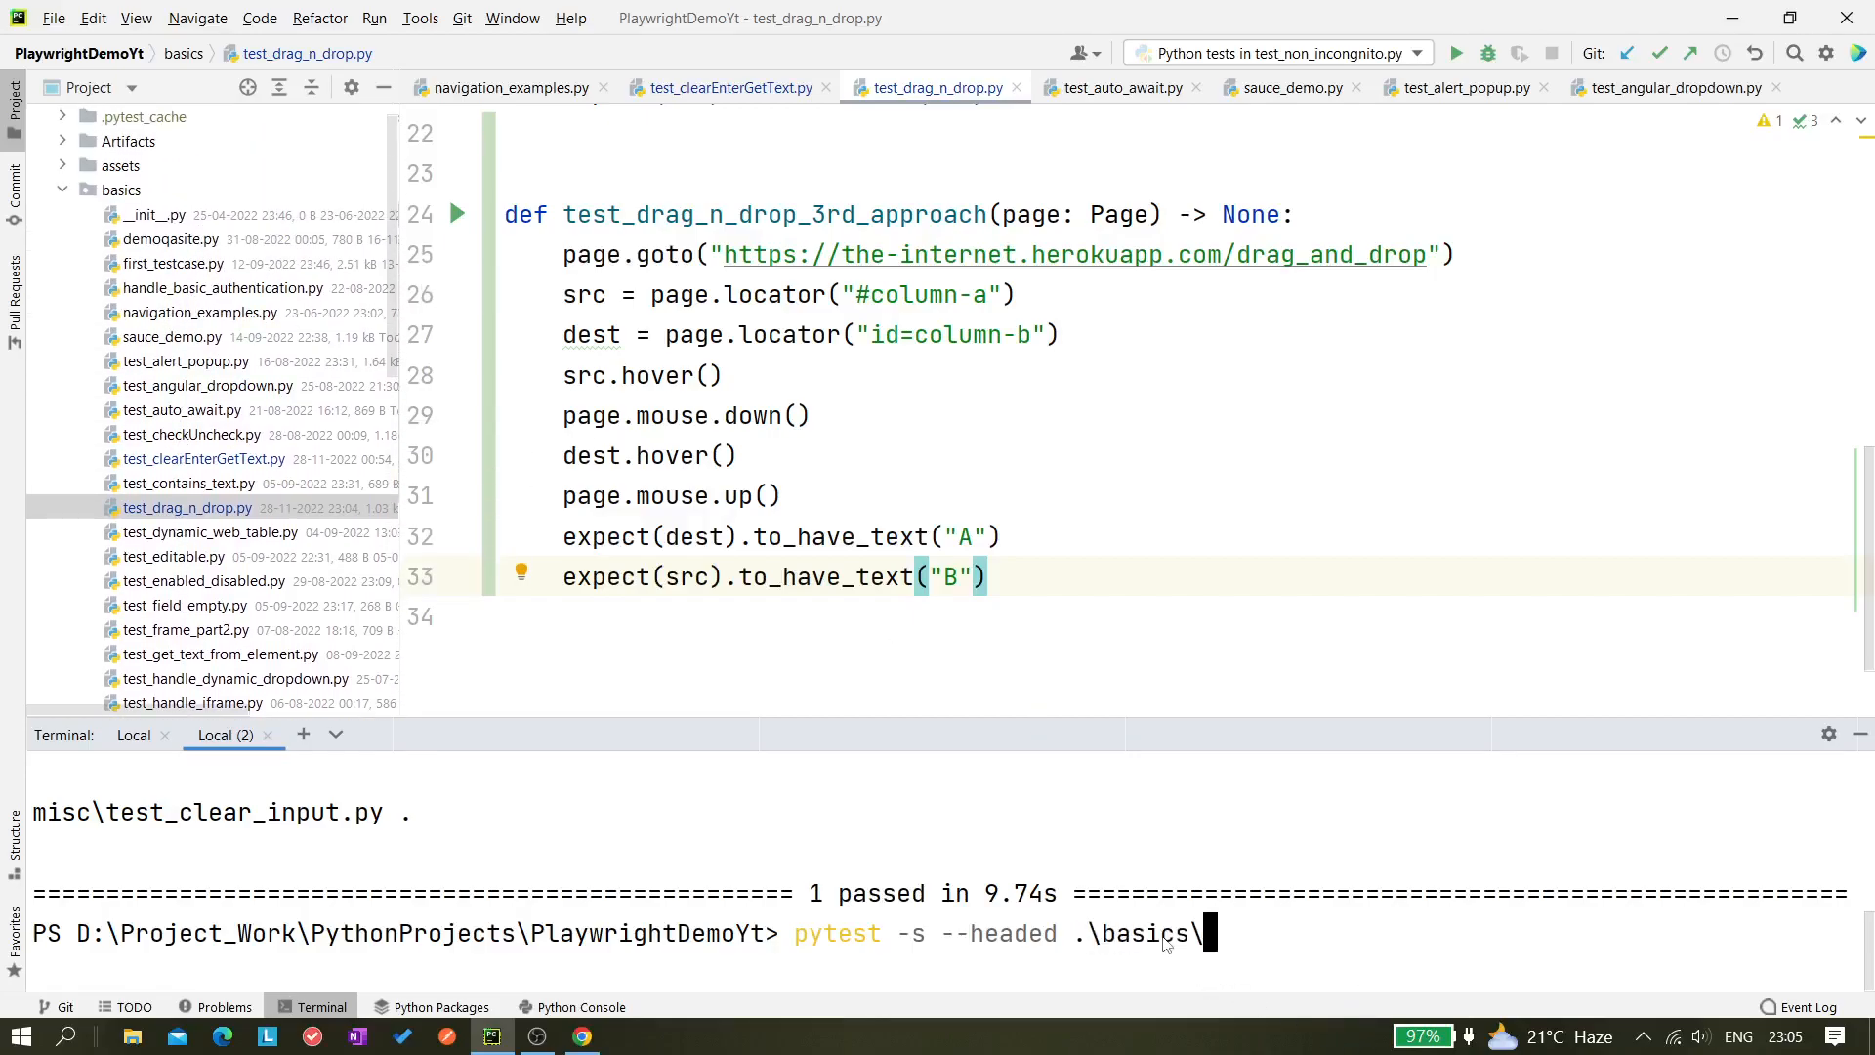
text(test)
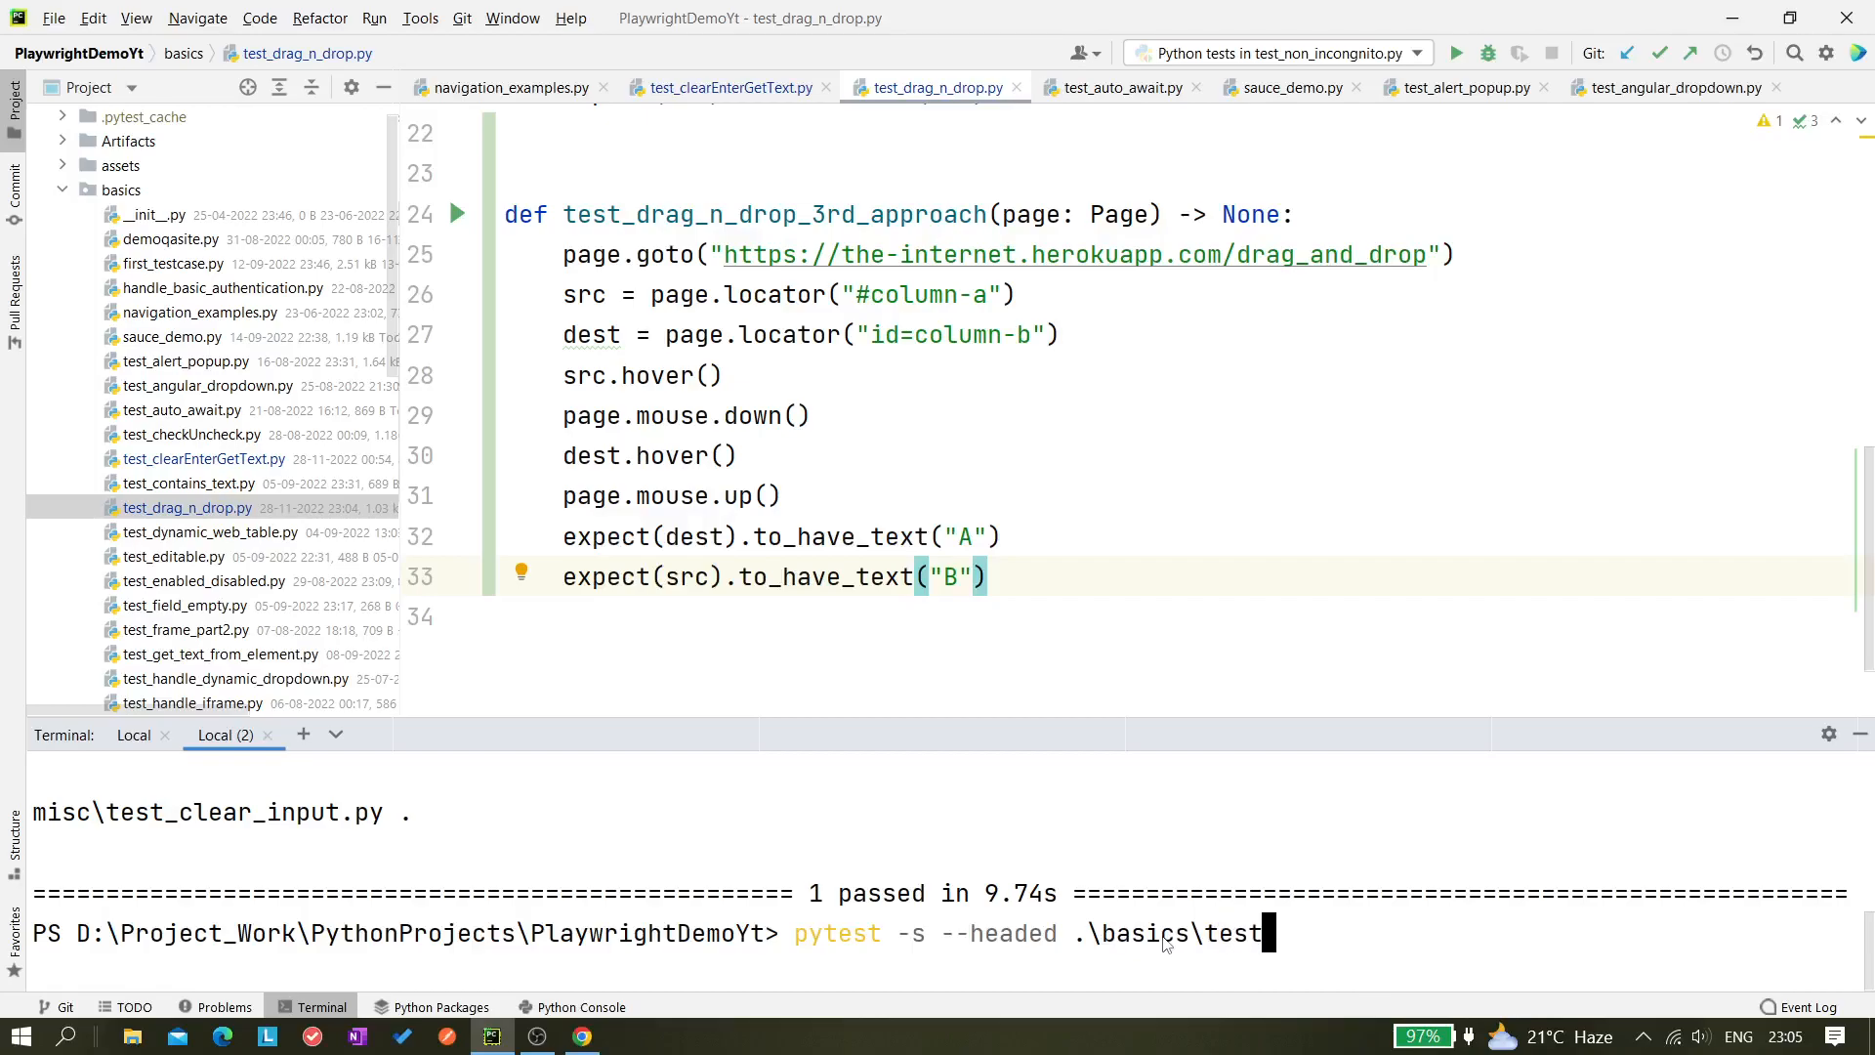
text(_drag_n_drop.py::)
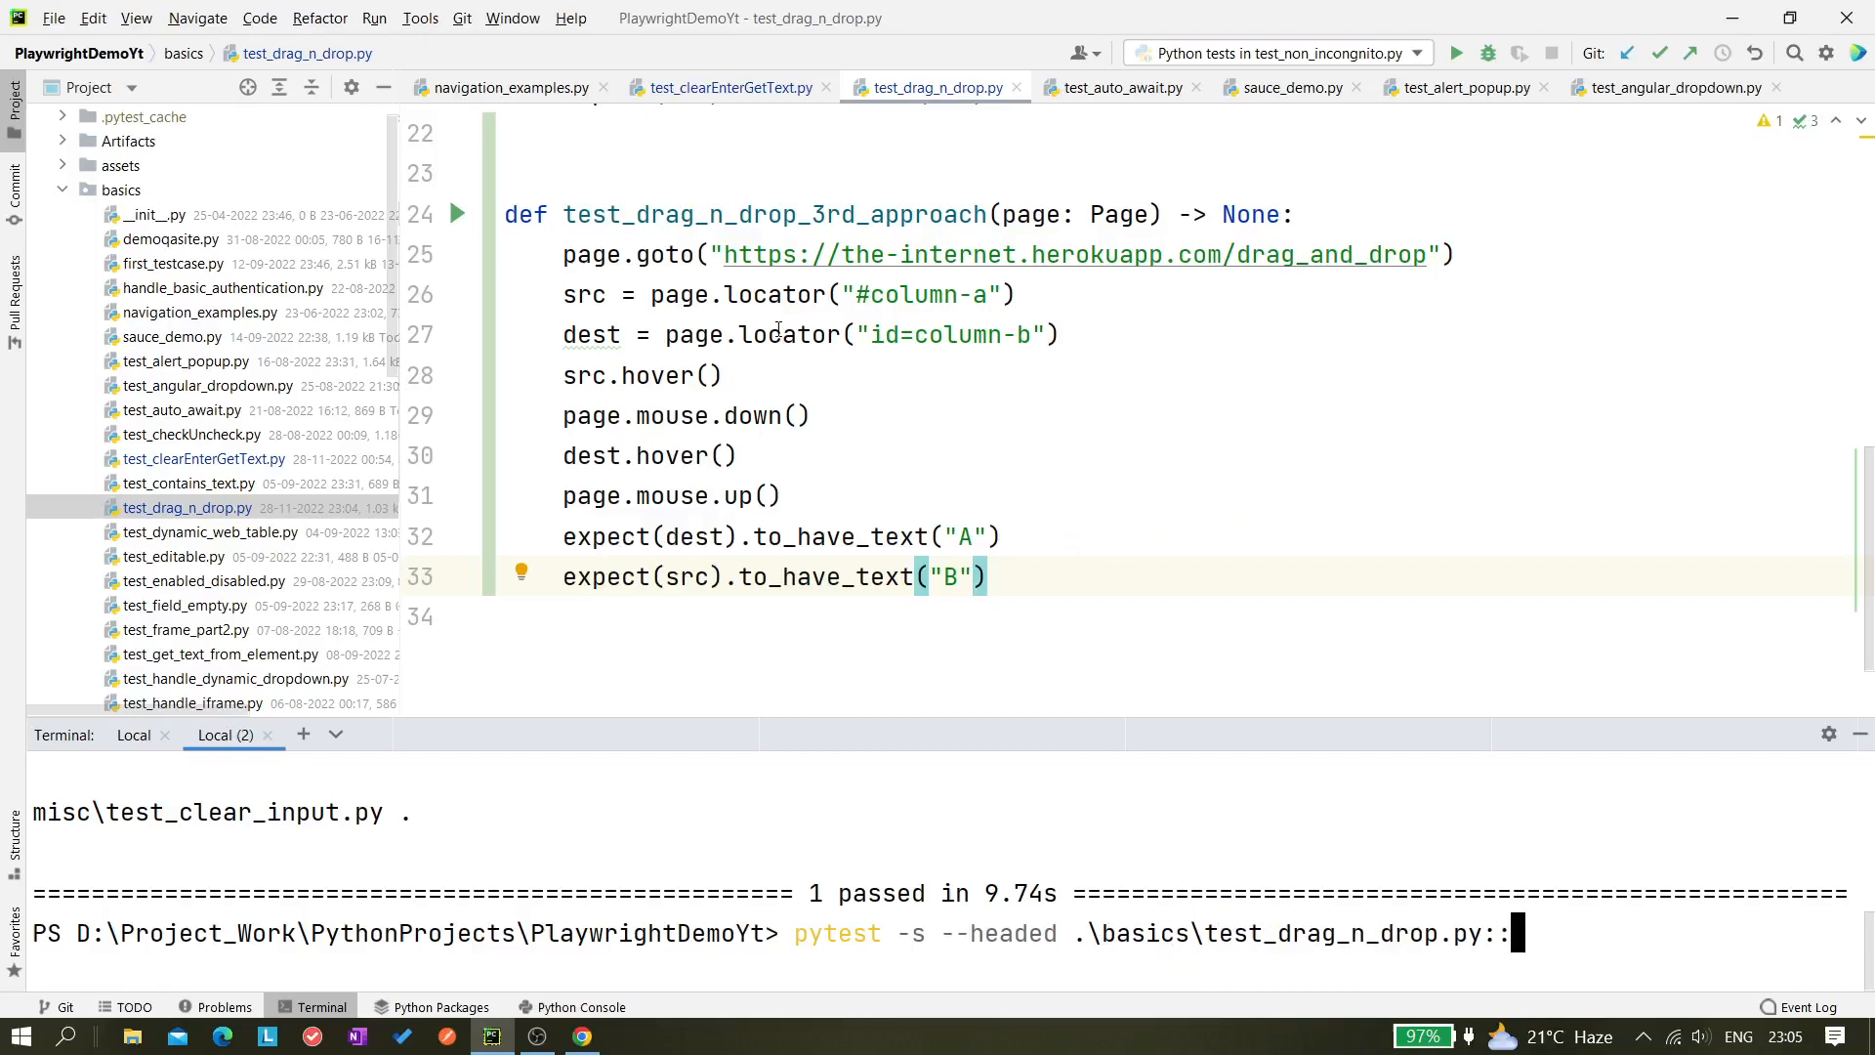
double_click(773, 215)
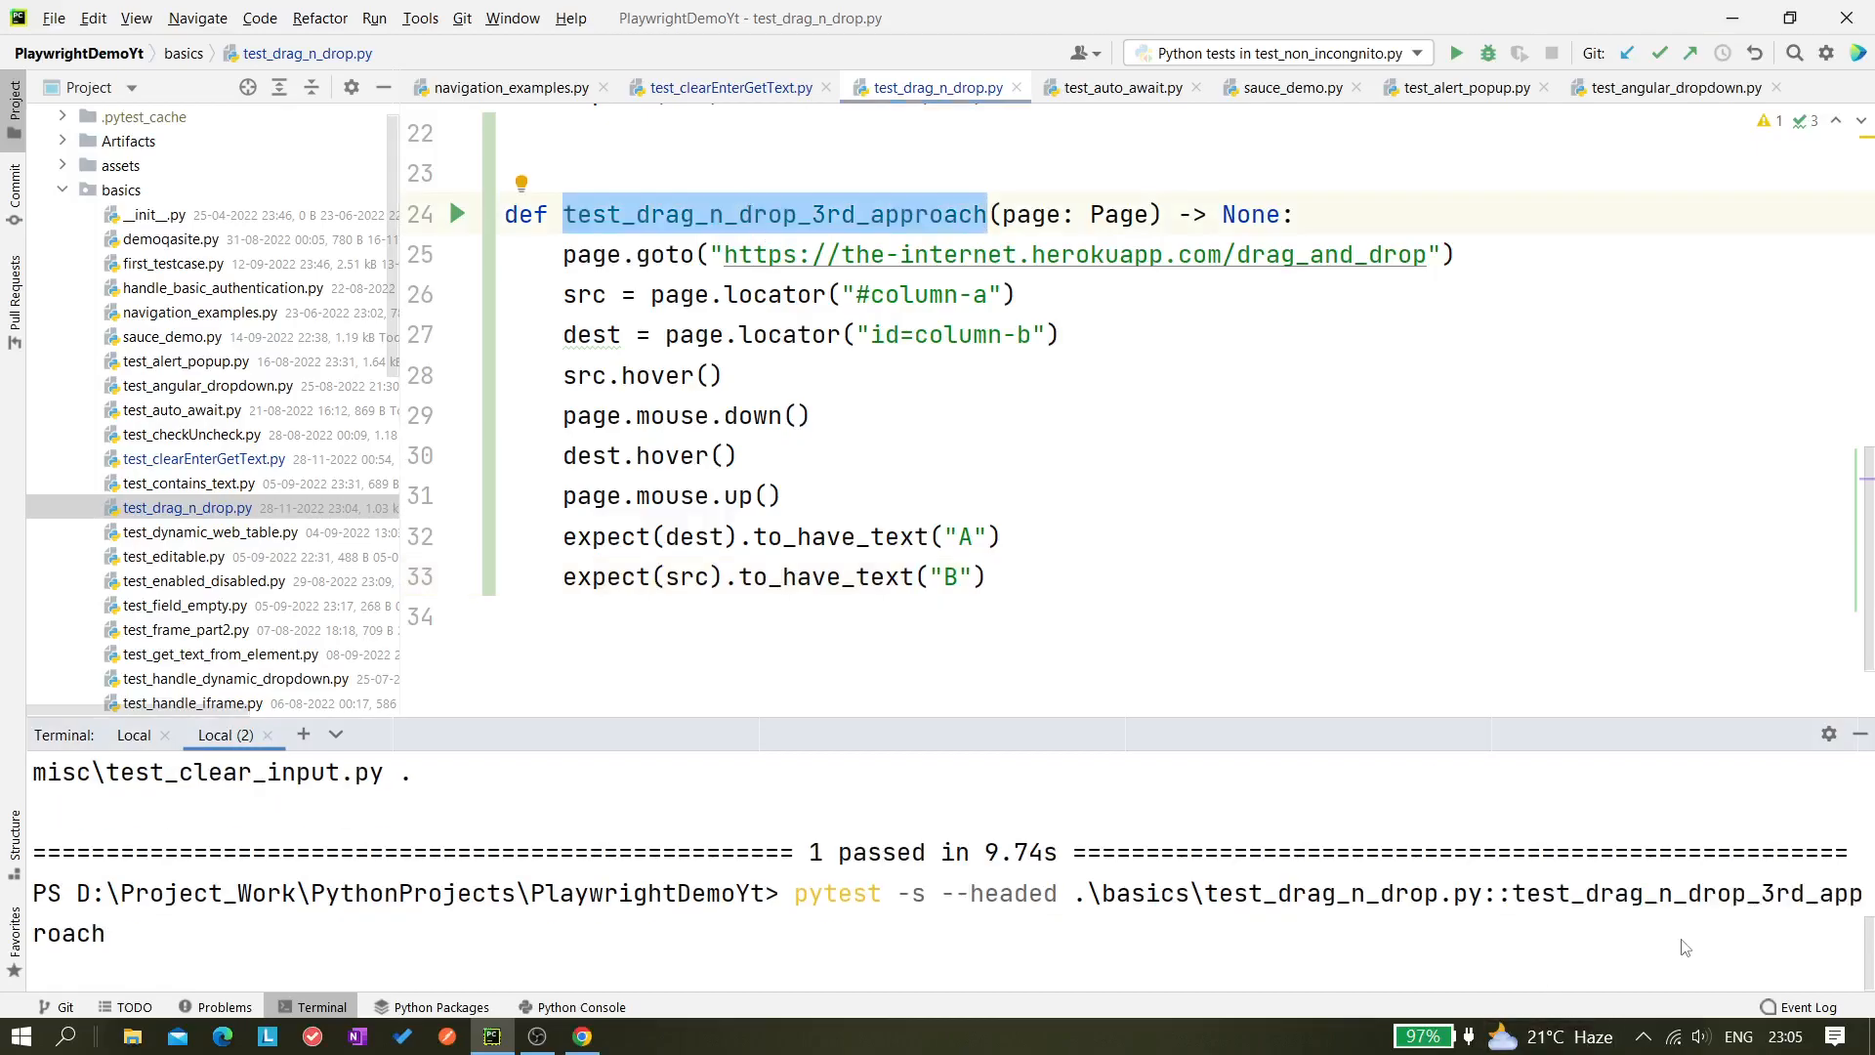
mouse_move(1528, 924)
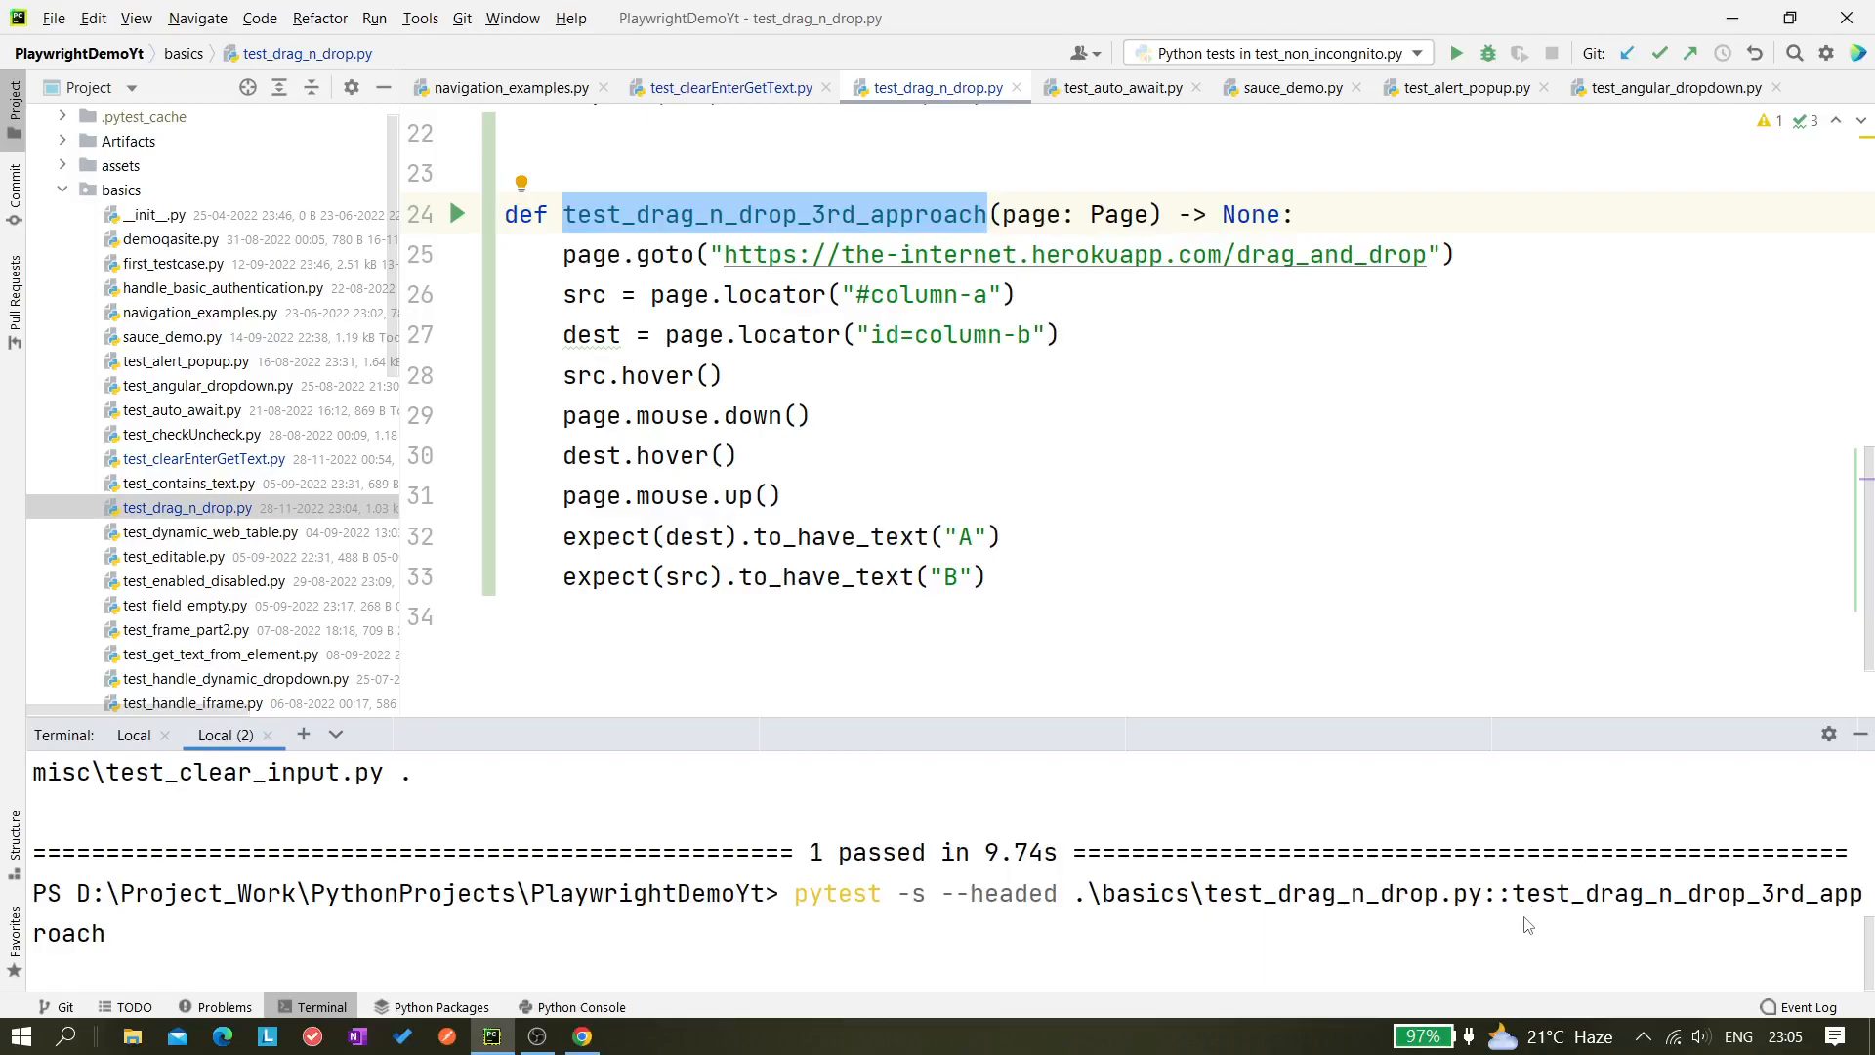
key(Return)
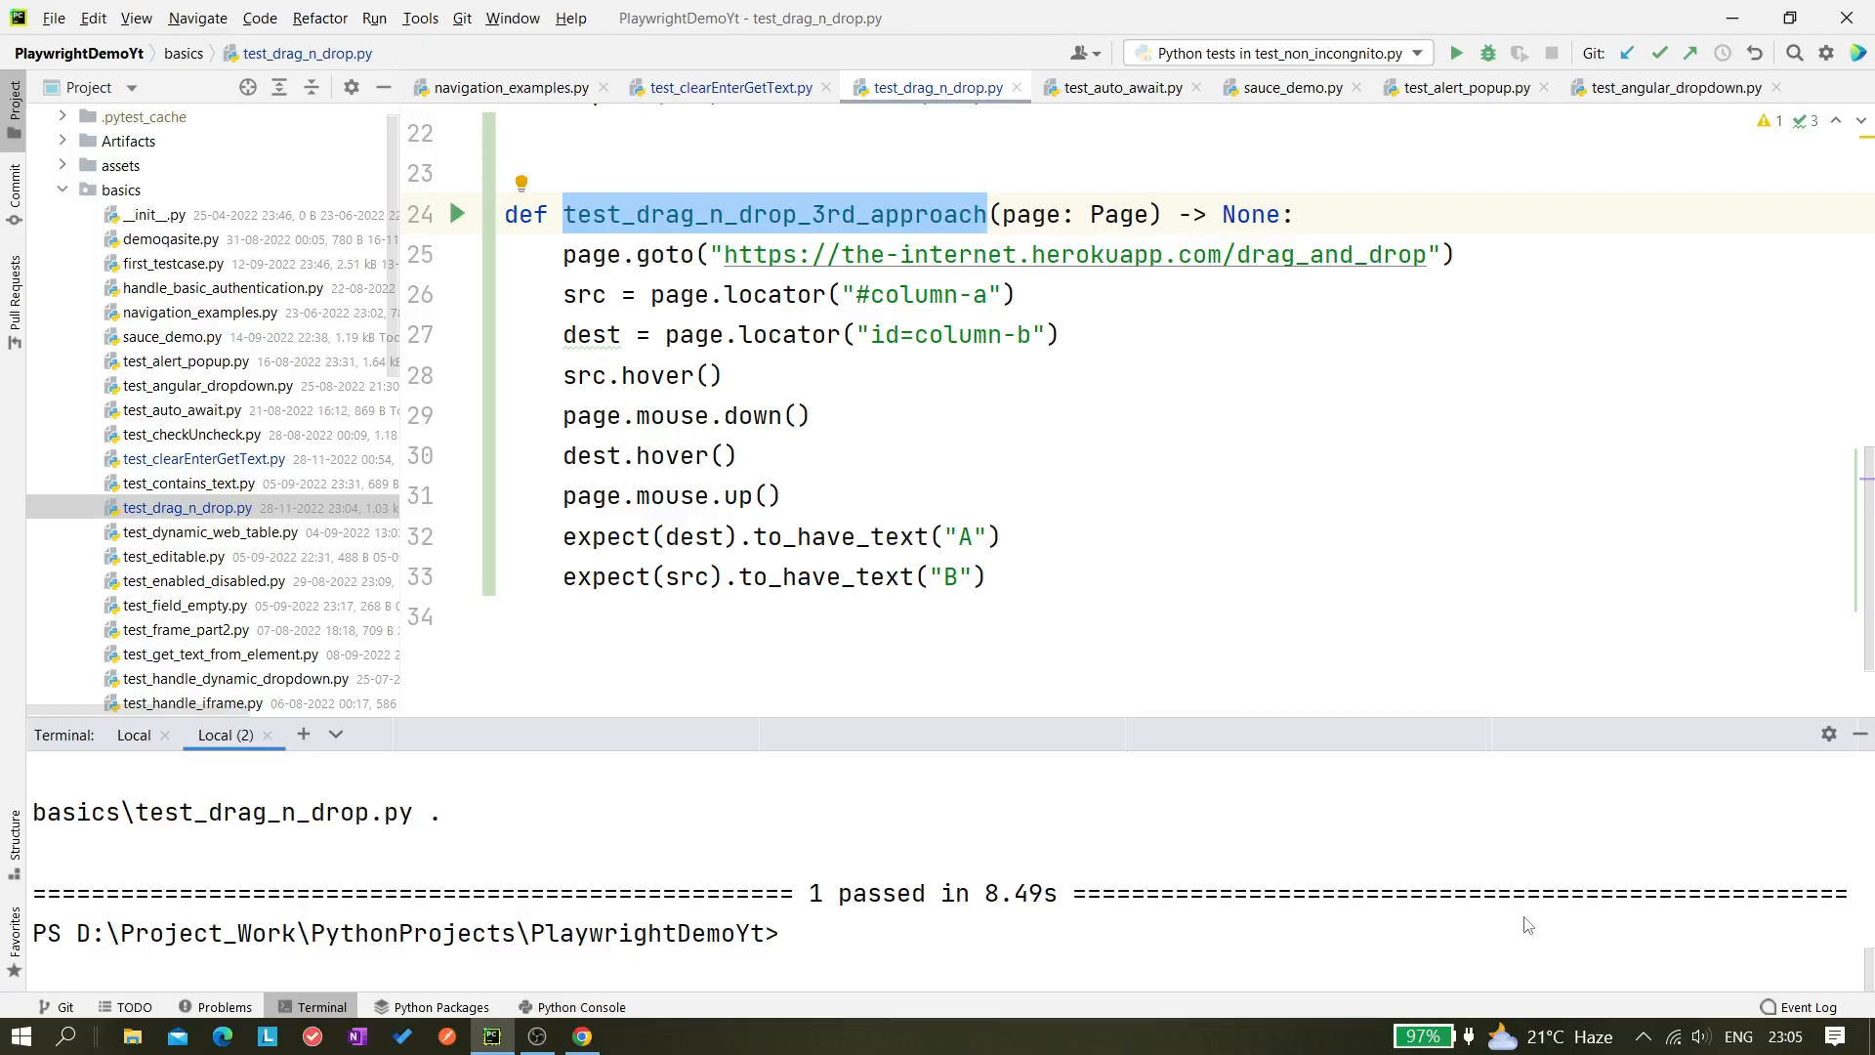
mouse_move(783, 557)
text(pytest -s --headed .\basics\test_drag_n_drop.py::test_drag_n_drop_3rd_approach)
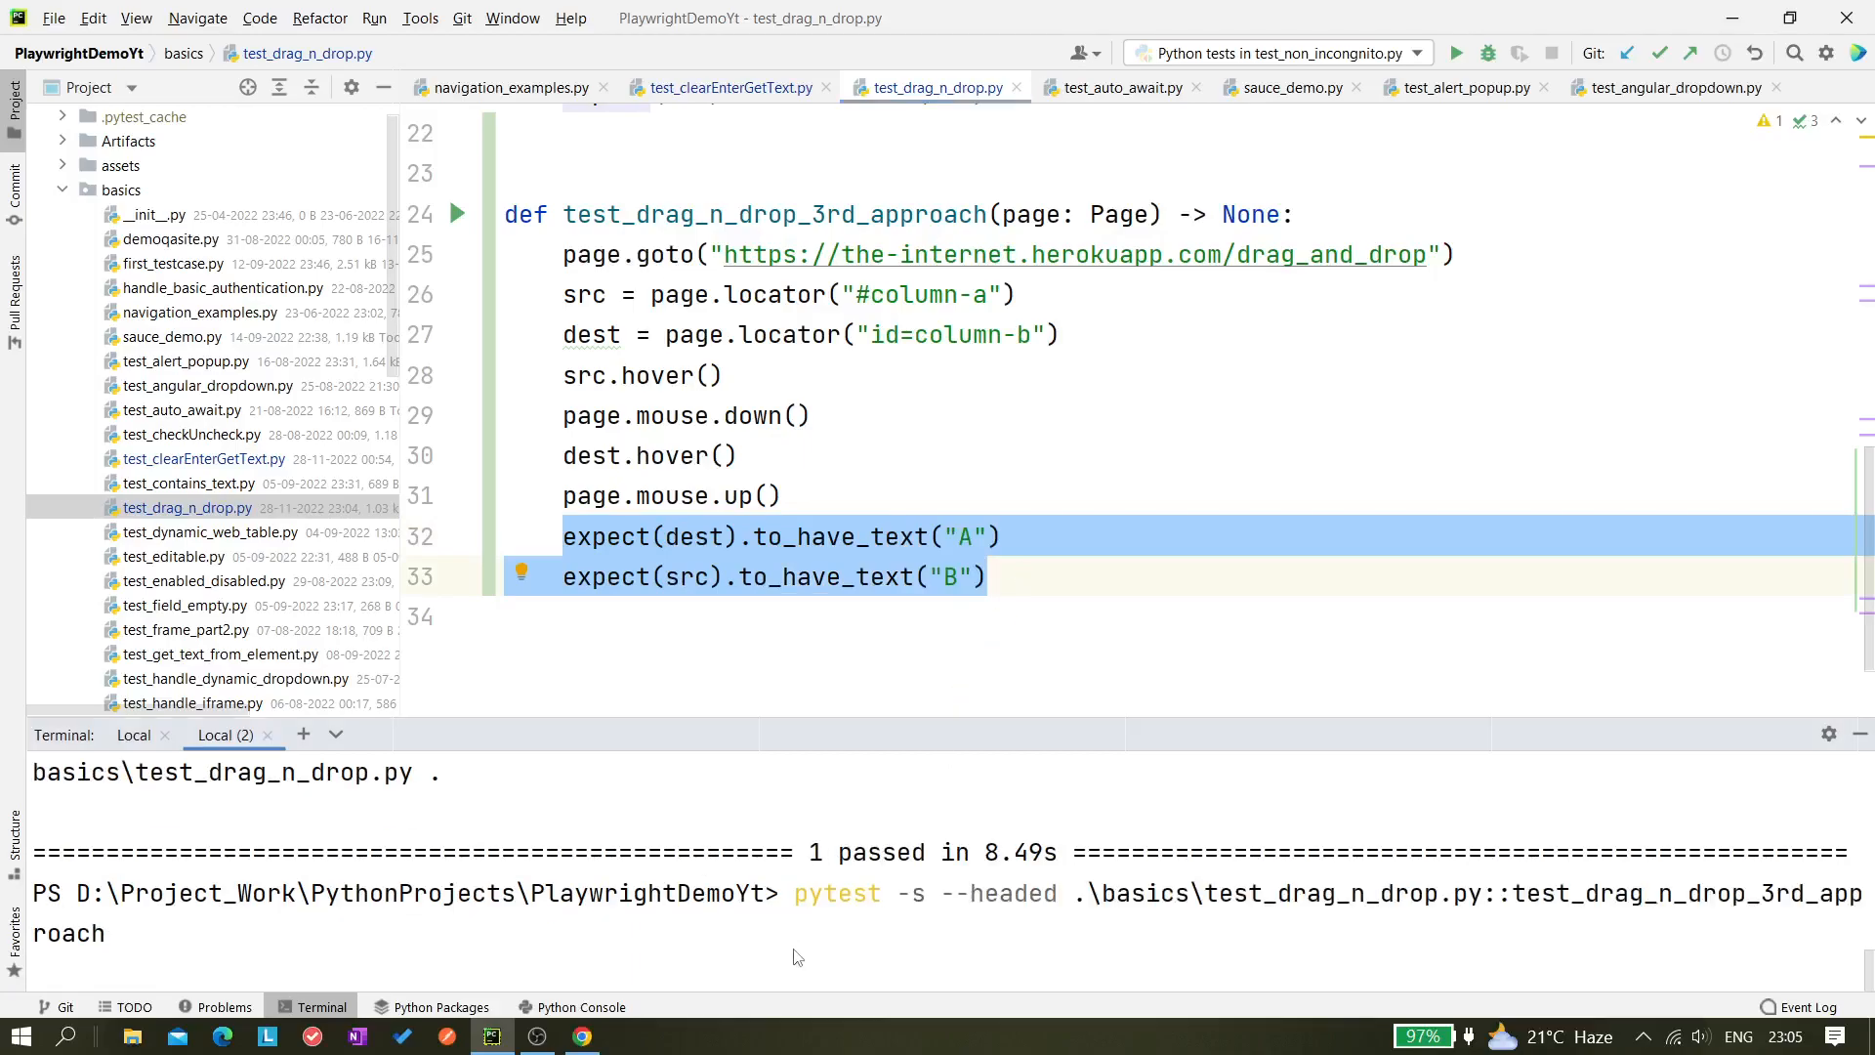
Rerun the third drag-and-drop test headed with --slowmo 3000 appended to the last command
text(--slow)
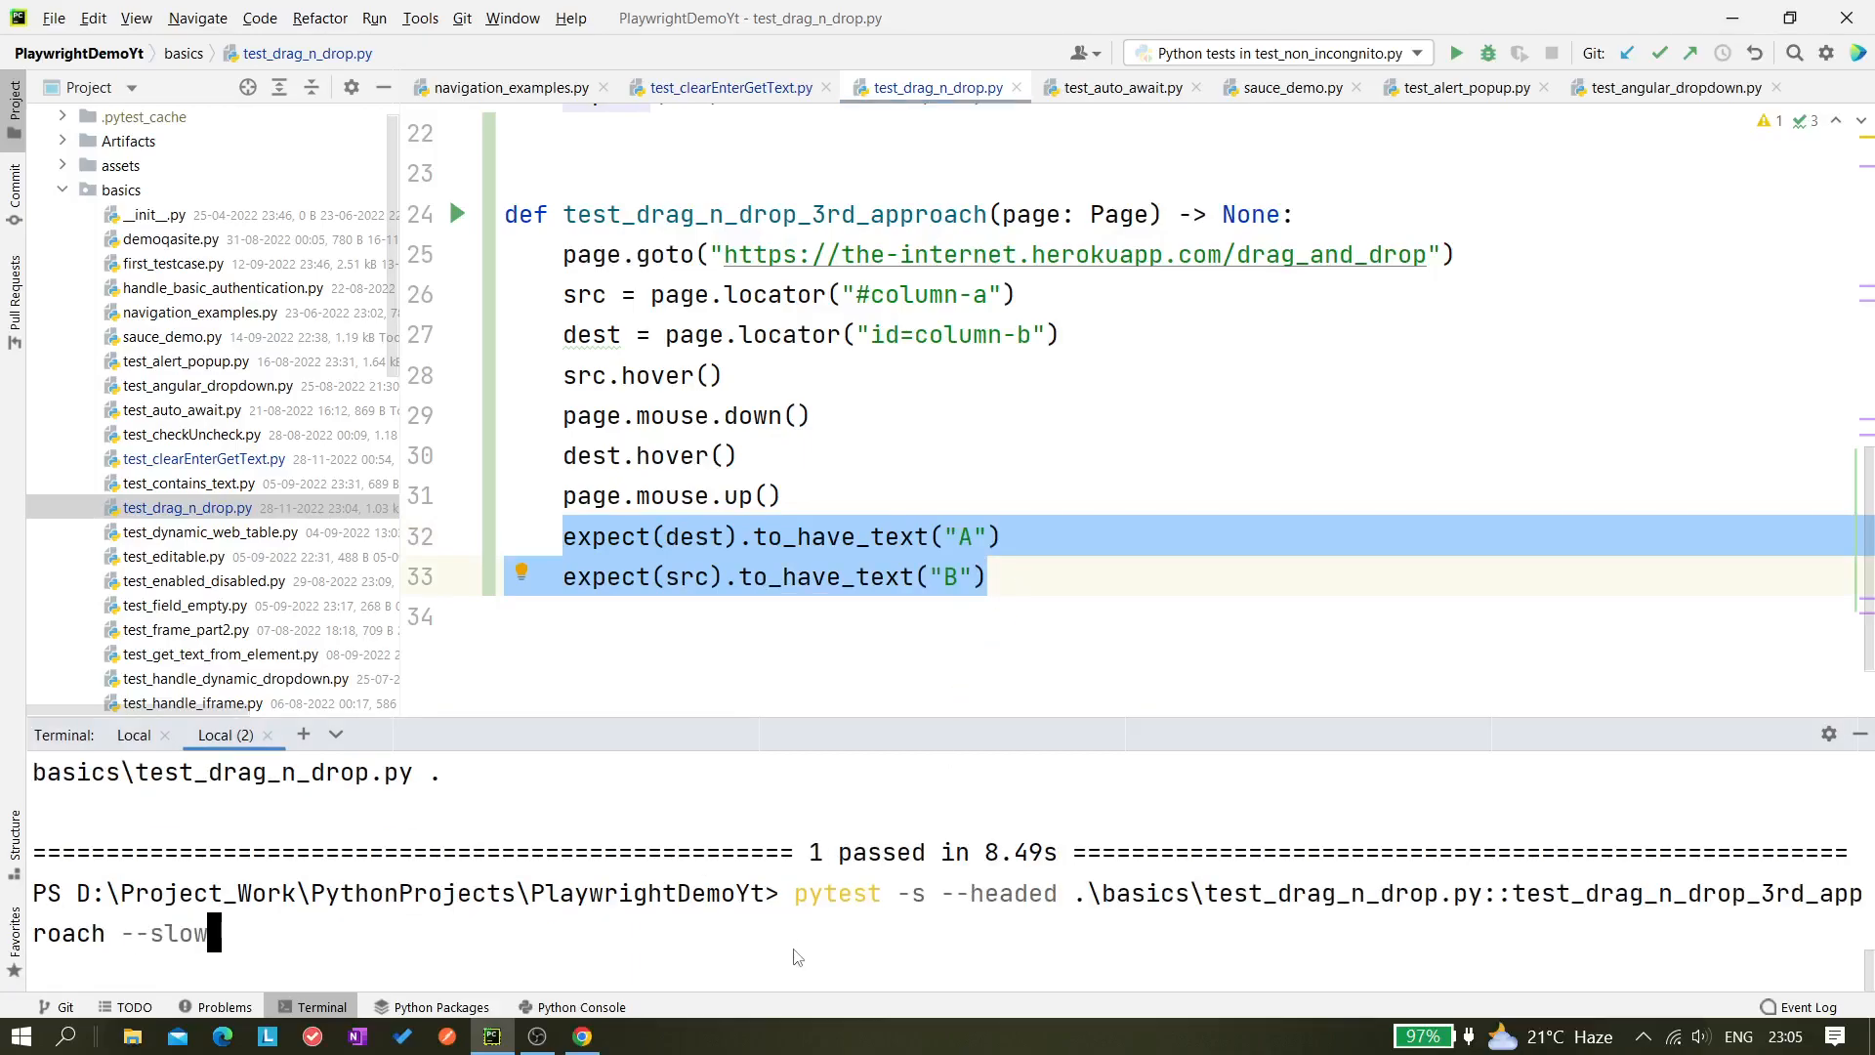
text(o)
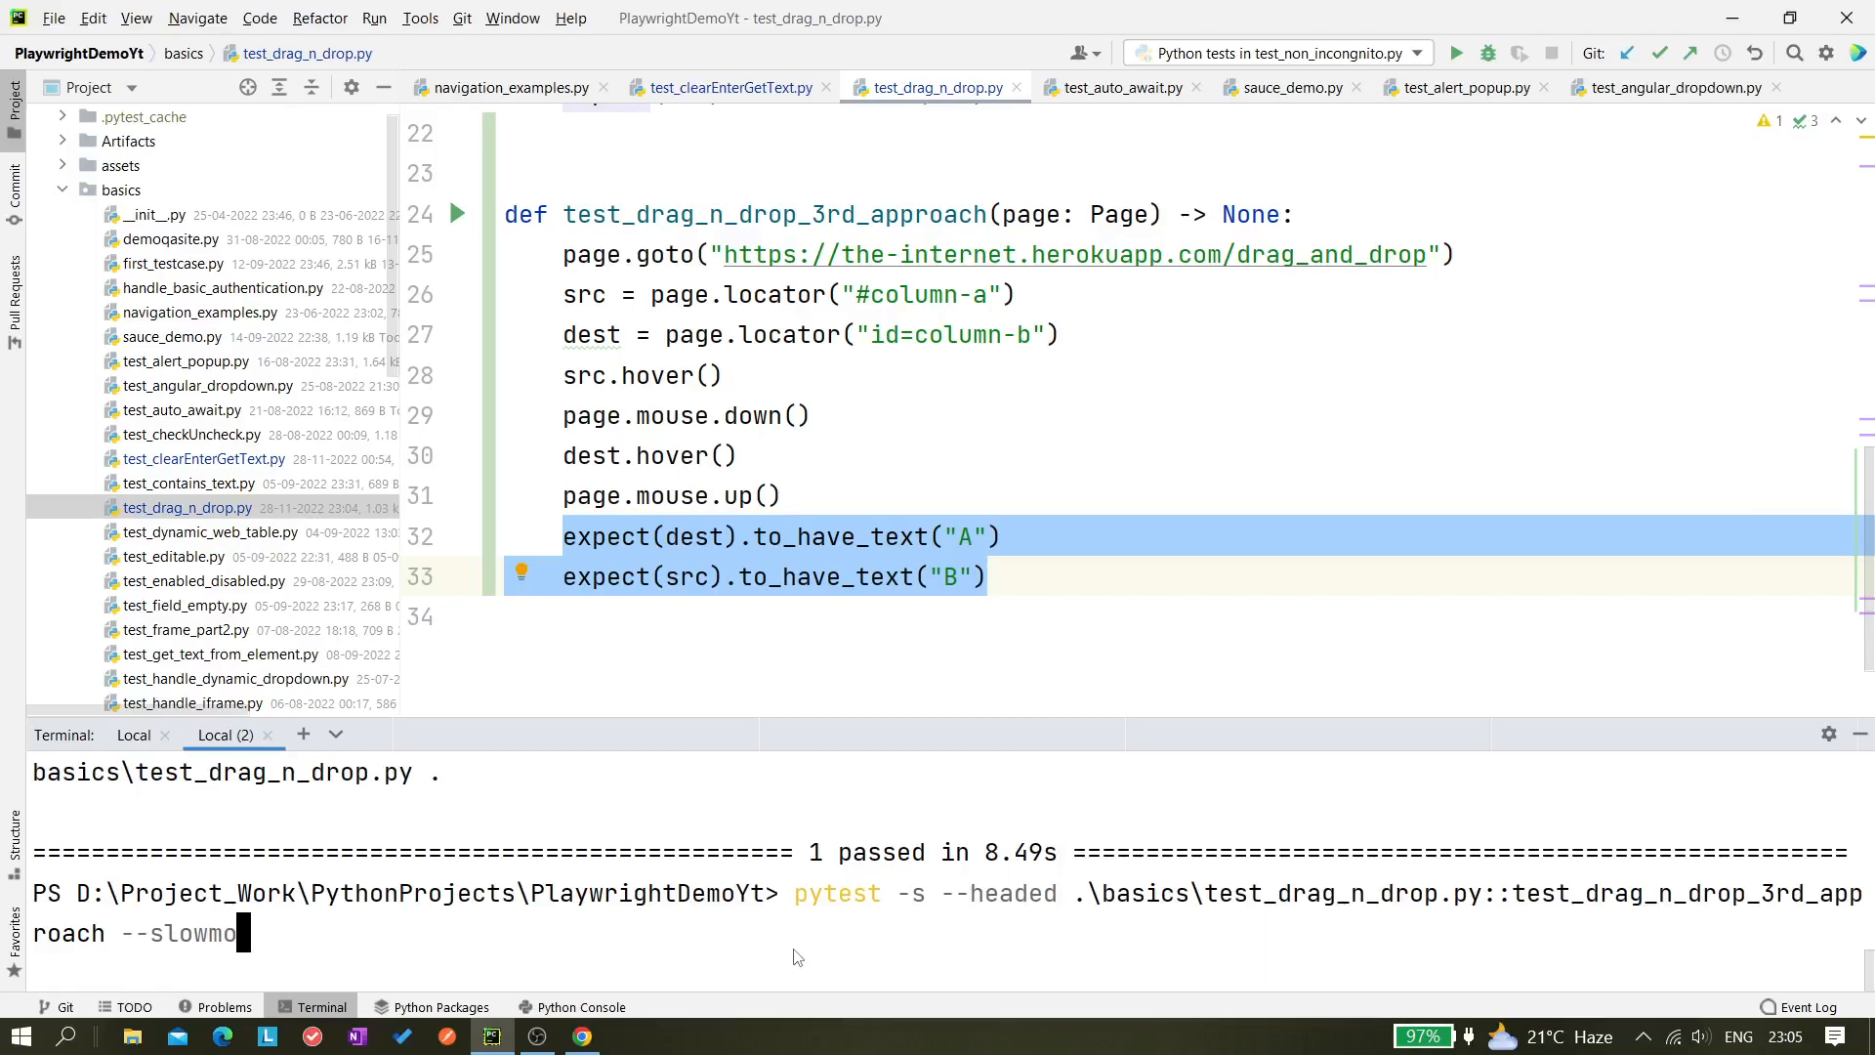
text(3000)
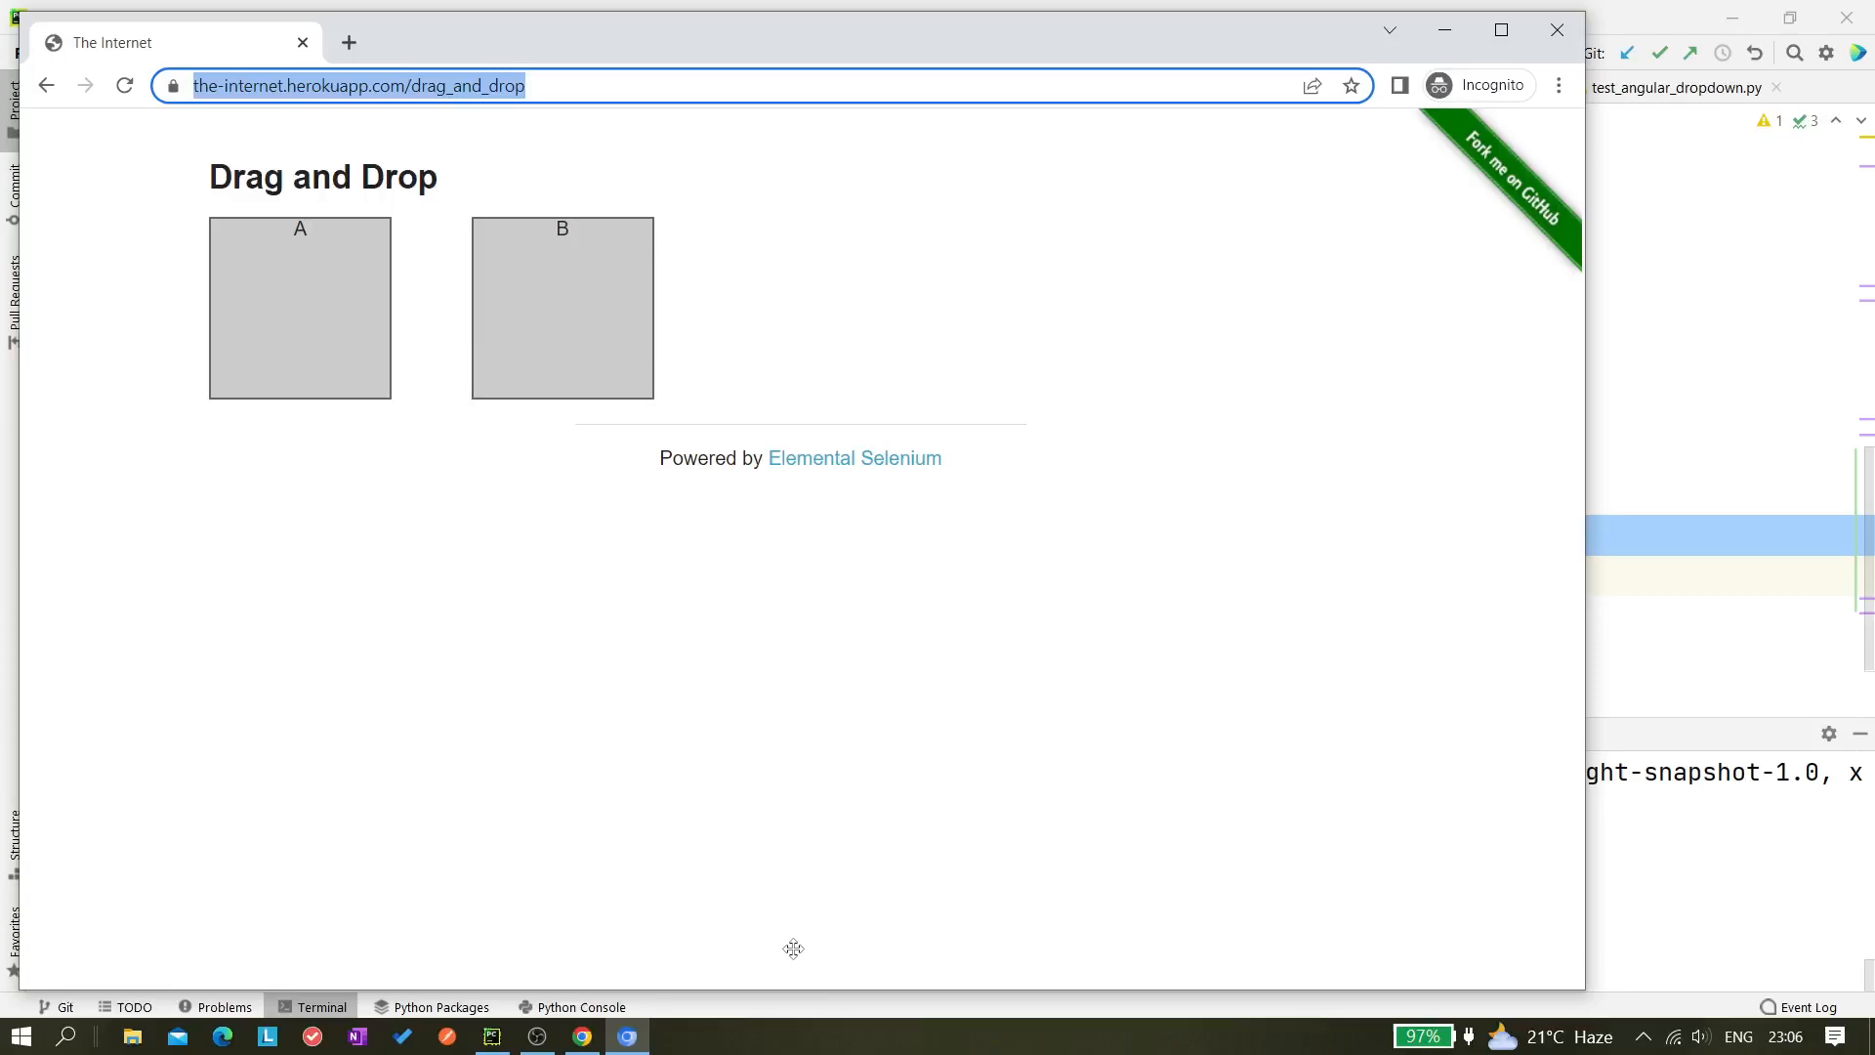
Watch Playwright drag column A onto B and back in slow motion until the run reports 1 passed
drag(298, 306, 563, 307)
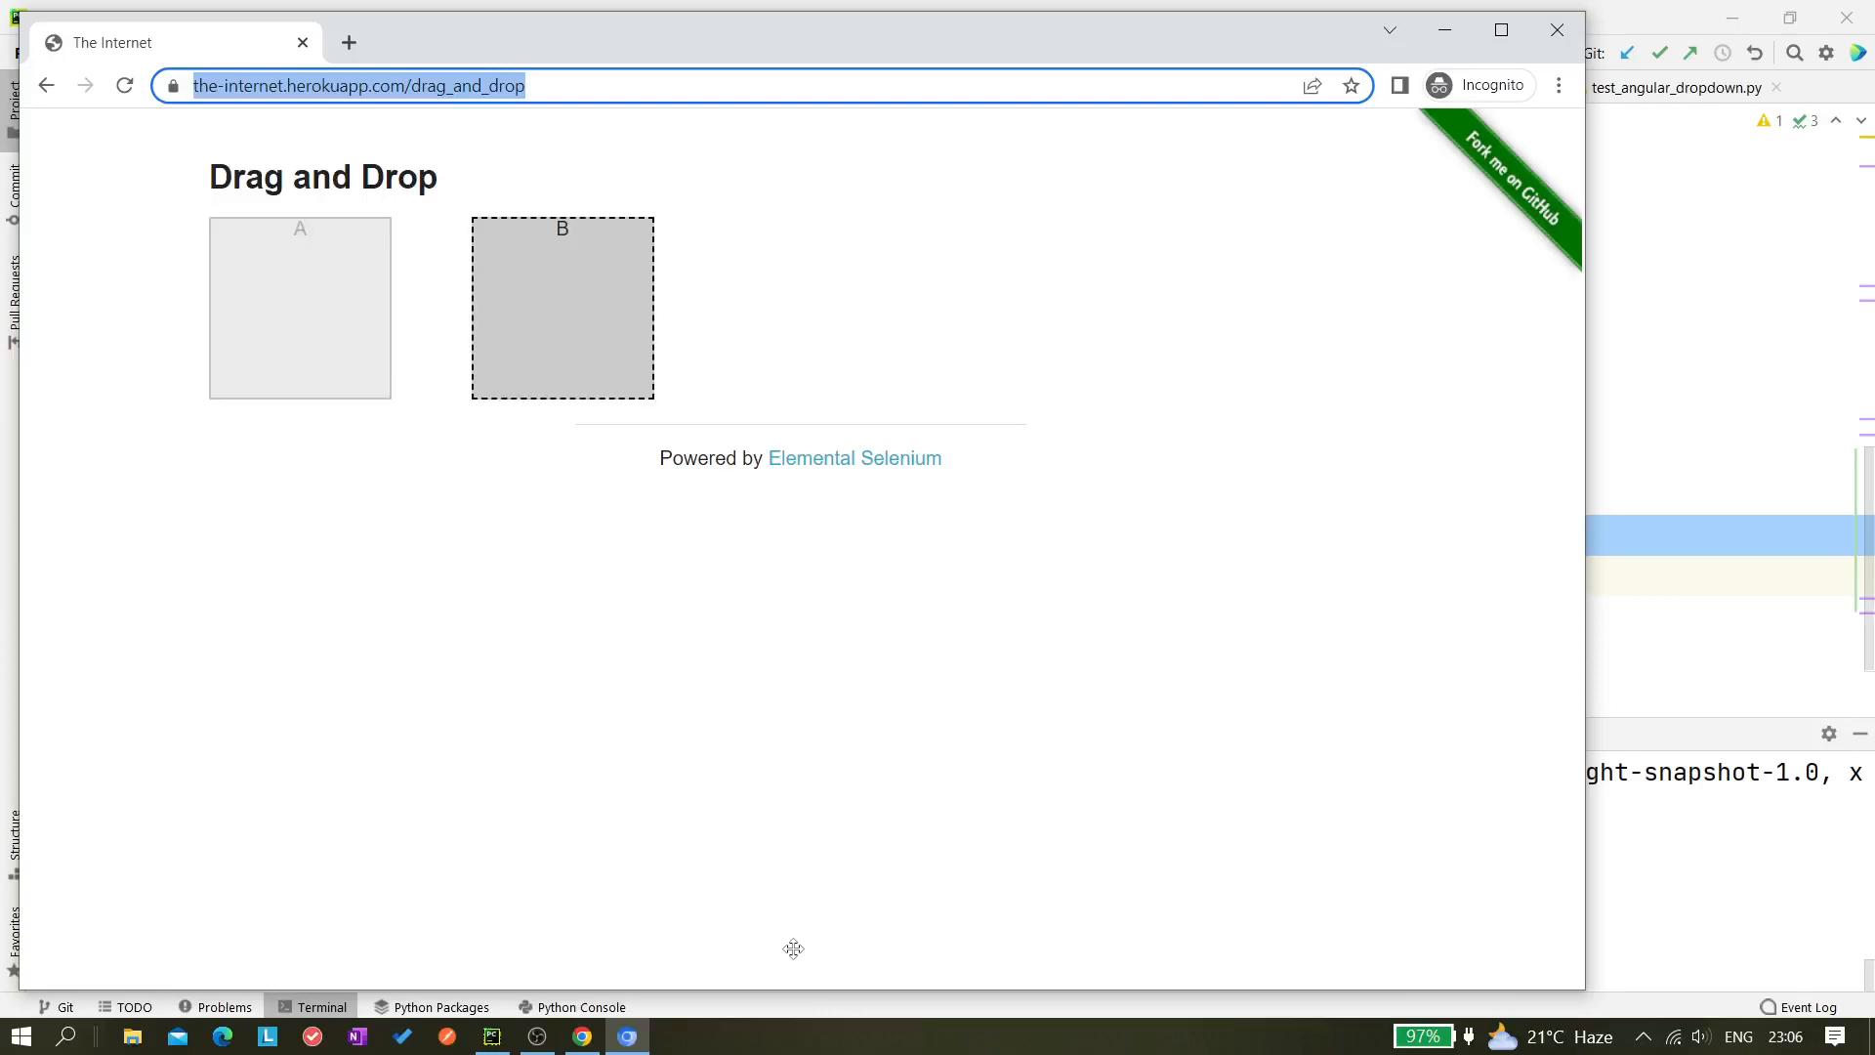
drag(562, 306, 299, 307)
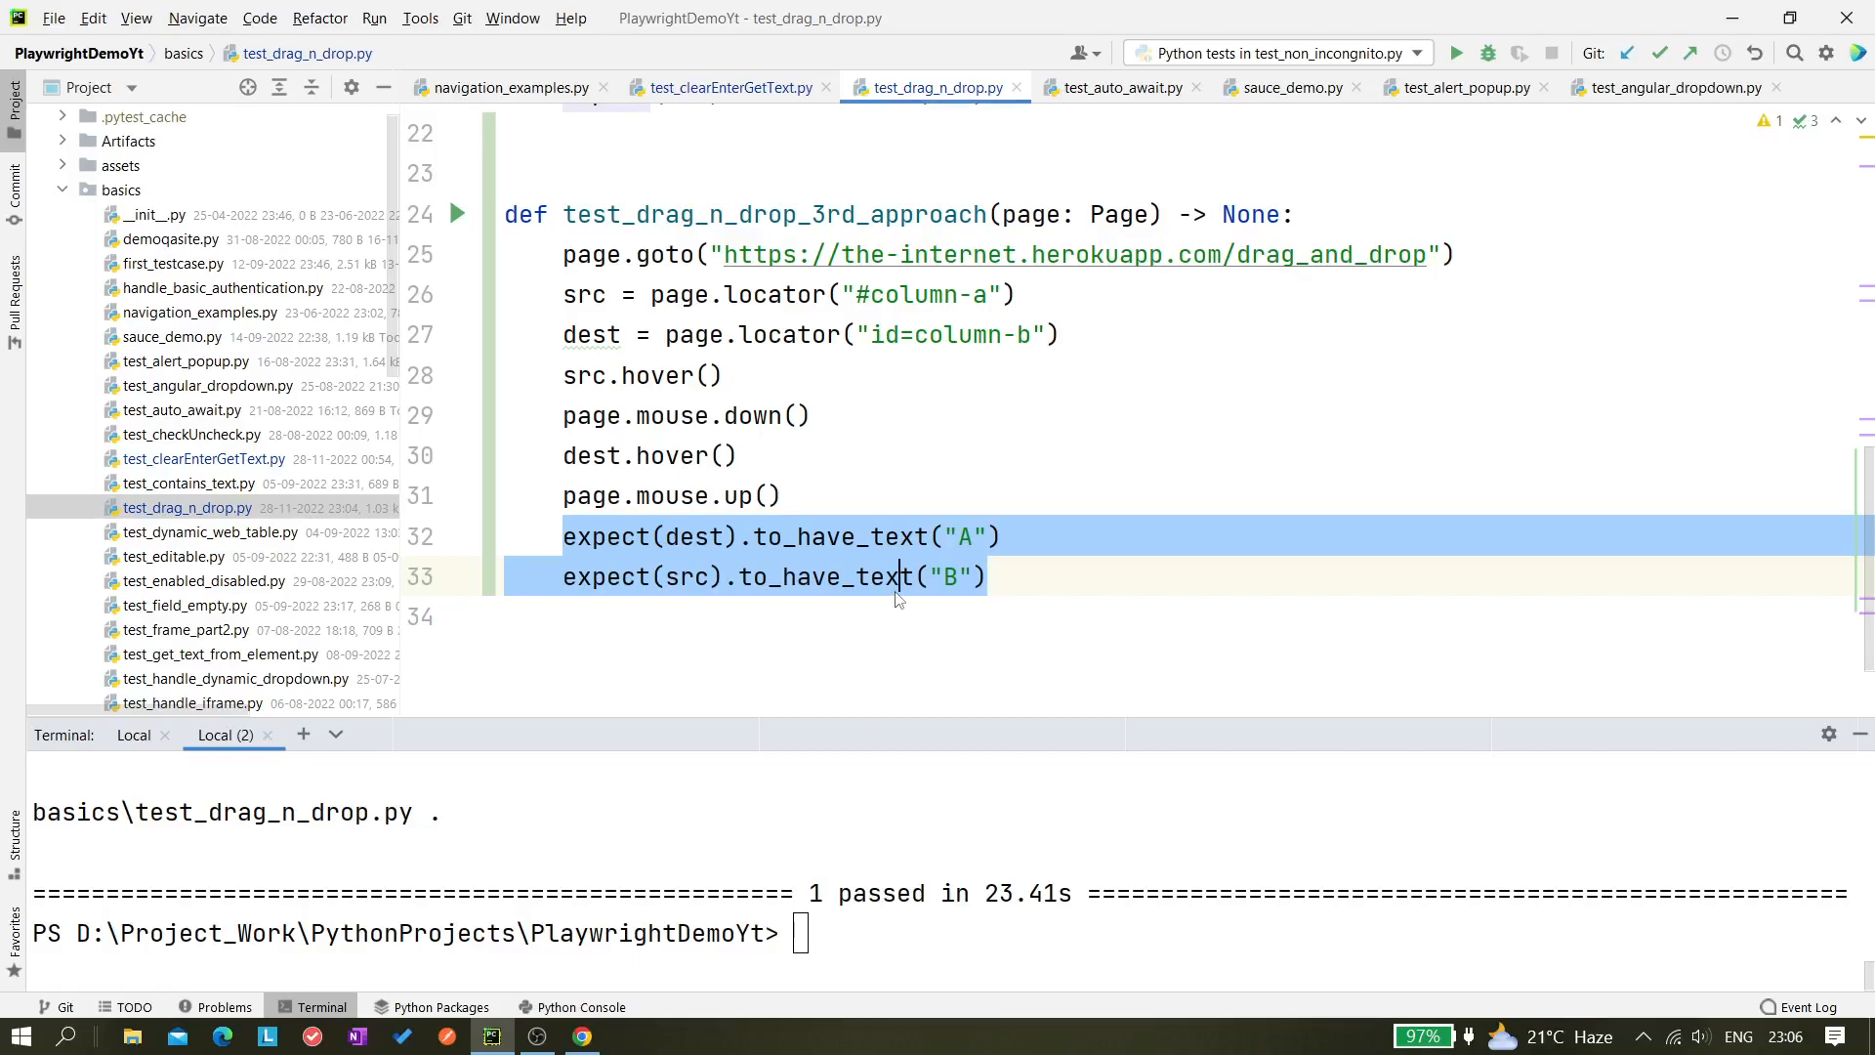
scroll(up, 3)
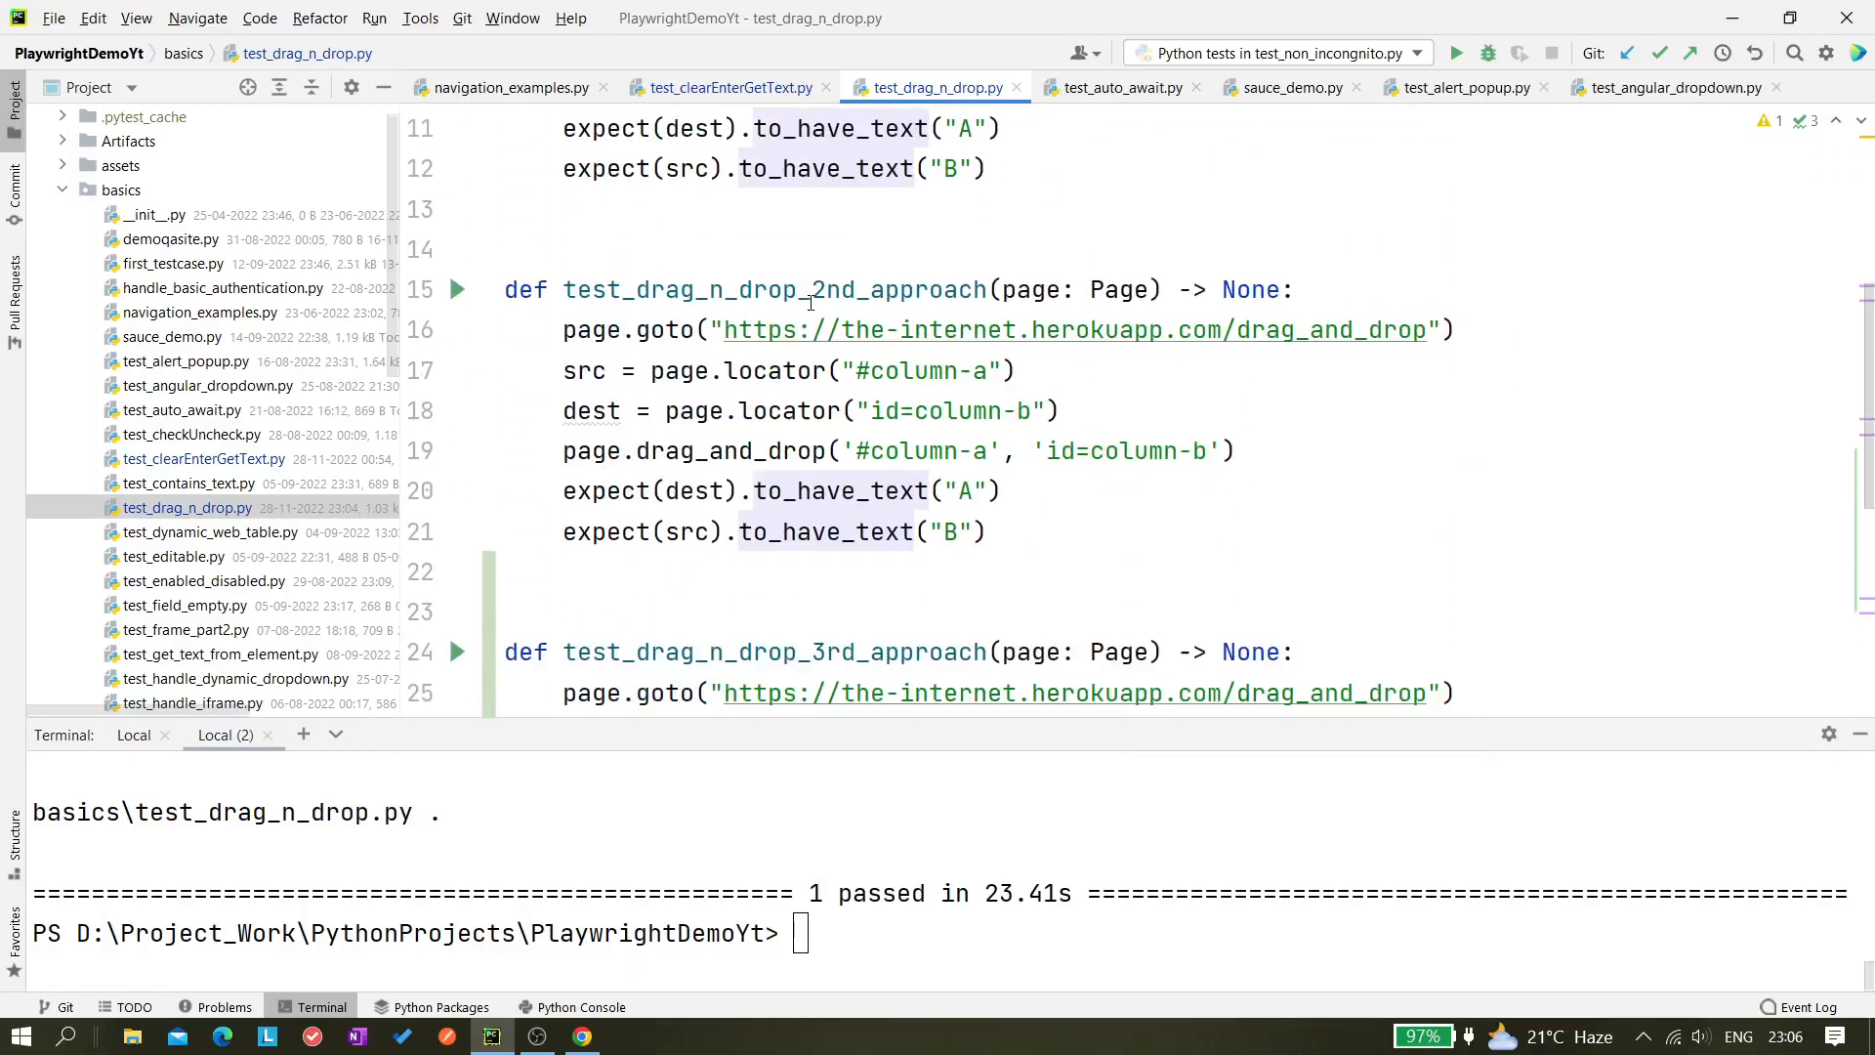
scroll(down, 3)
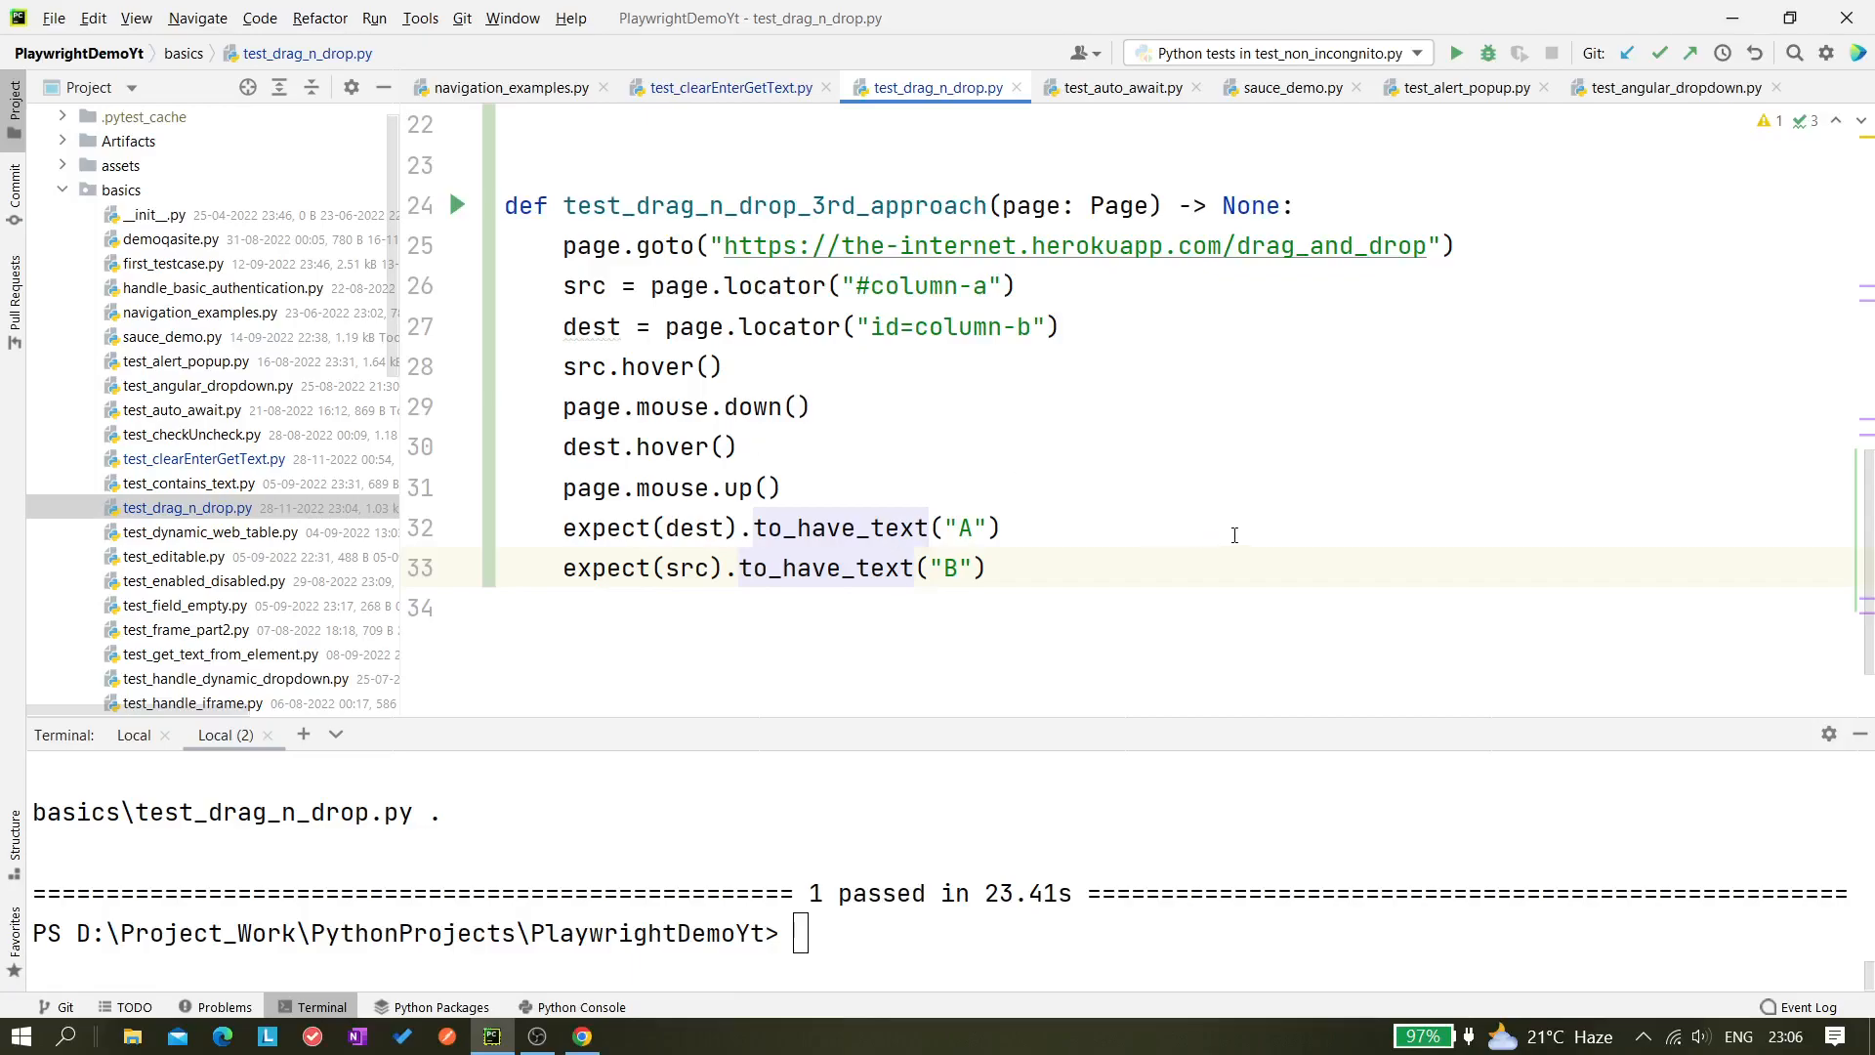
mouse_move(1623, 1014)
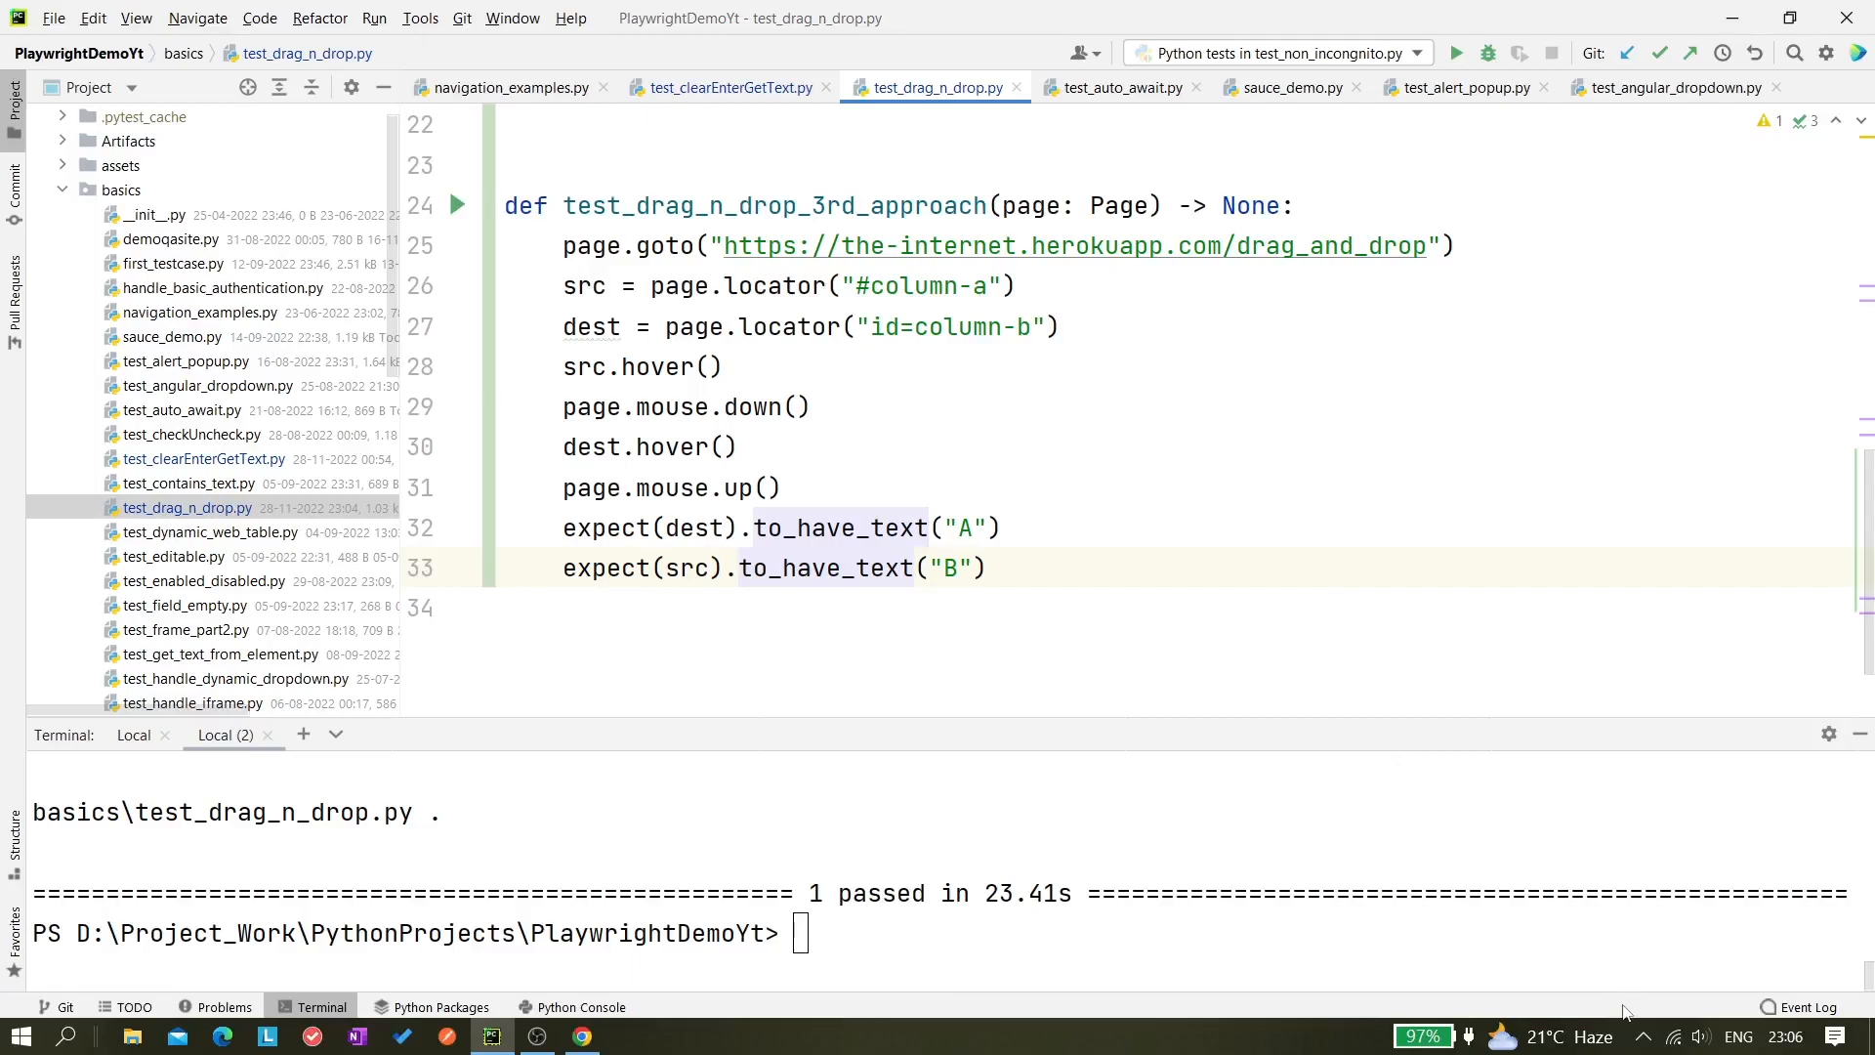